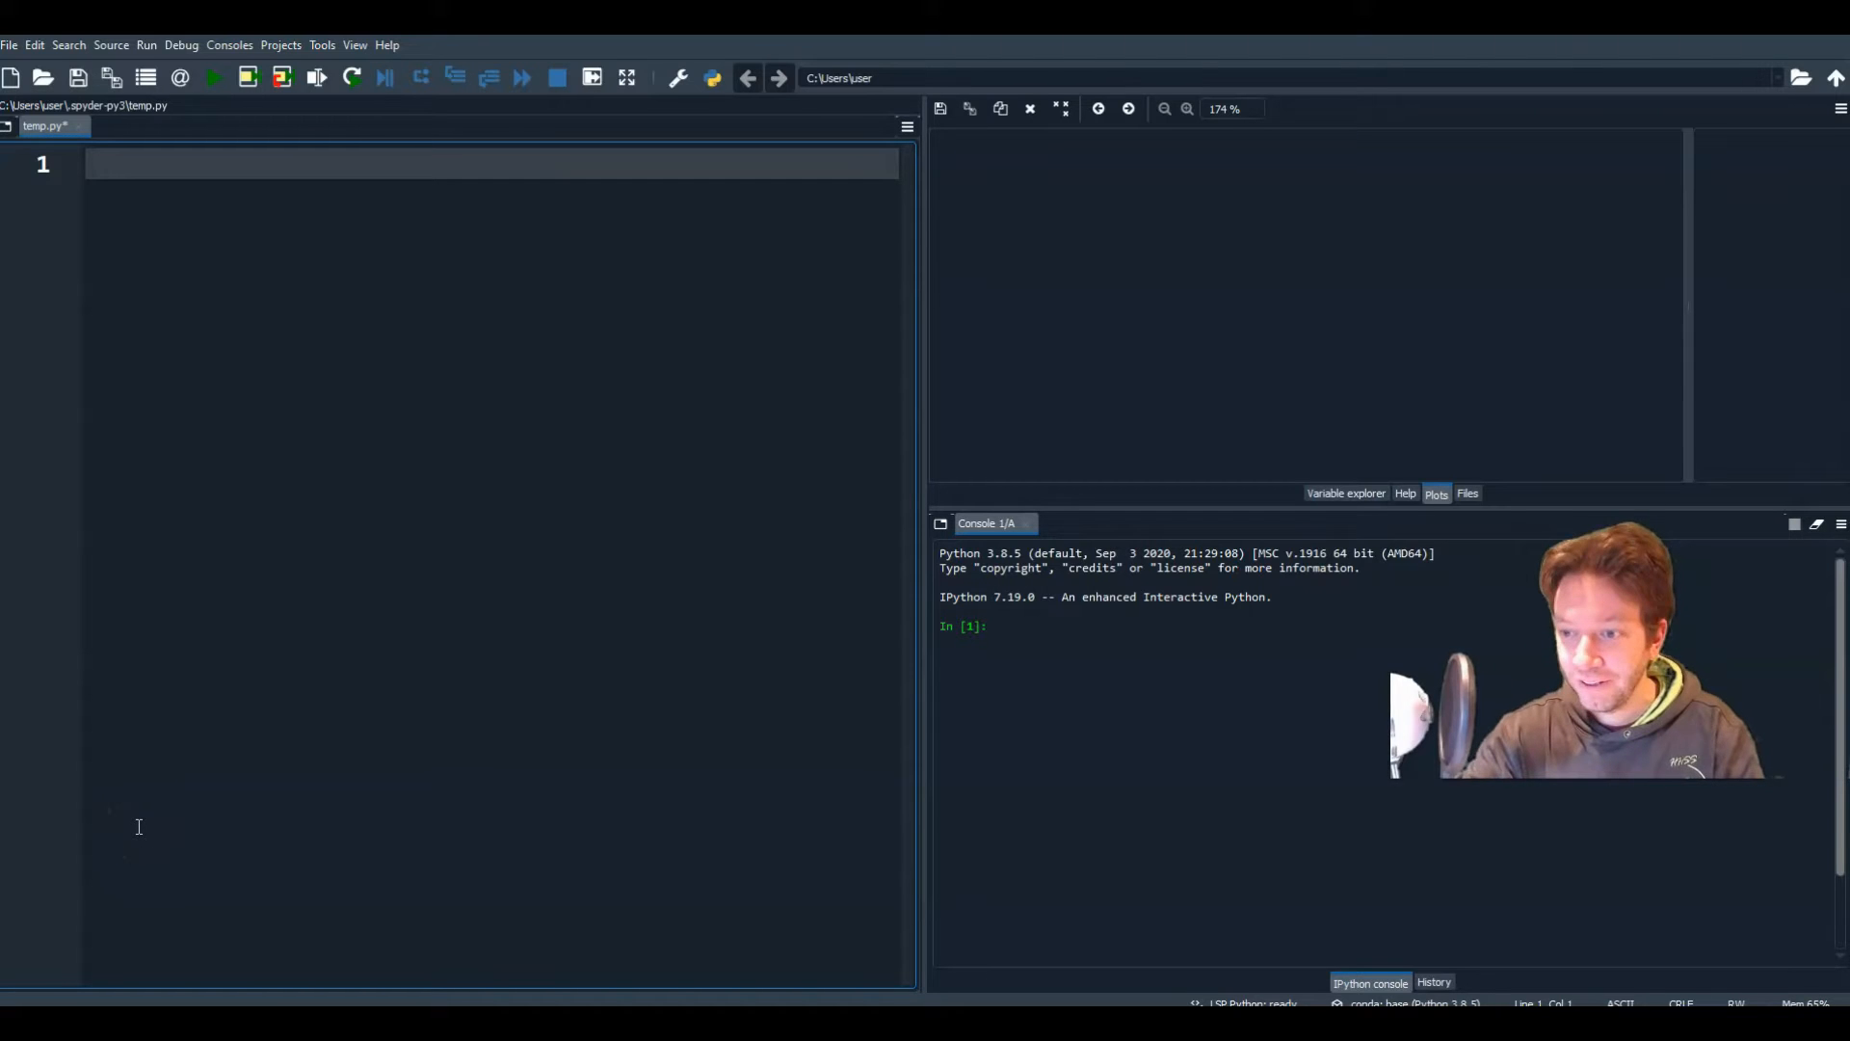
mouse_move(157, 787)
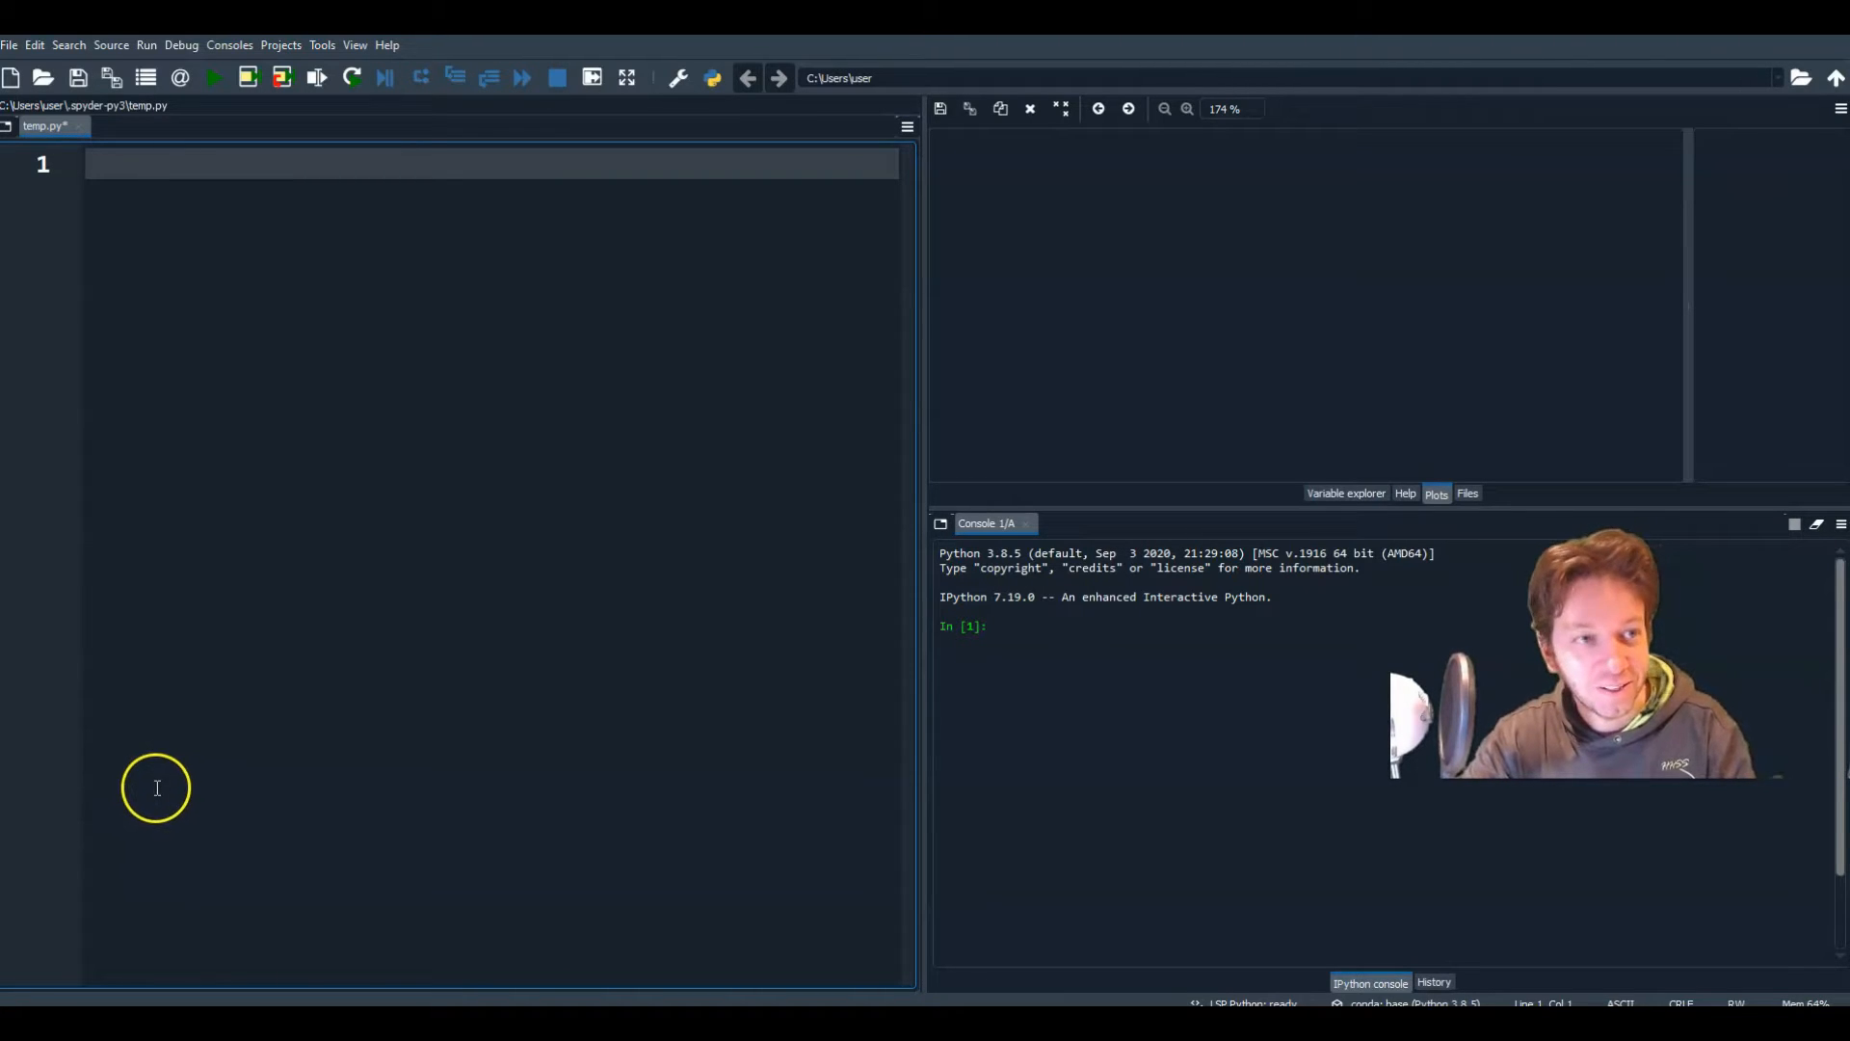
mouse_move(197, 708)
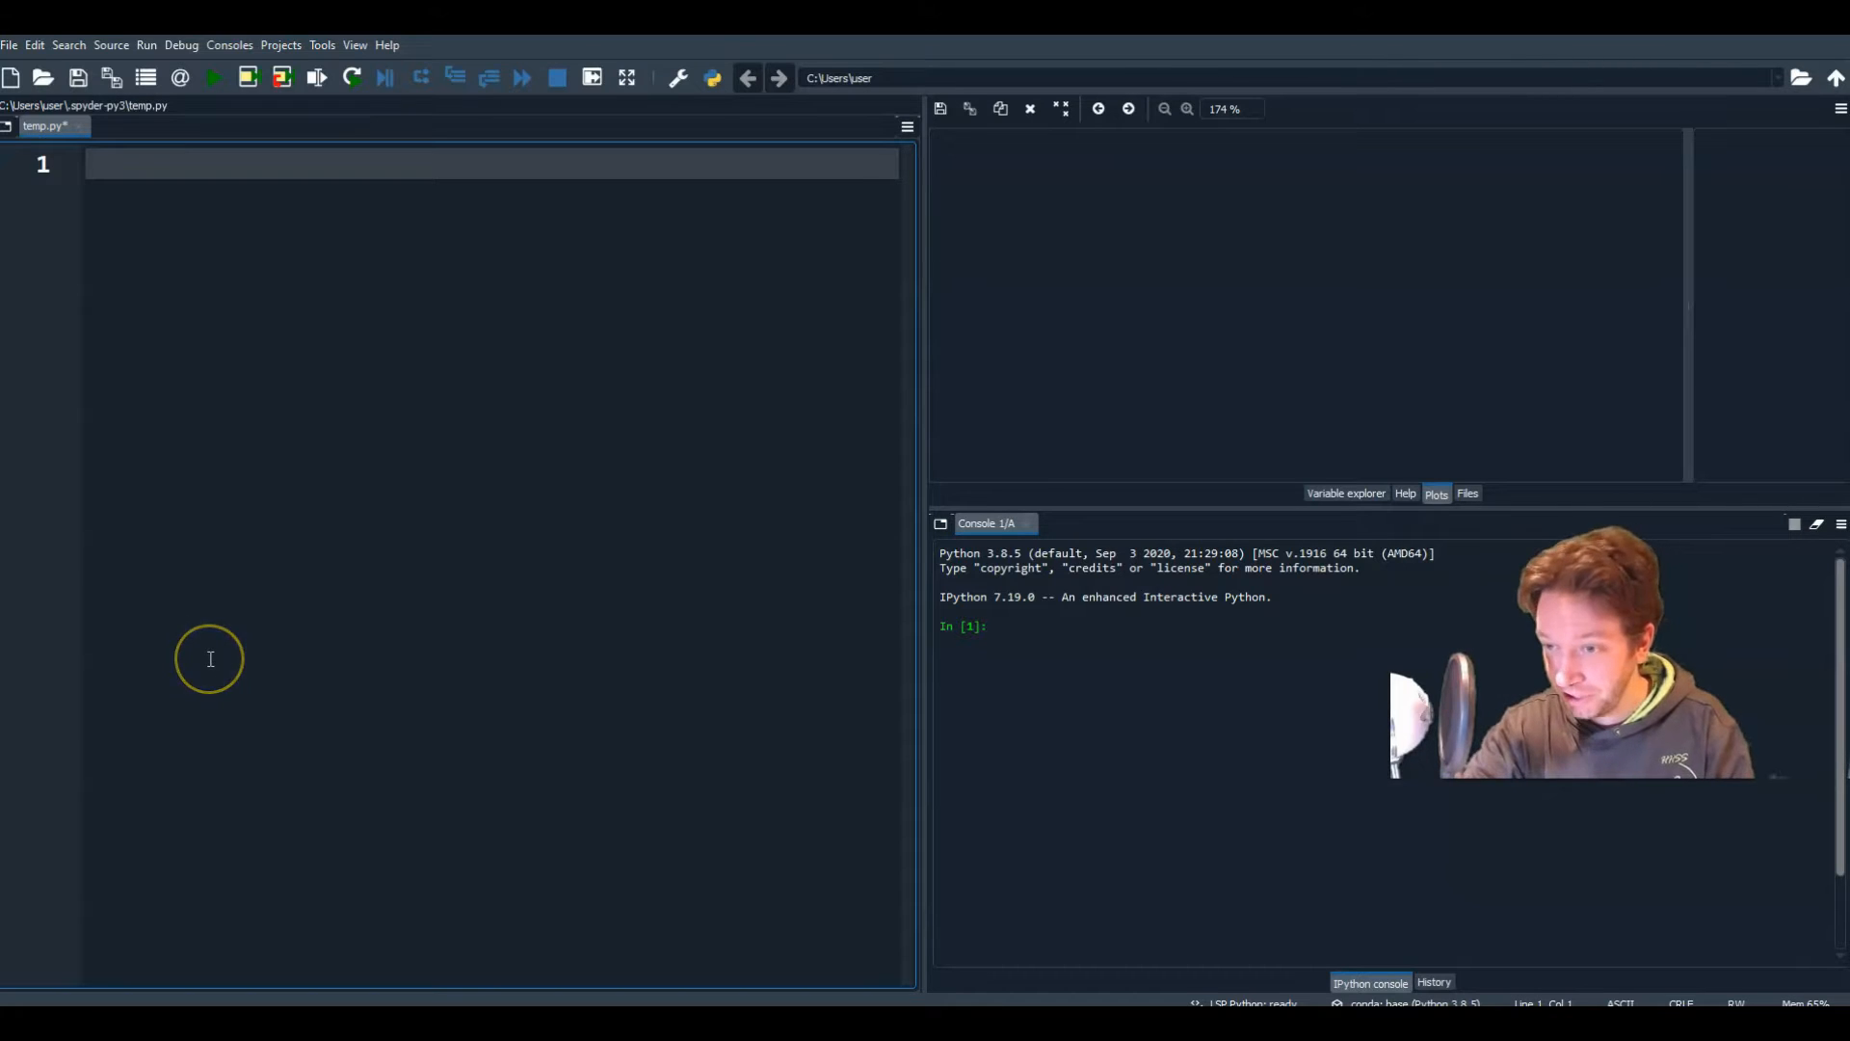
mouse_move(208, 659)
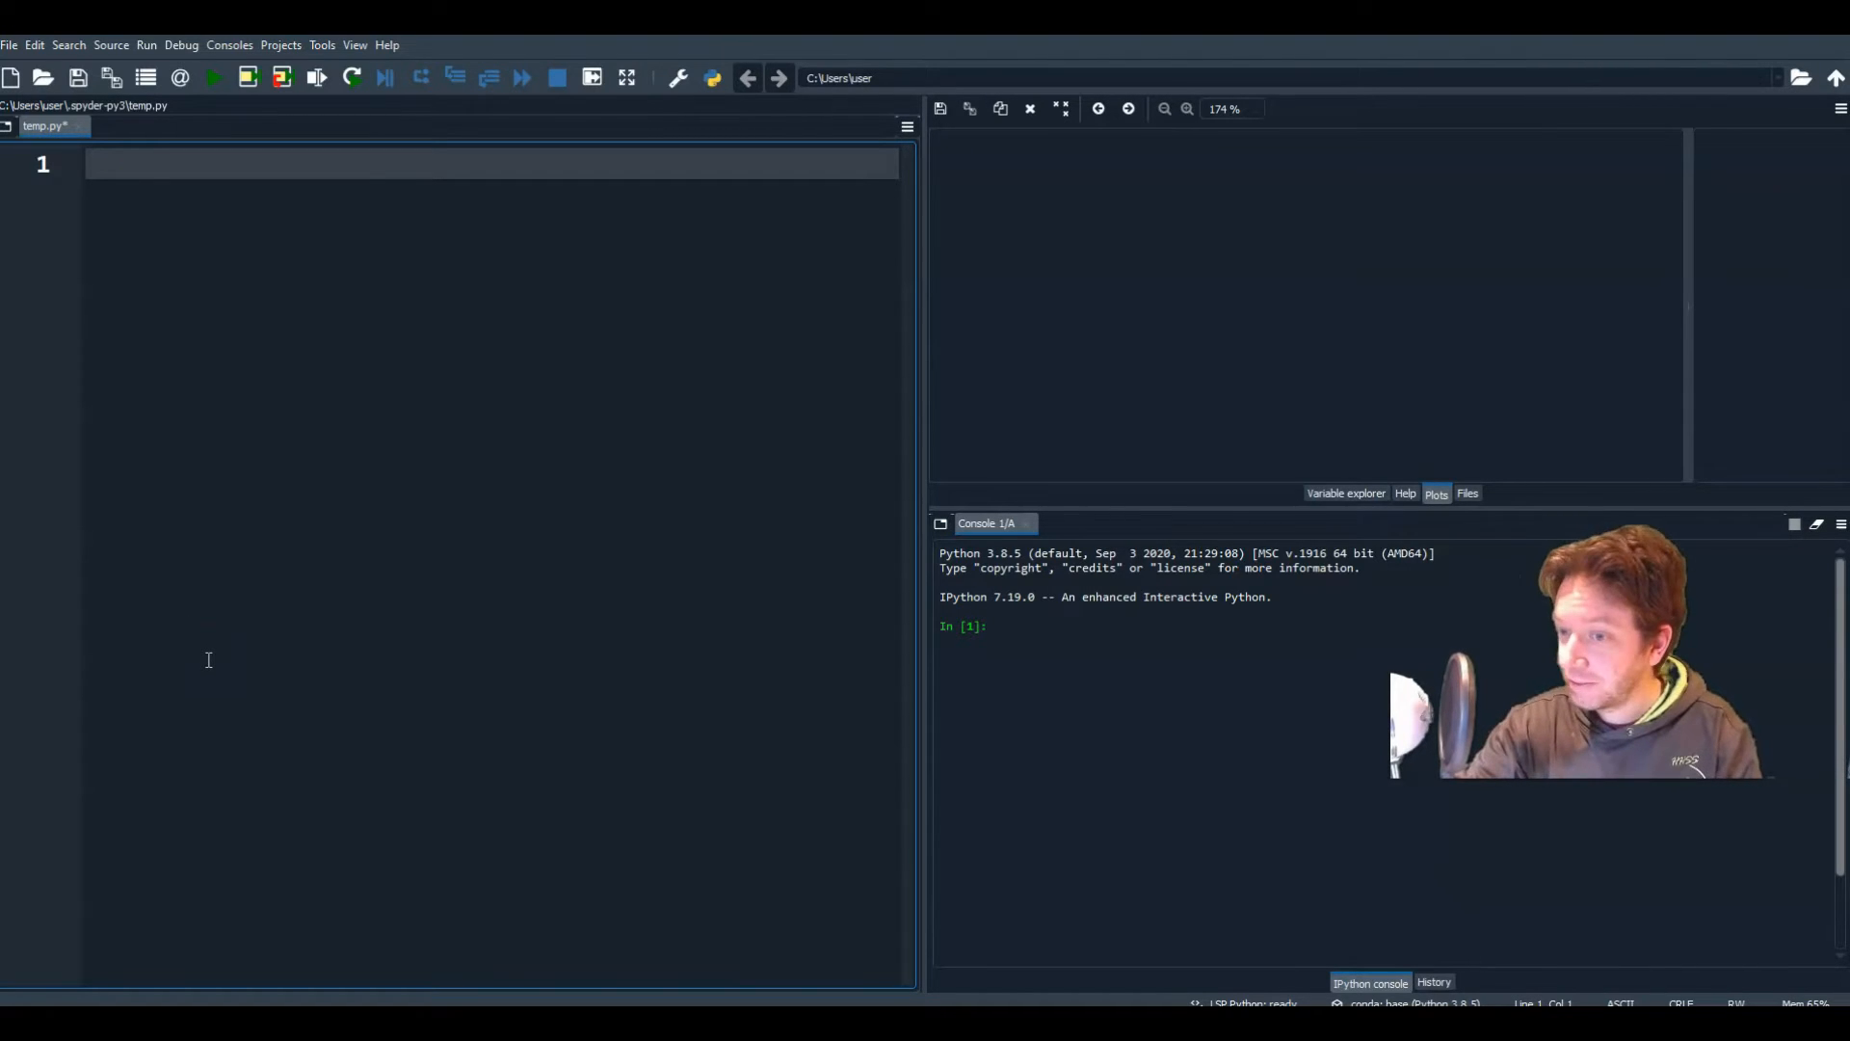
mouse_move(174, 637)
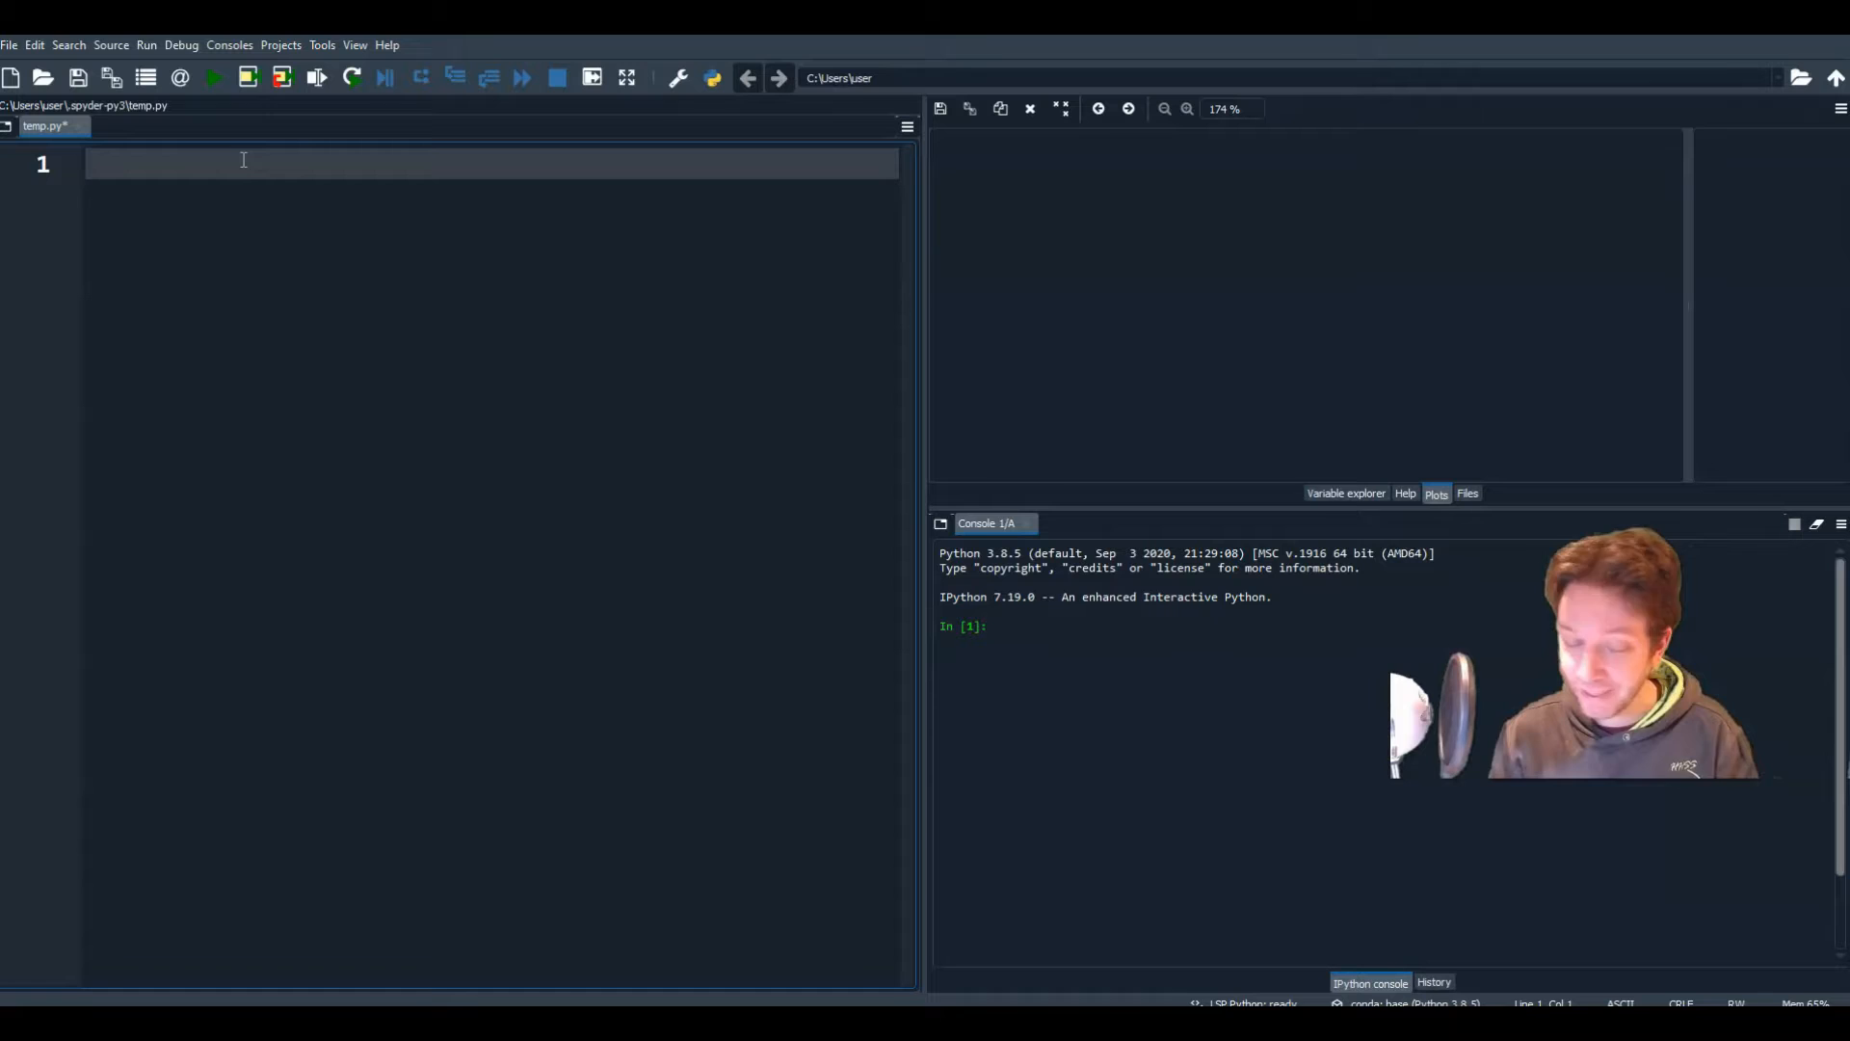
Step: Write the import line bringing Symbol and solve in from sympy
type("from")
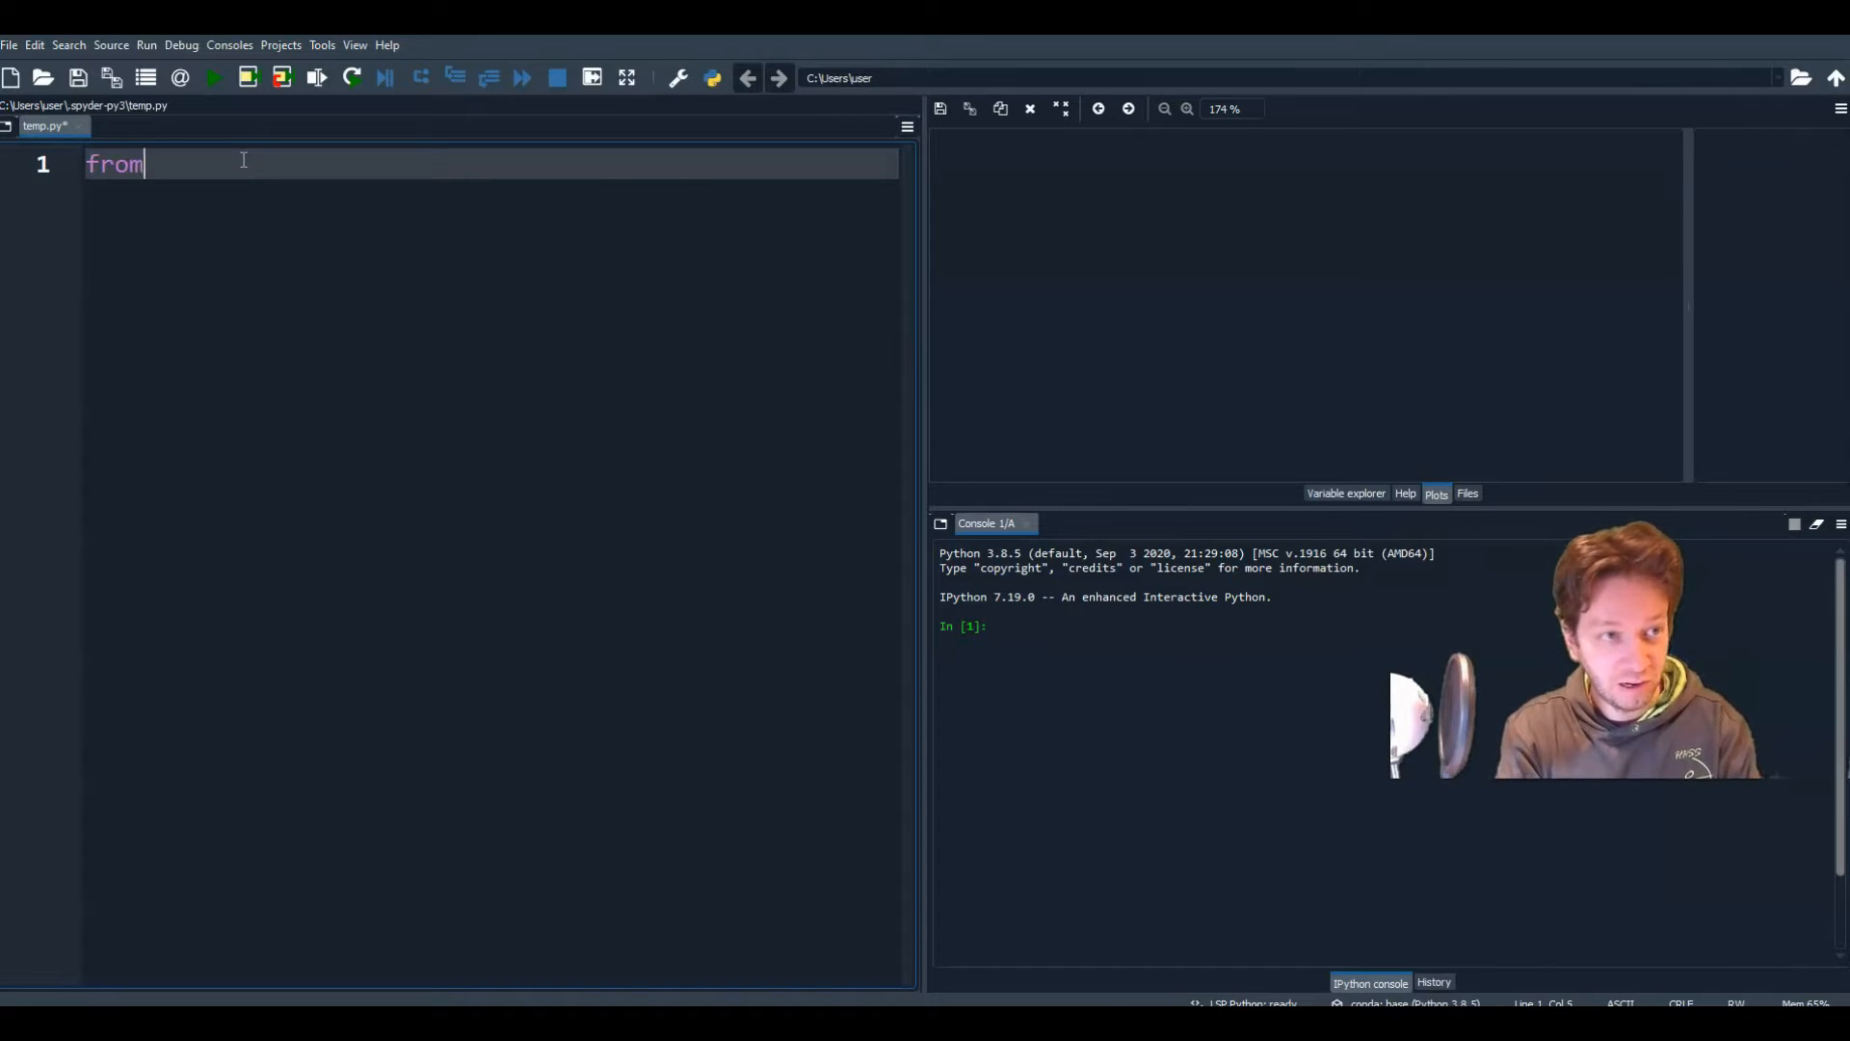
type("sympy i")
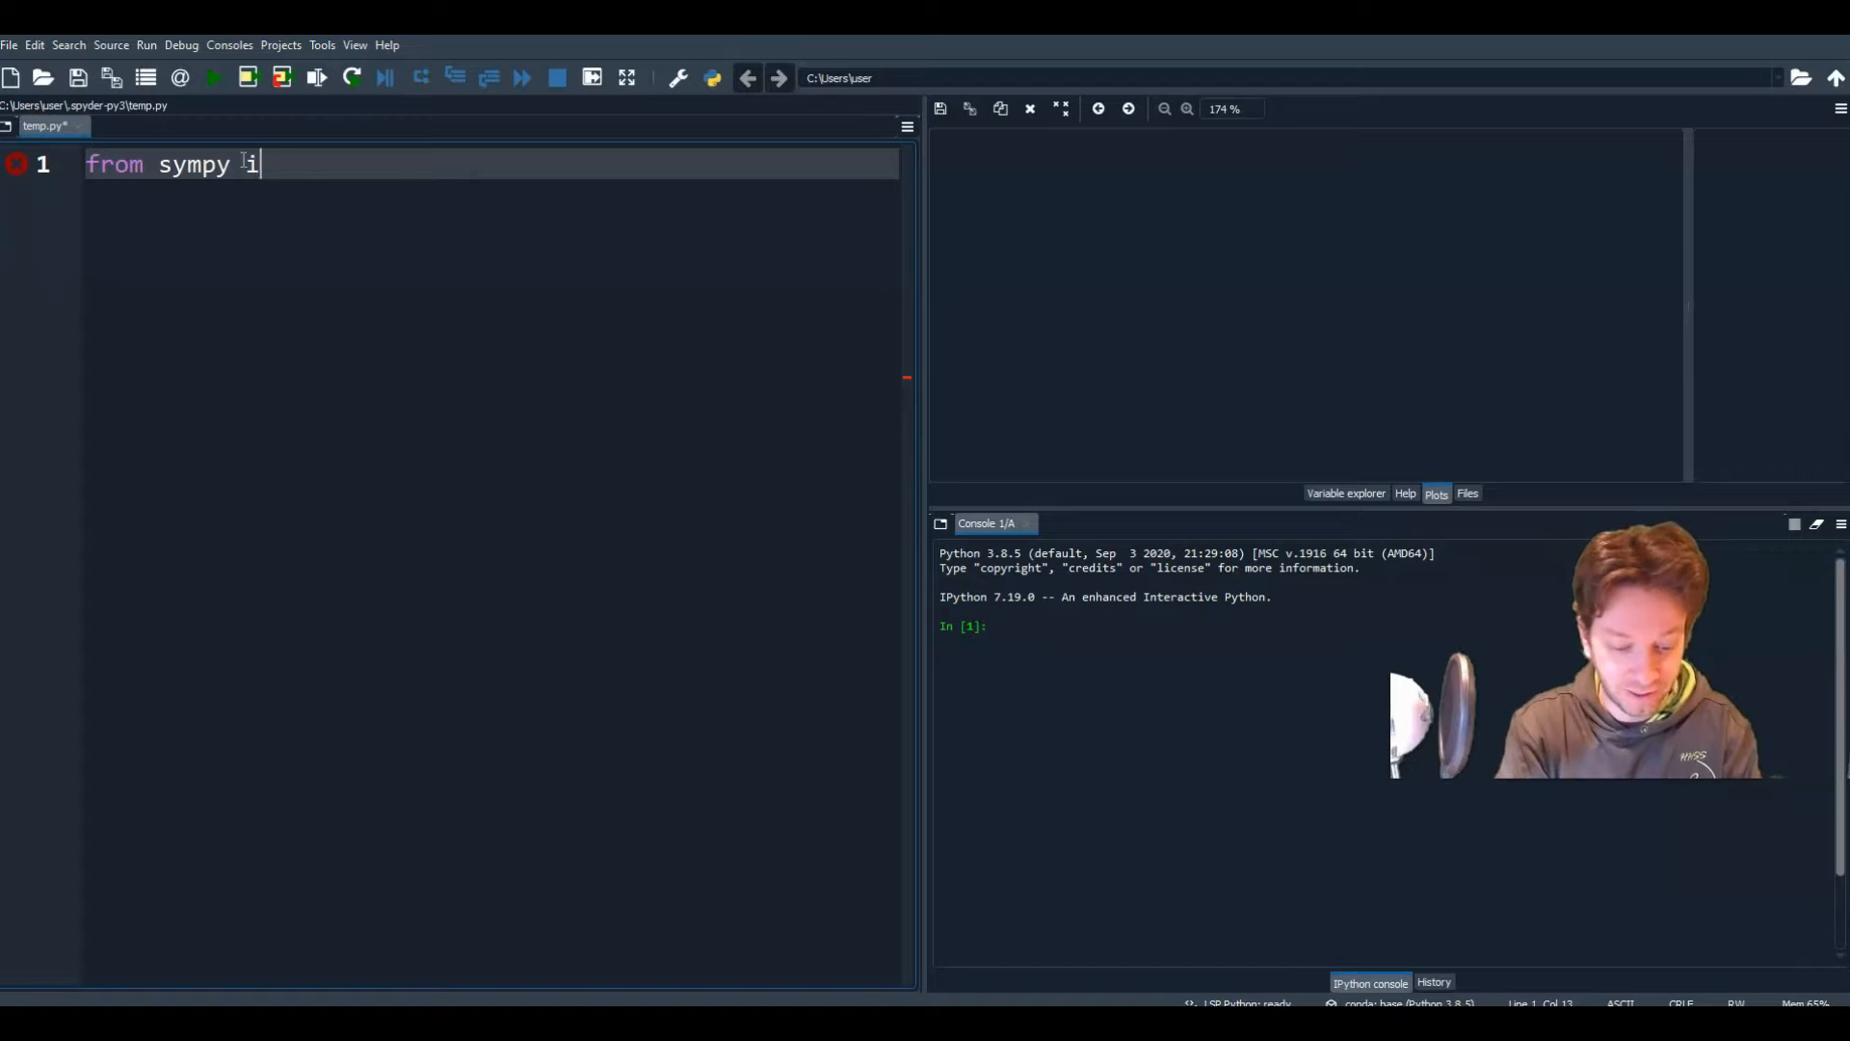
type("mport Symbol")
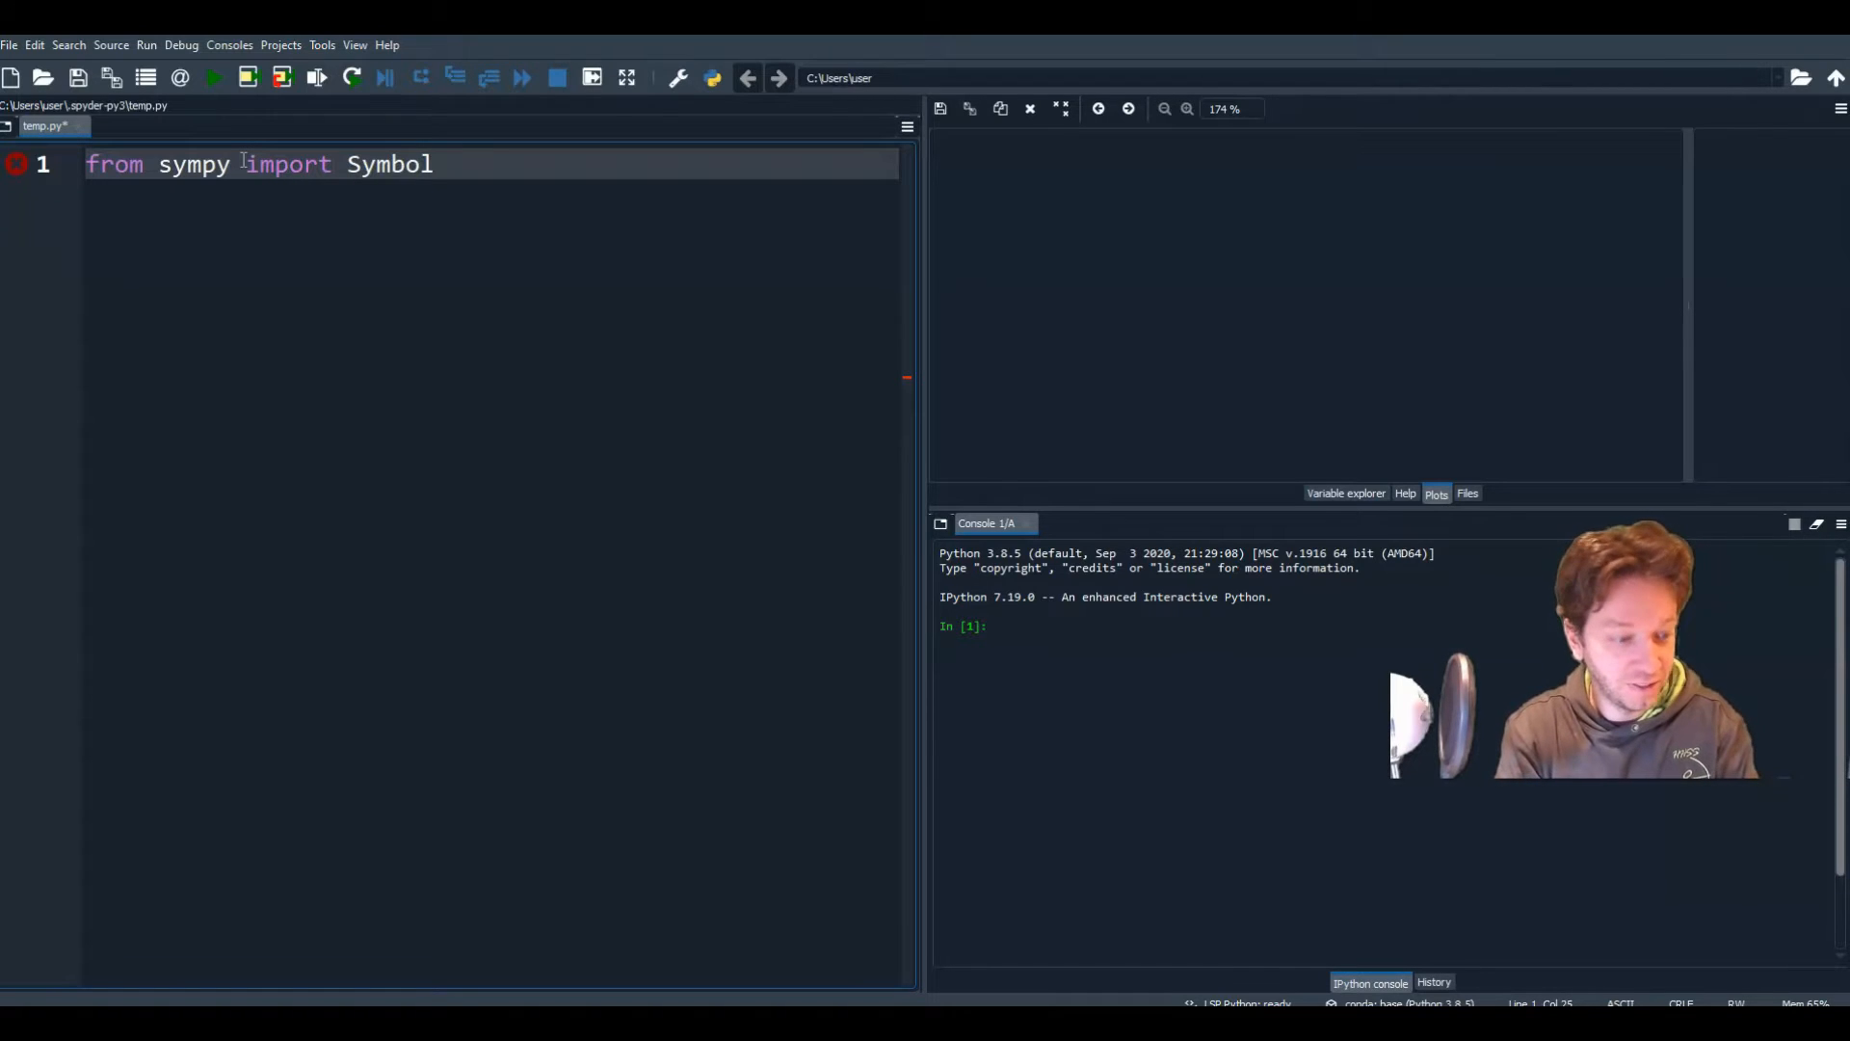
type(", solve")
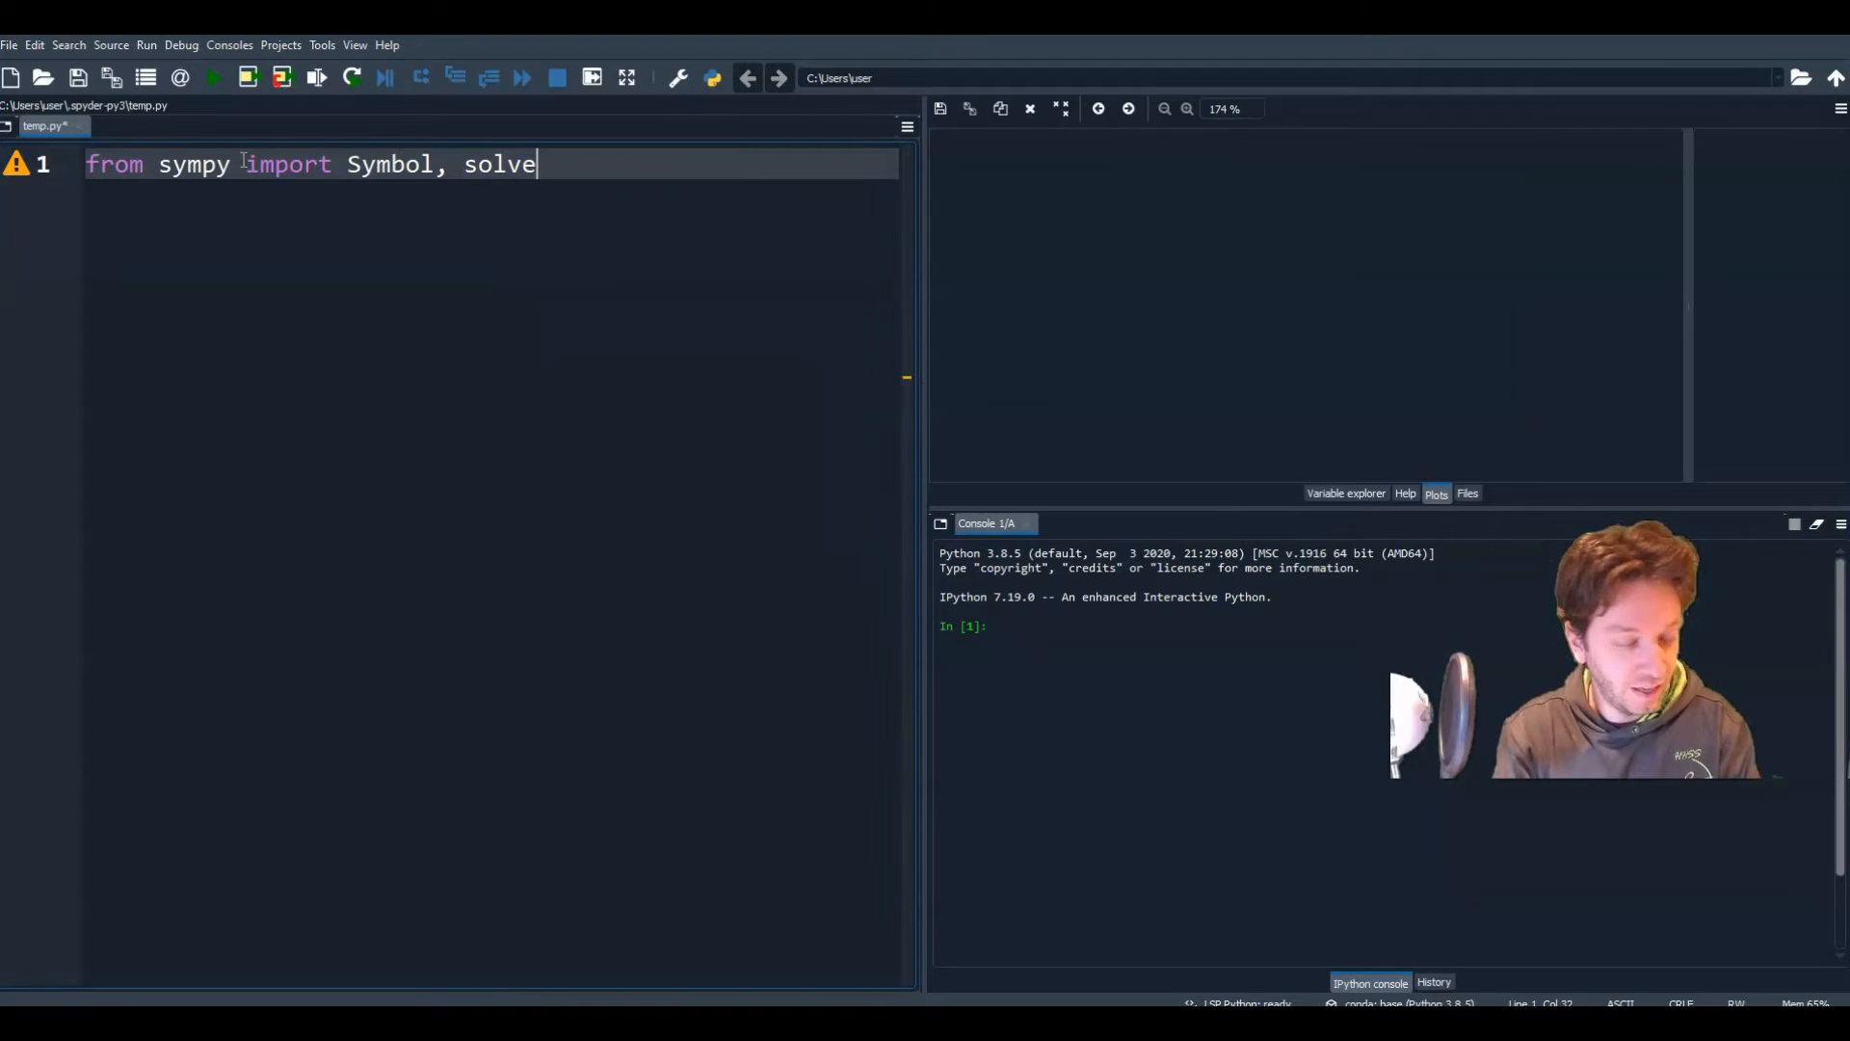
double_click(500, 164)
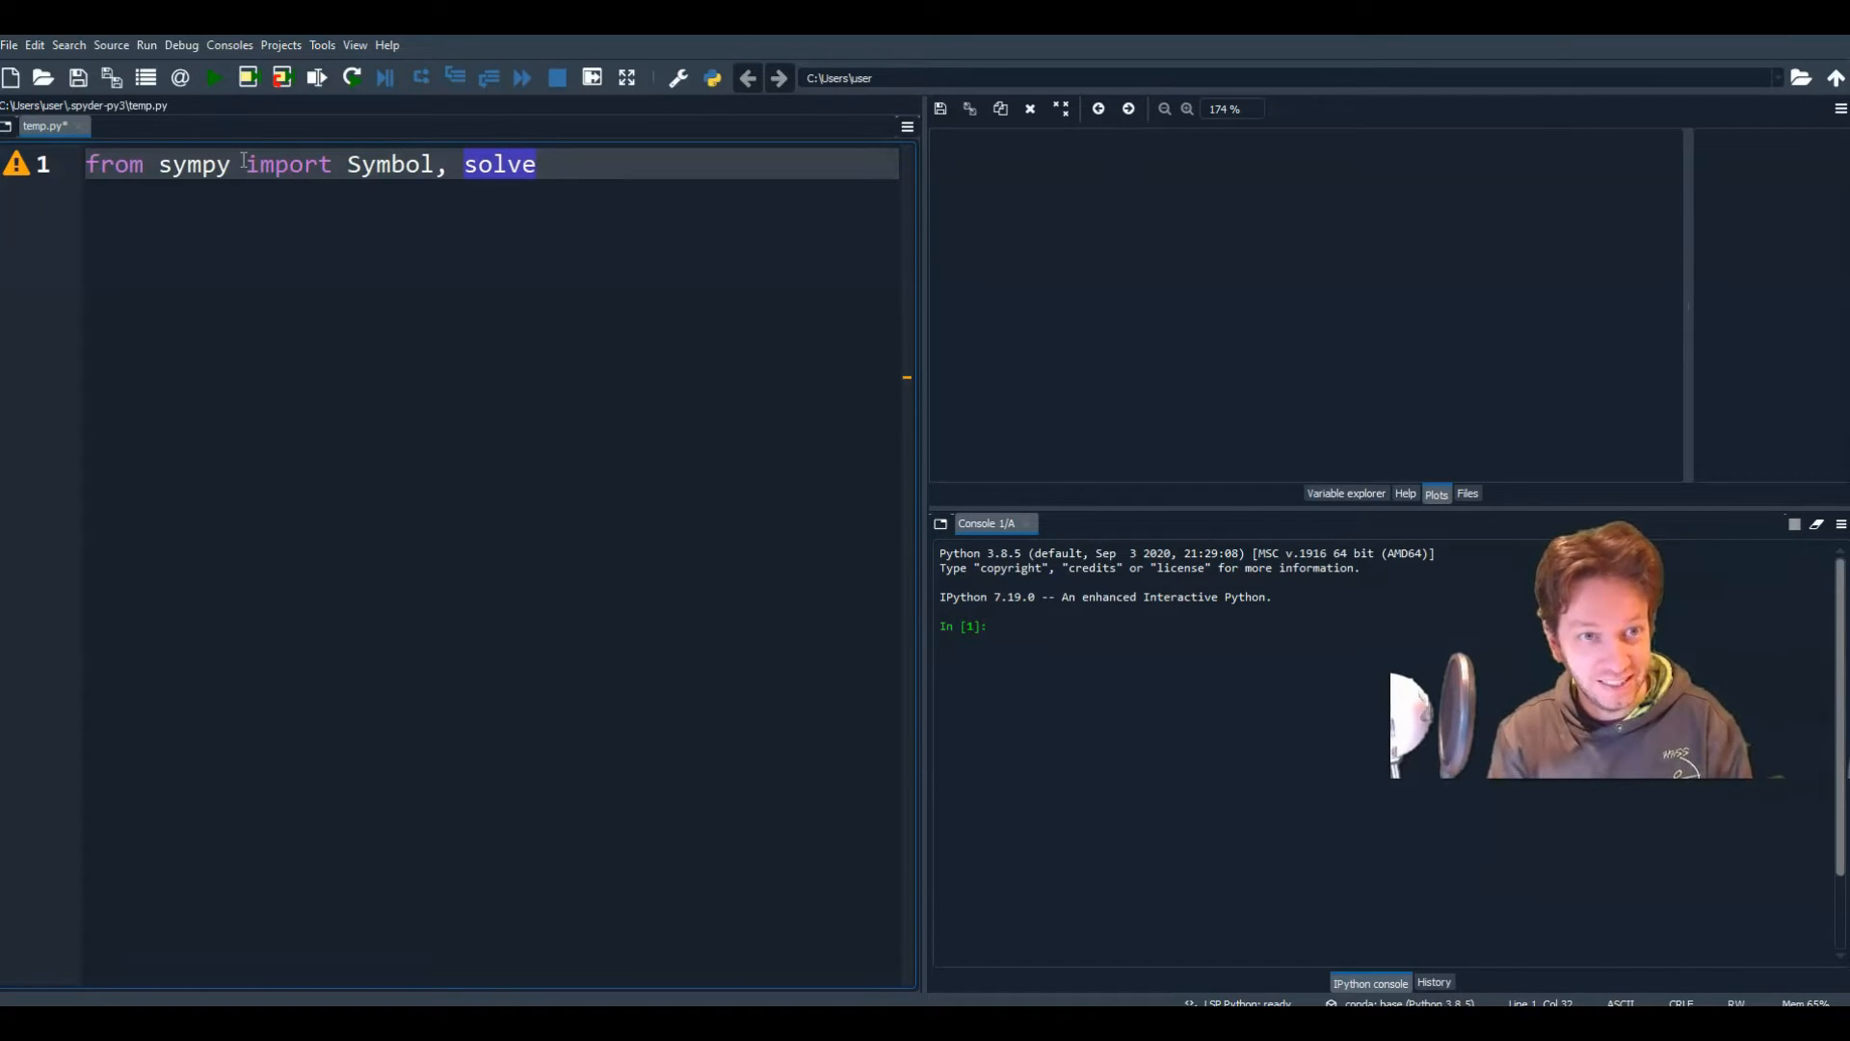
key("Return")
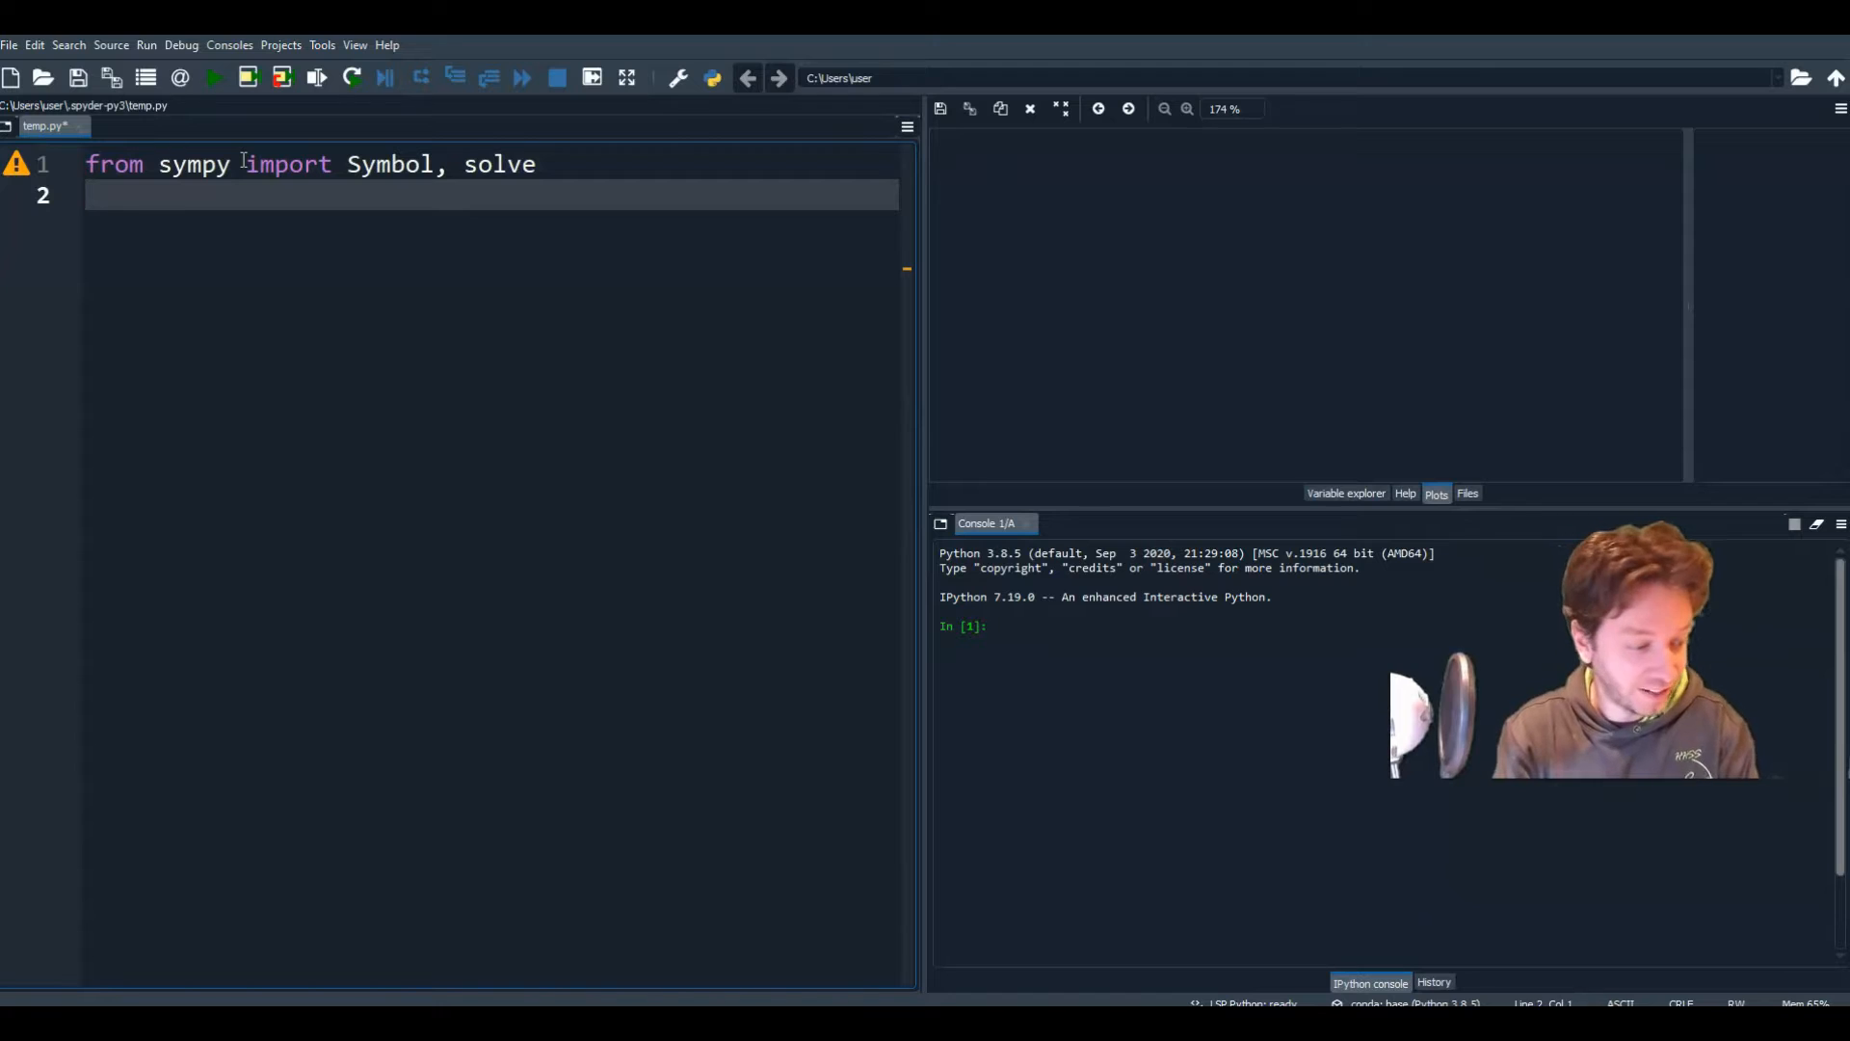
Step: Define x, a, b and c as SymPy Symbol objects on separate lines
type("x=")
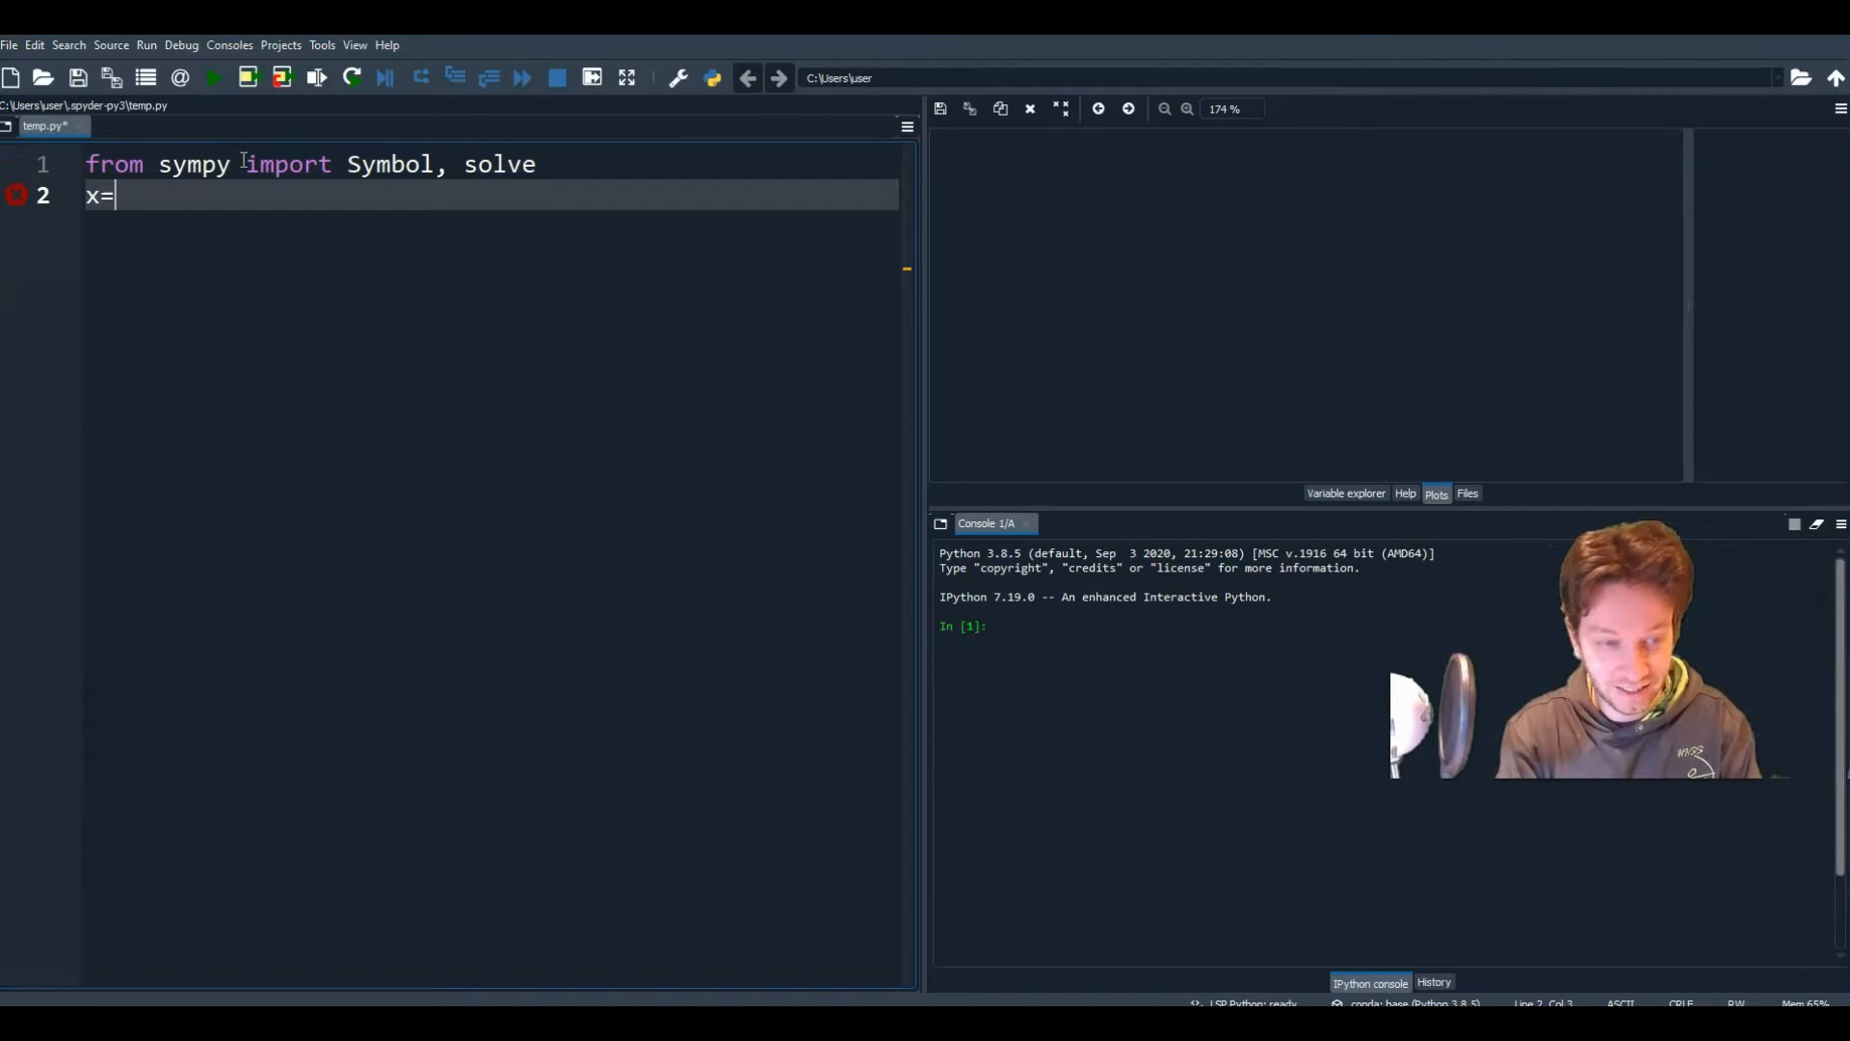
type("= Symbol")
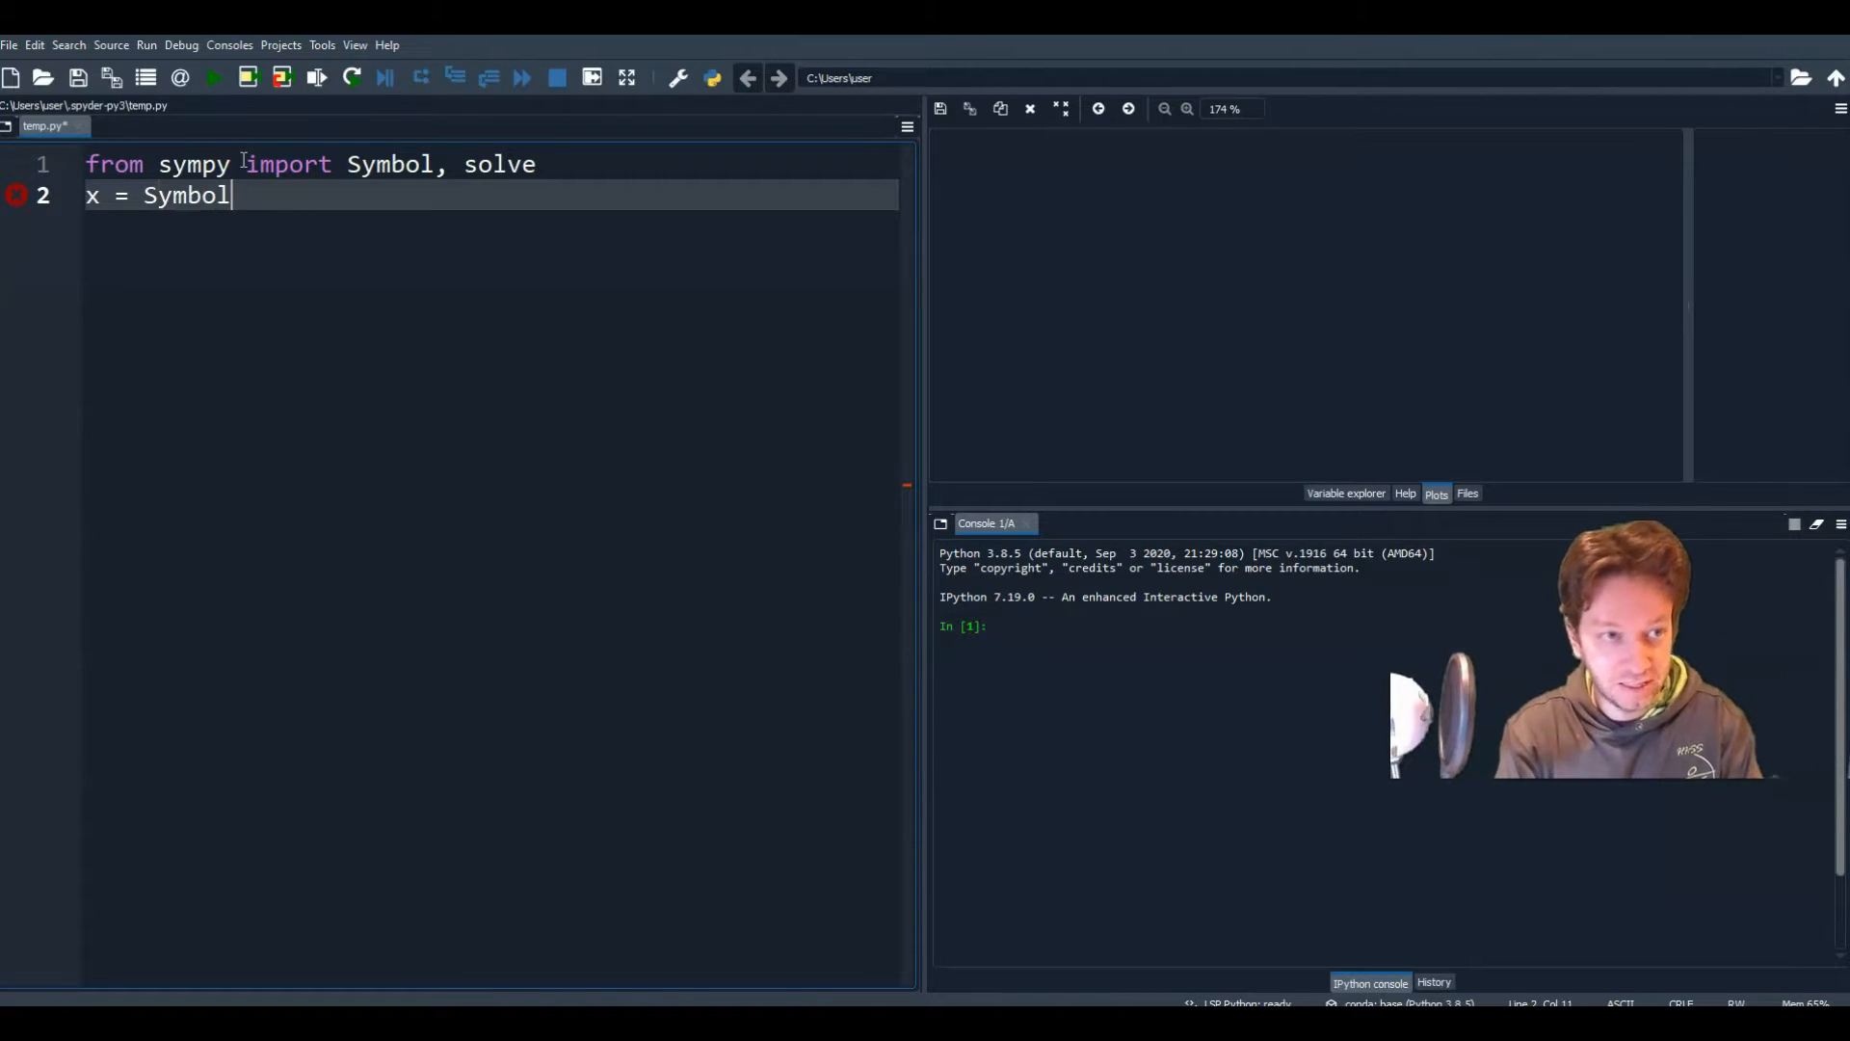
type("('x')")
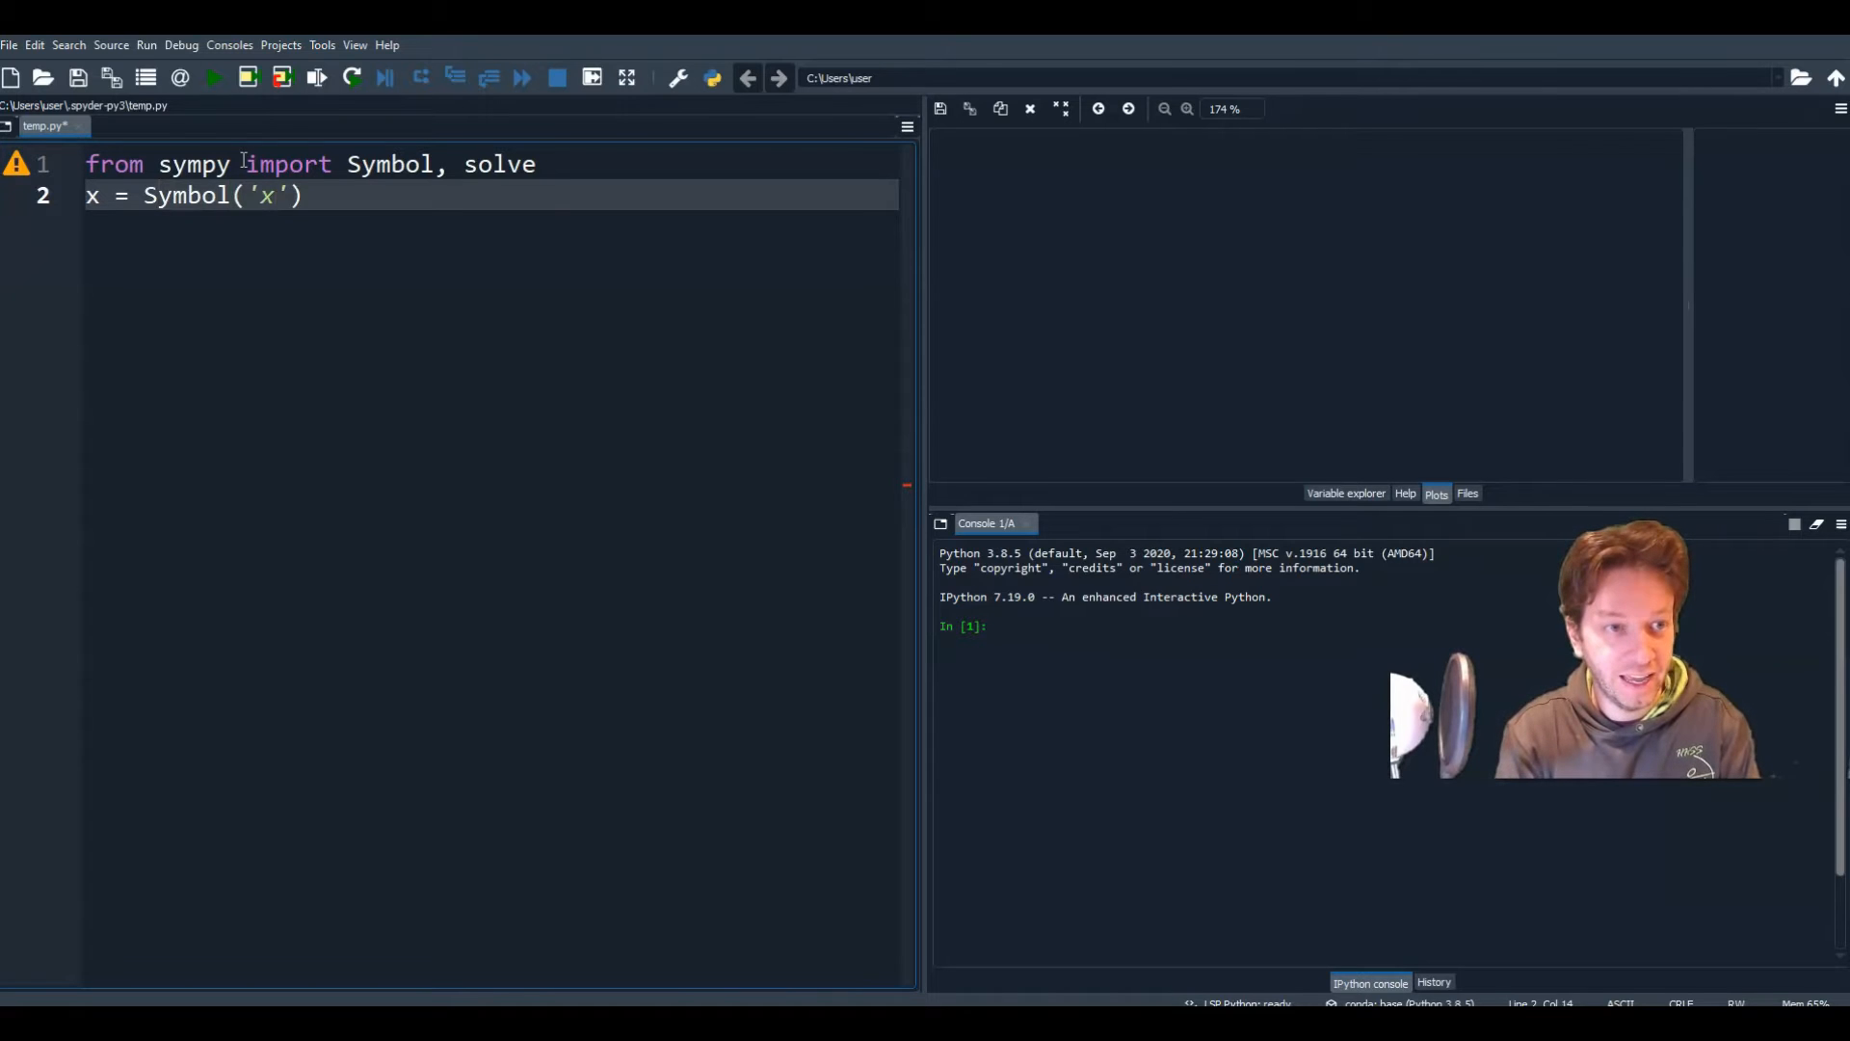
key("Return")
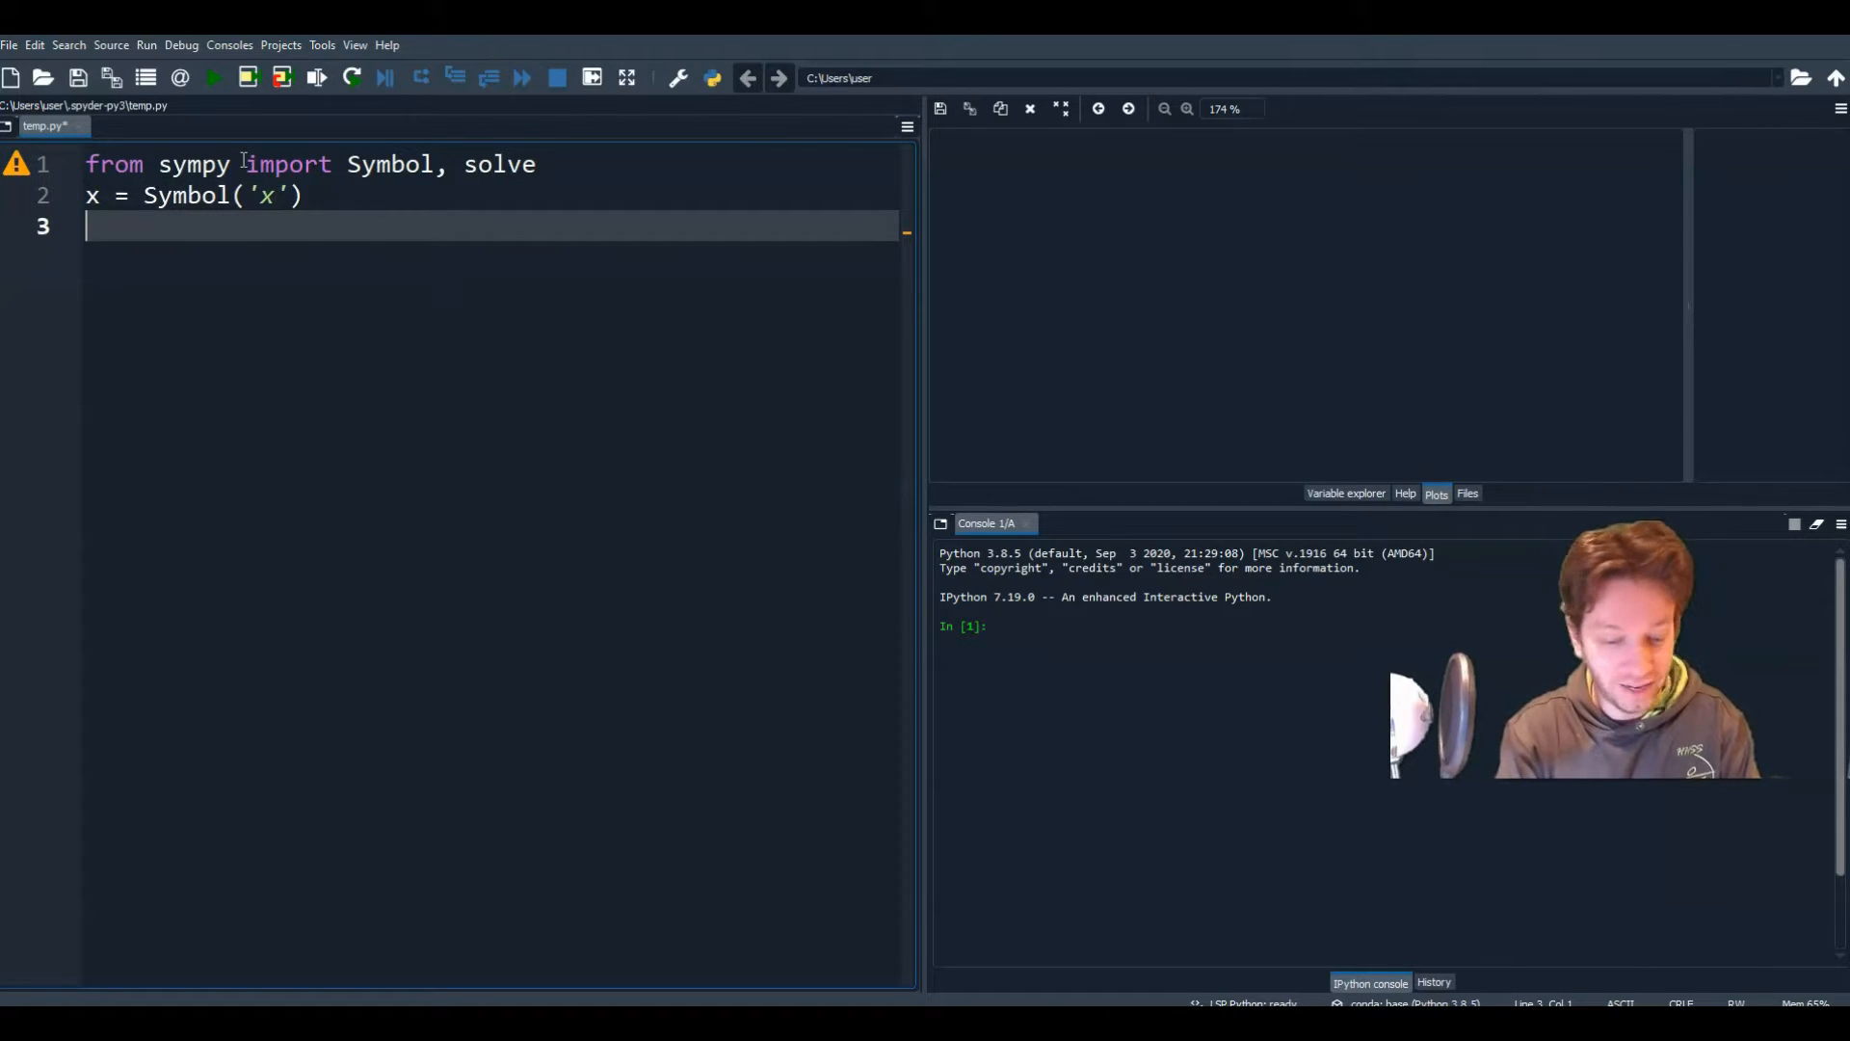
type("a = Sym")
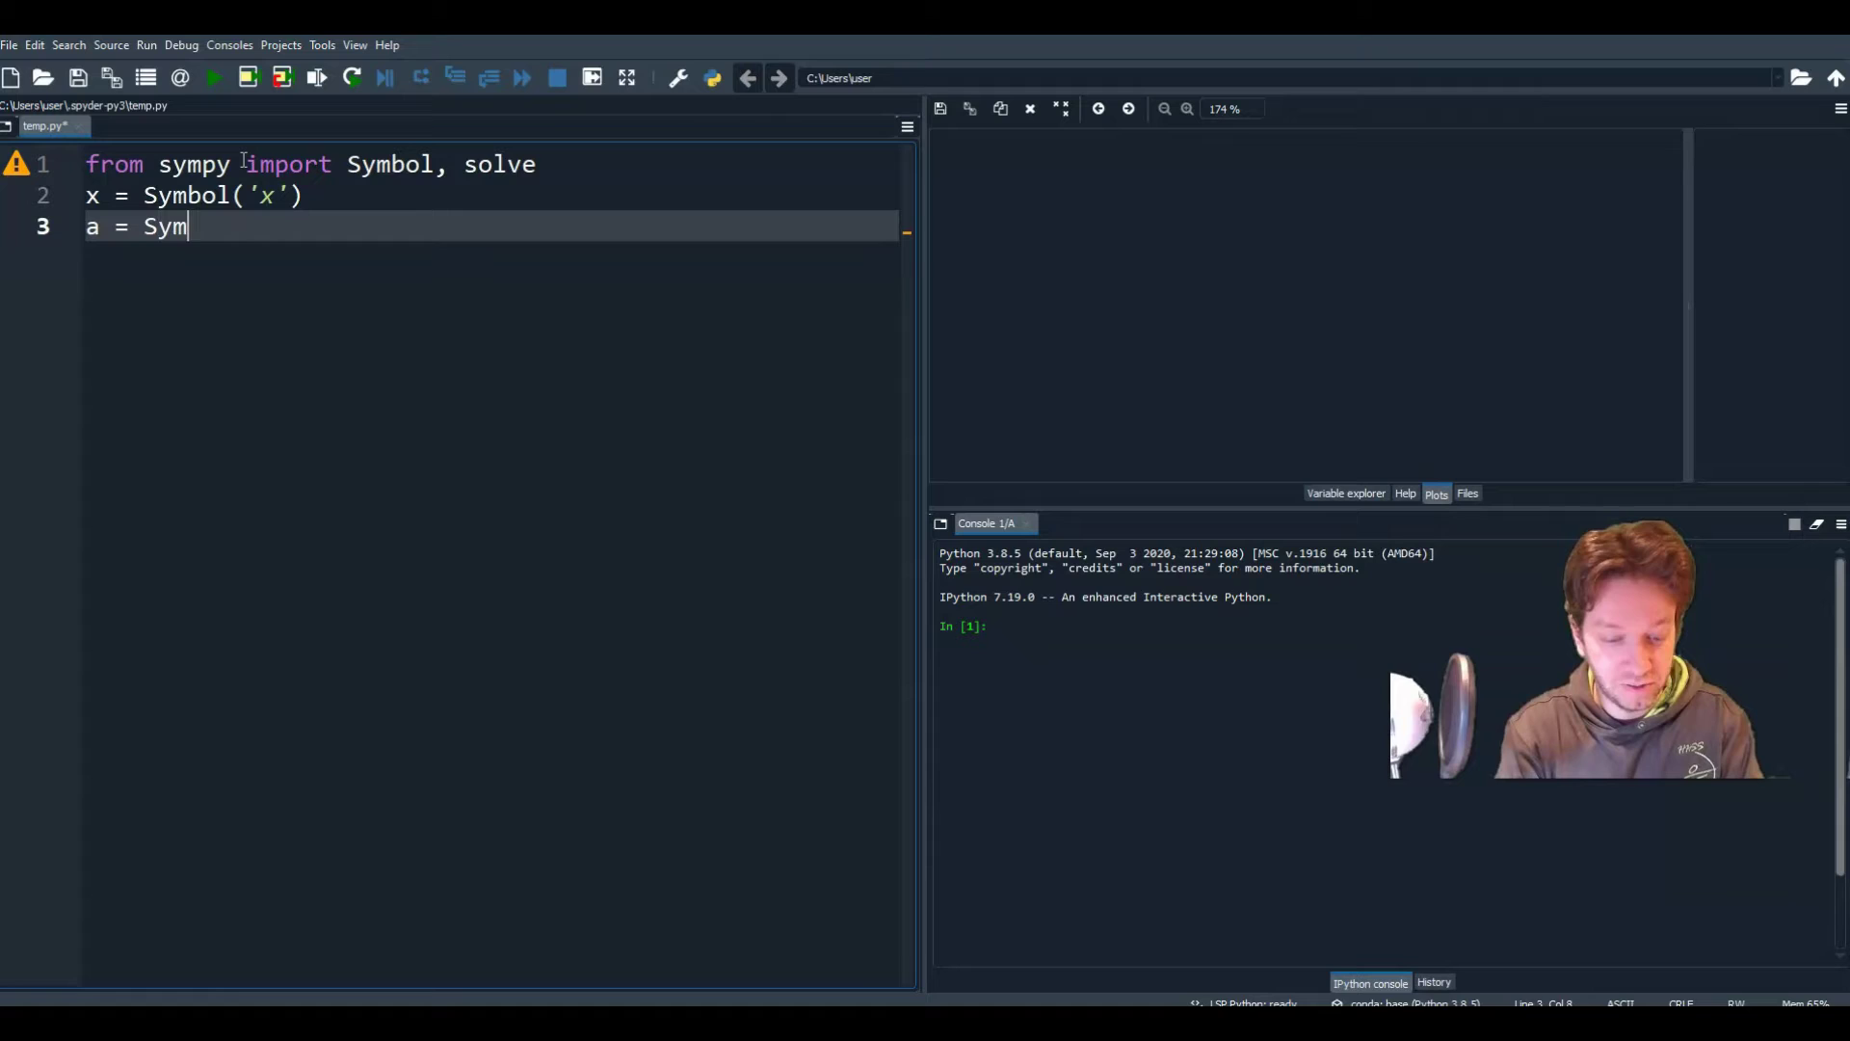
type("bol('a')")
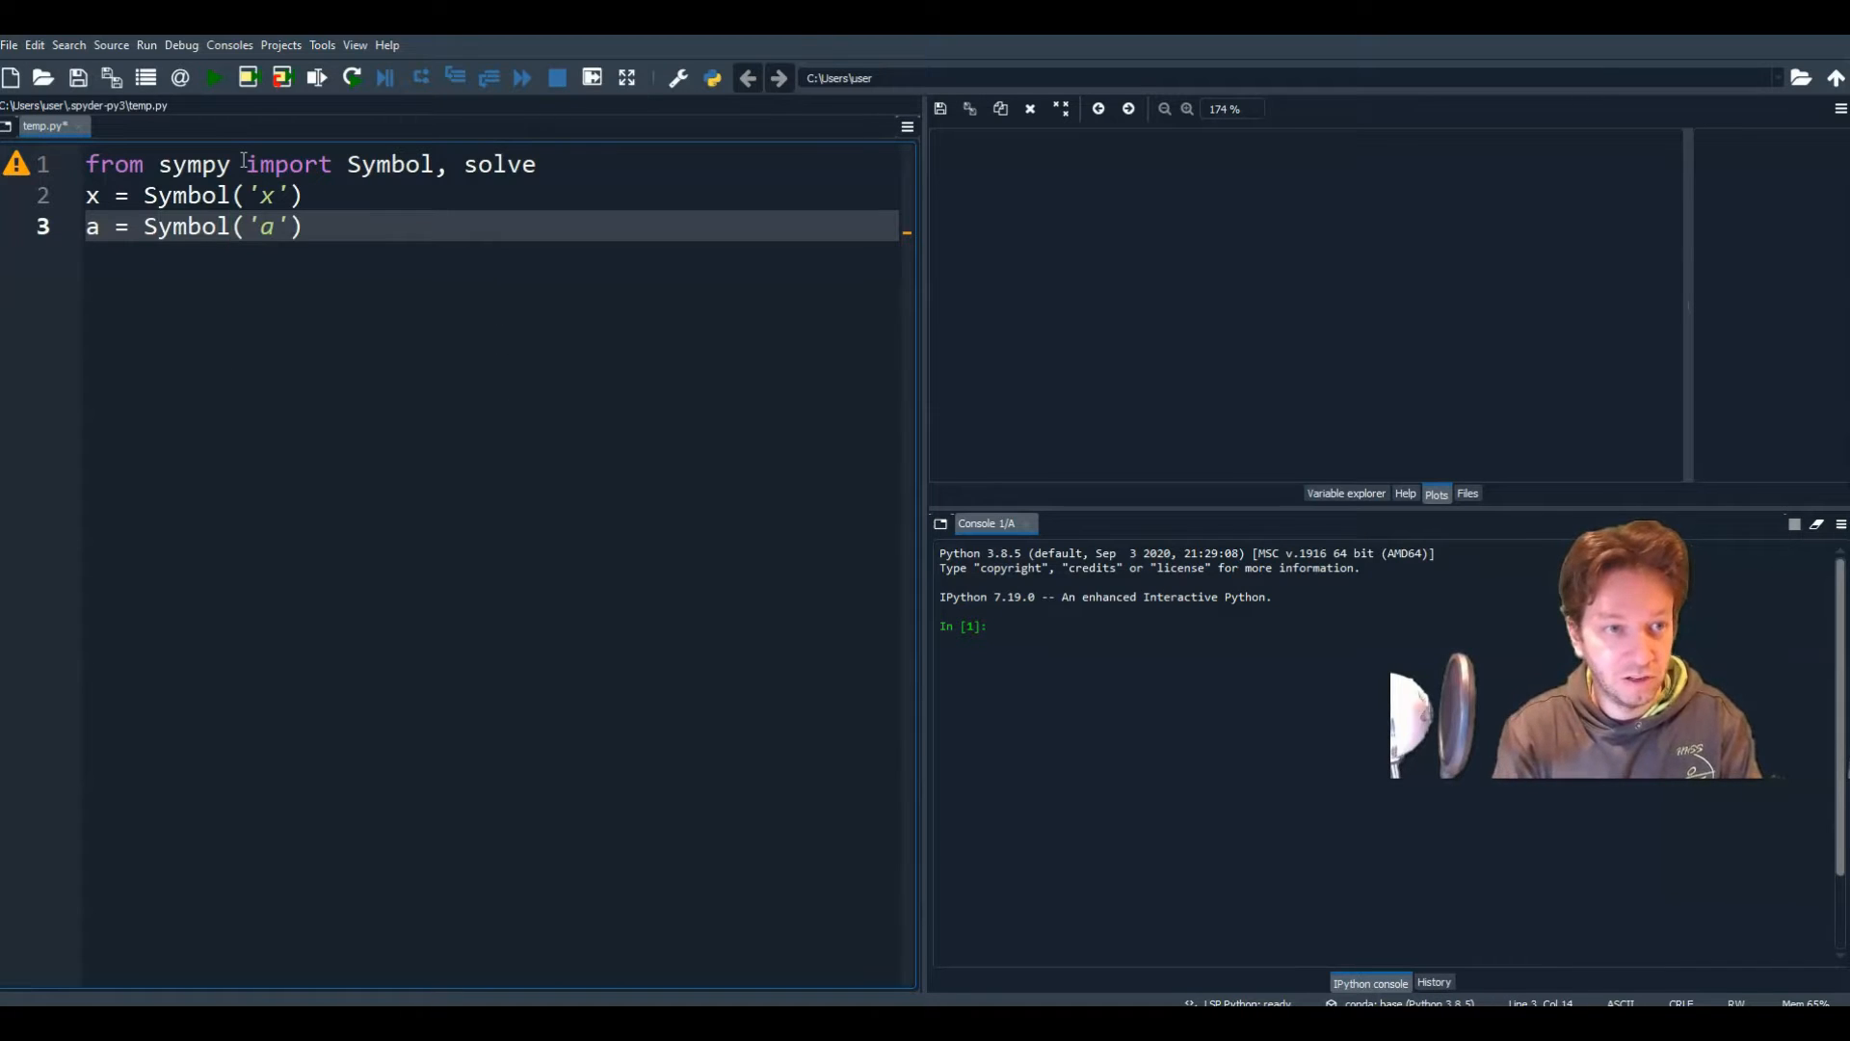
type("b")
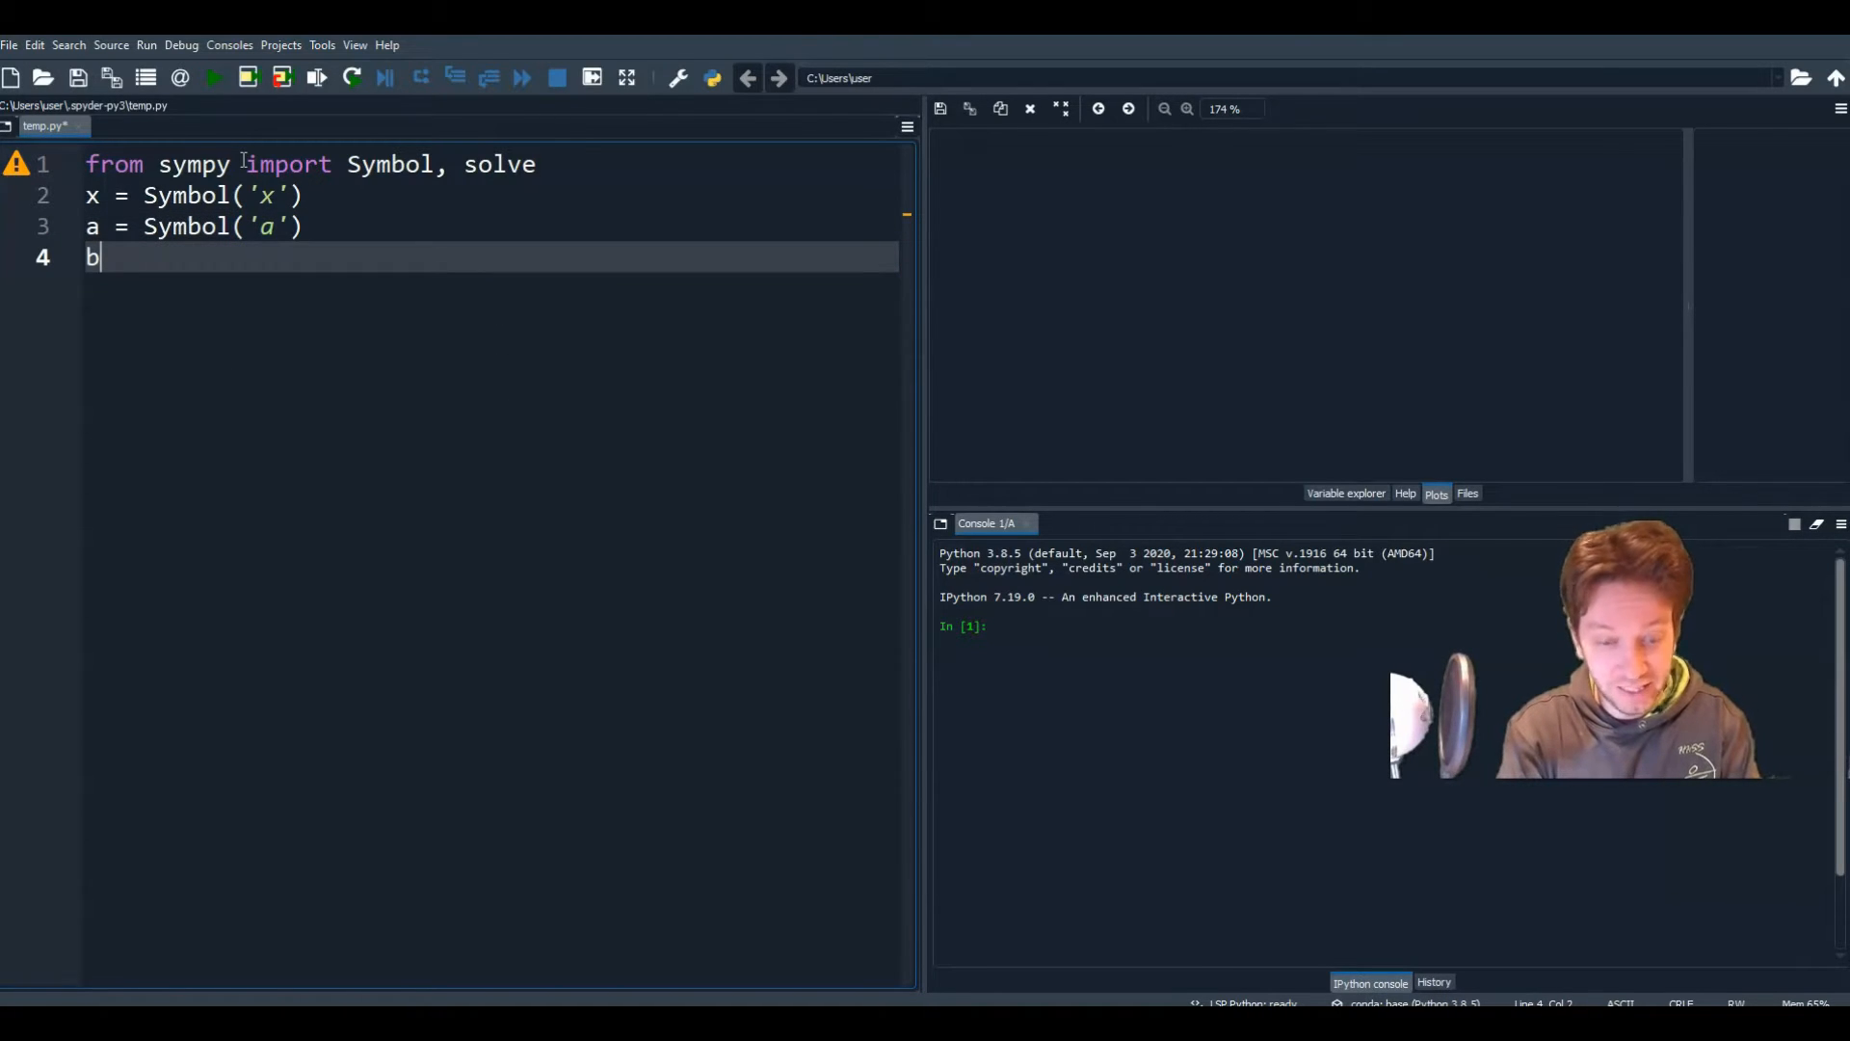
type("= Symbol")
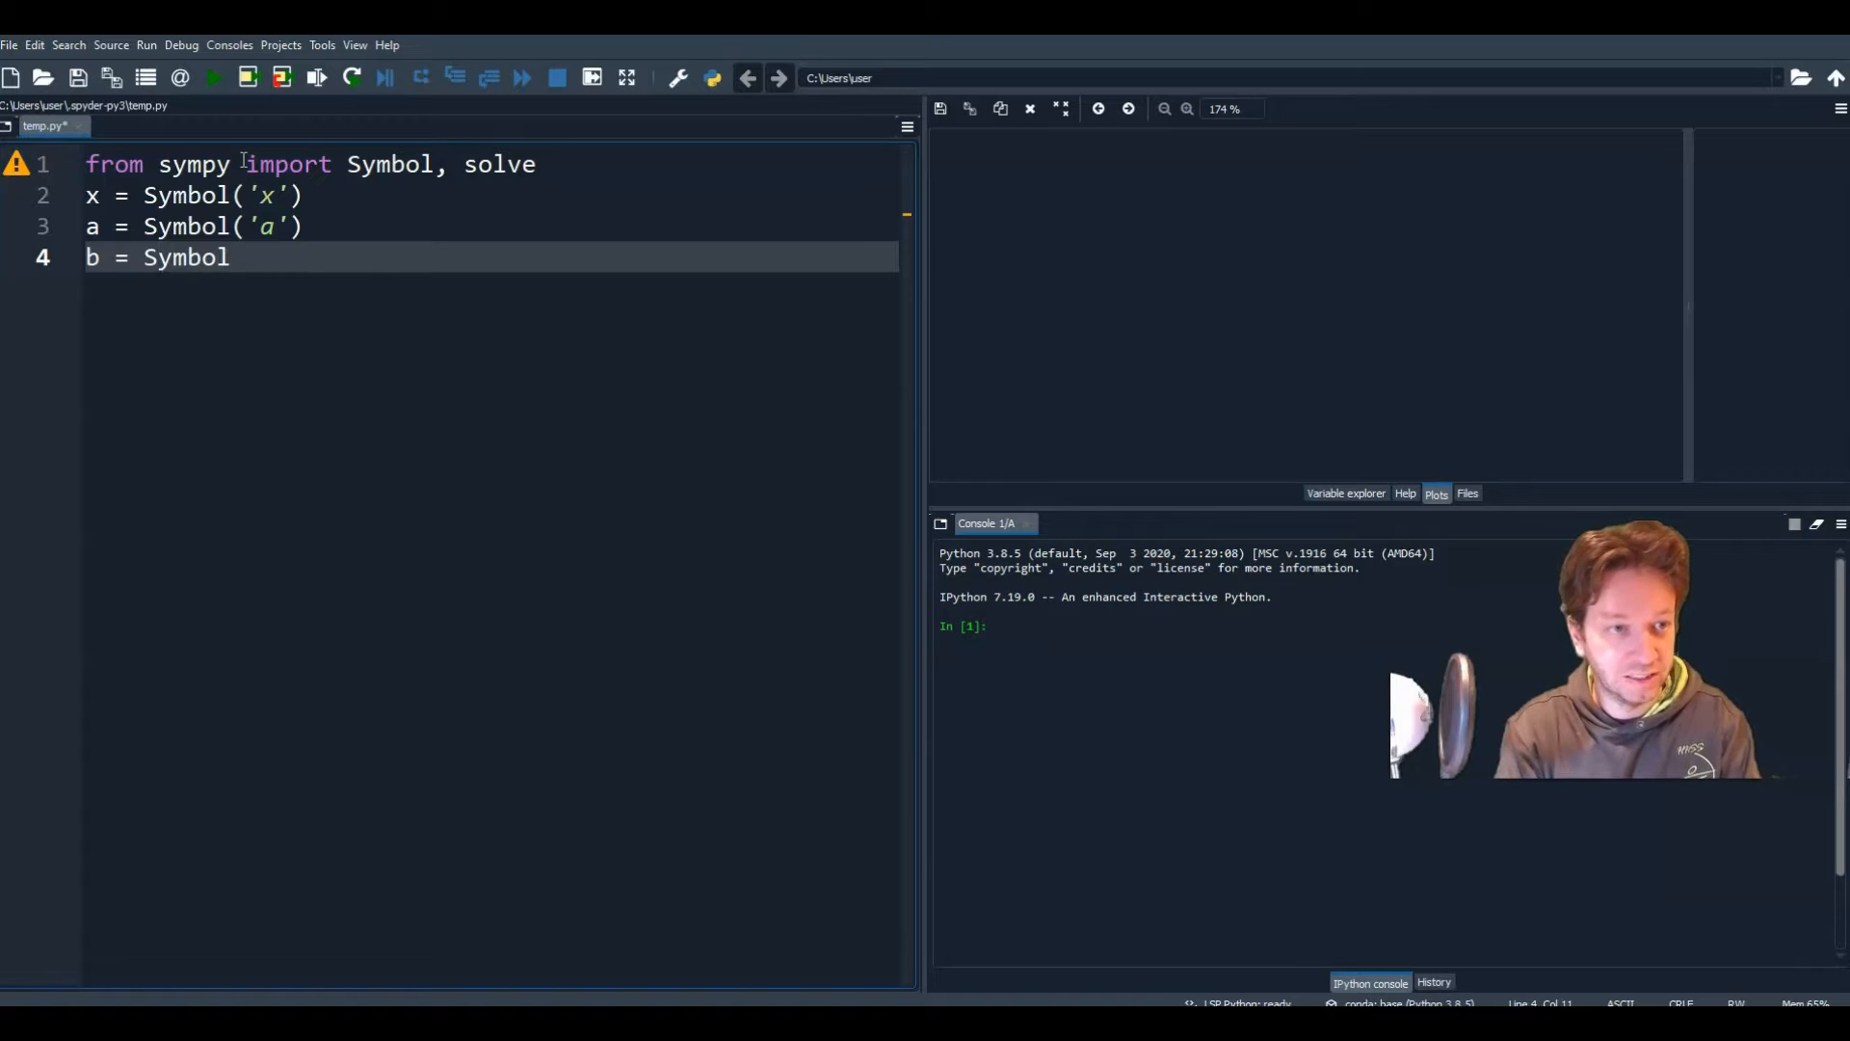
type("('b')")
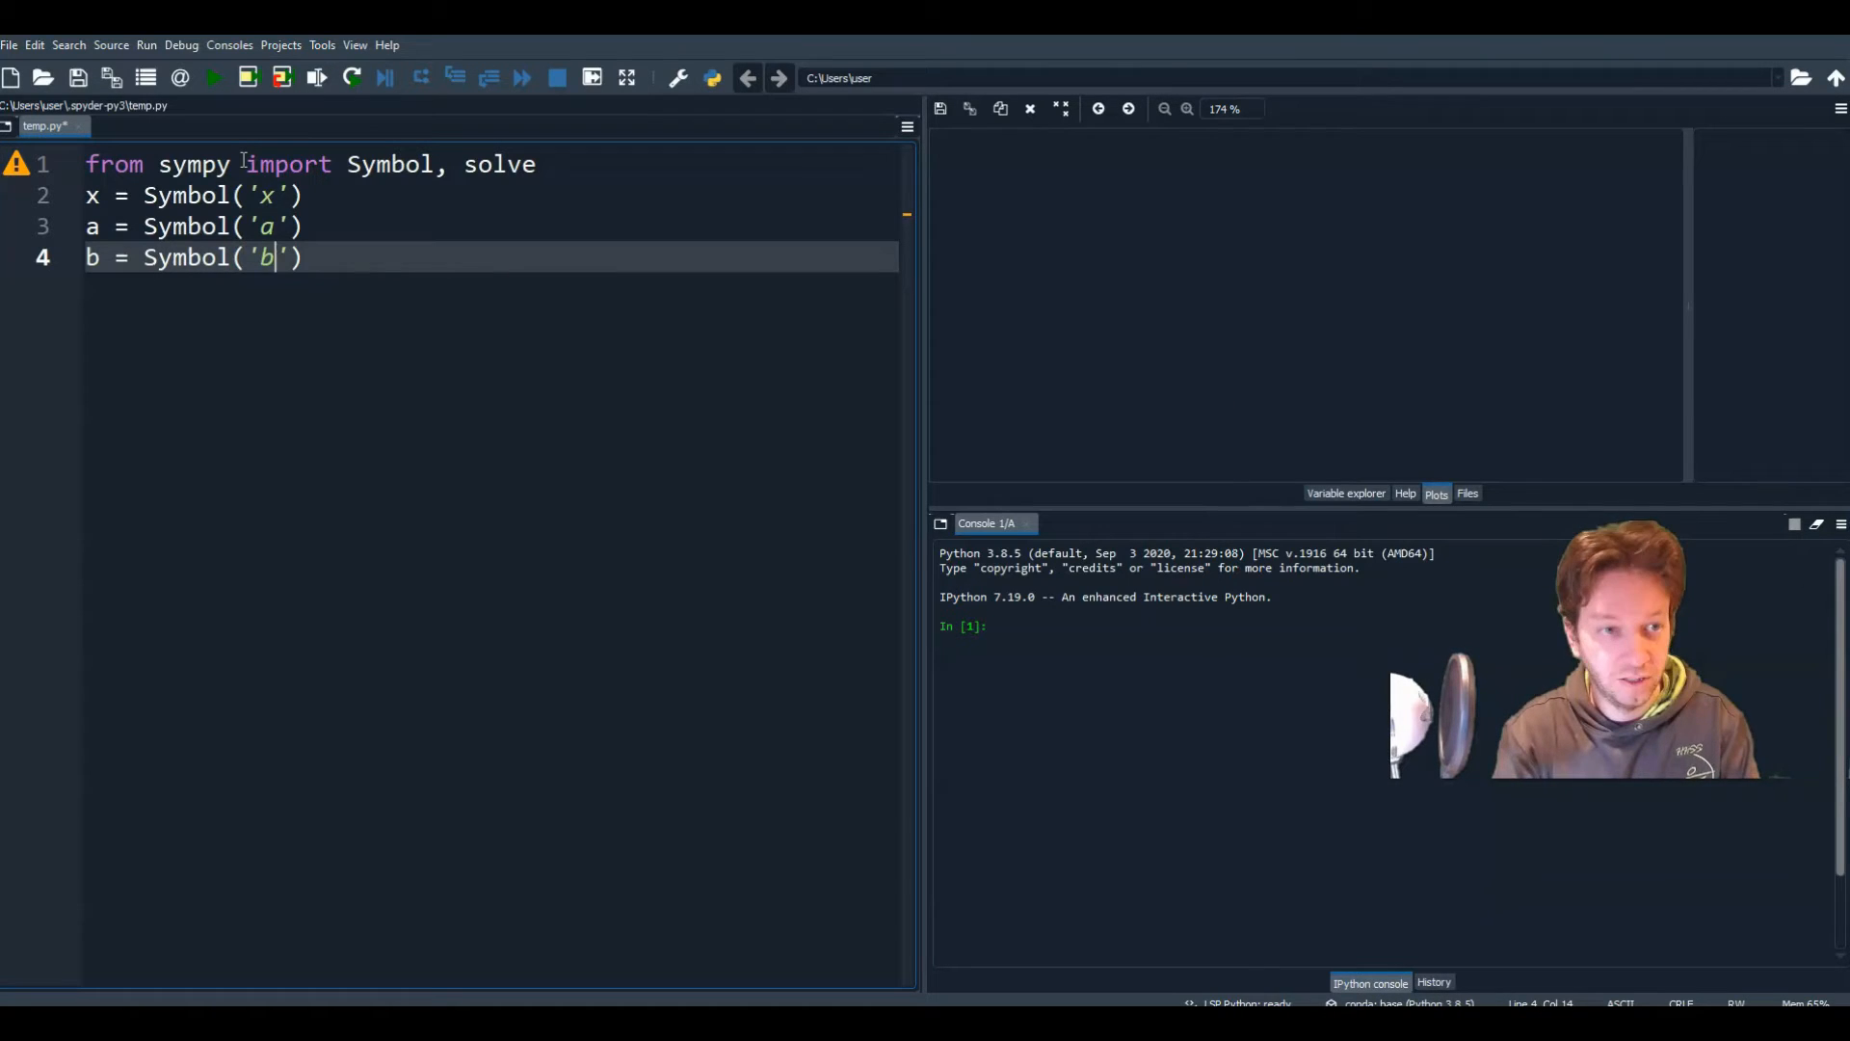
type("c=")
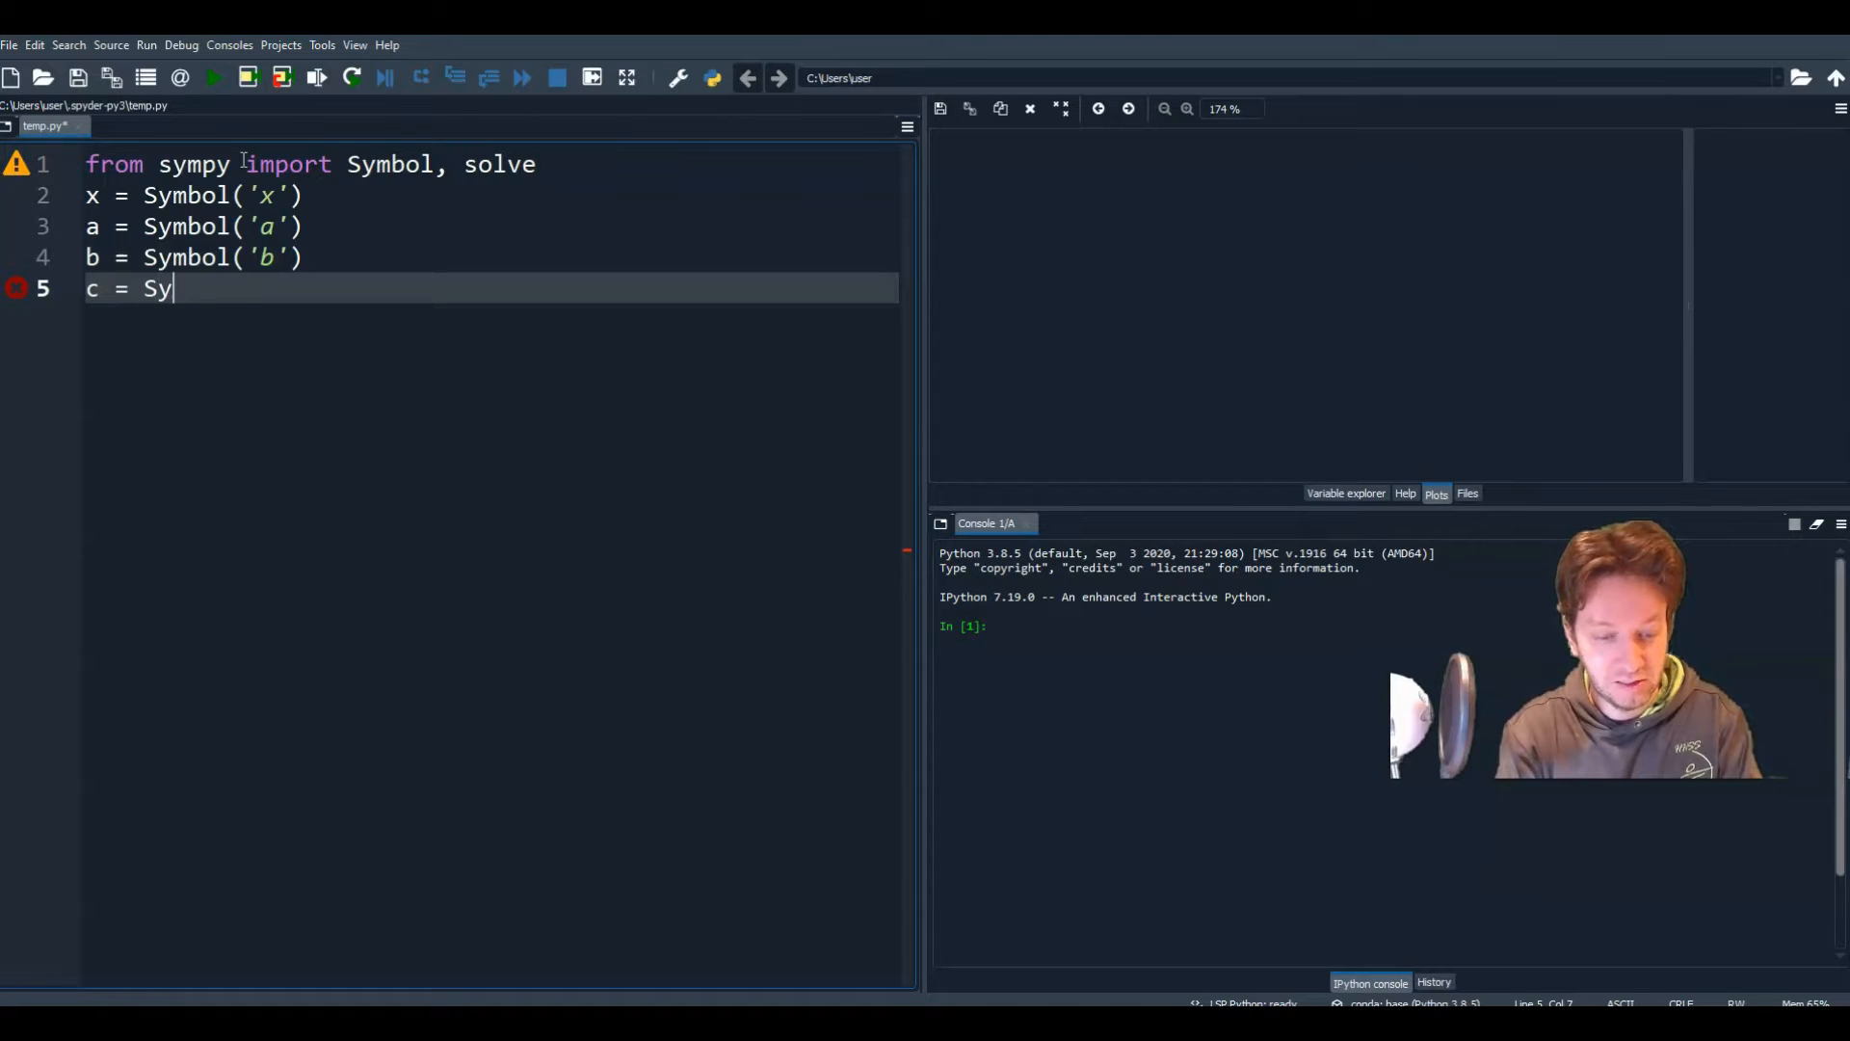
type("mbol('c')")
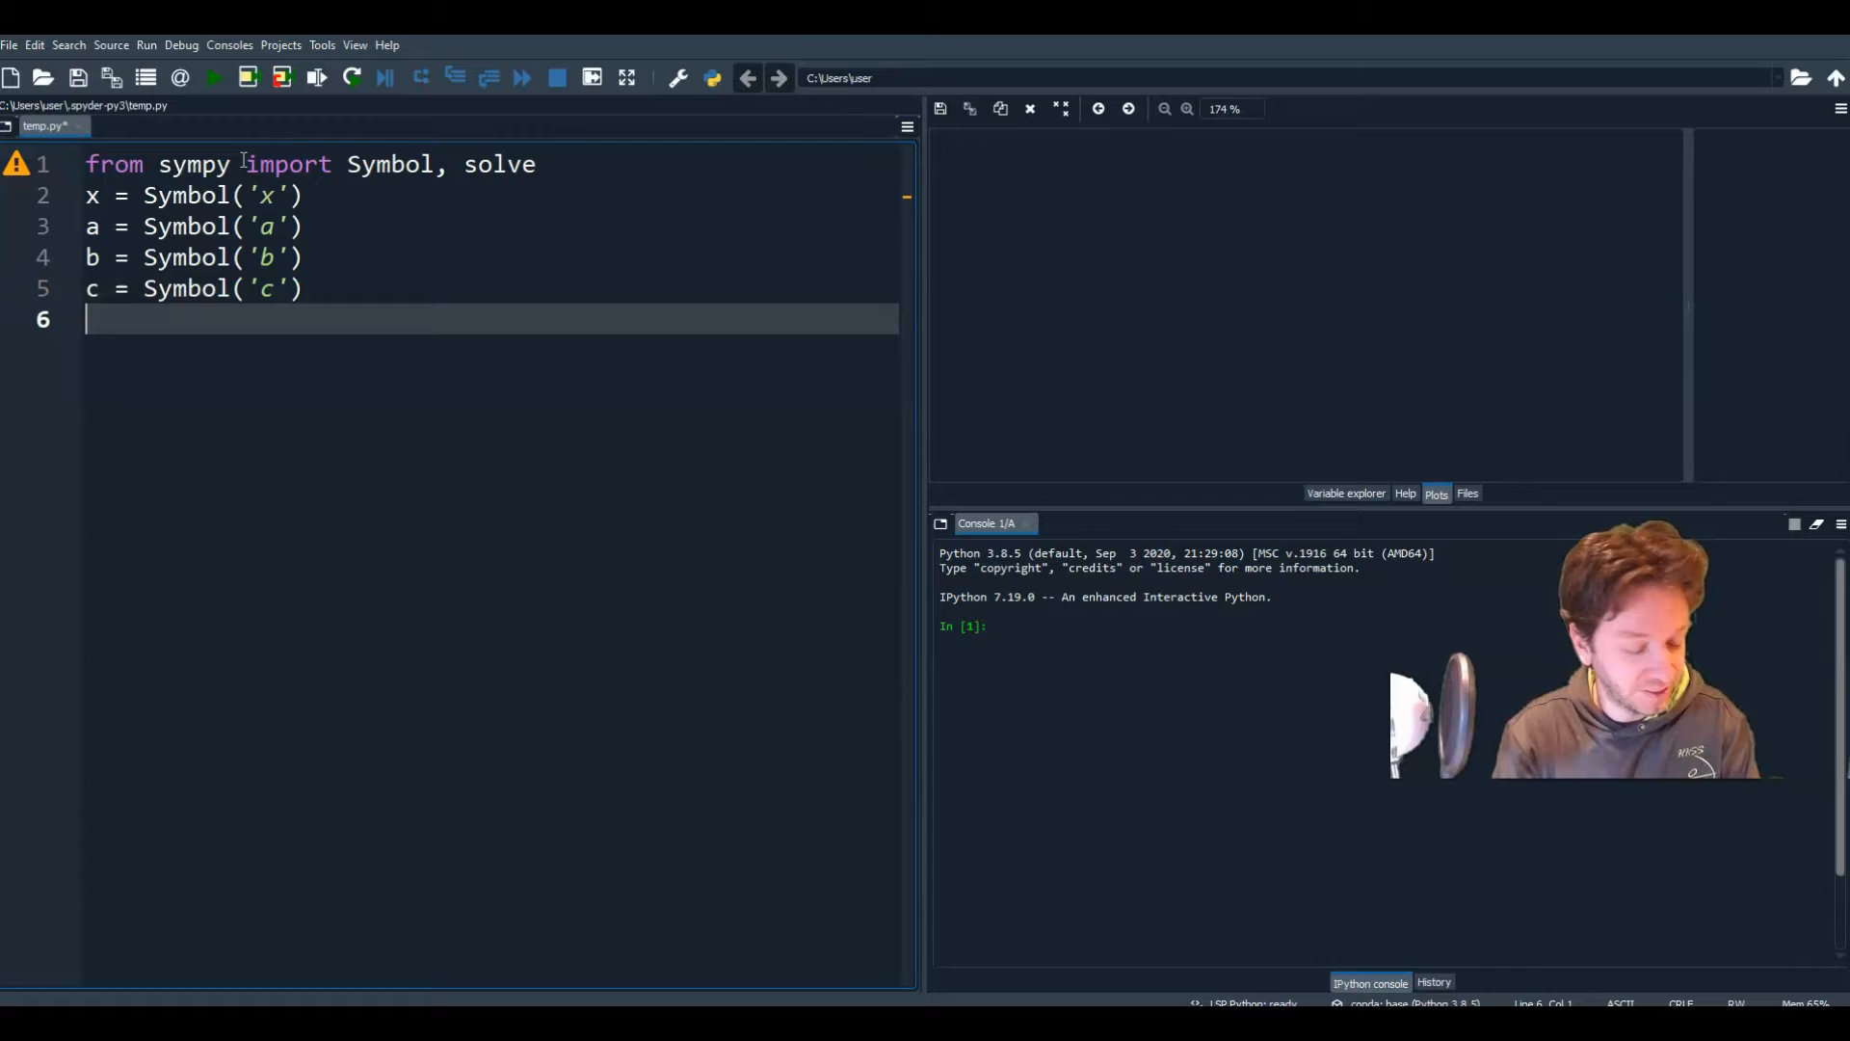
Step: Define expr = a*x**2+b*x+c as the general quadratic
type("ex")
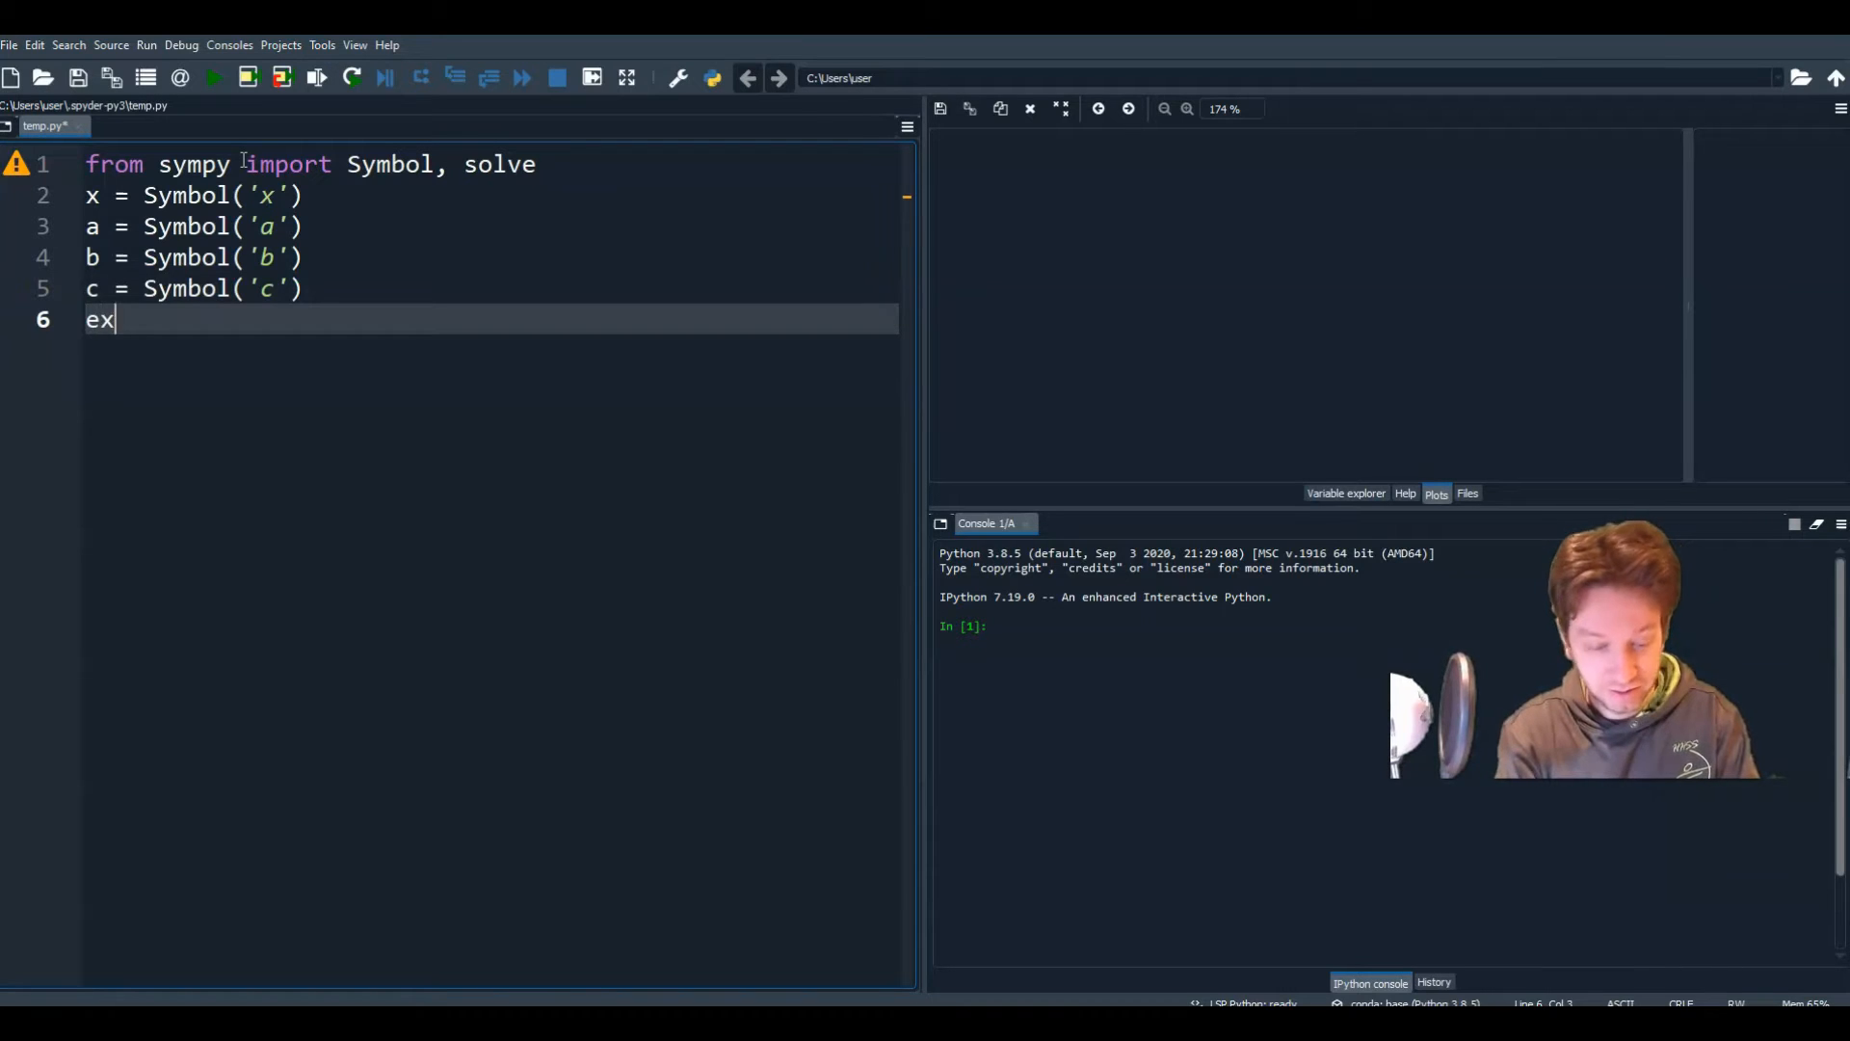
type("pr =")
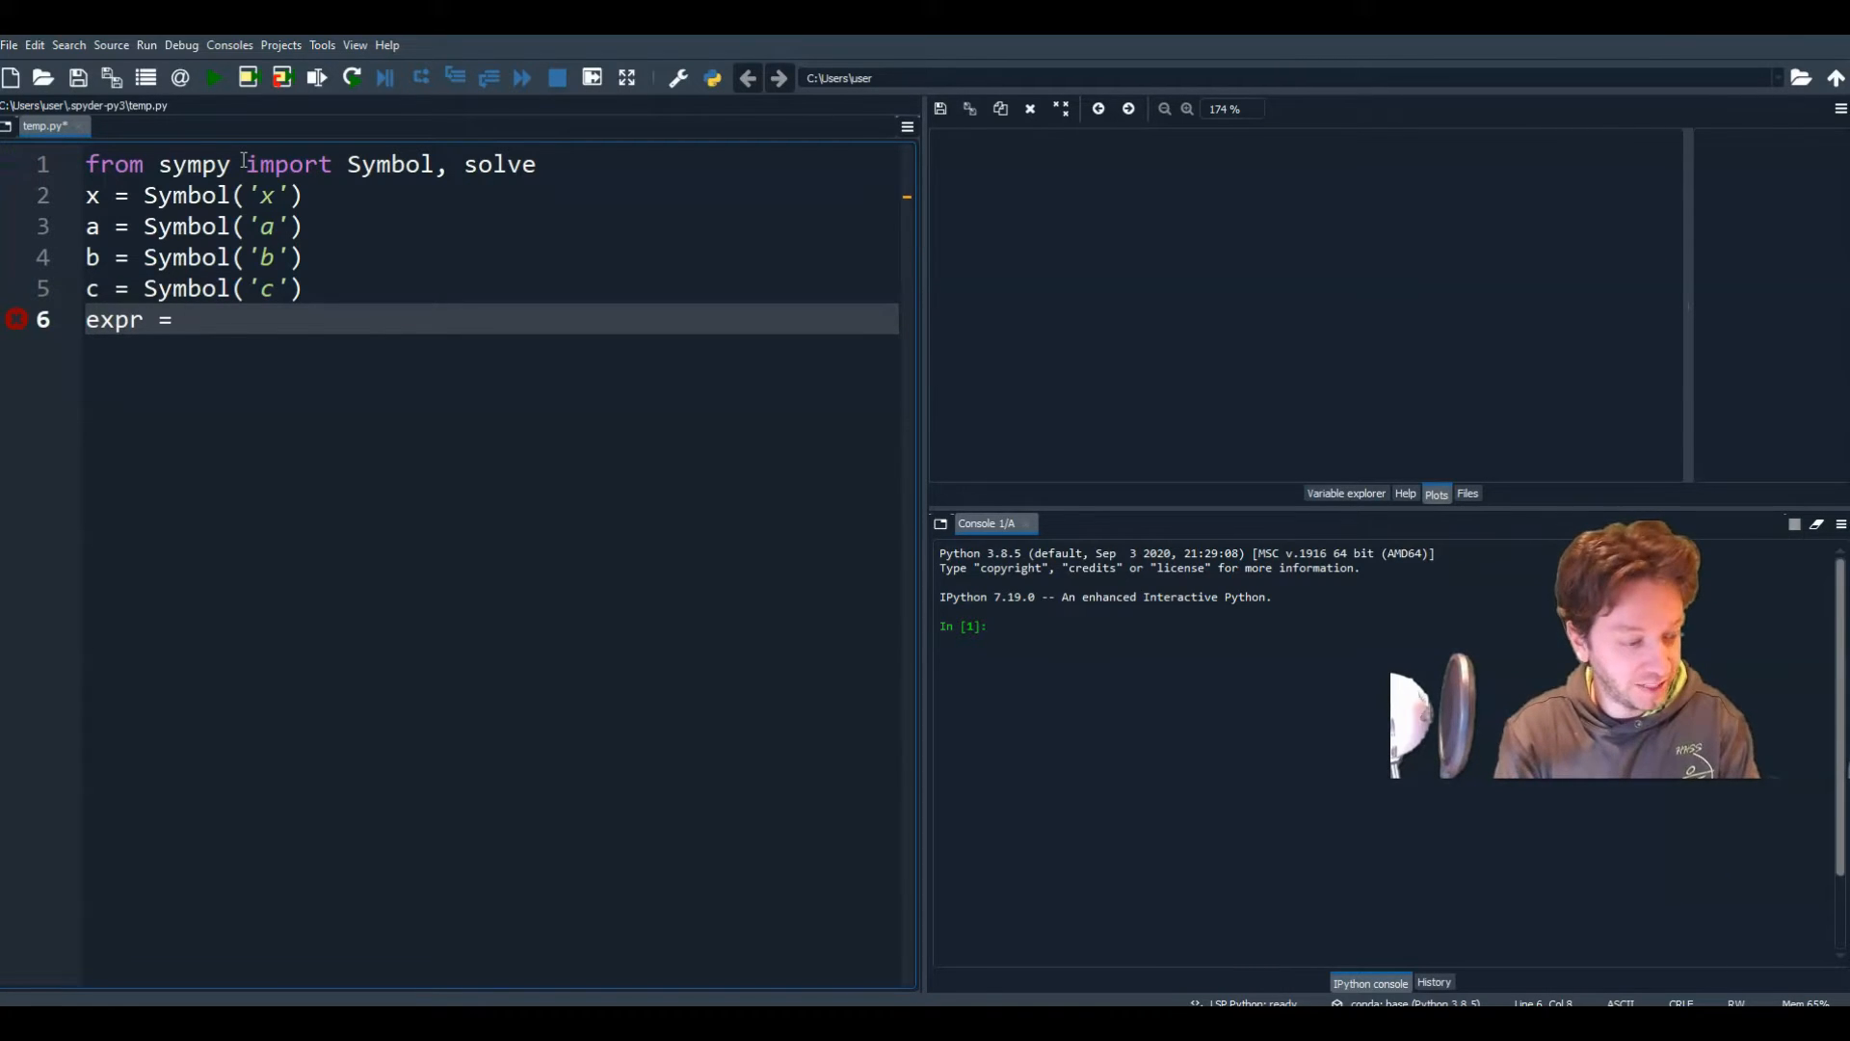
type("a")
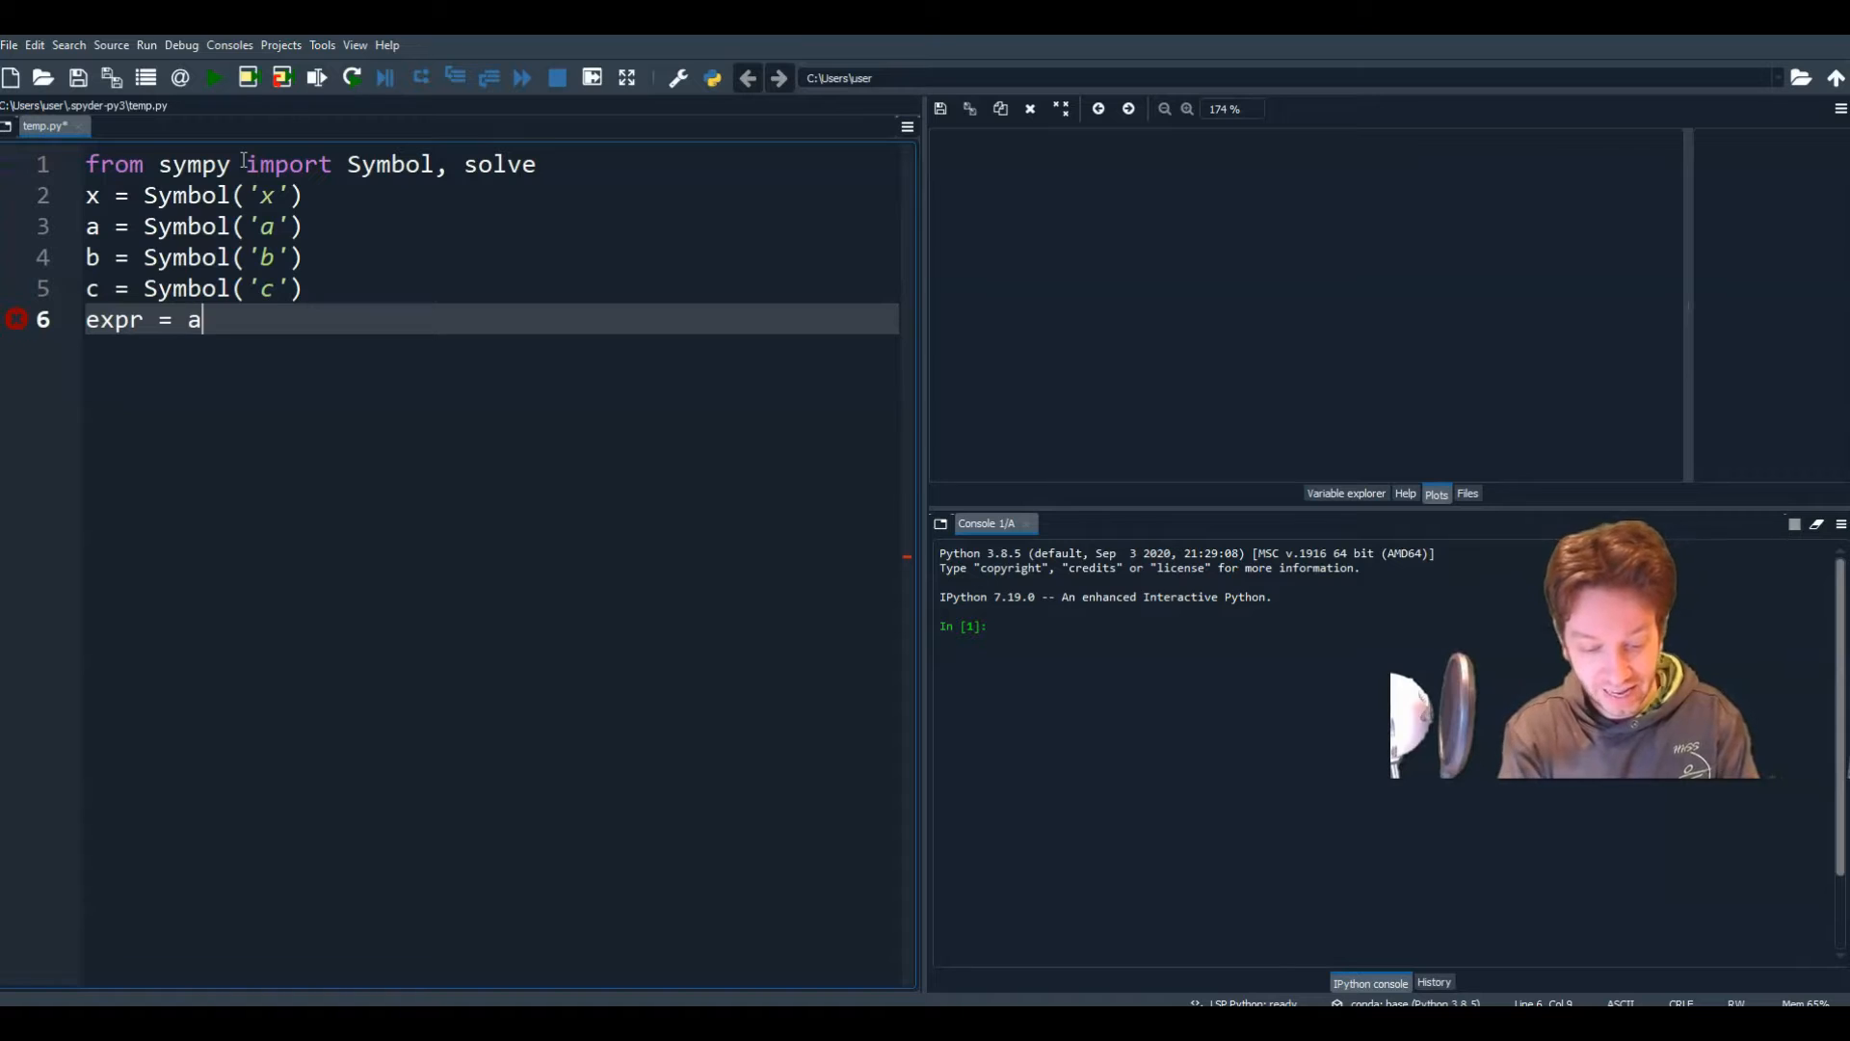
type("*x**")
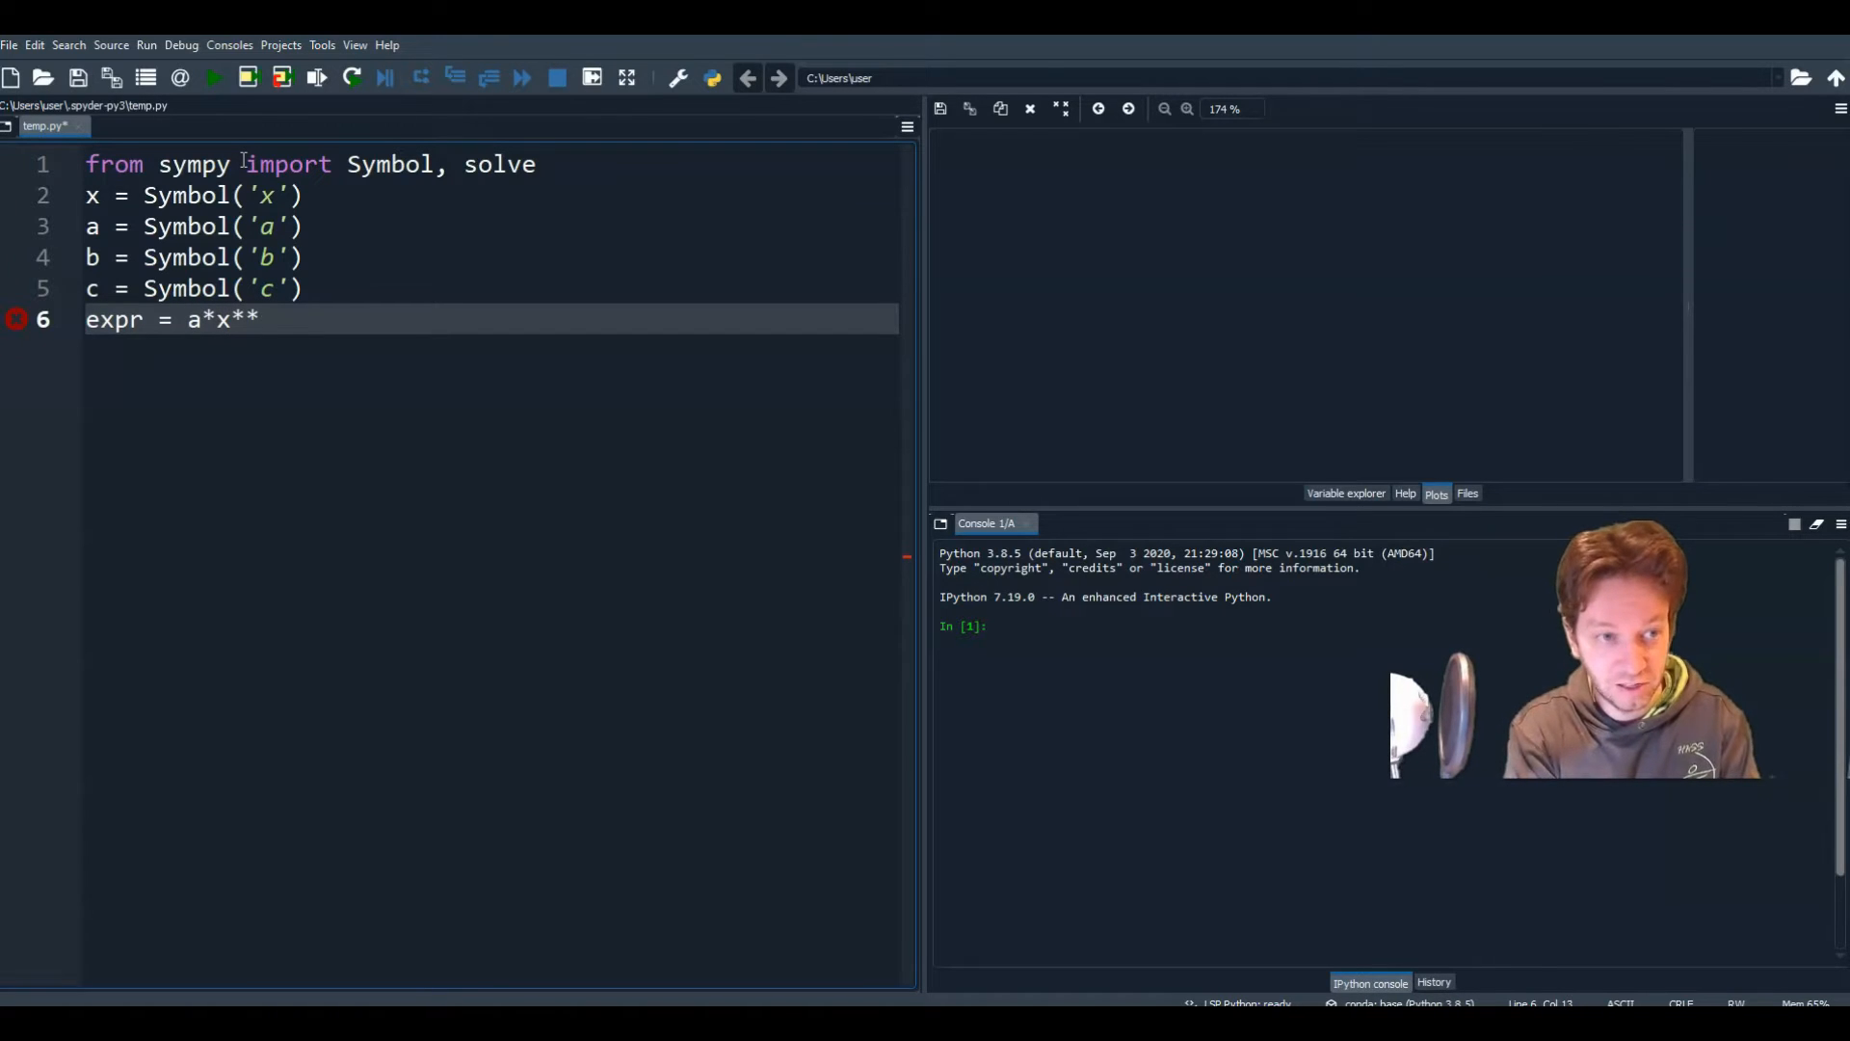
type("2+")
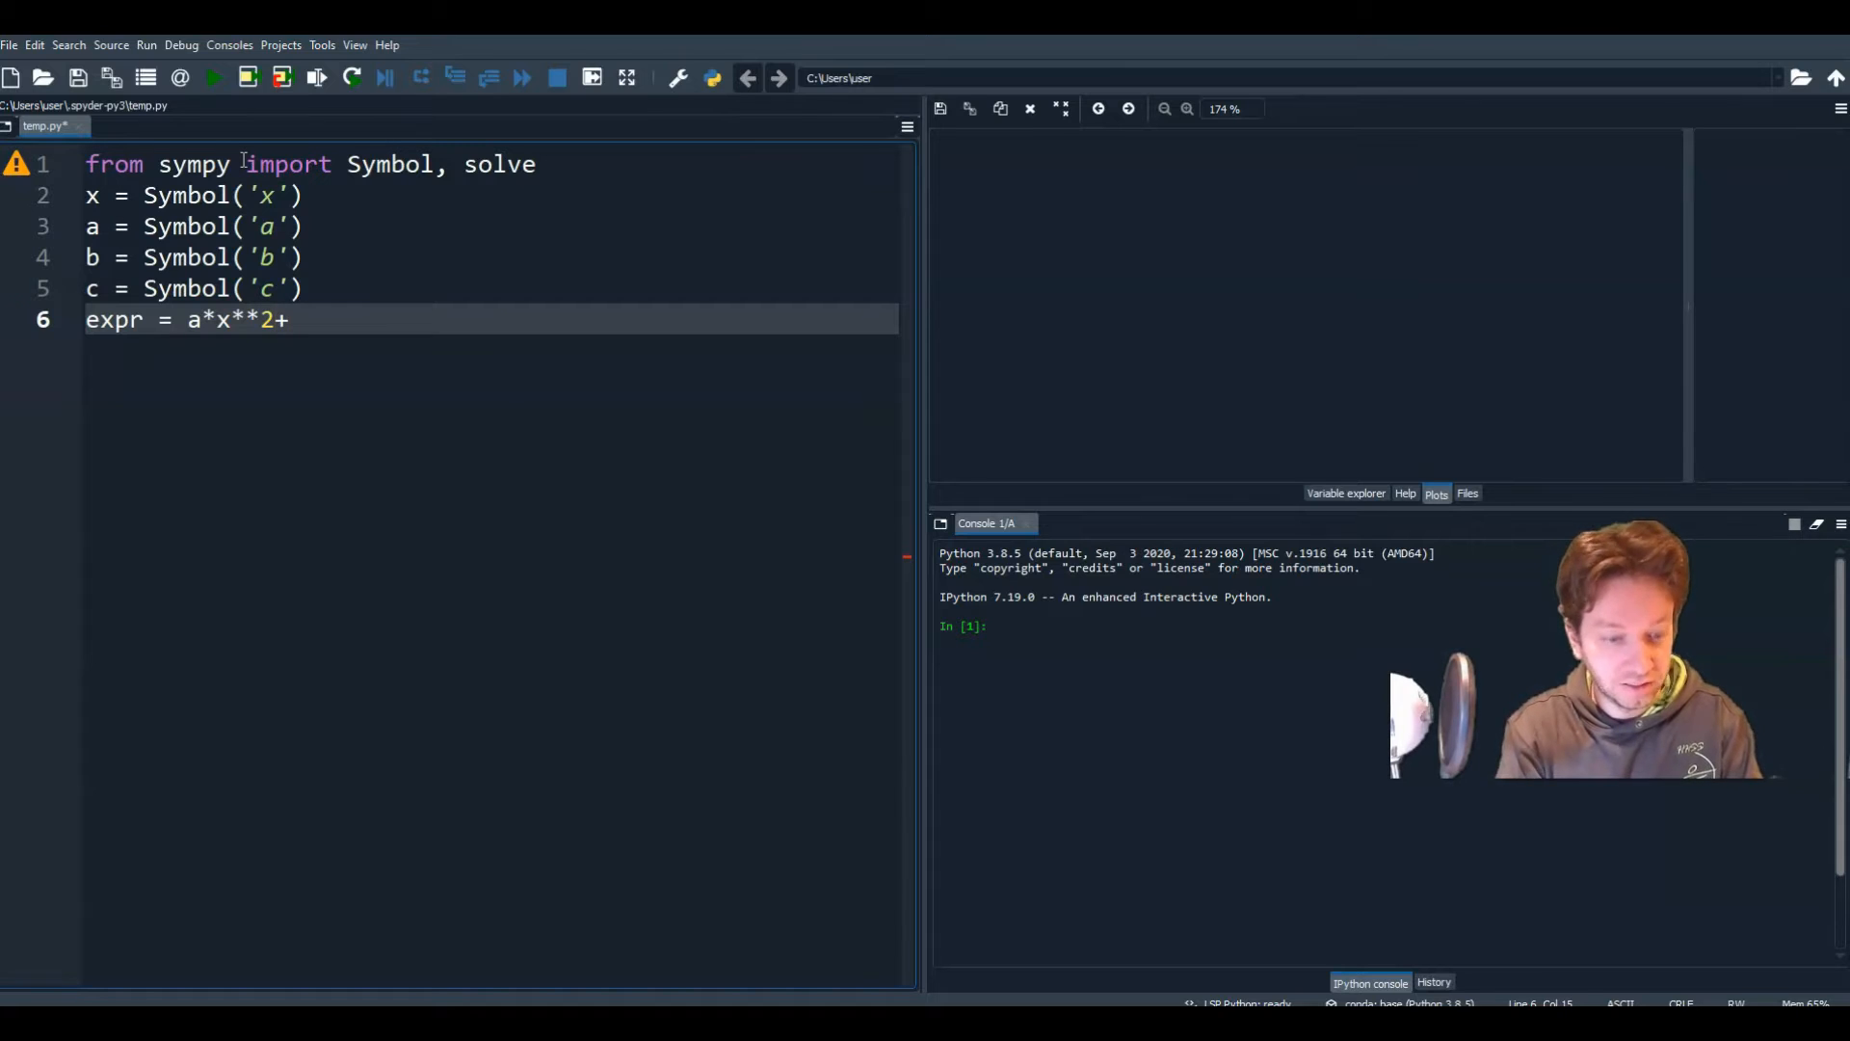
type("b*x")
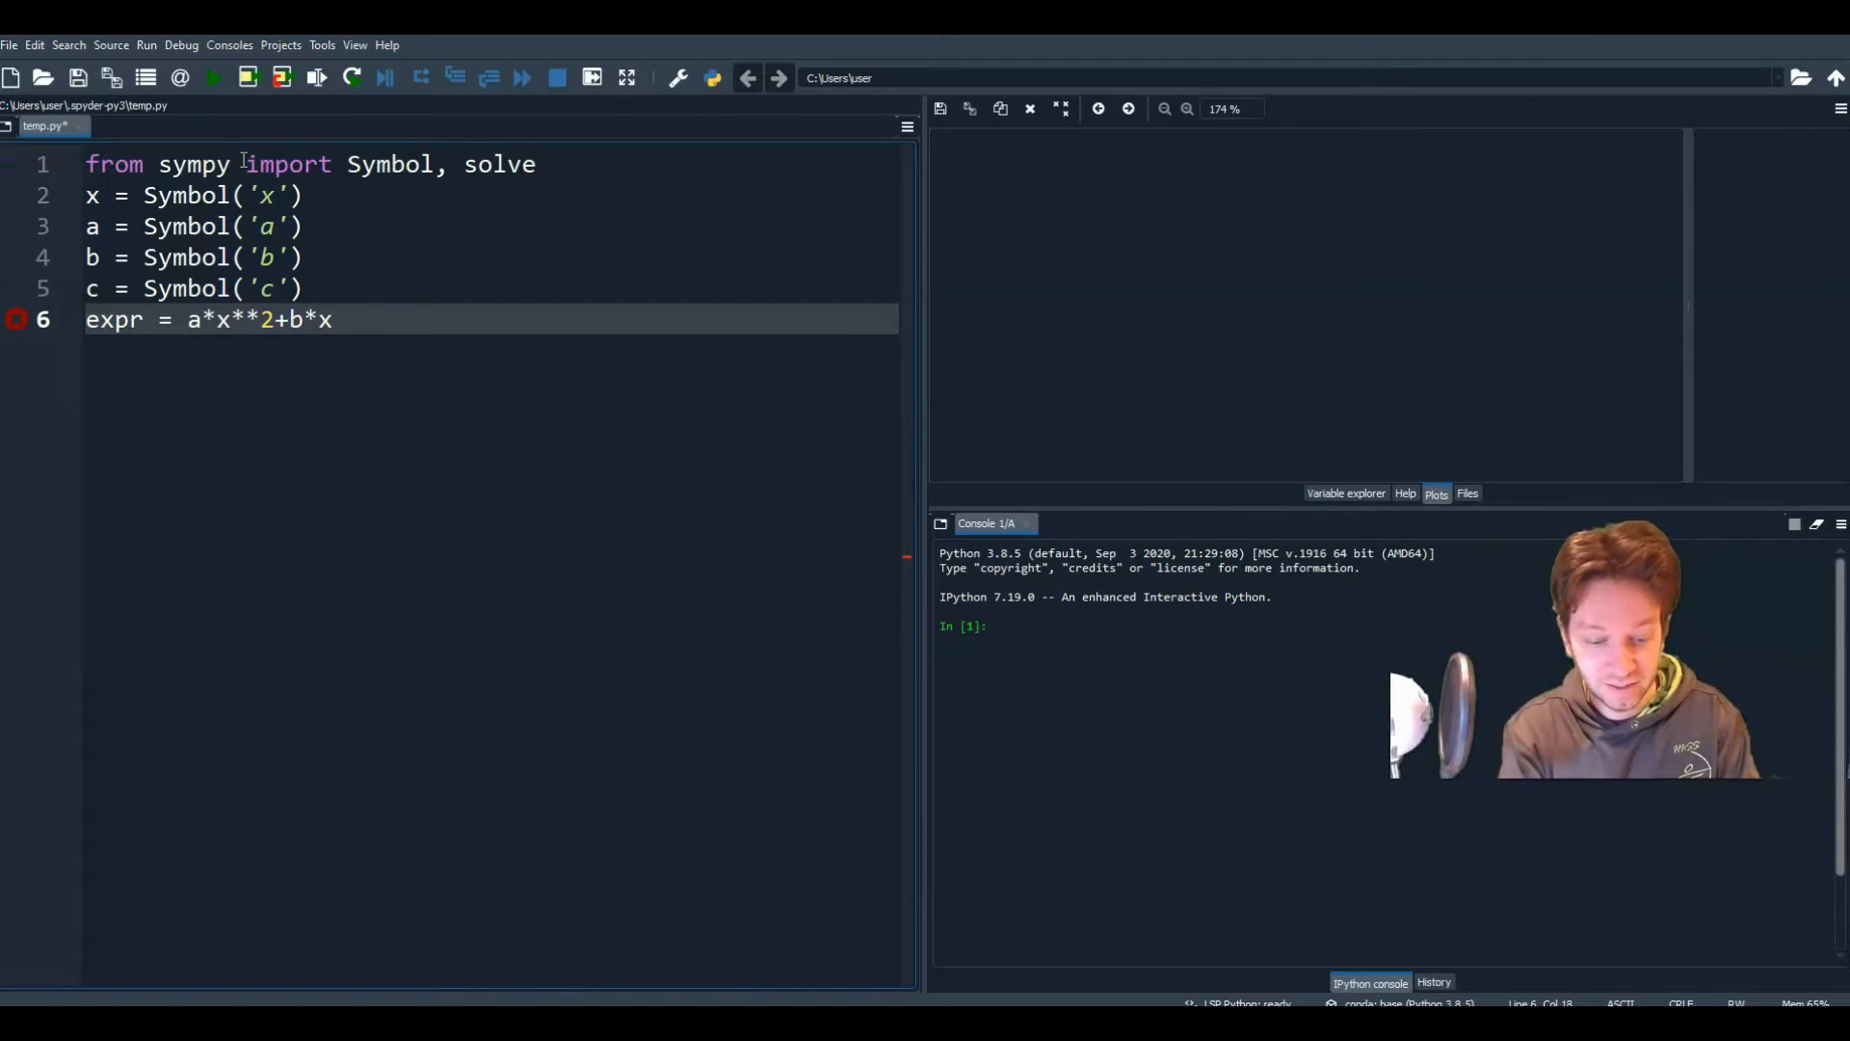
type("+c")
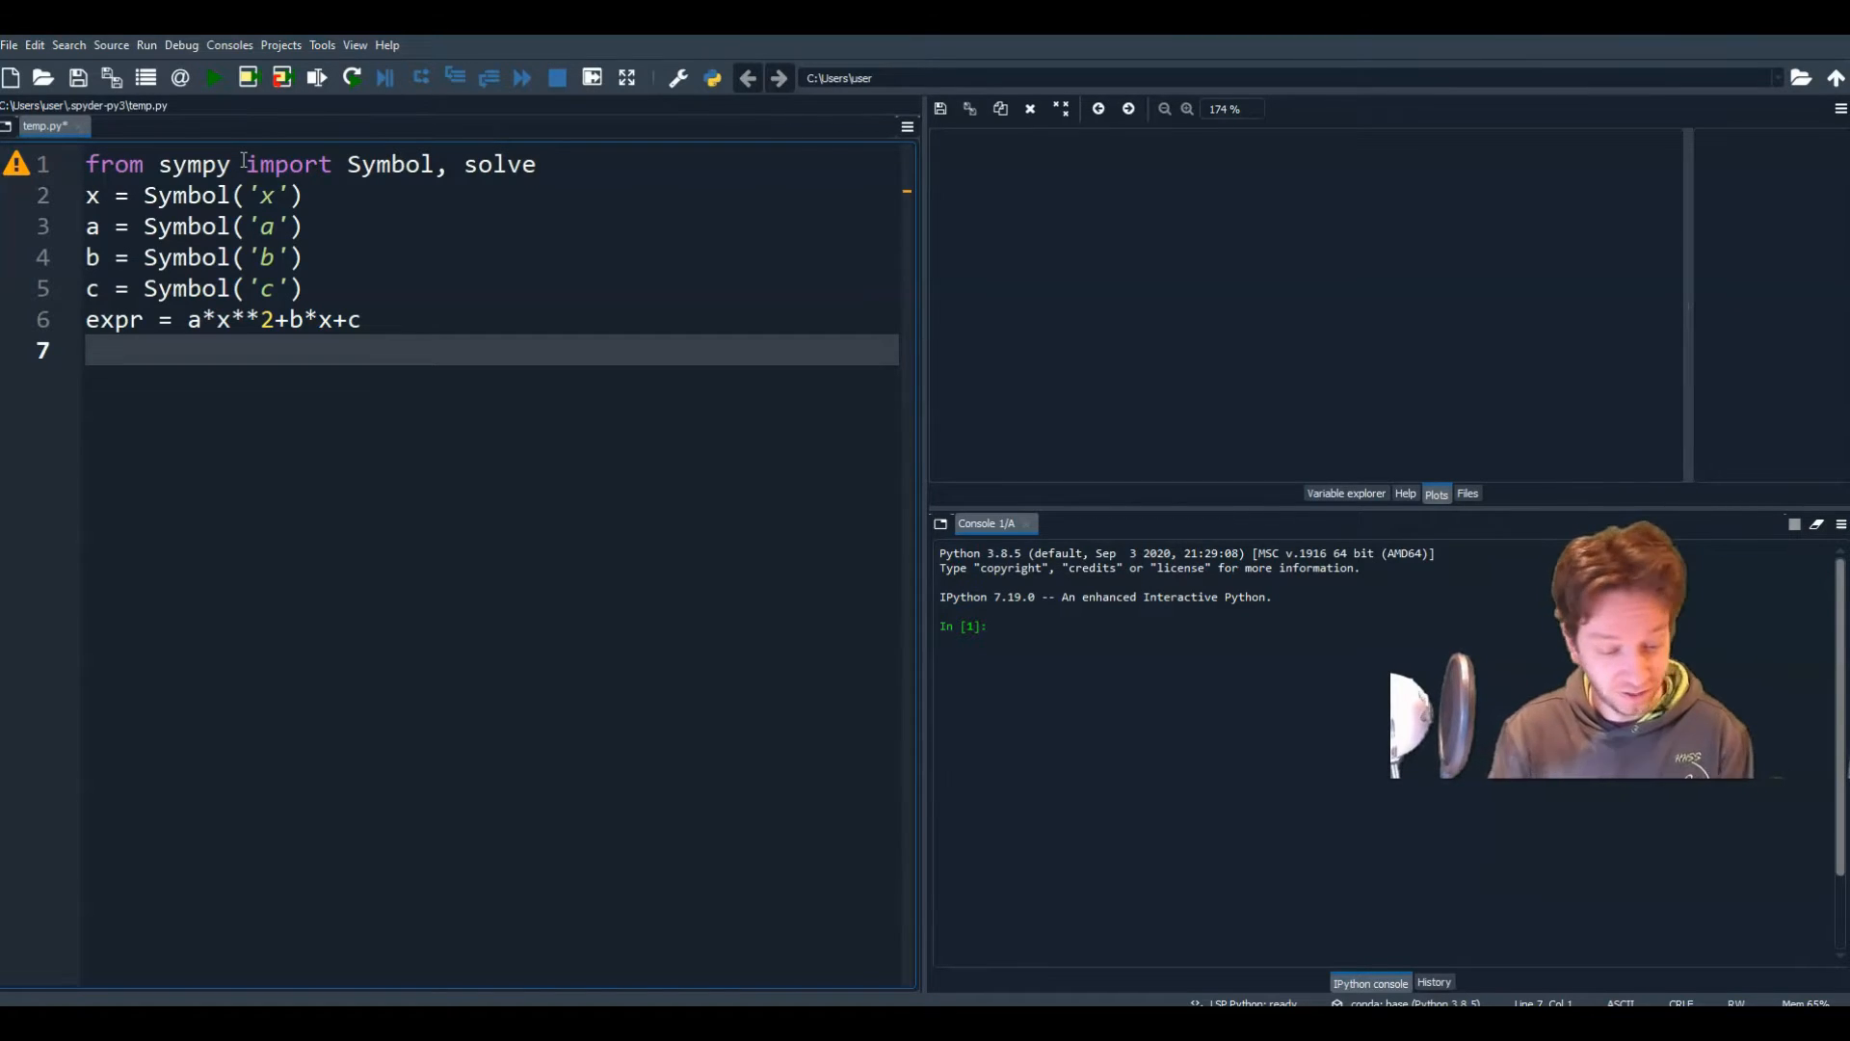
Step: Add the line solve(expr, x, dict=True) to solve the quadratic for x
type("solve")
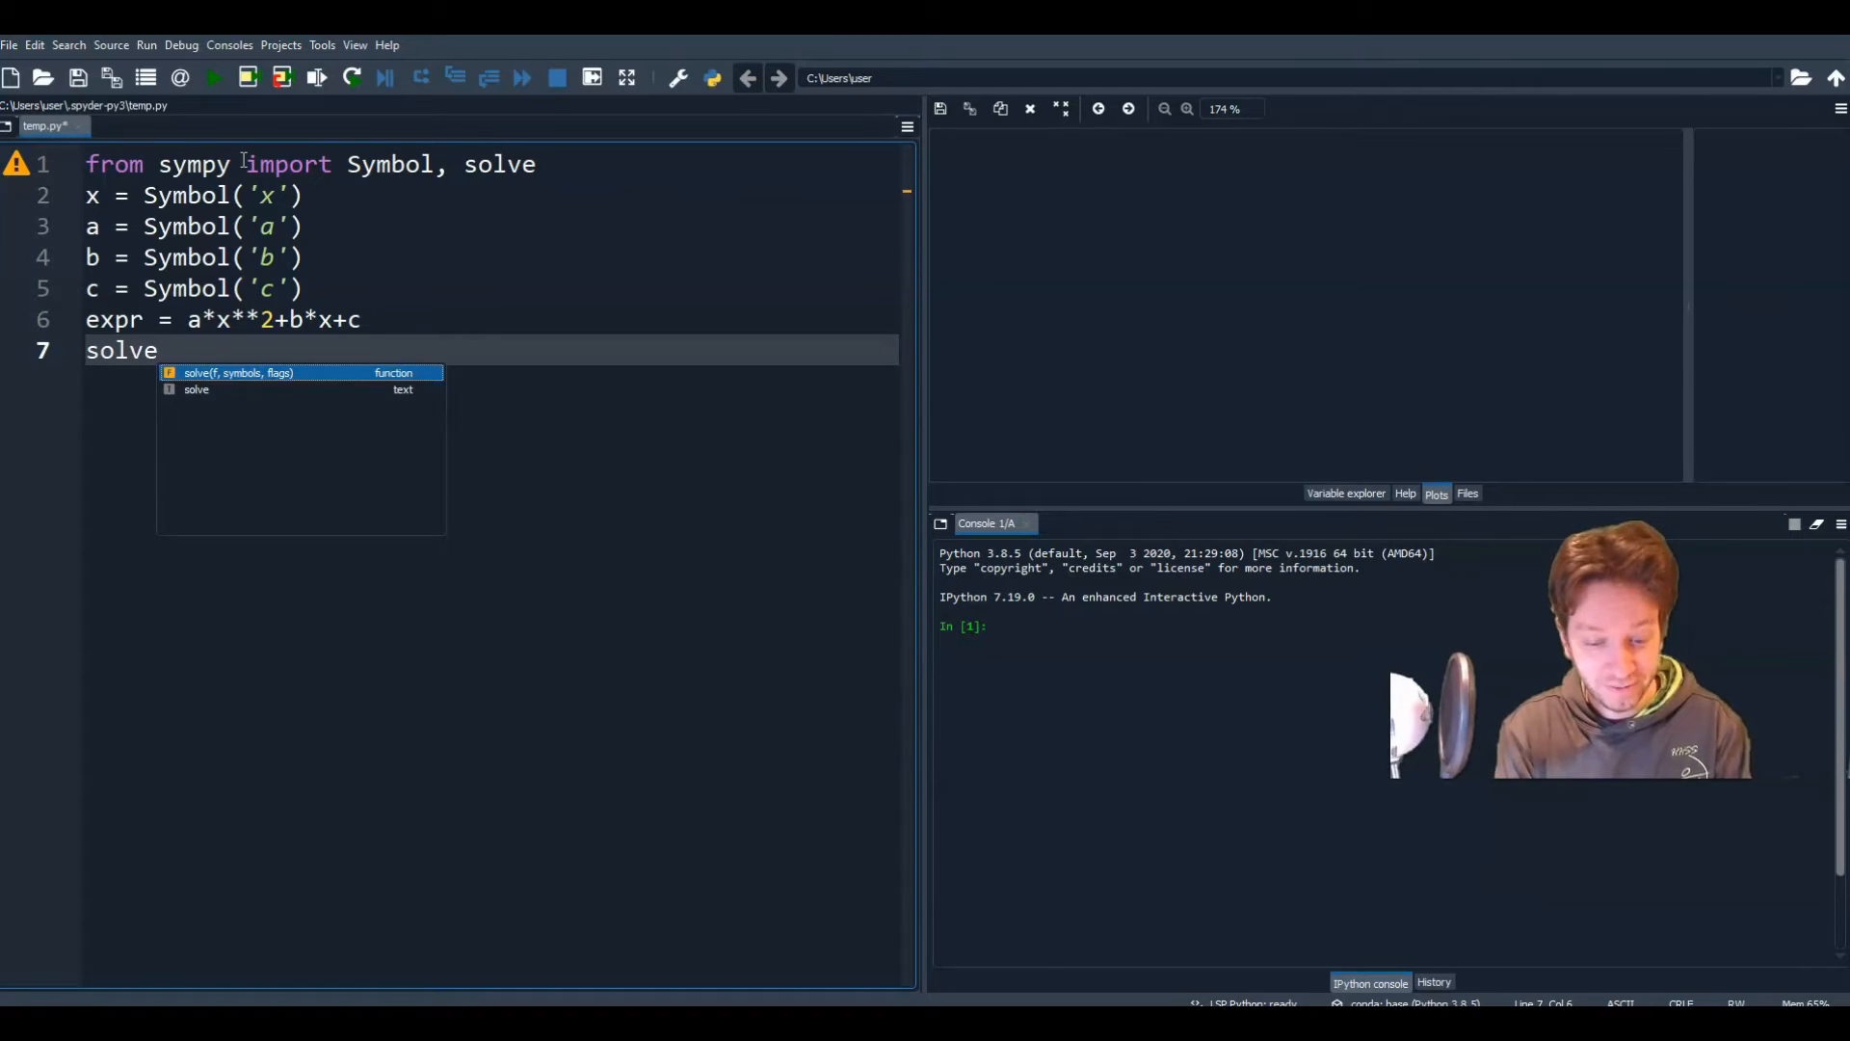
type("(expr,")
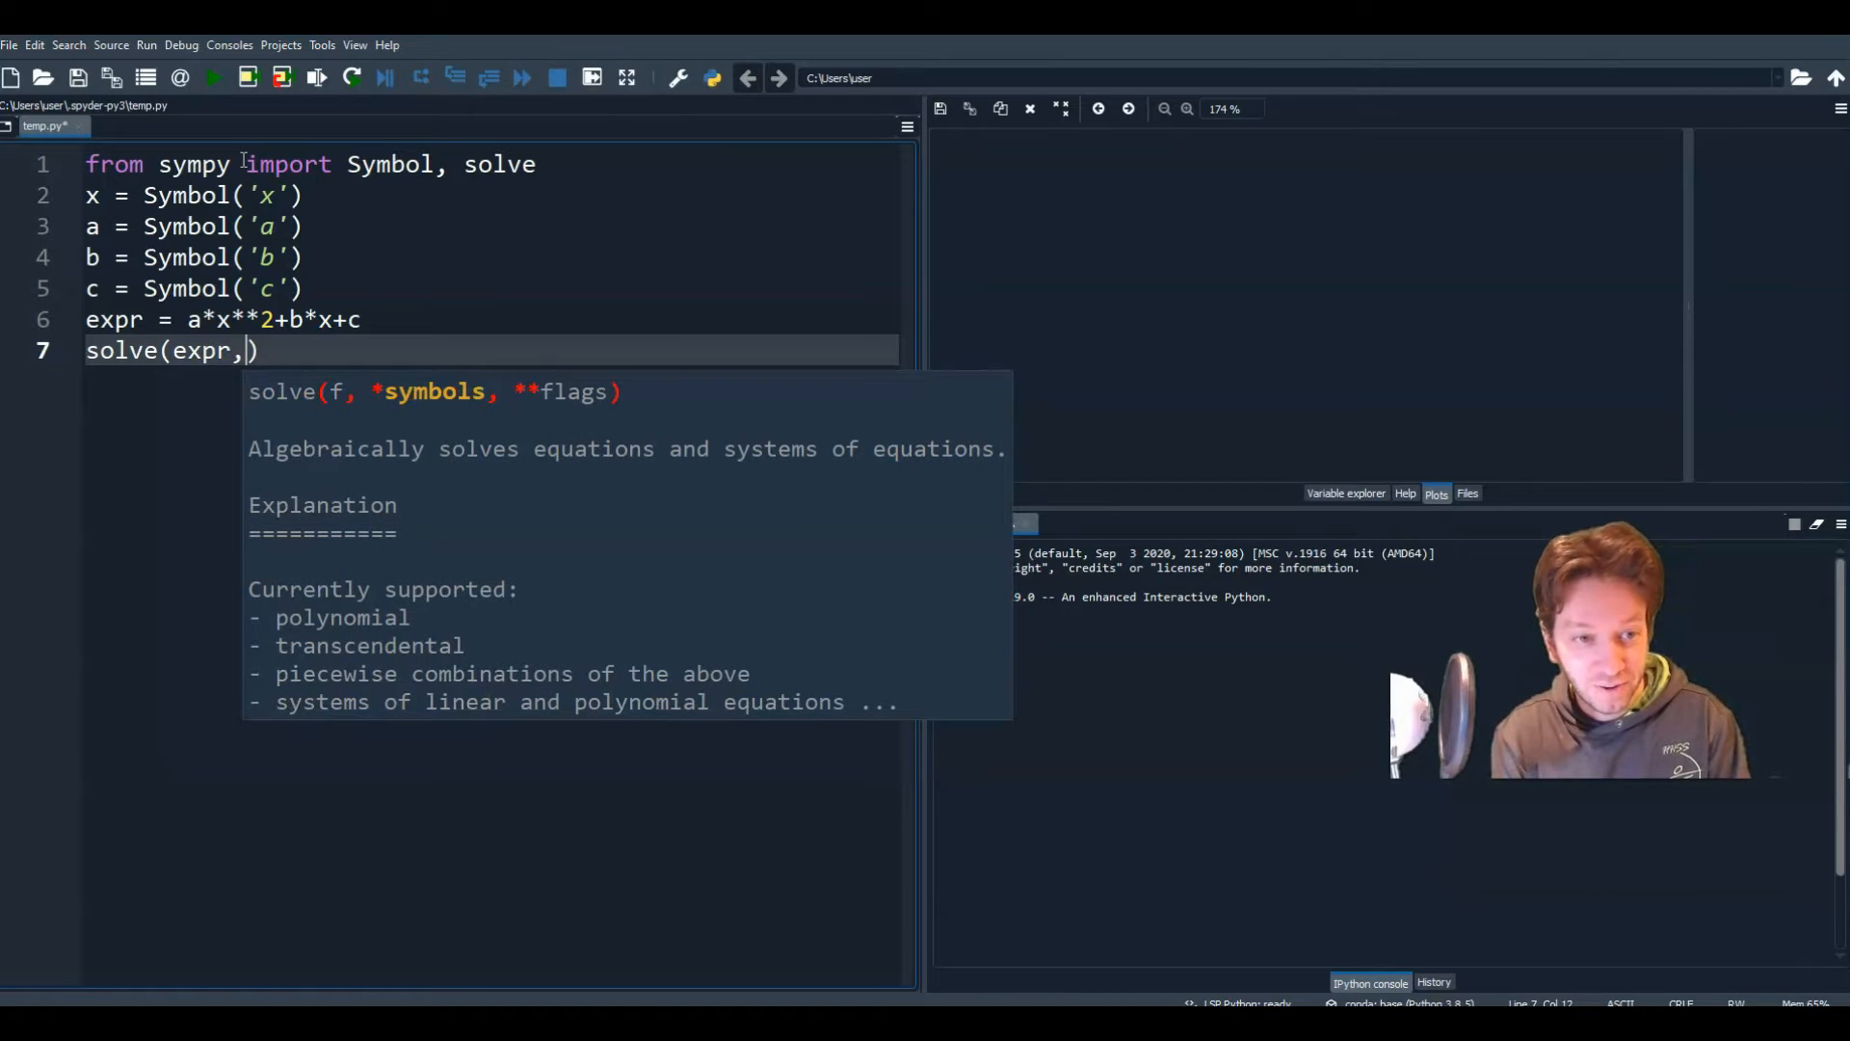
type("x, dict=")
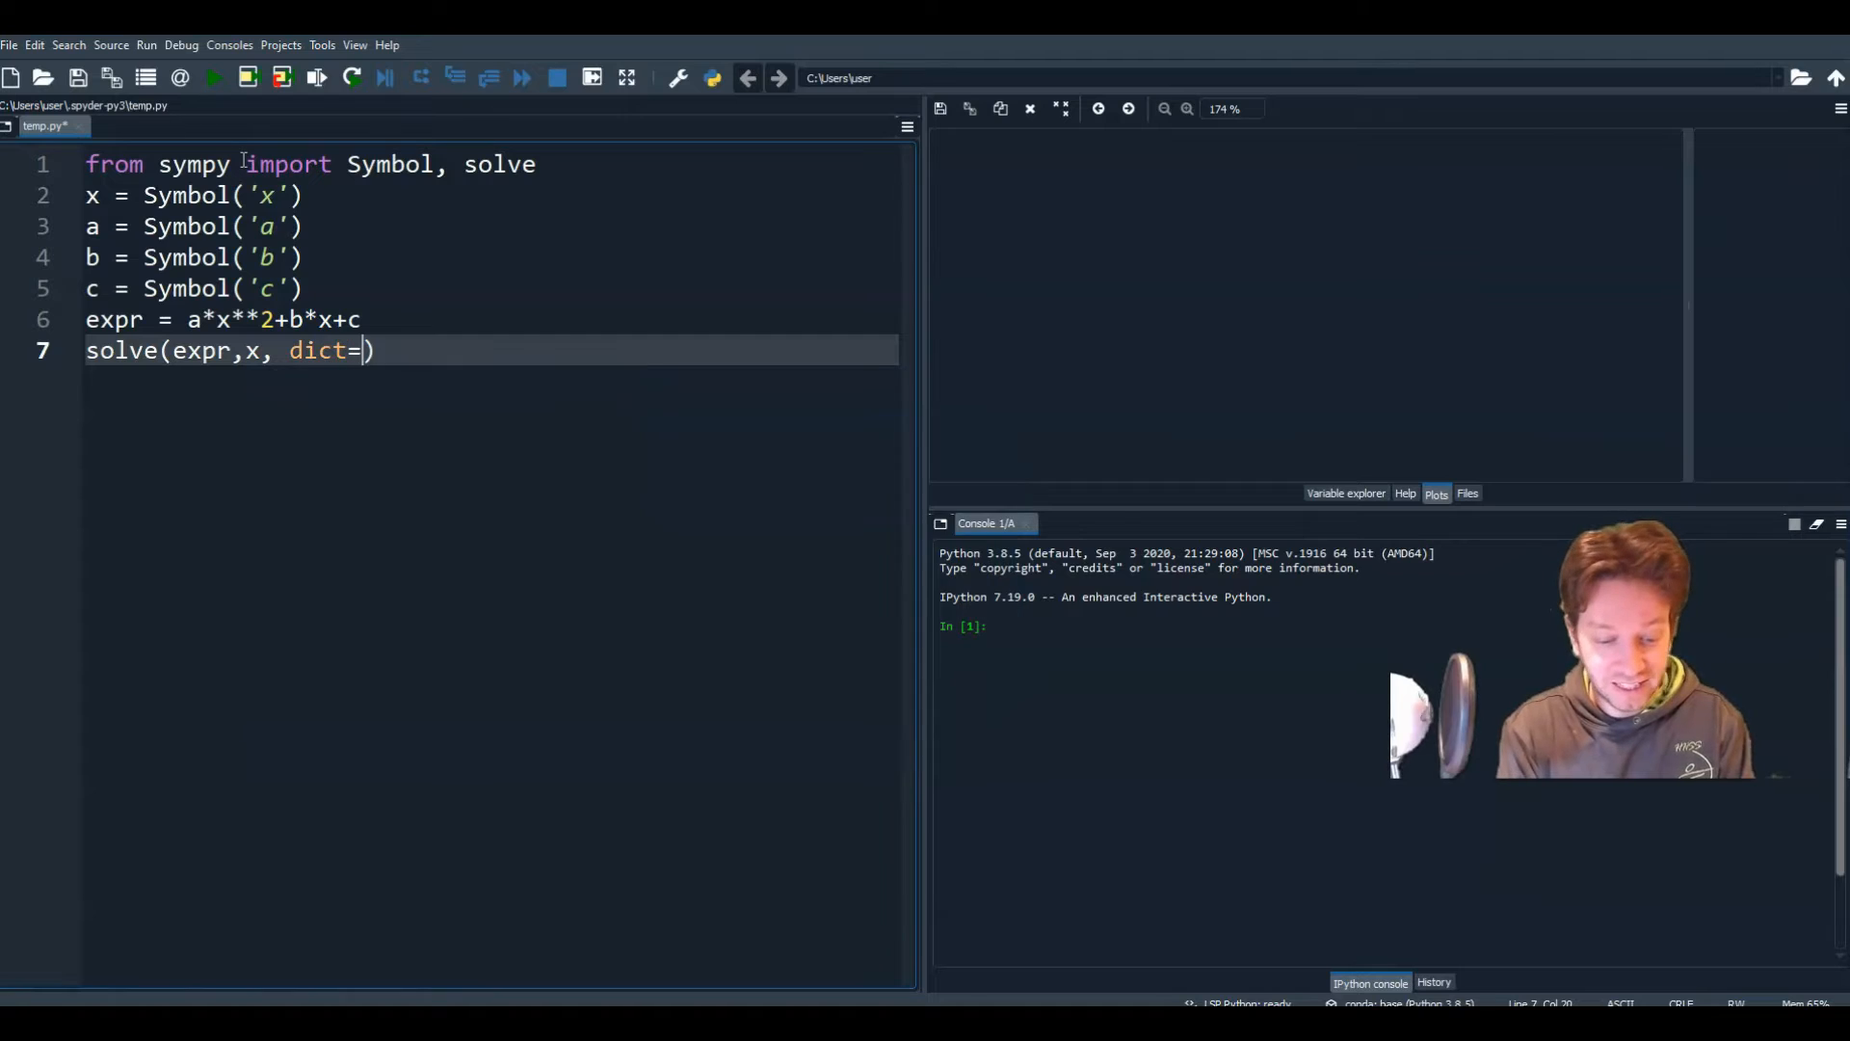
type("True")
left_click(489, 164)
type(",")
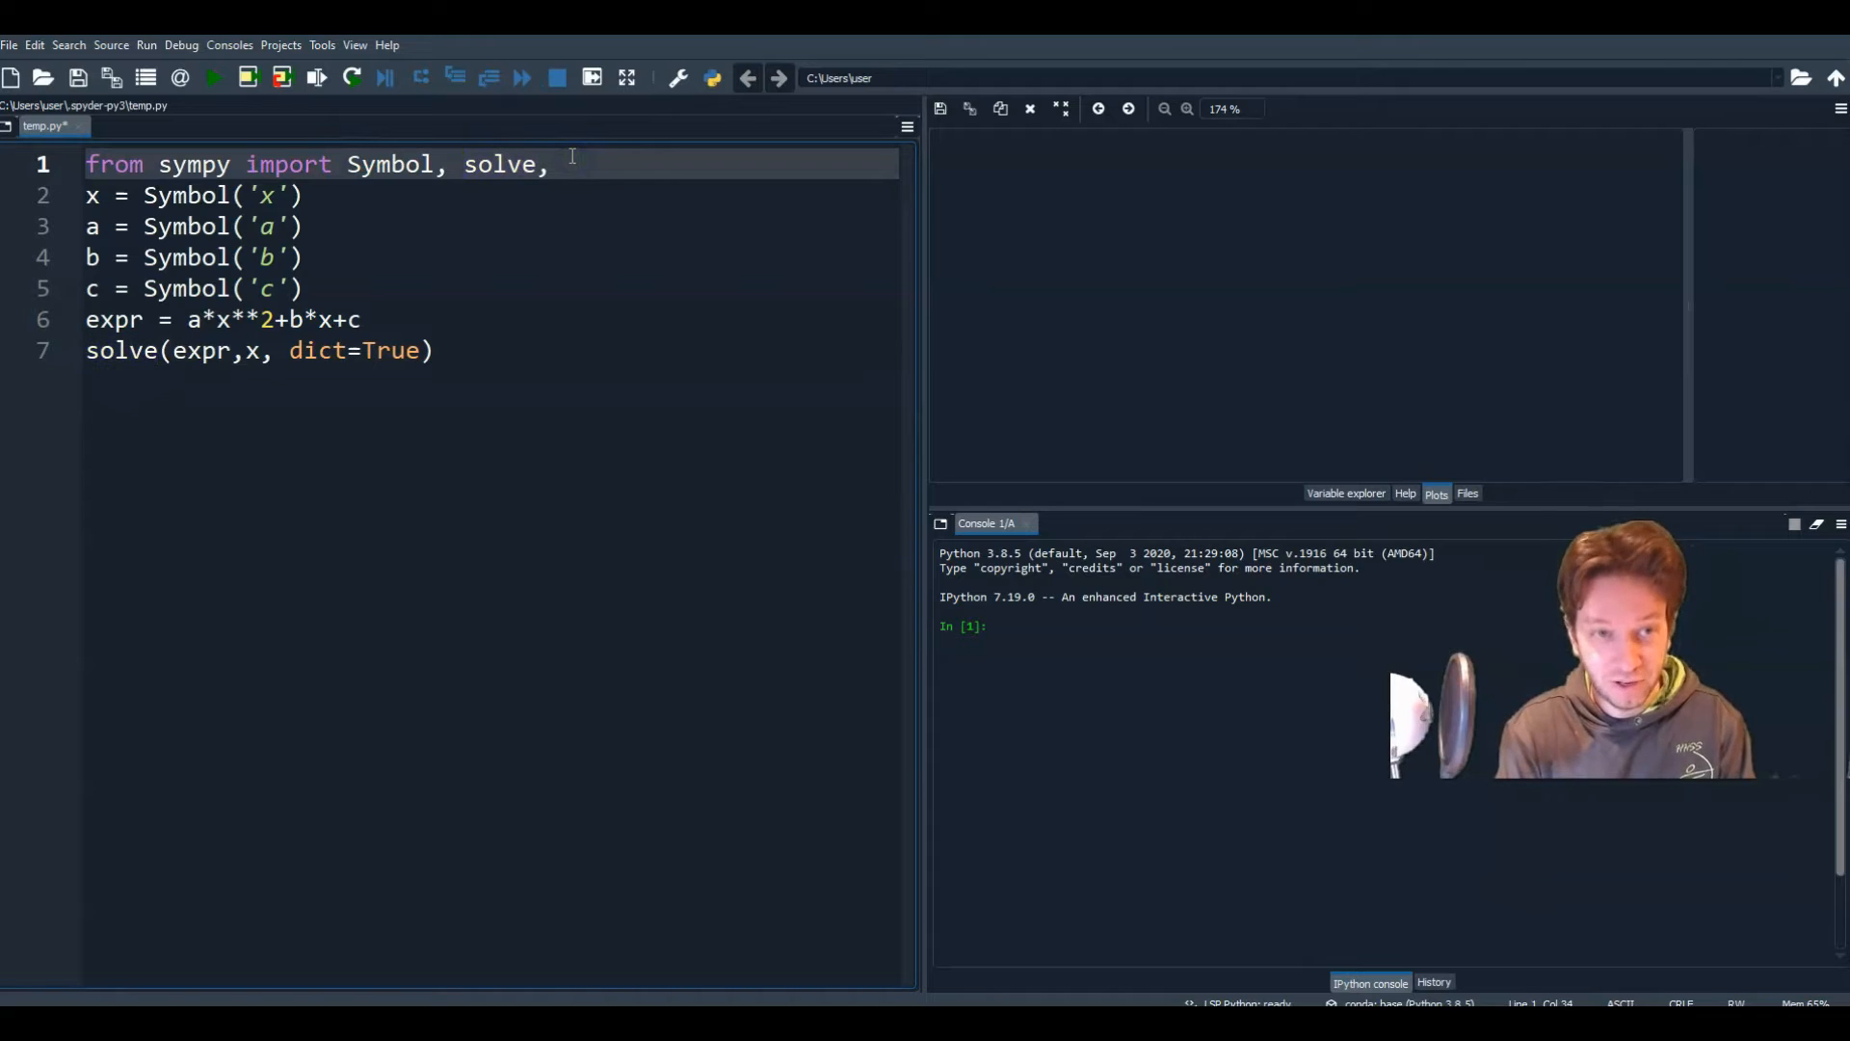
Step: Import pprint from sympy and wrap the solve call in pprint(...)
type("pprint")
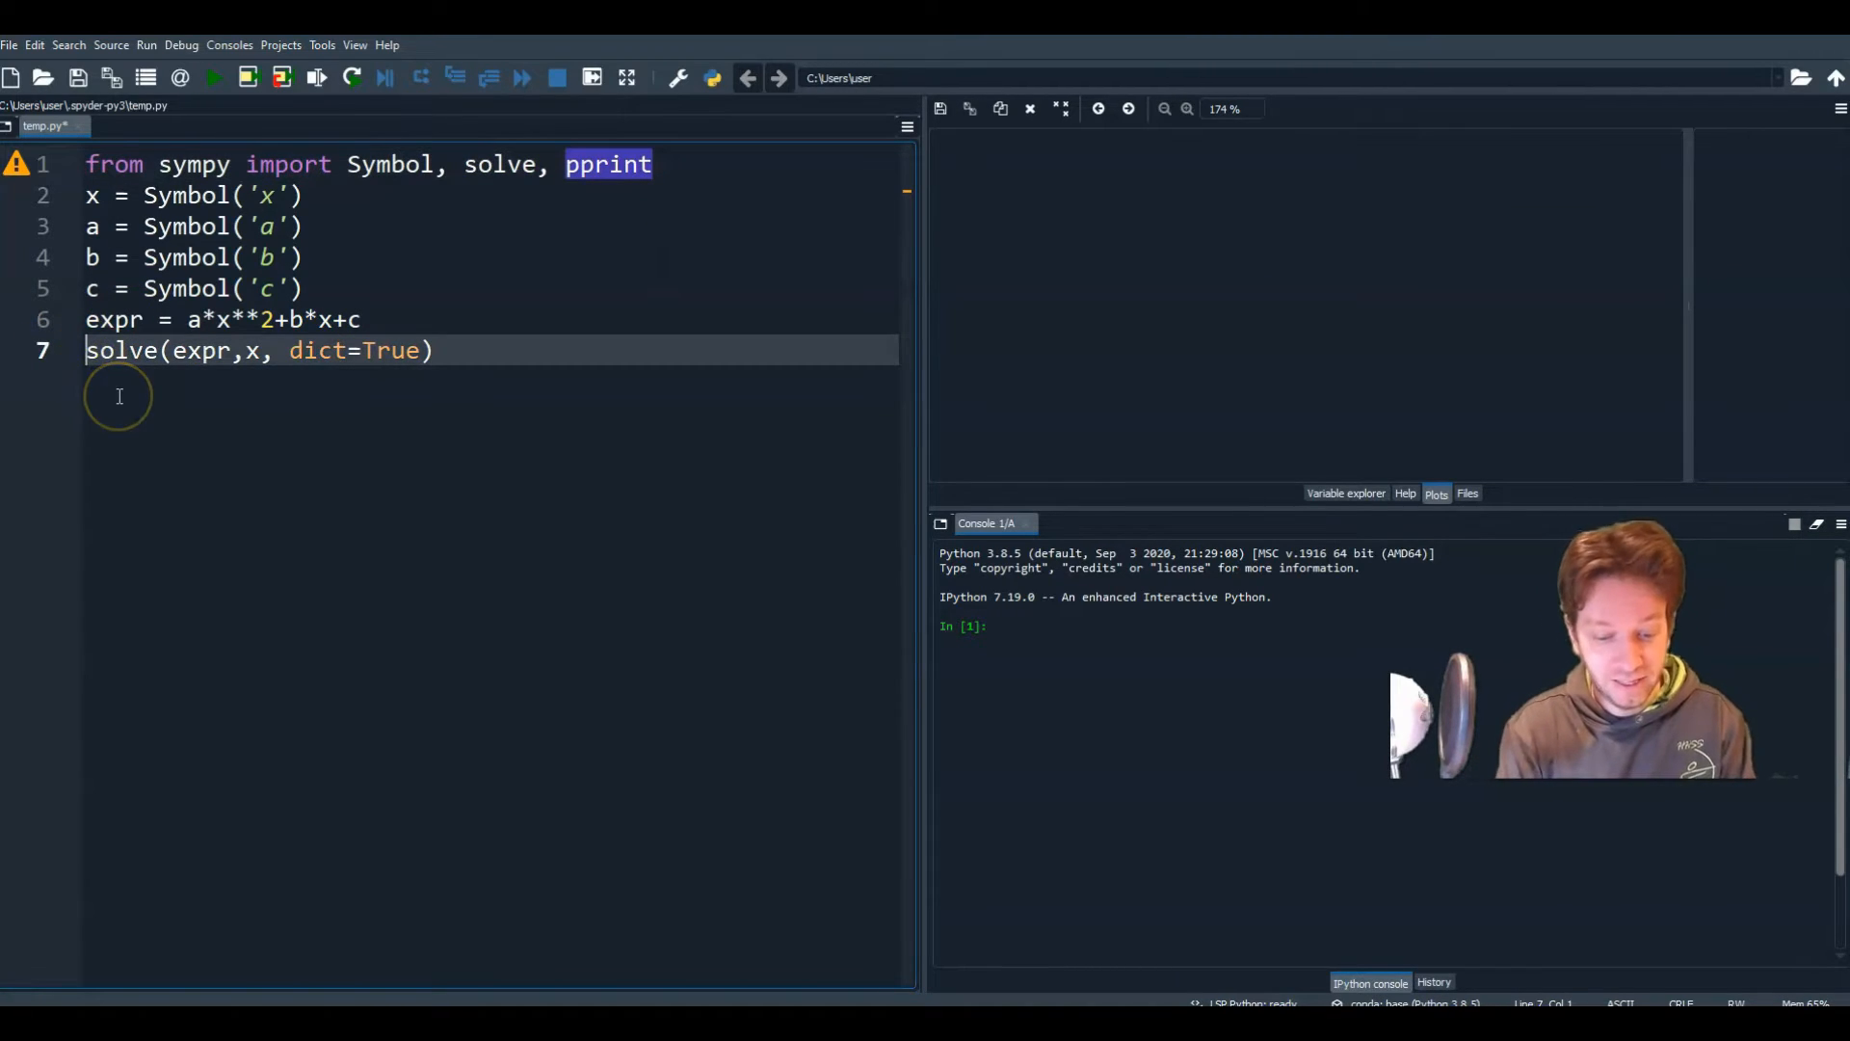
type("pprint(solve(expr,")
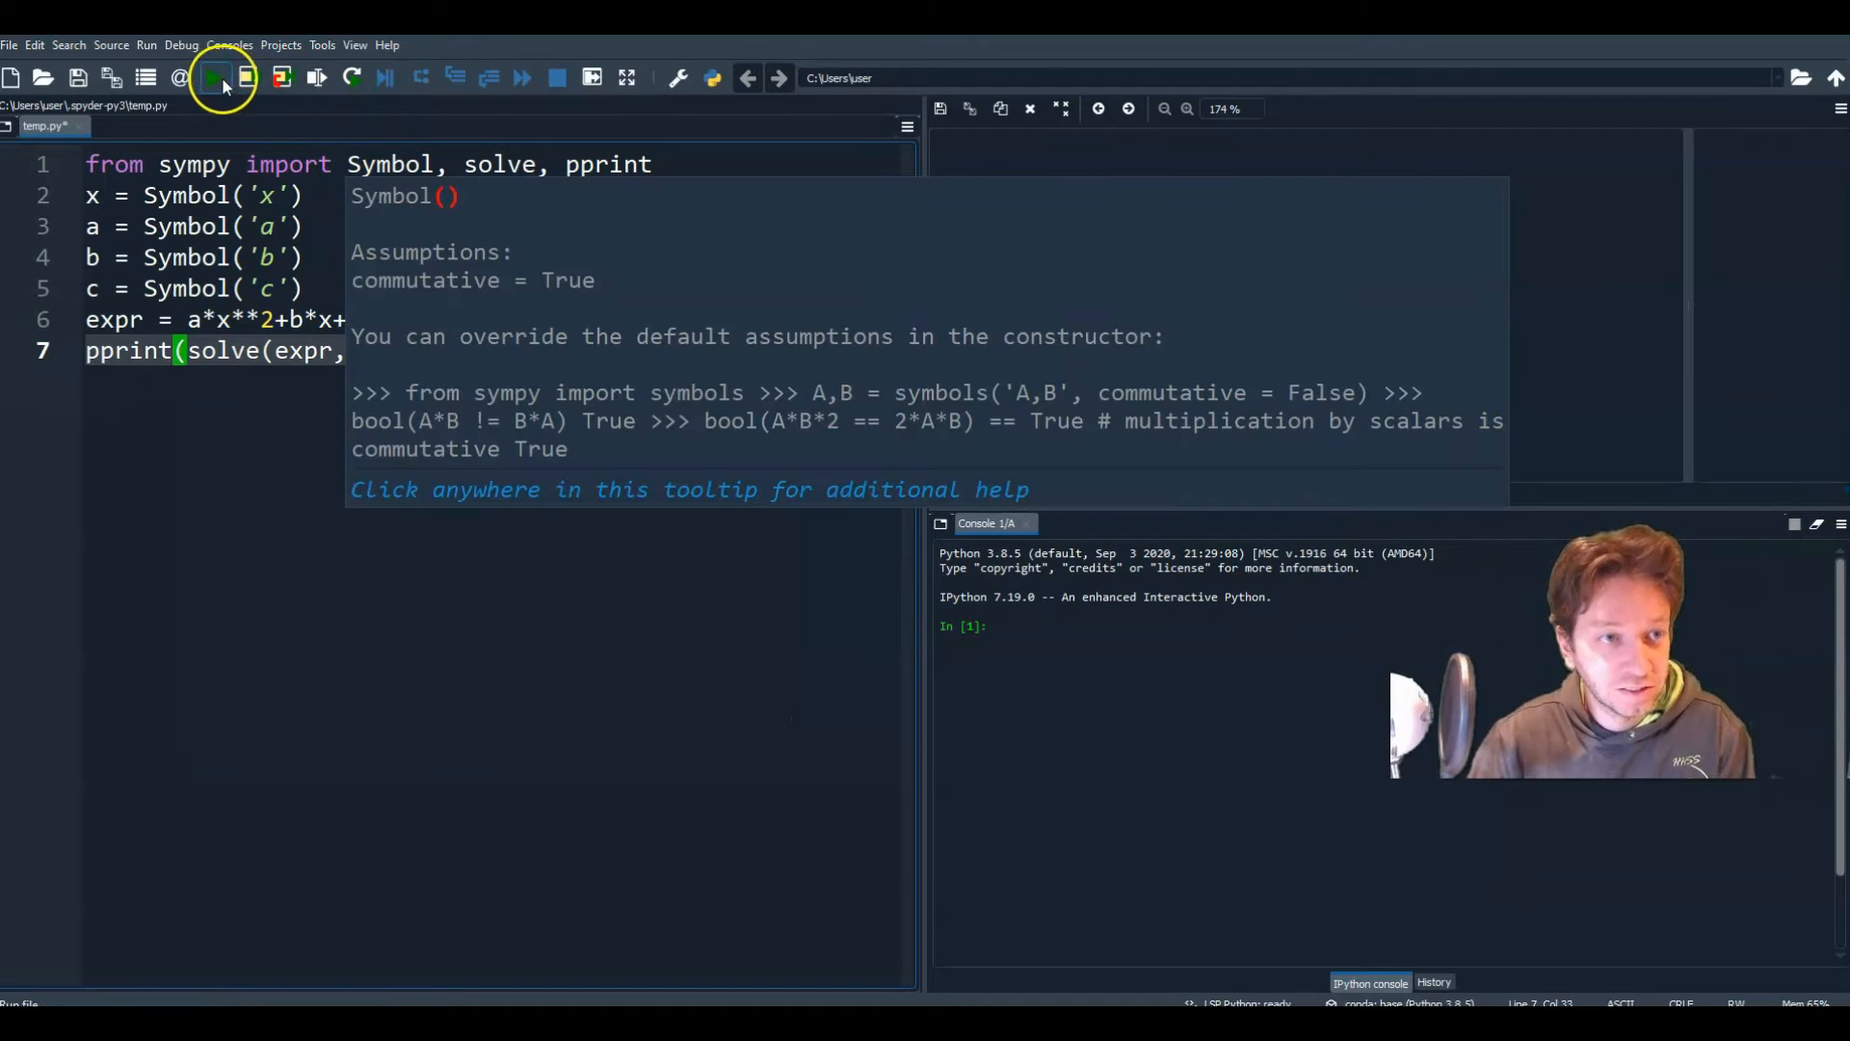
Step: Run the script to print both quadratic-formula solutions for x in the console
left_click(209, 78)
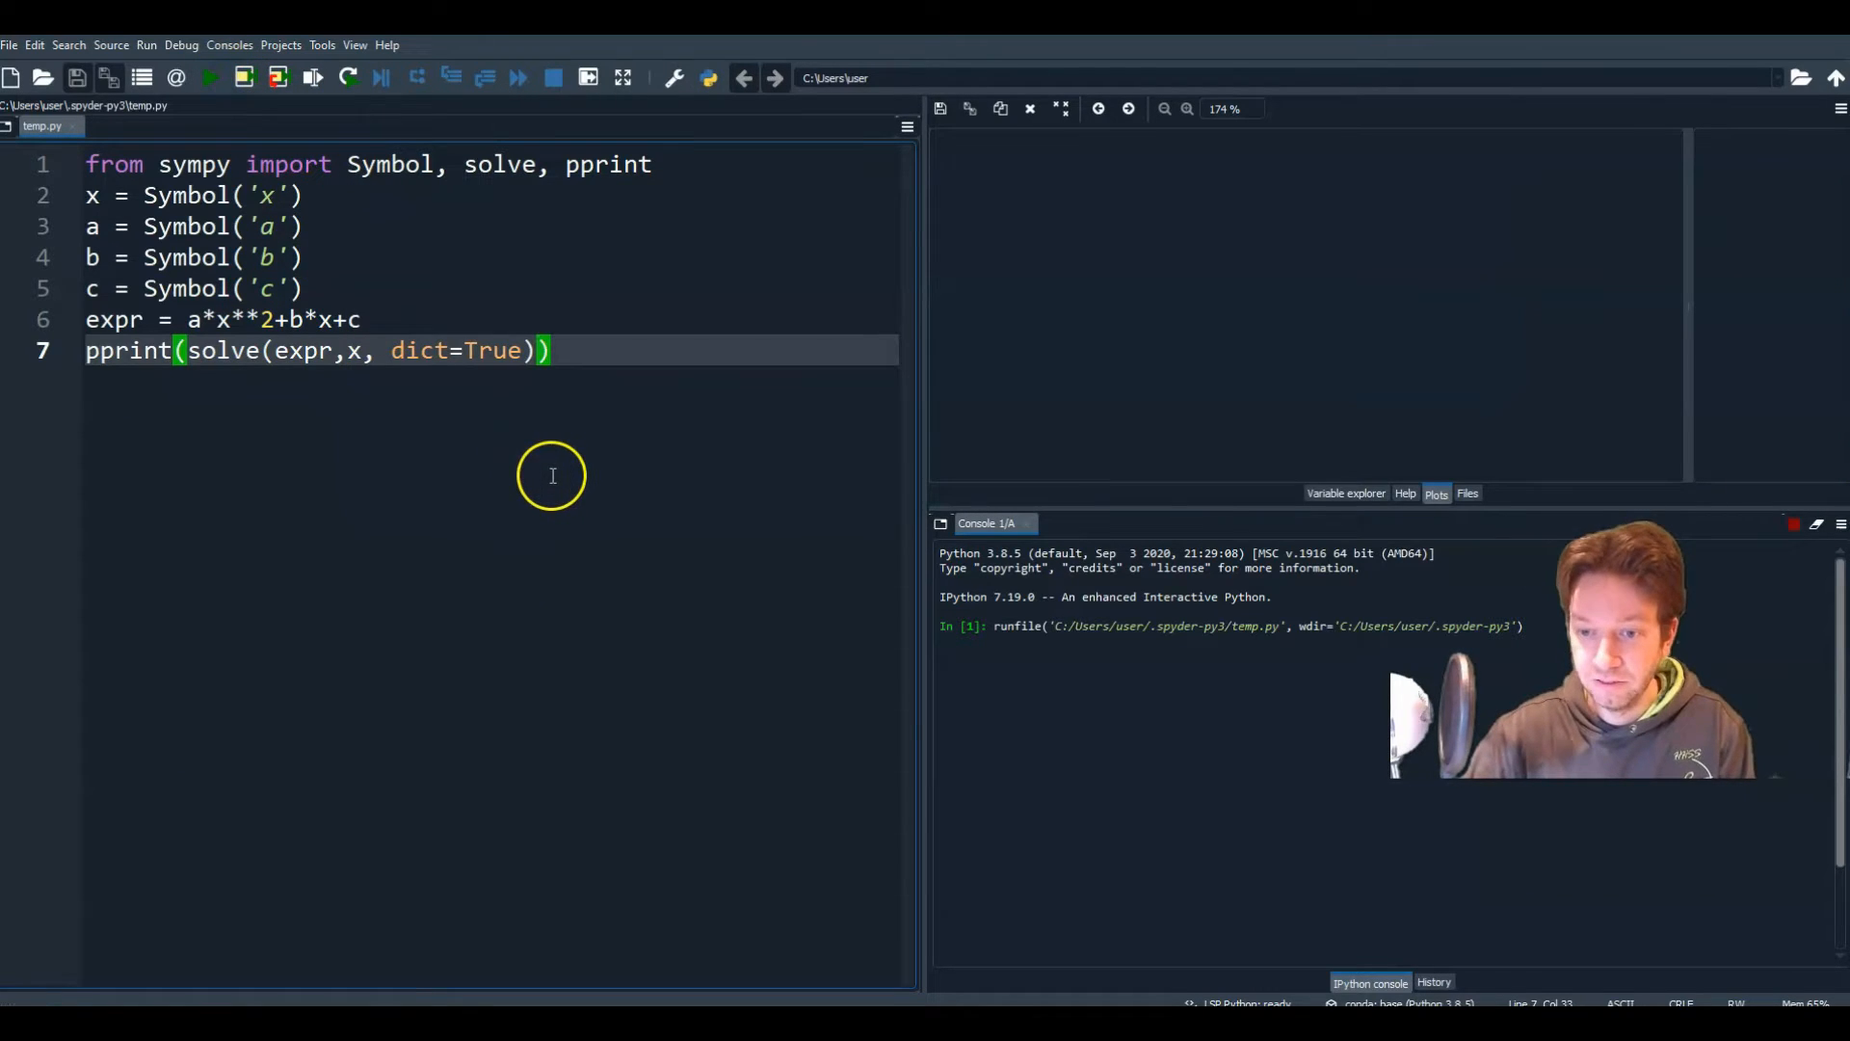
left_click(209, 77)
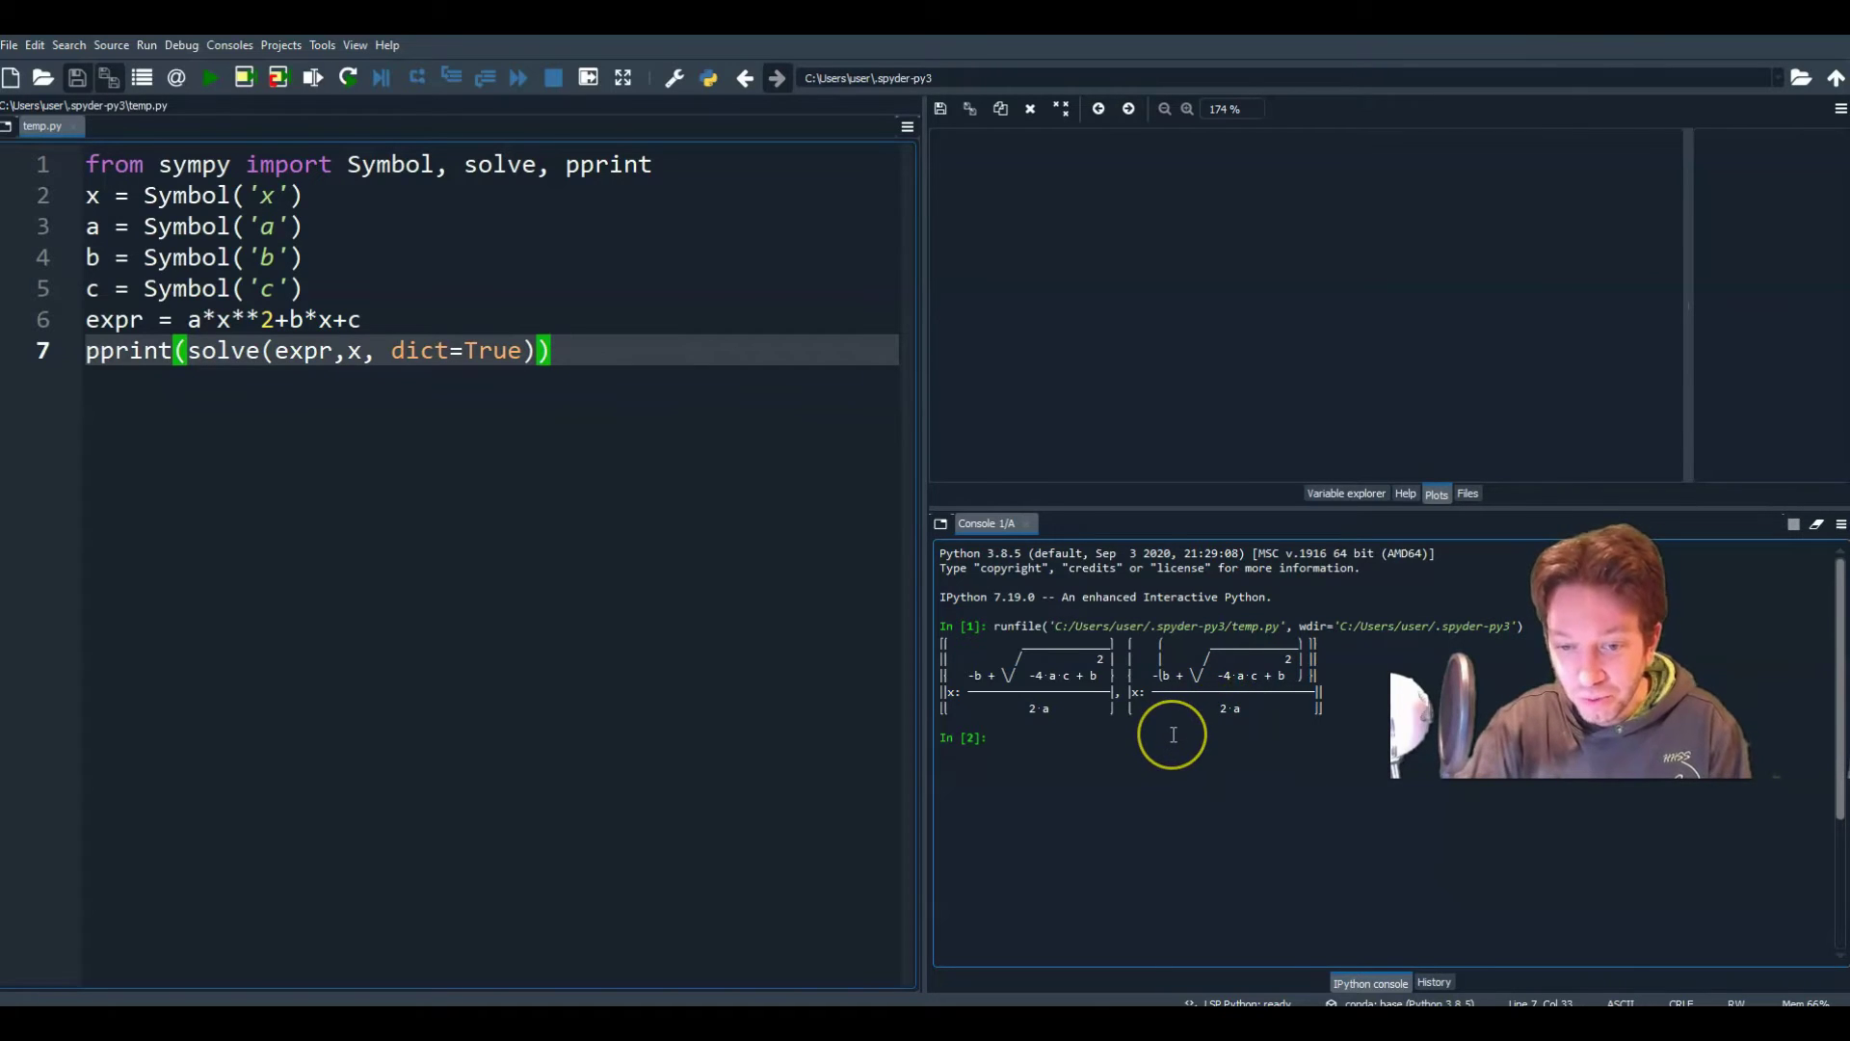
mouse_move(422, 421)
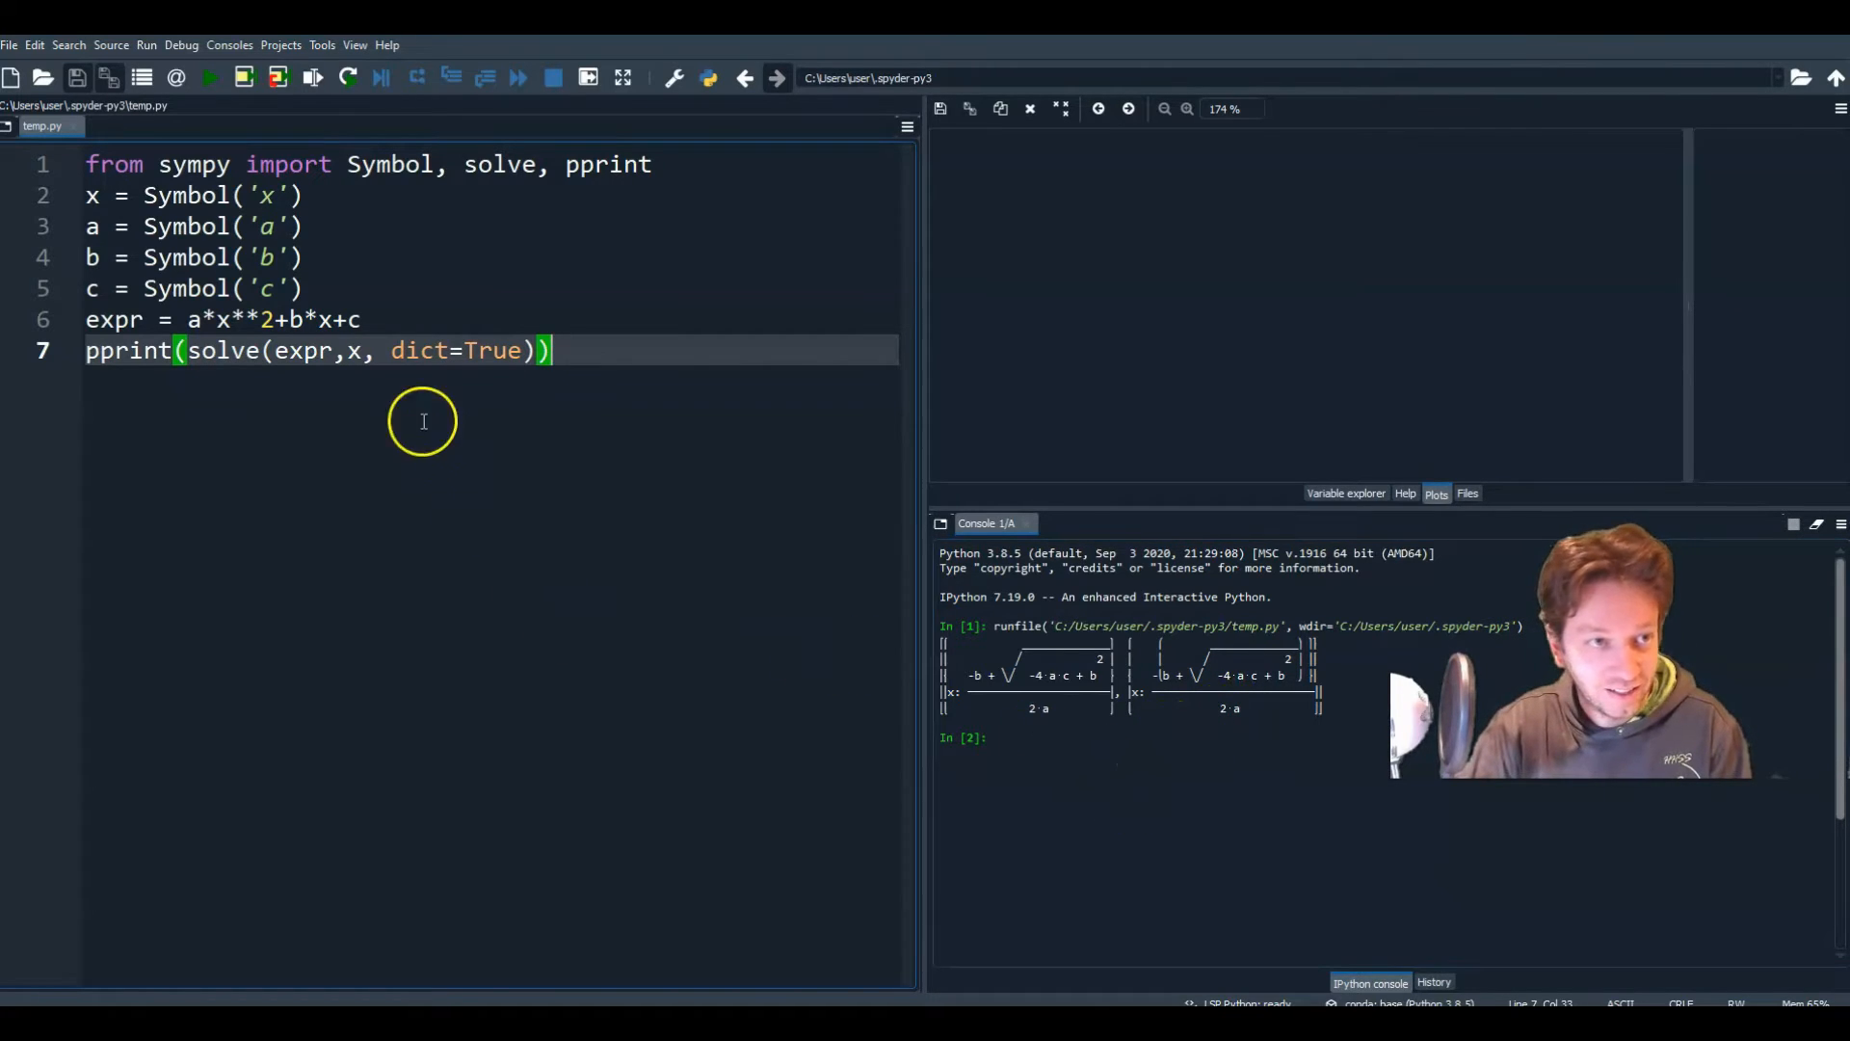
mouse_move(681, 790)
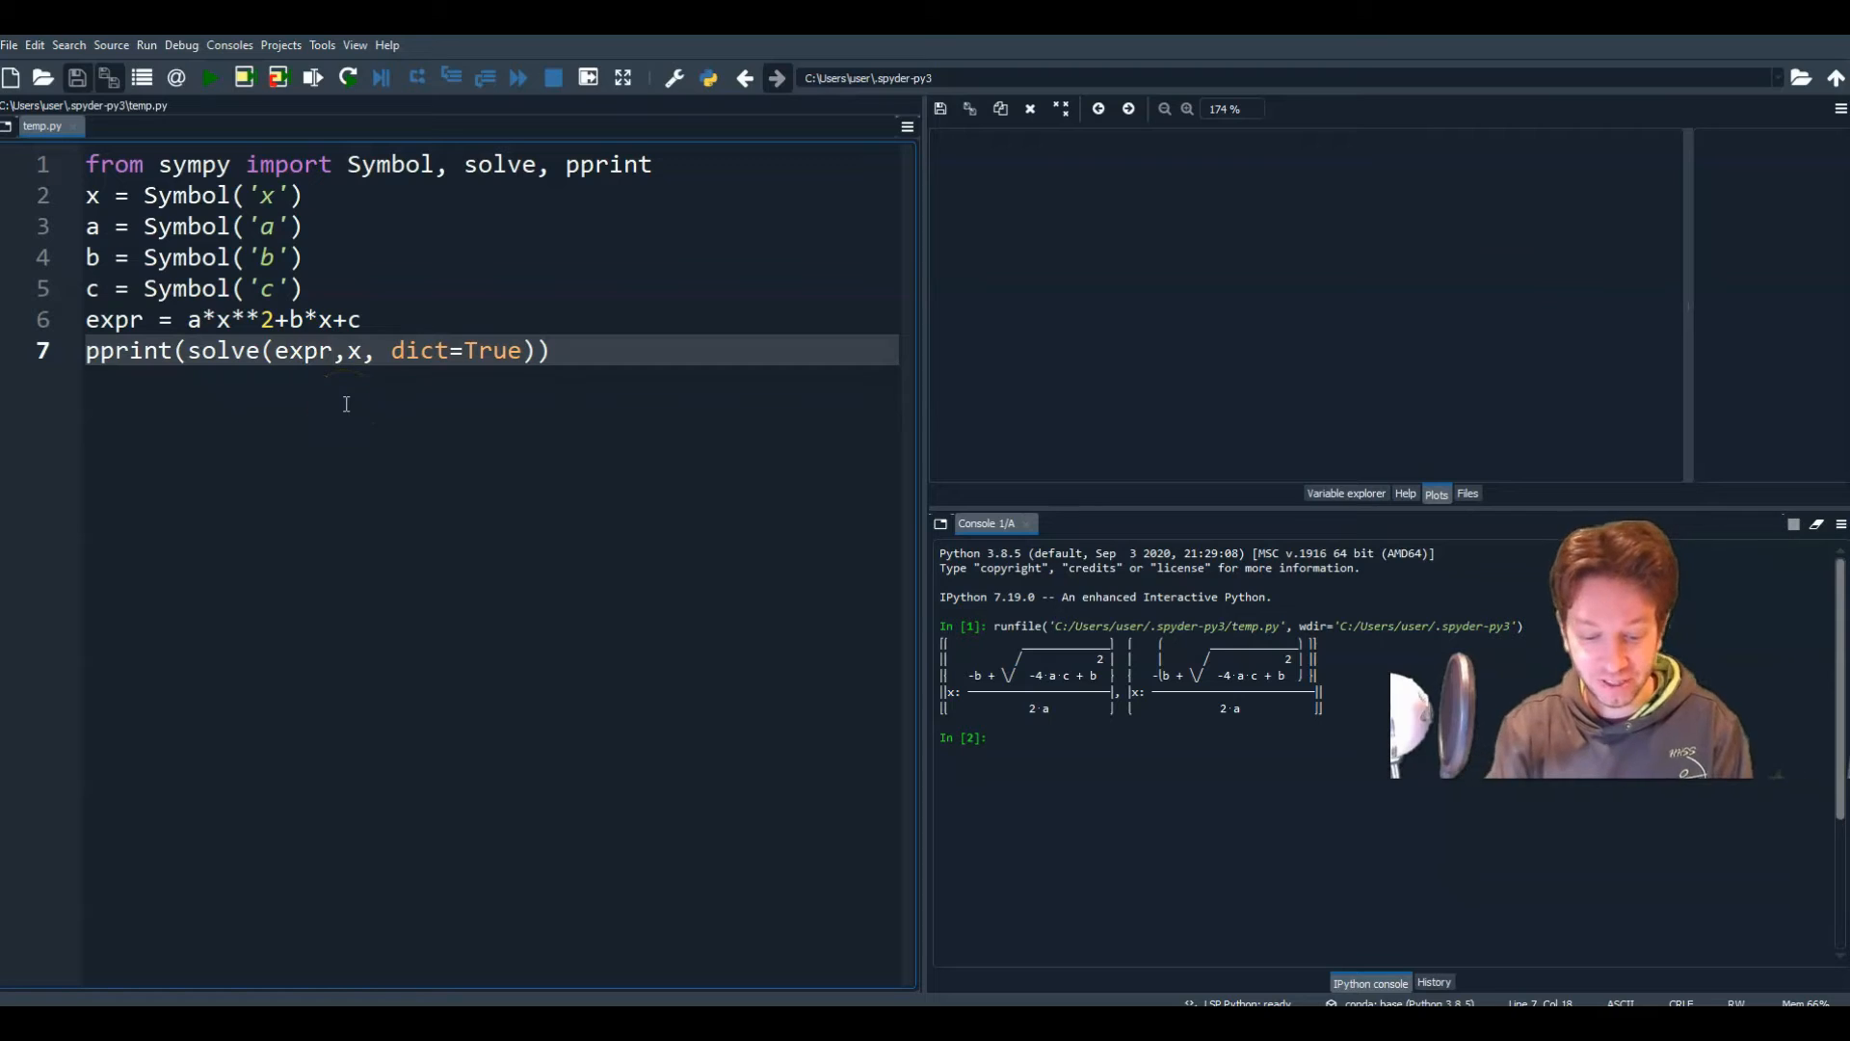
Step: Solve expr.subs({a:4, b:2, c:9}) instead and rerun for the complex roots
type(".")
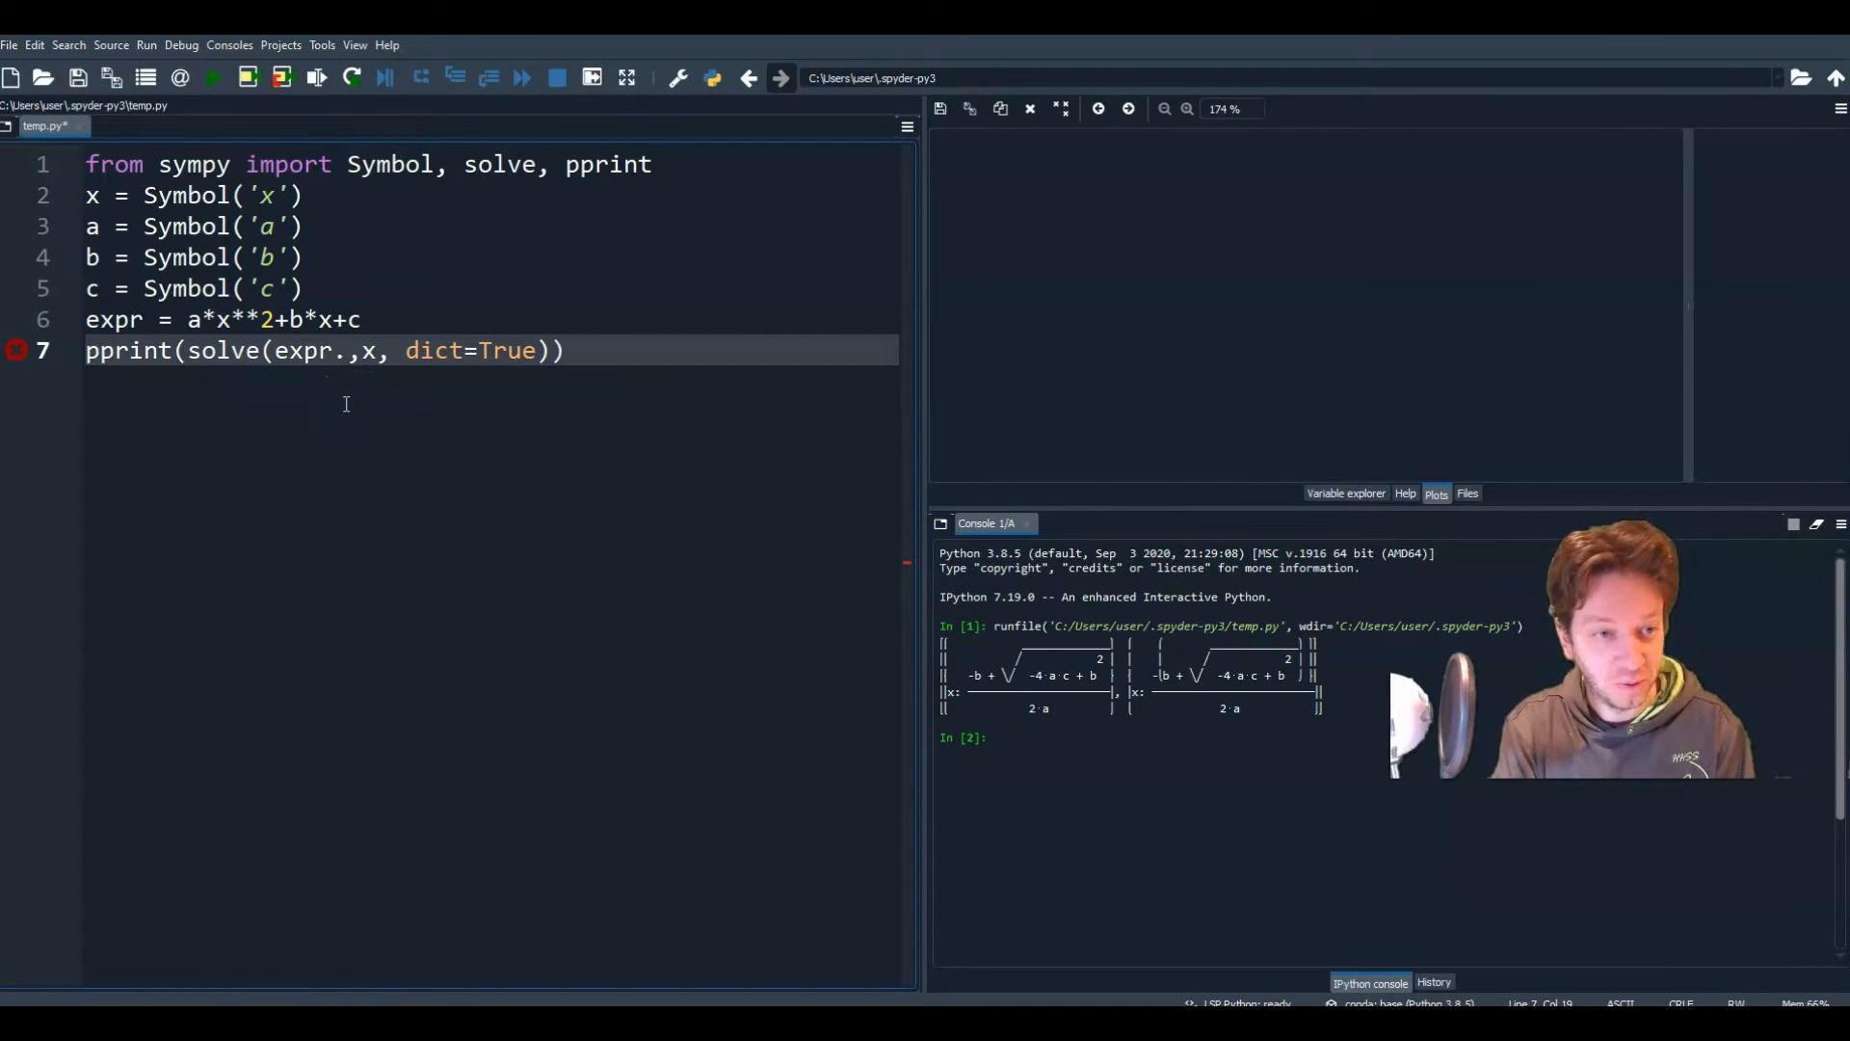
type("subs({")
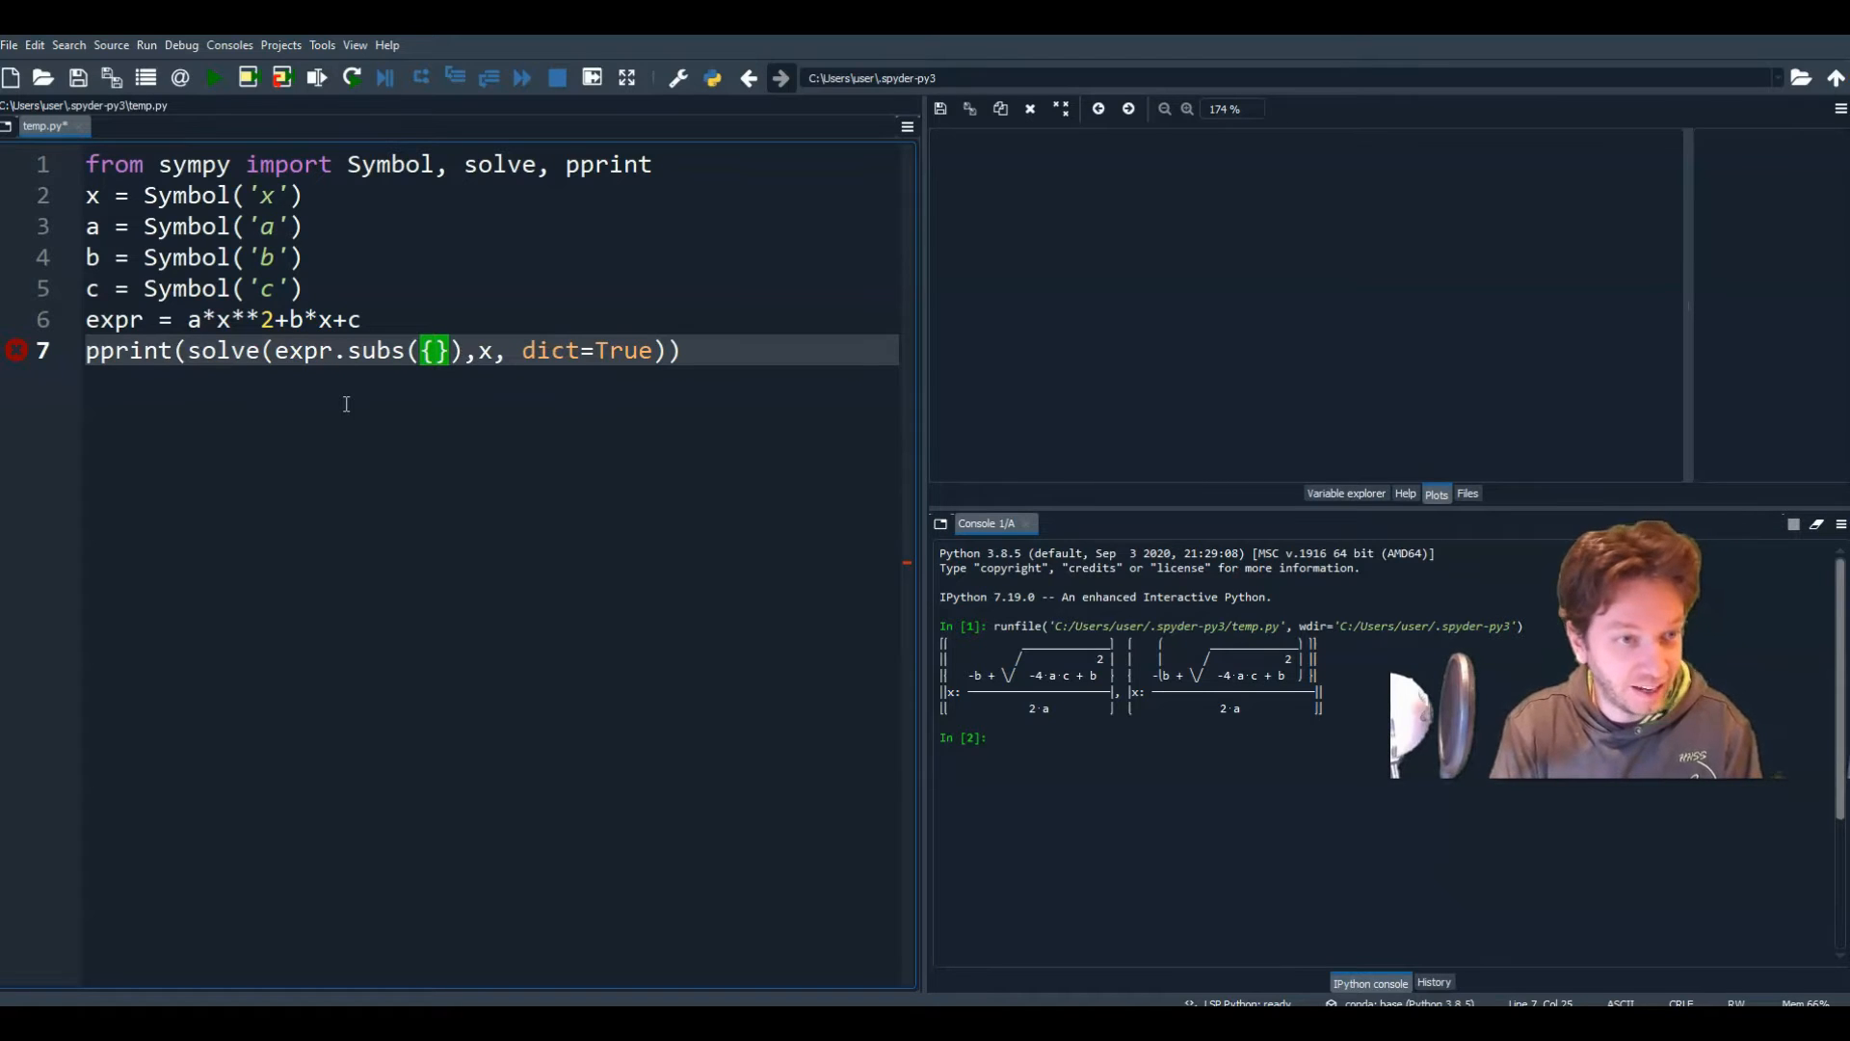
type("a:")
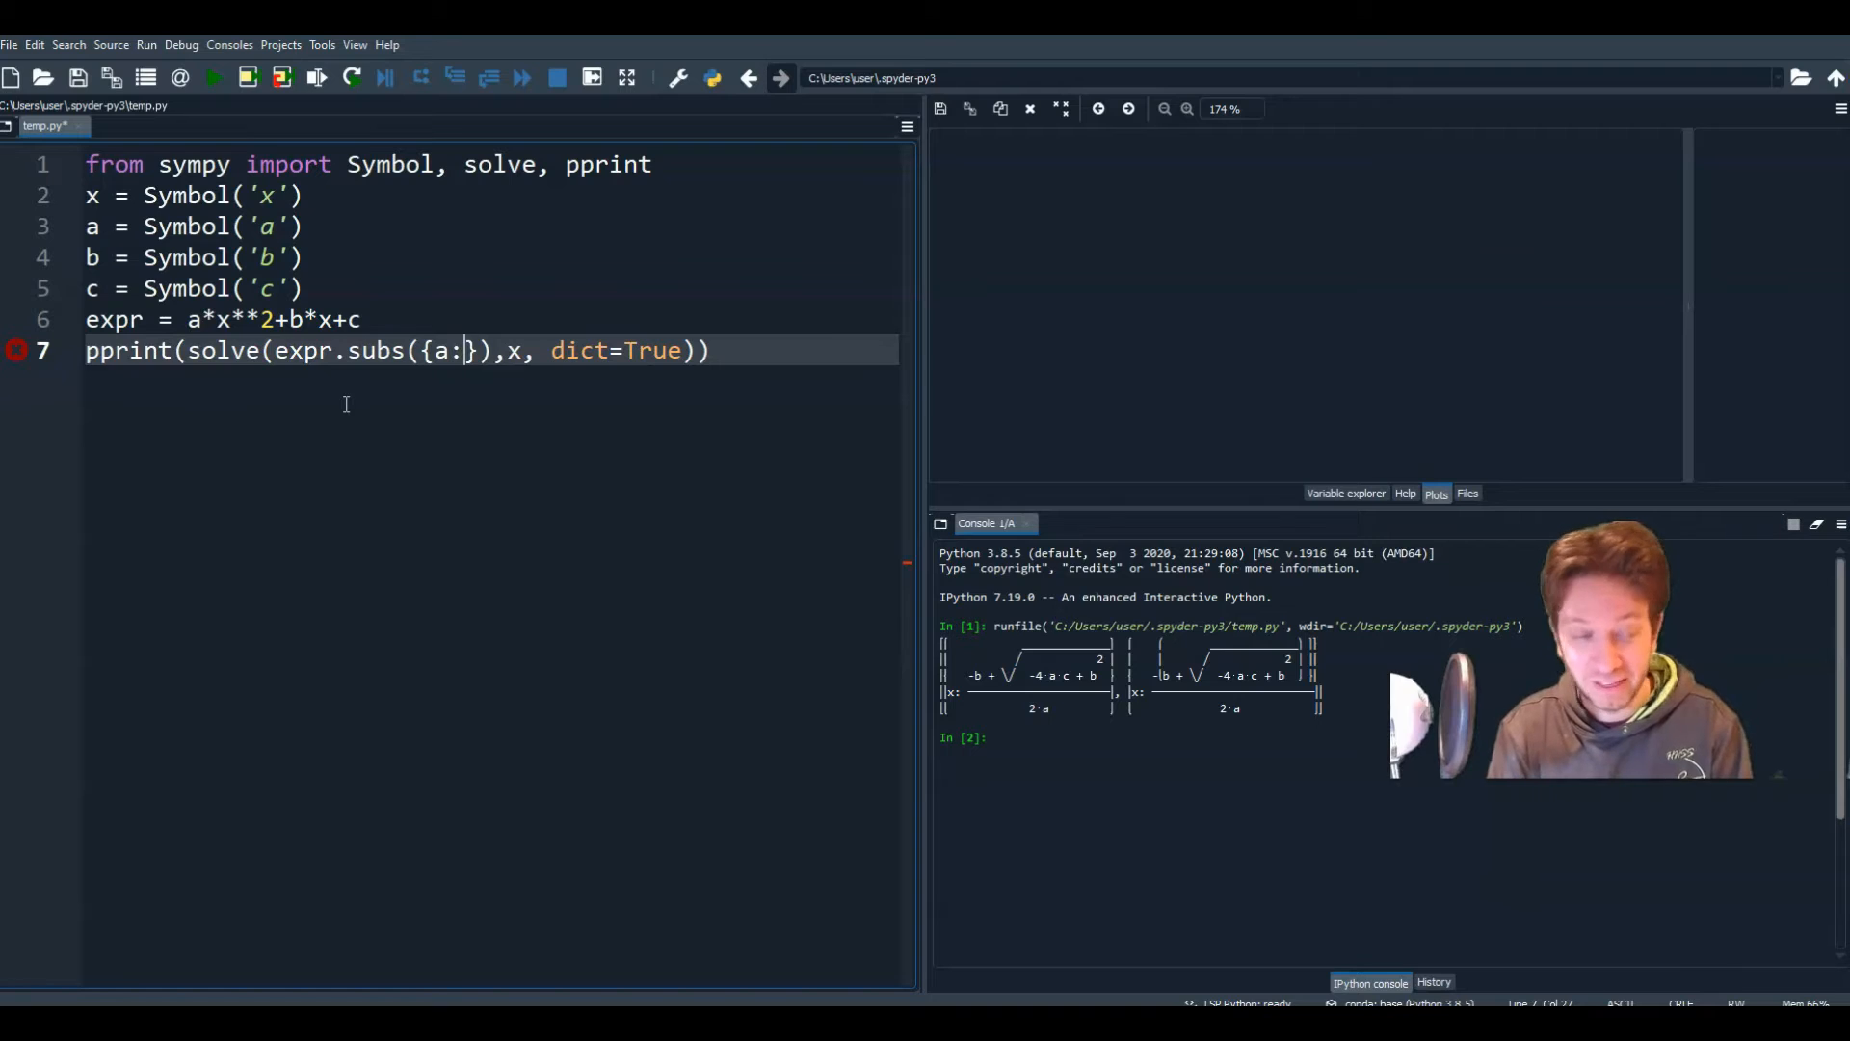
type("4")
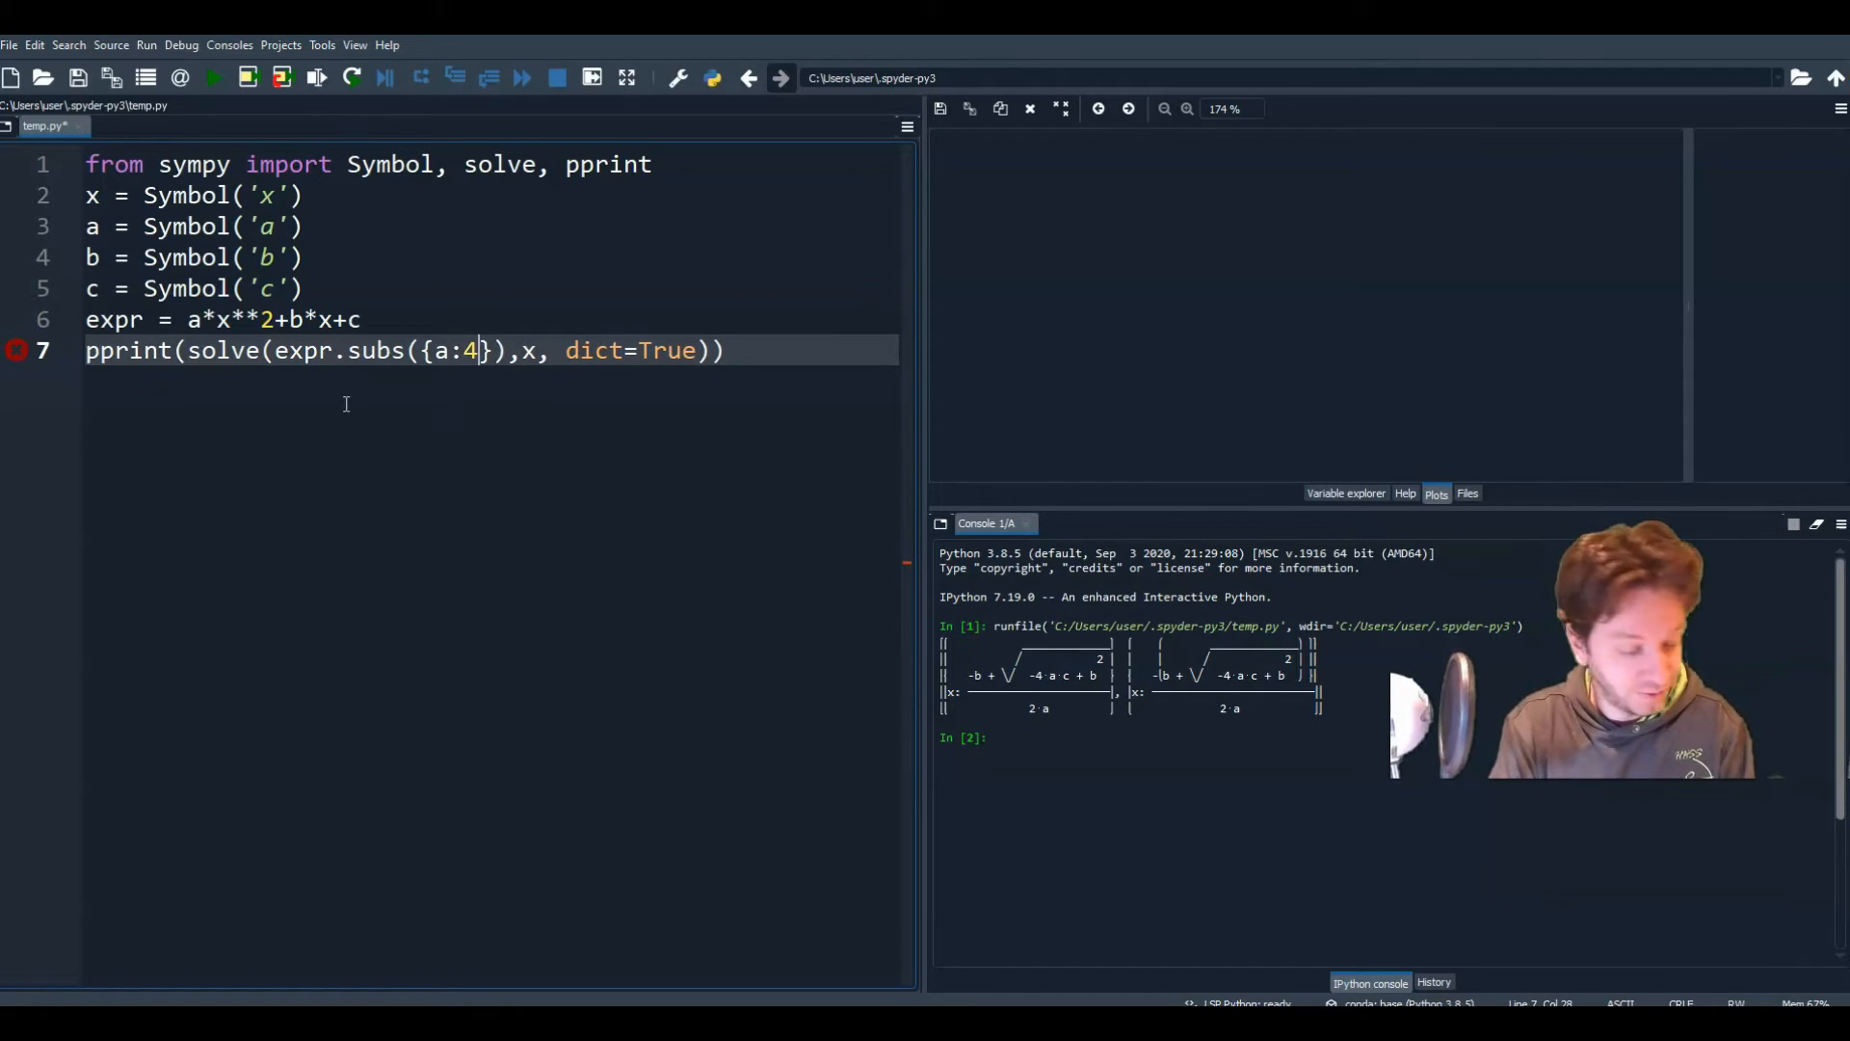
type(", b")
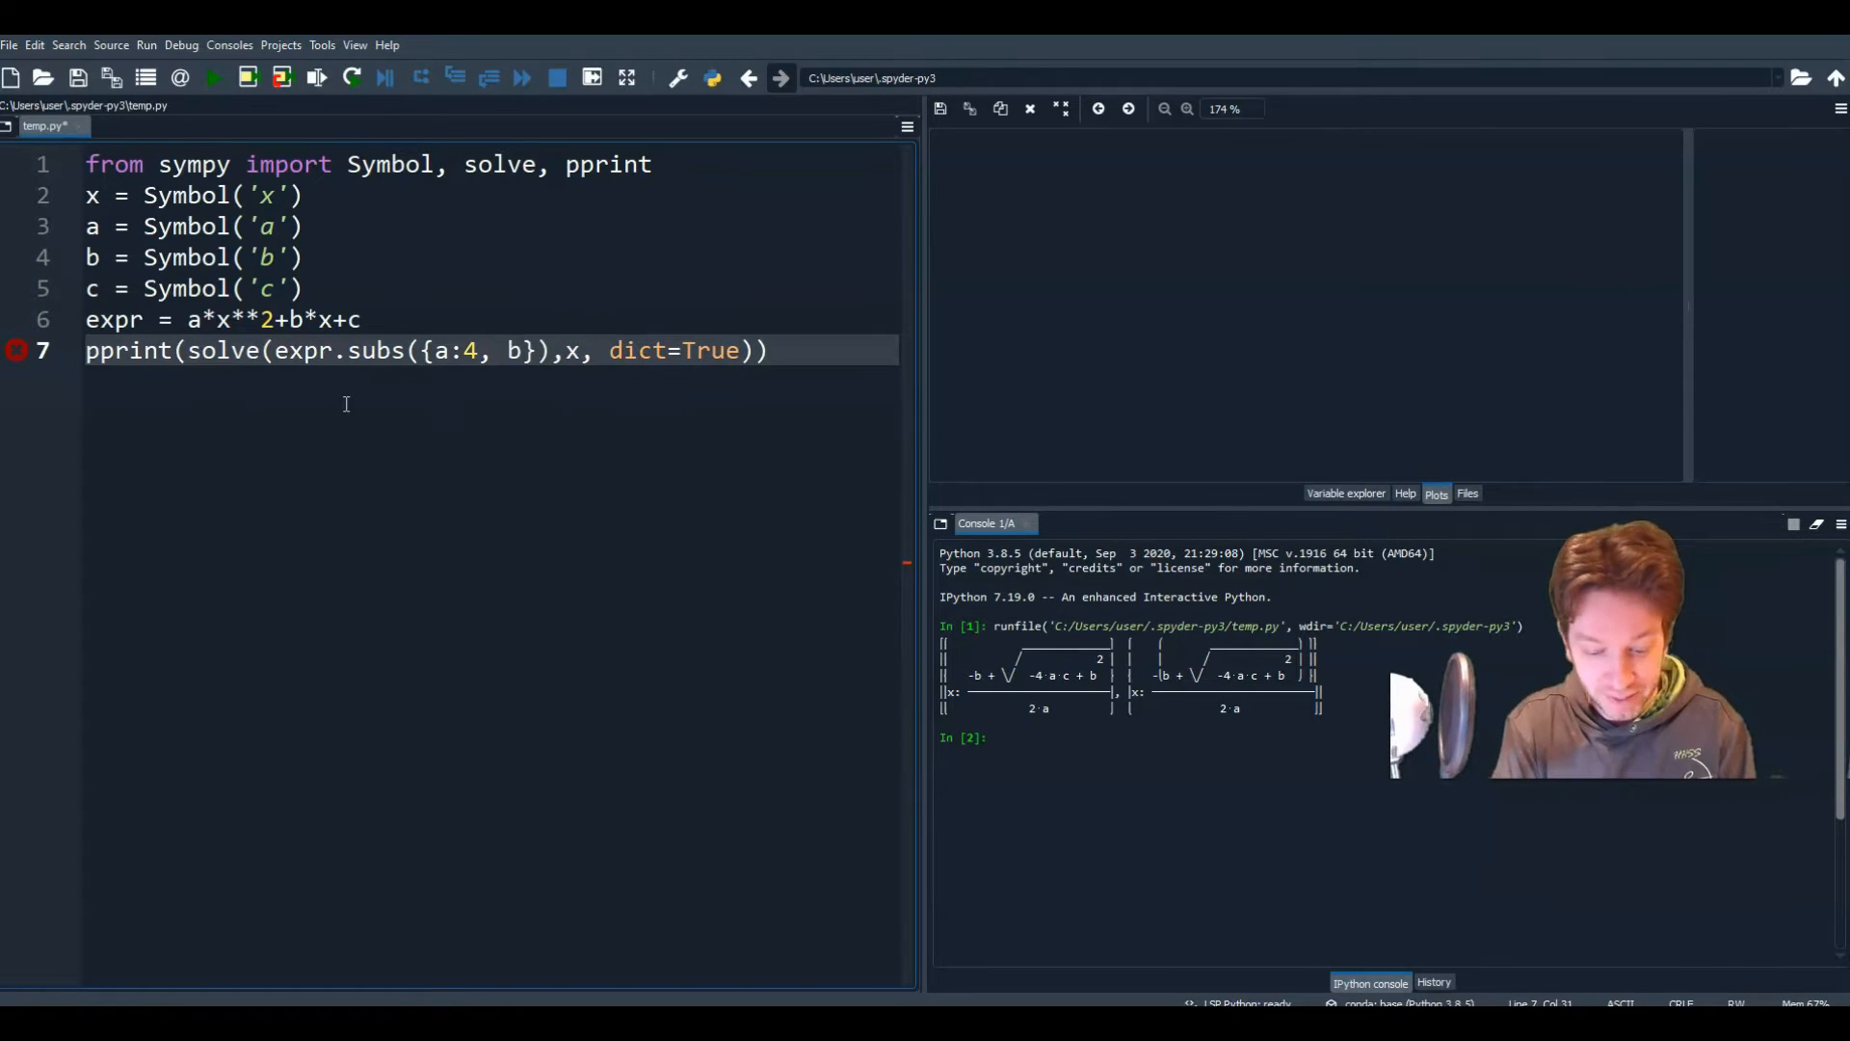
type(":2")
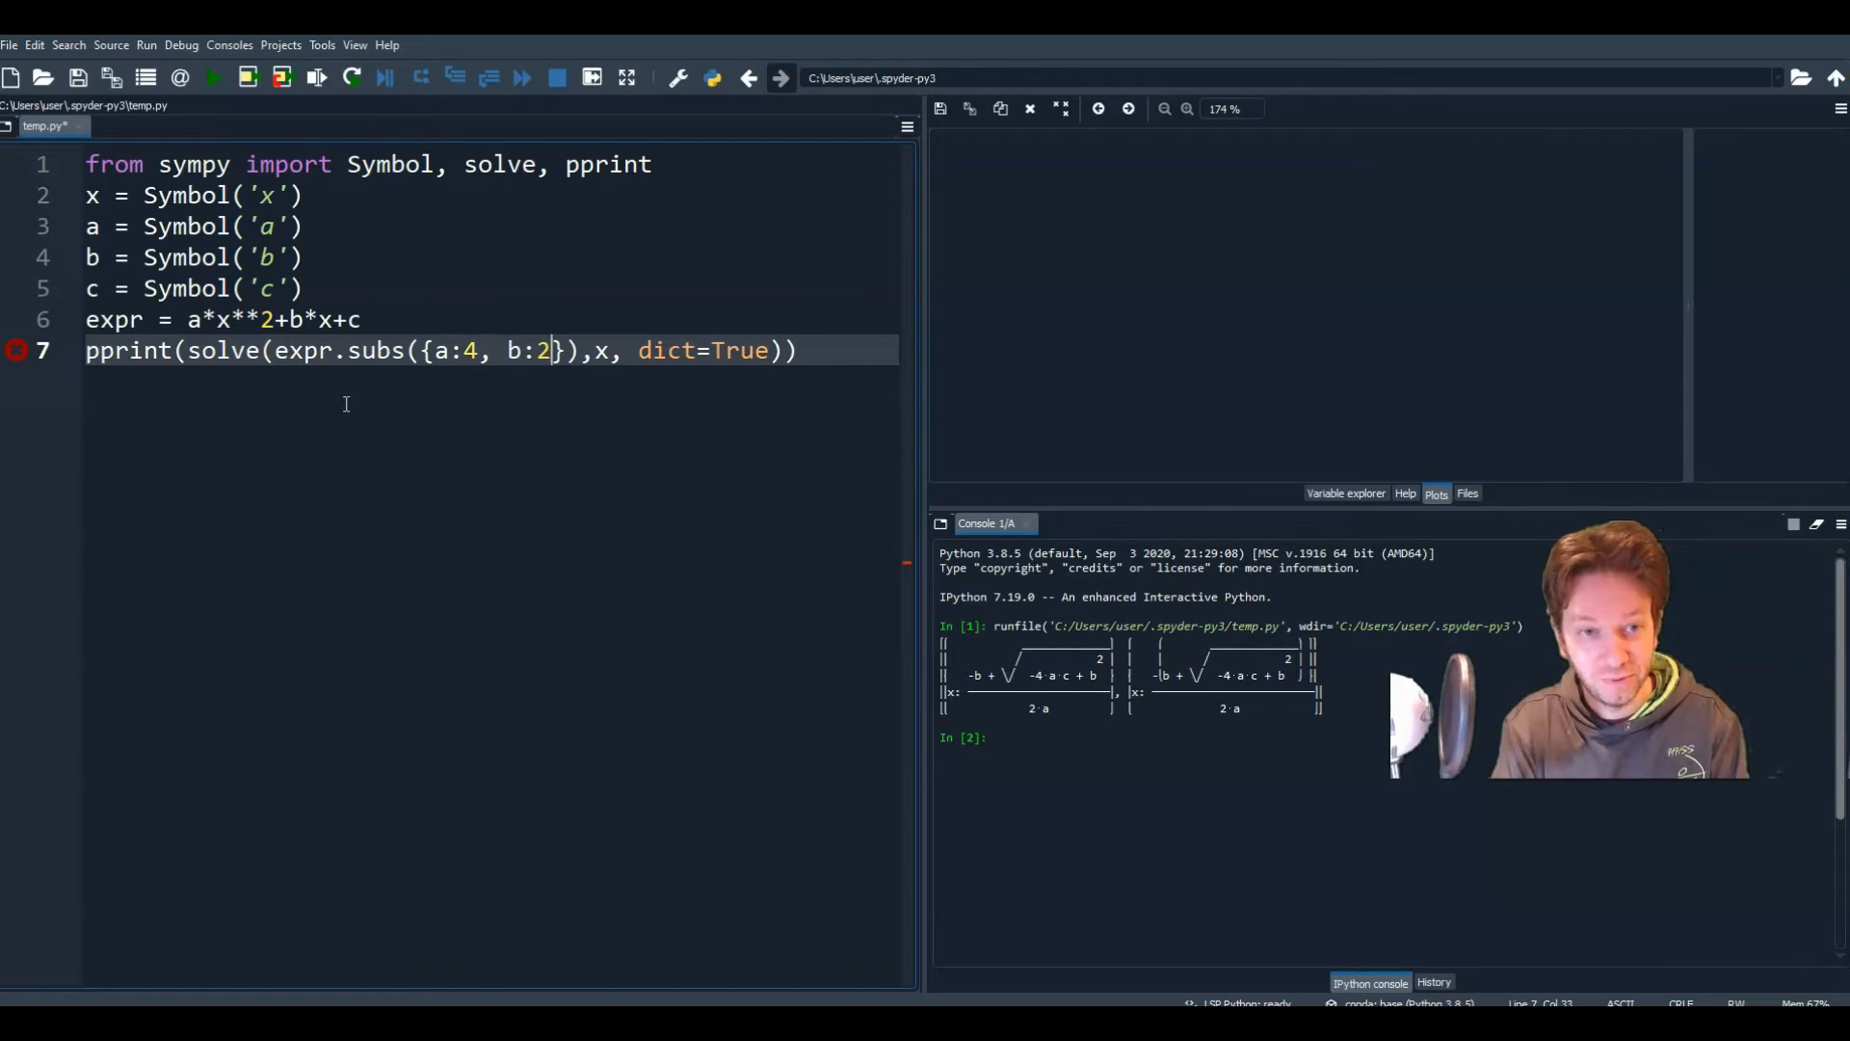
type(", c")
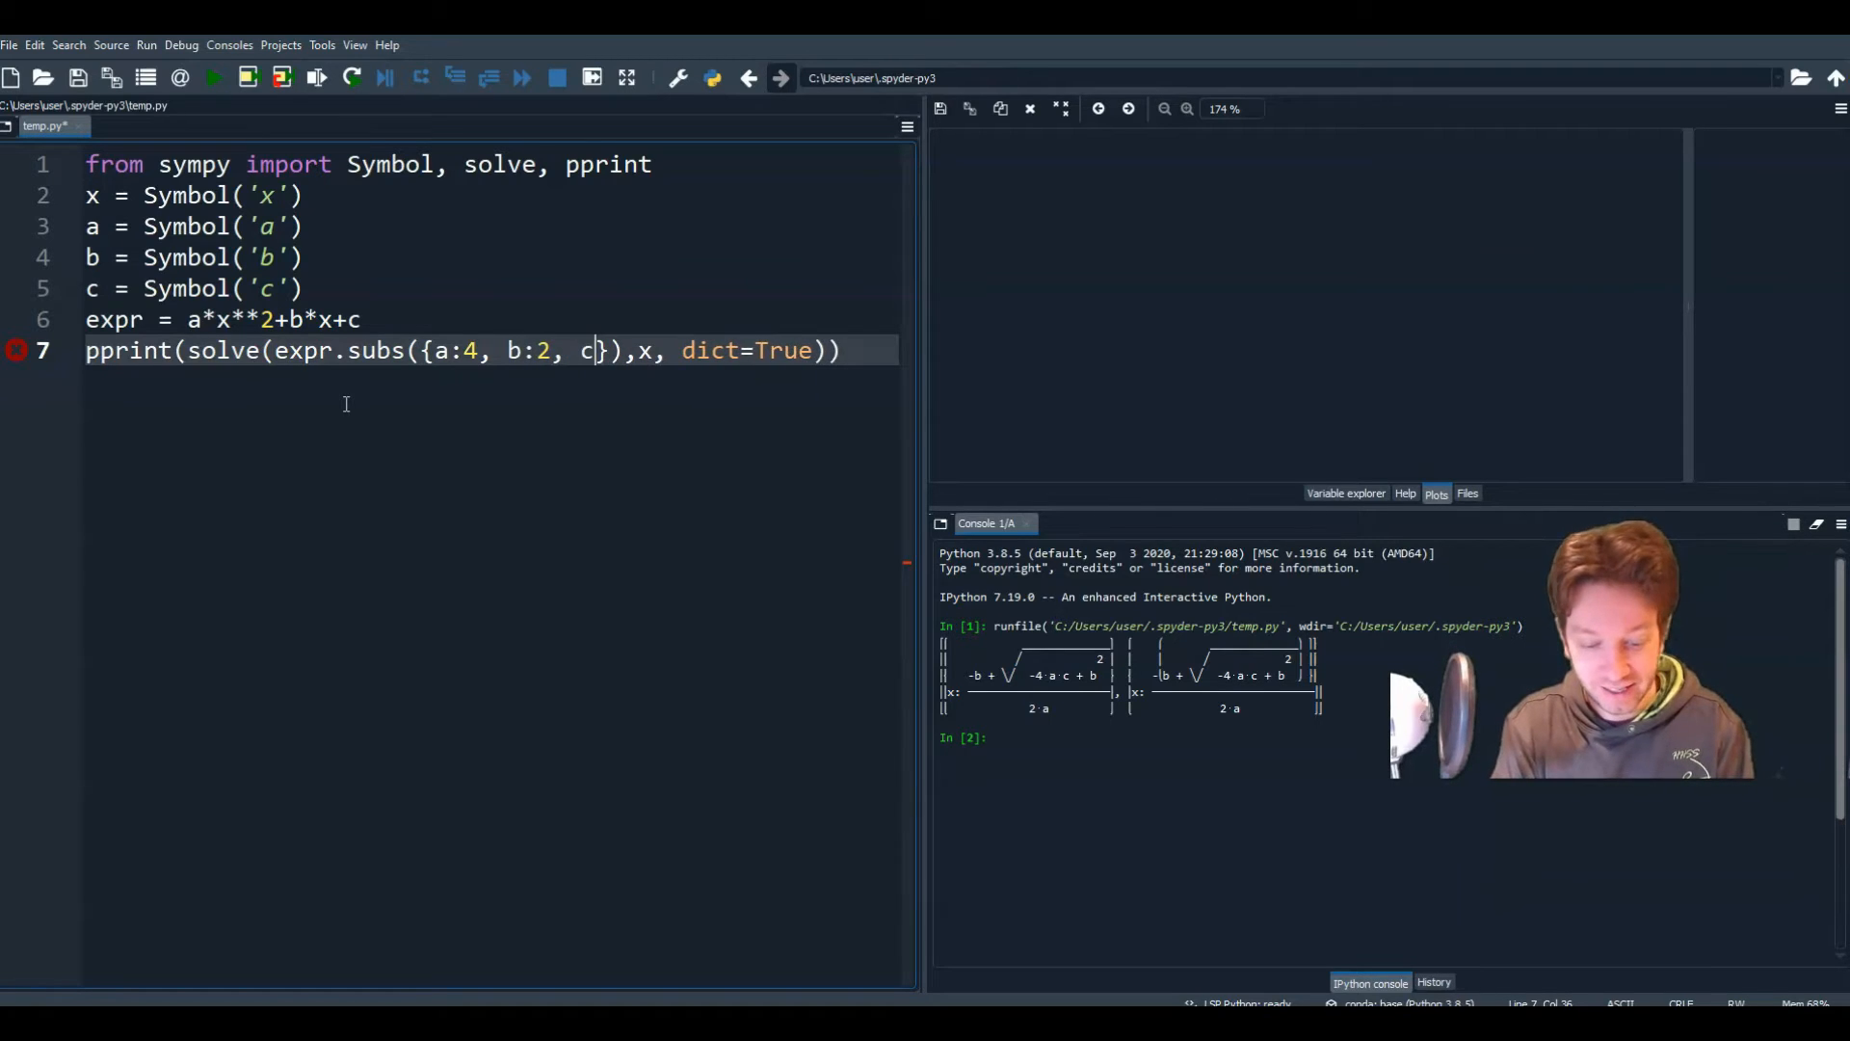
type(":9")
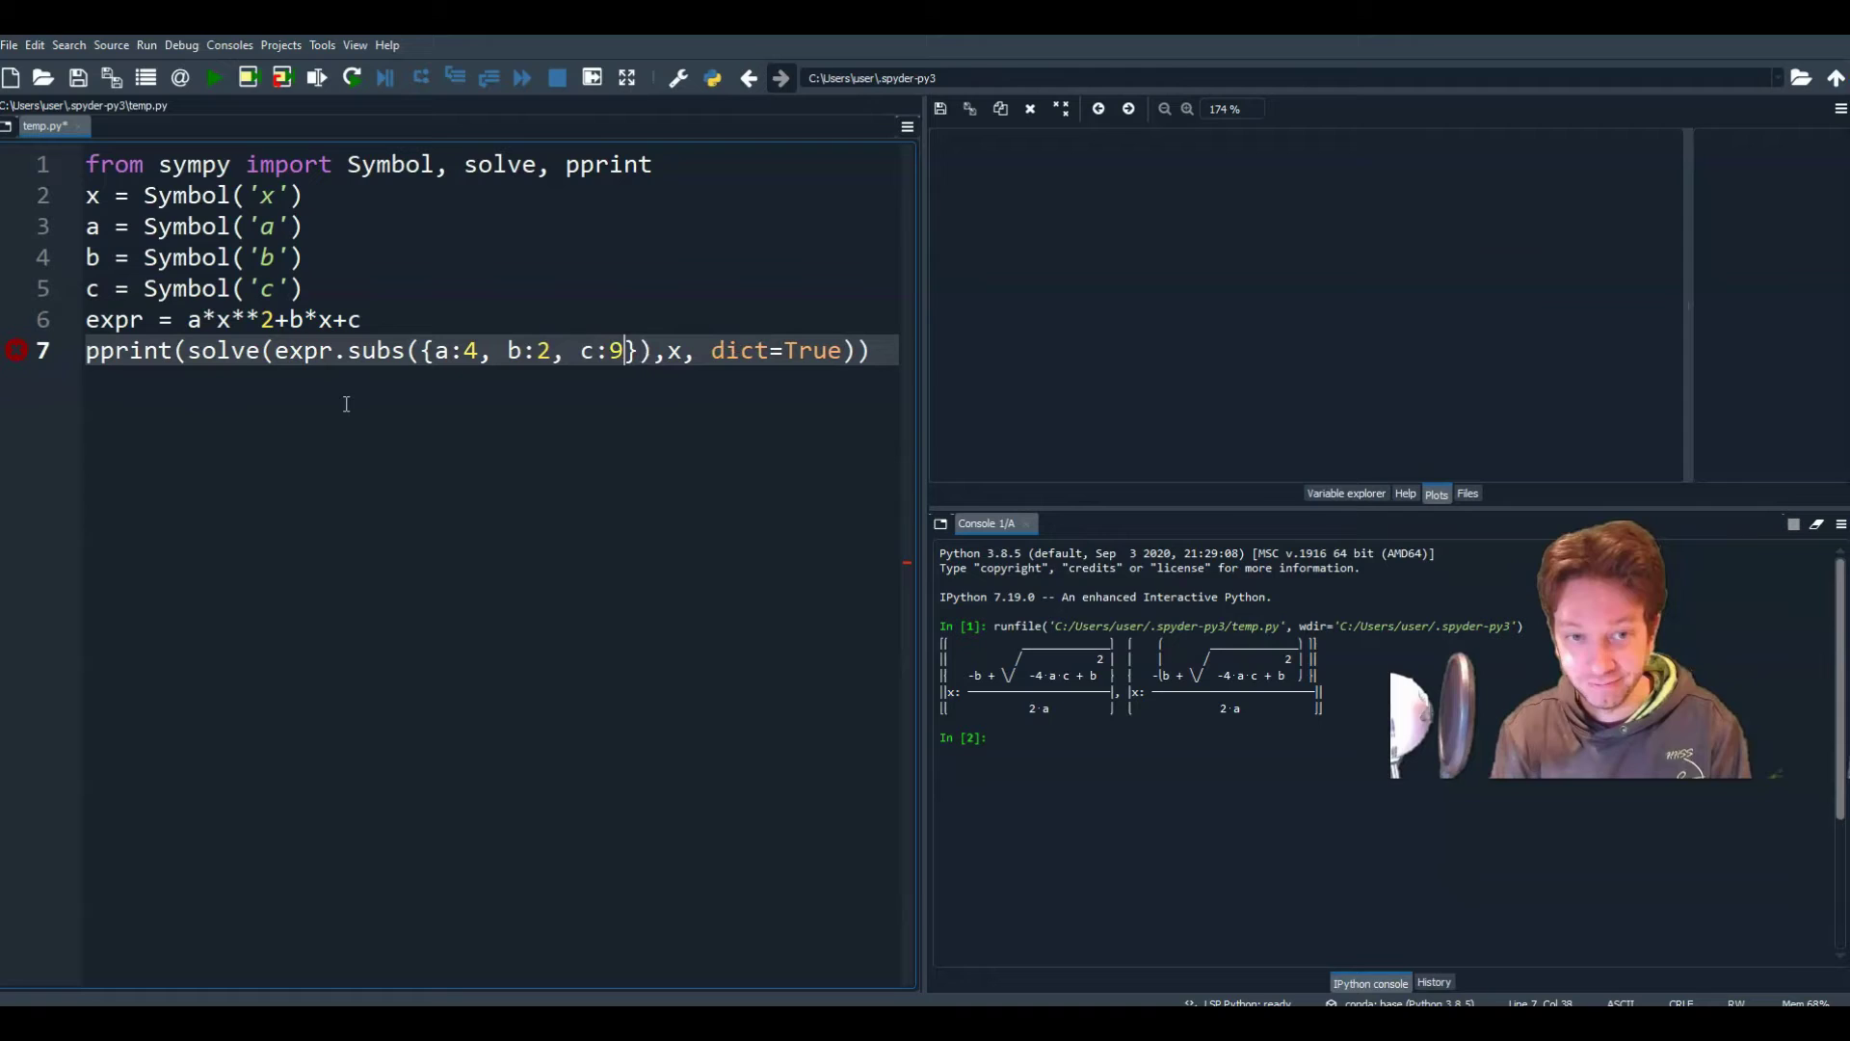
mouse_move(456, 397)
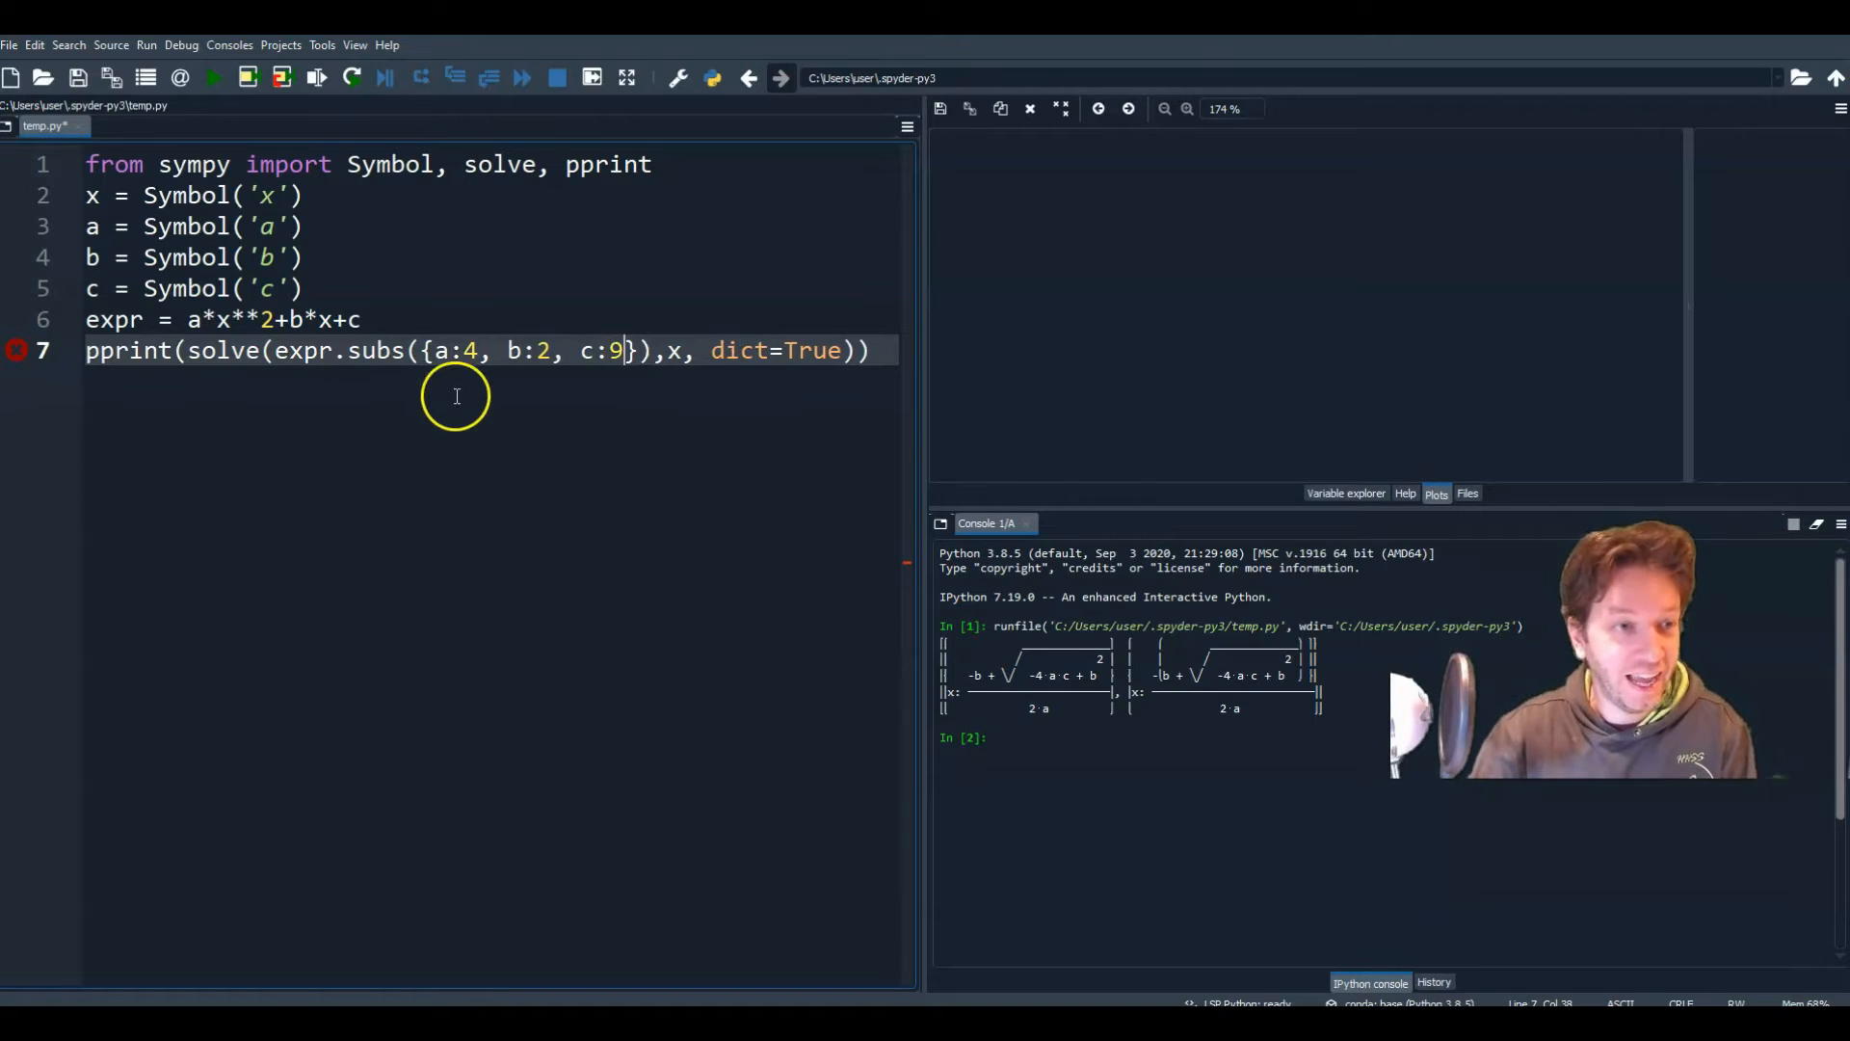
left_click(212, 78)
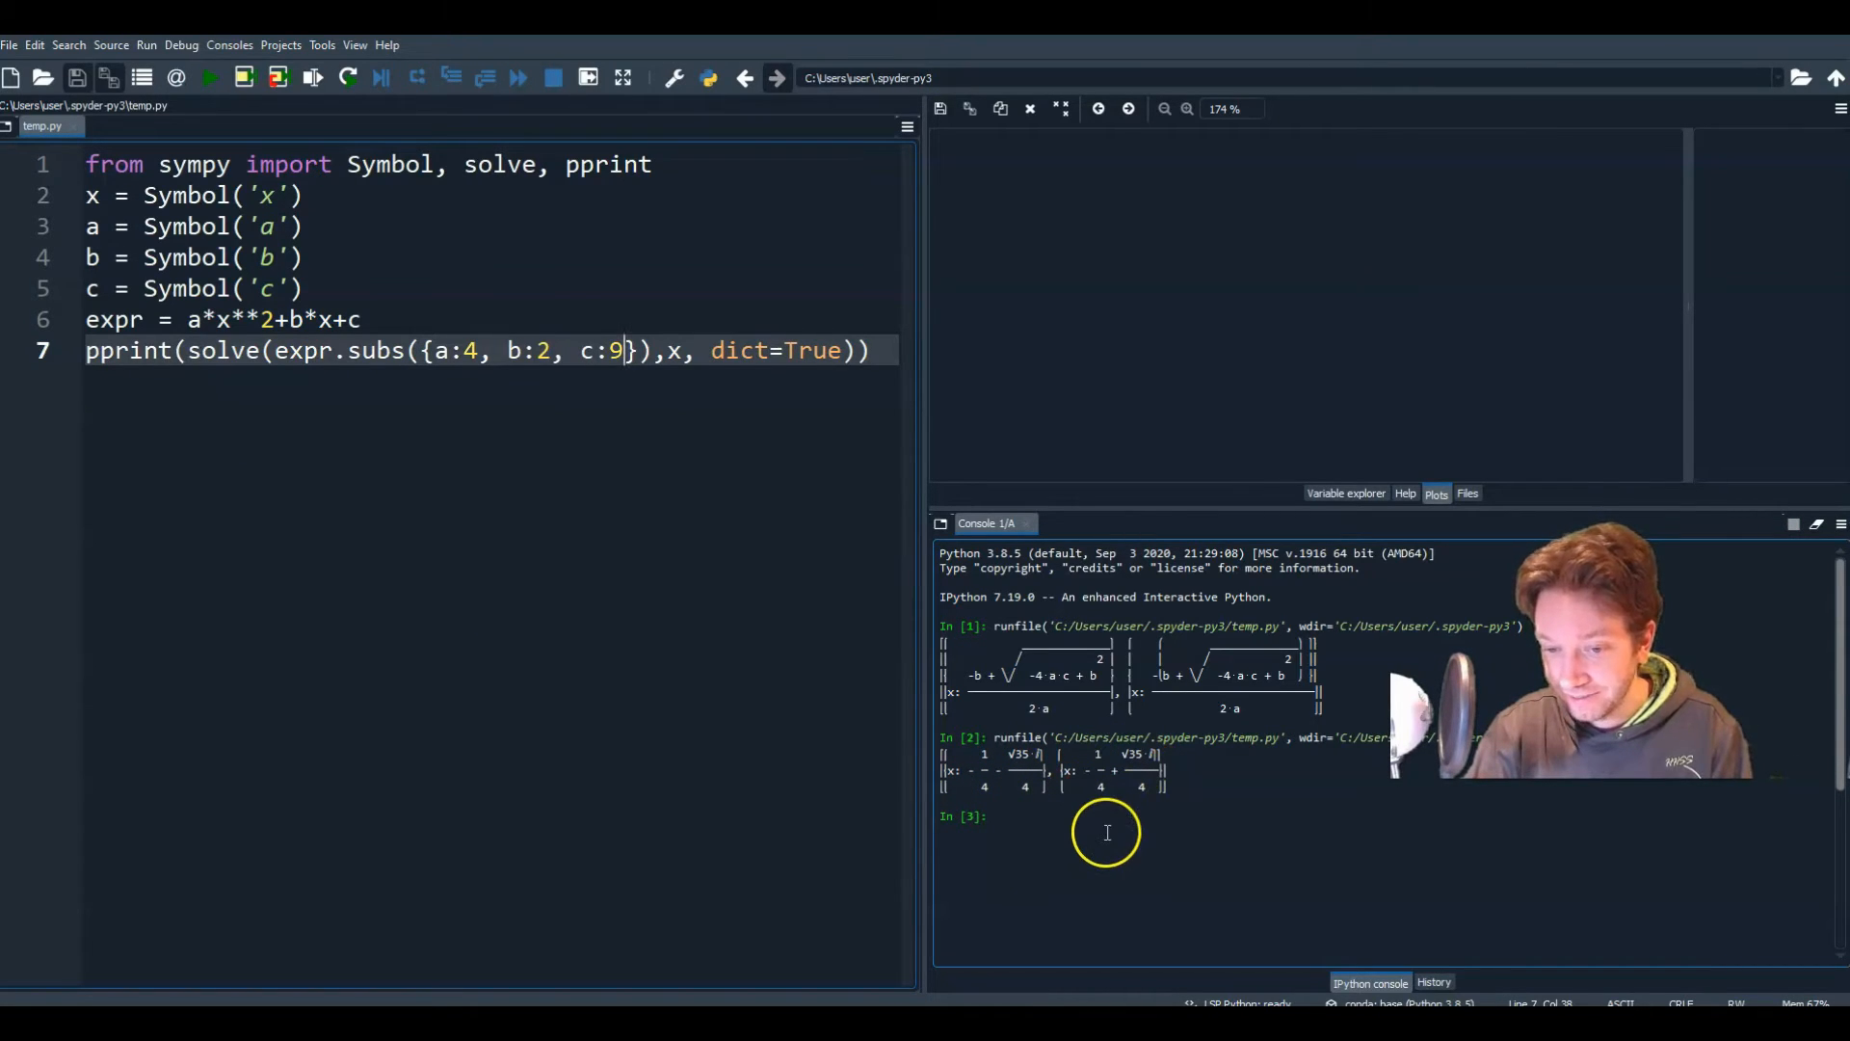
mouse_move(826, 745)
type("from")
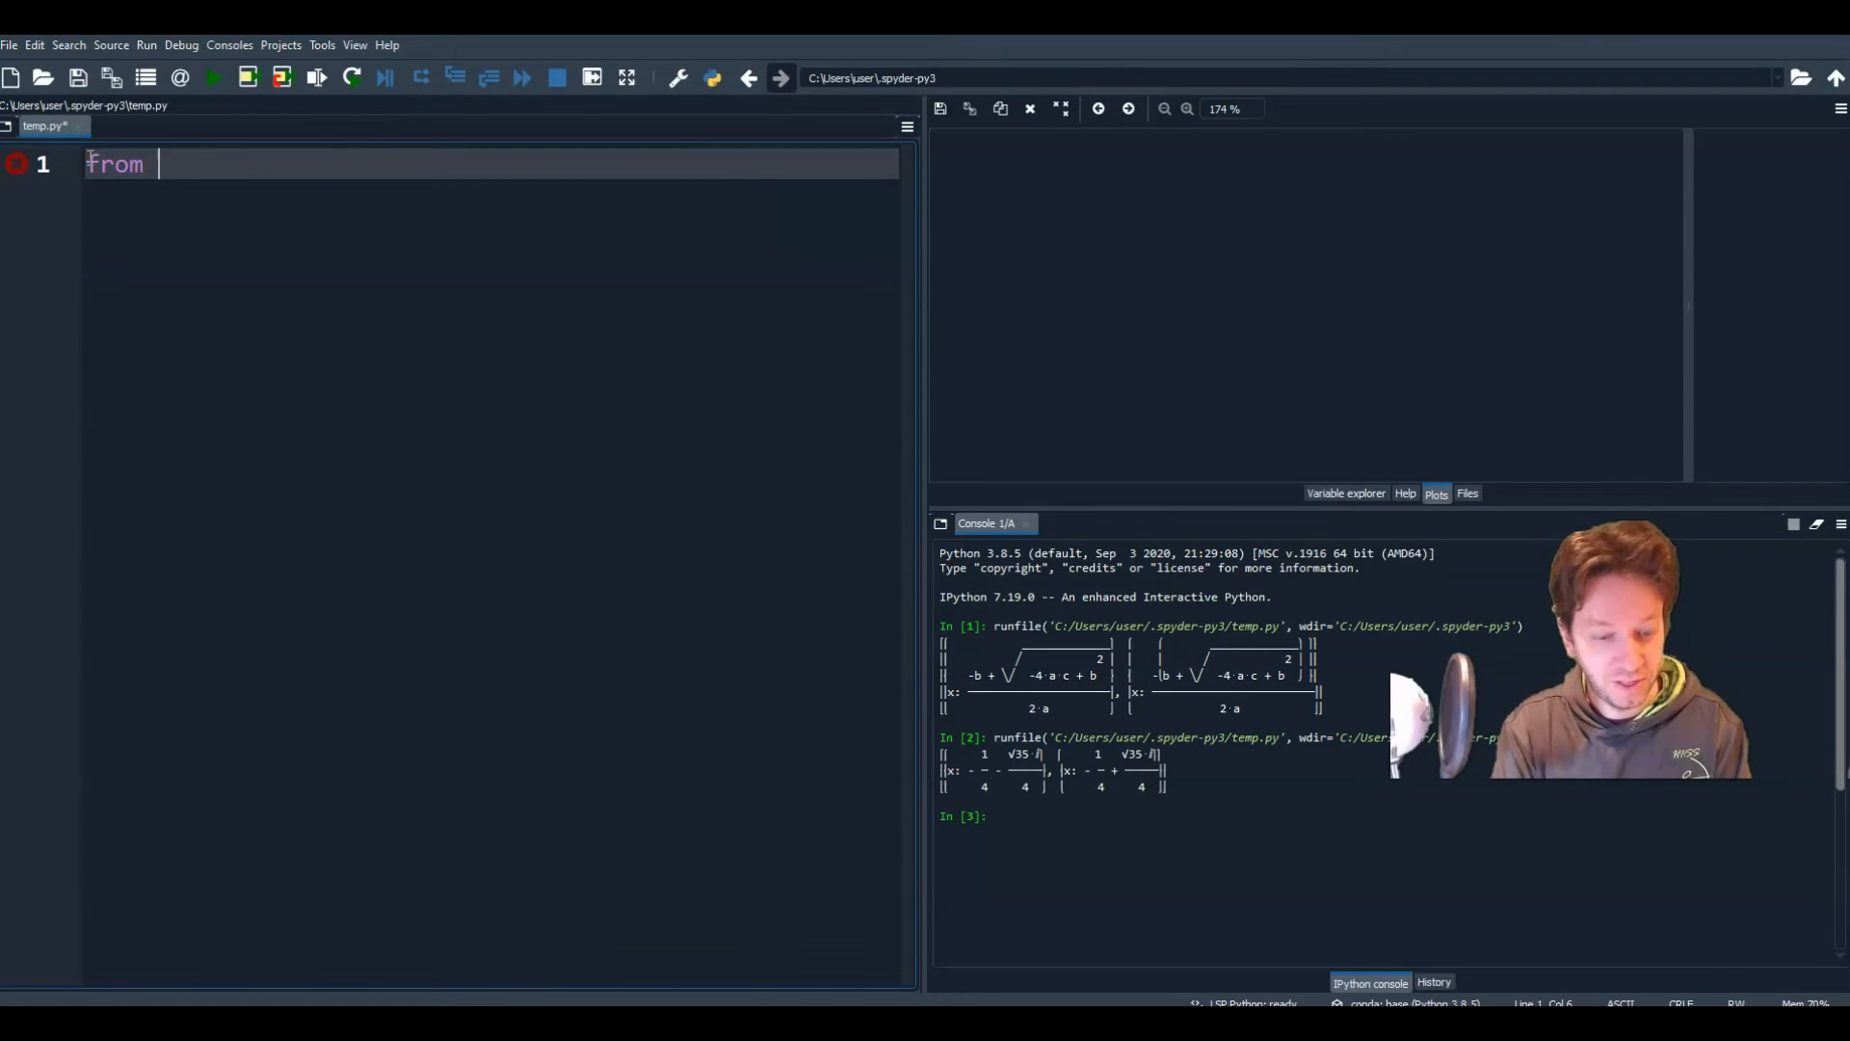
Step: Write the line from sympy import * at the top of the new script
type("sympy")
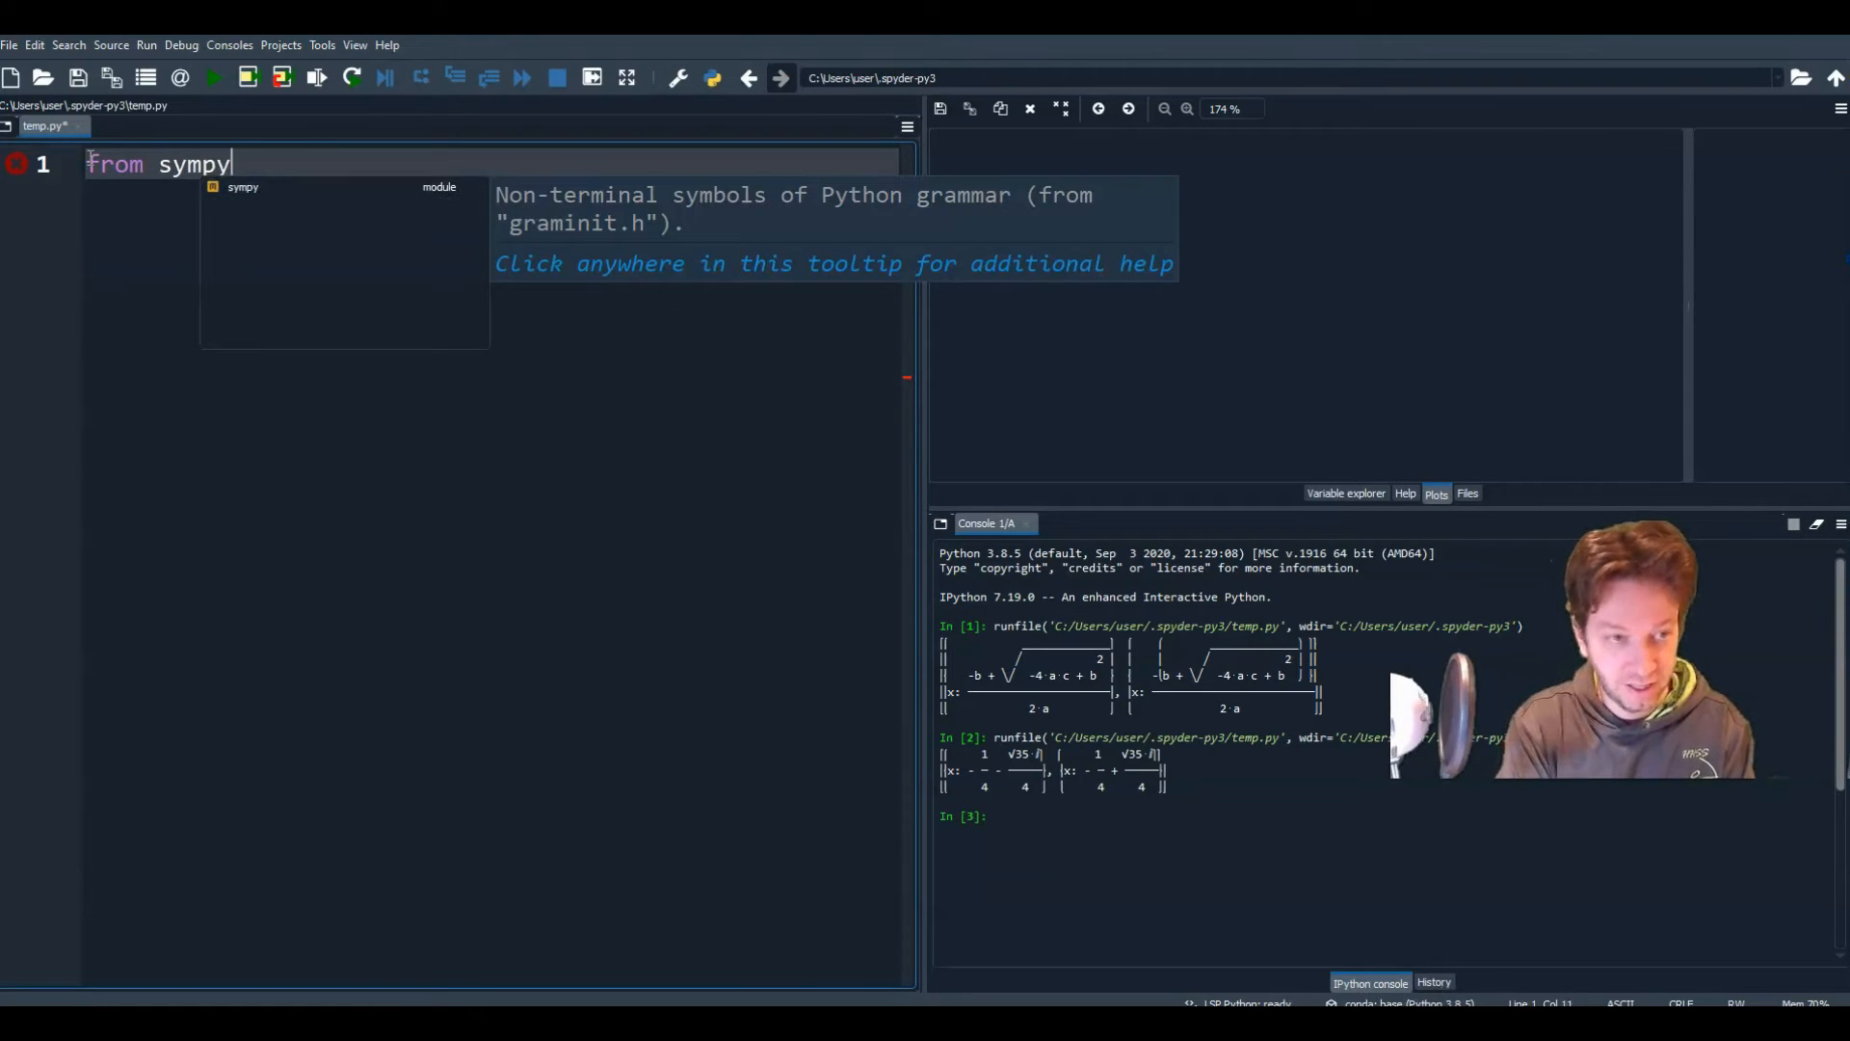
type("import")
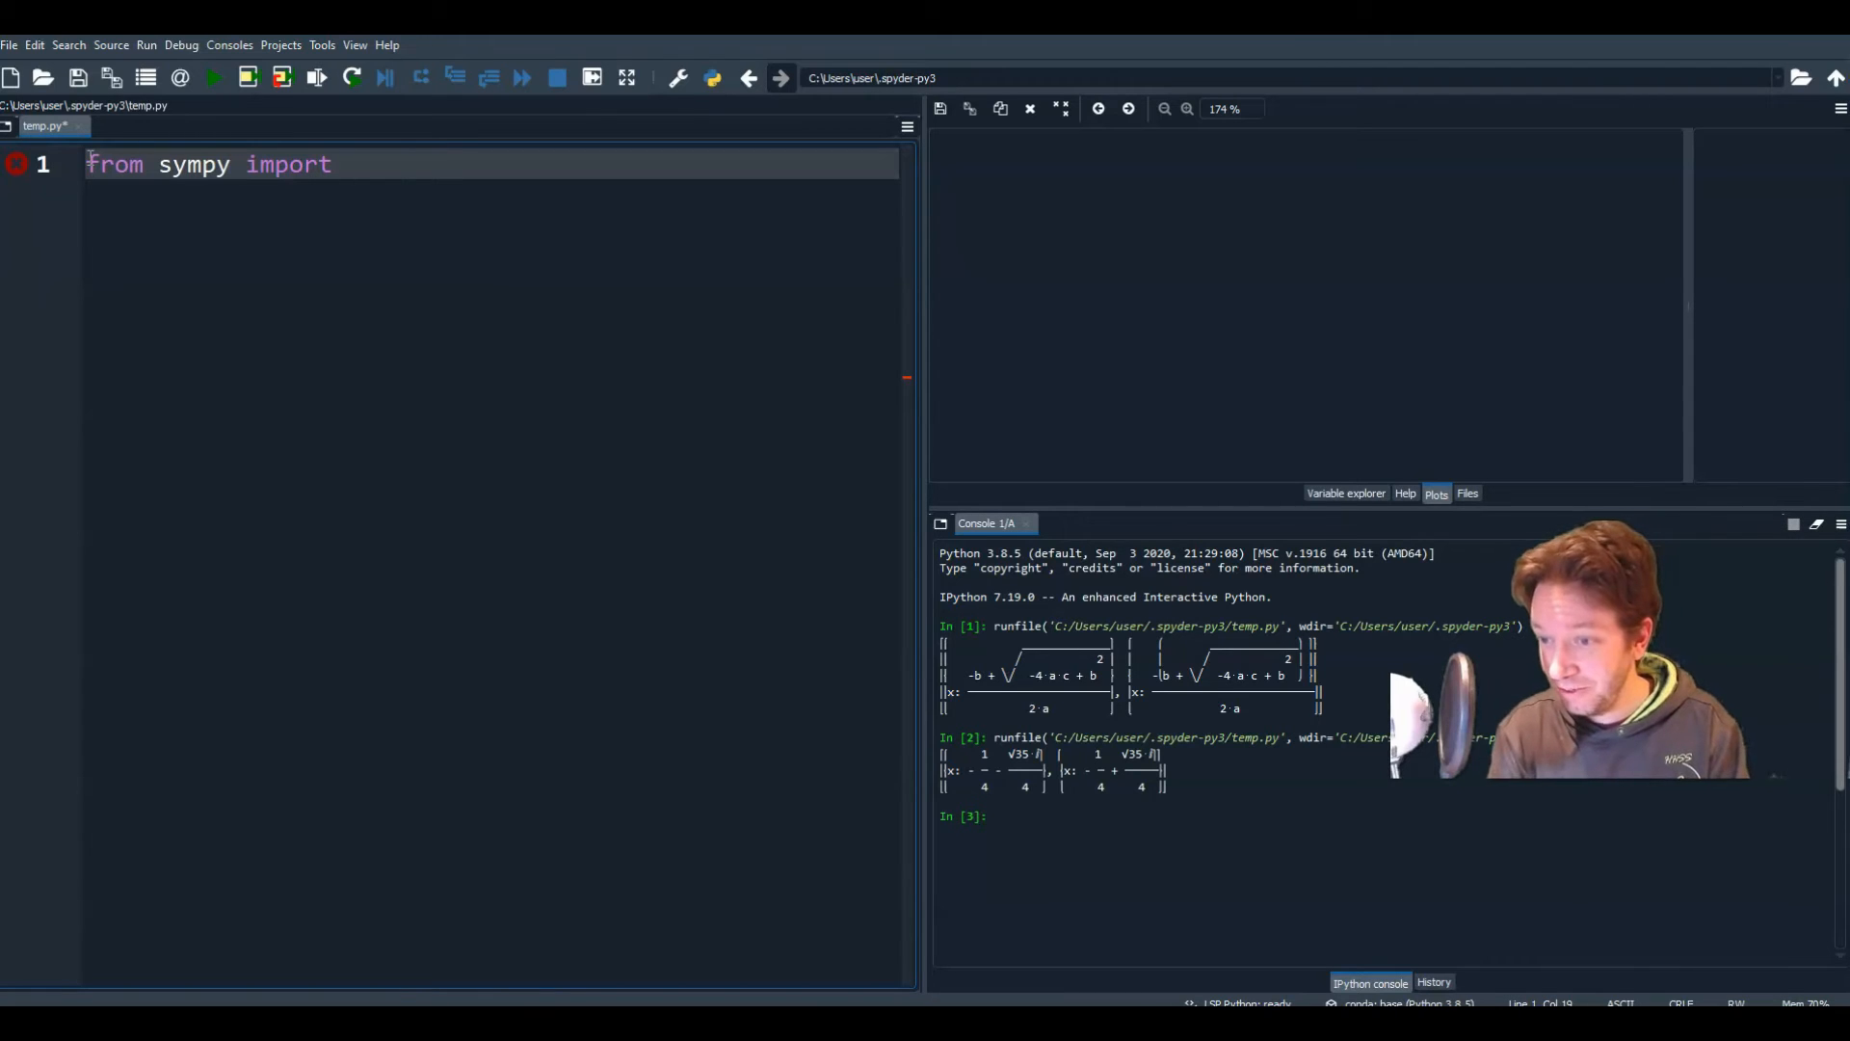
type("*")
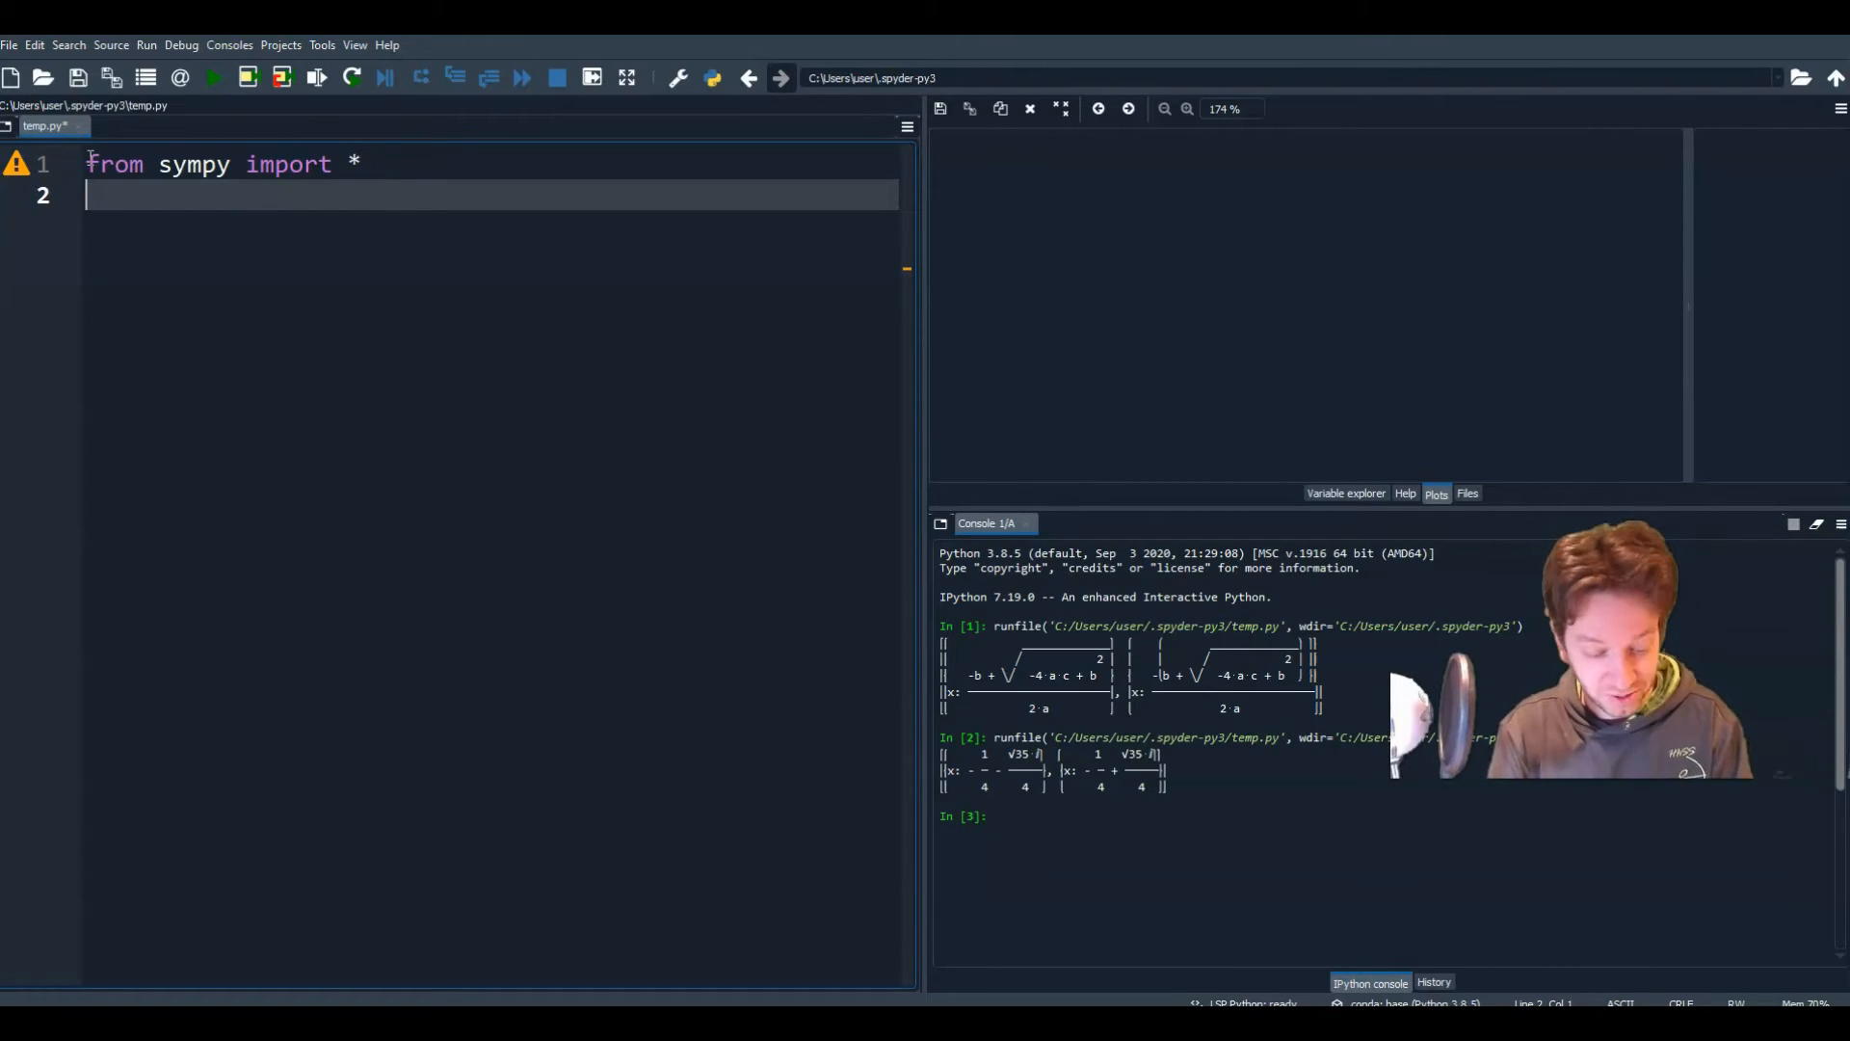
Step: Define symbols x and y, then begin the expr1= assignment
type("x =")
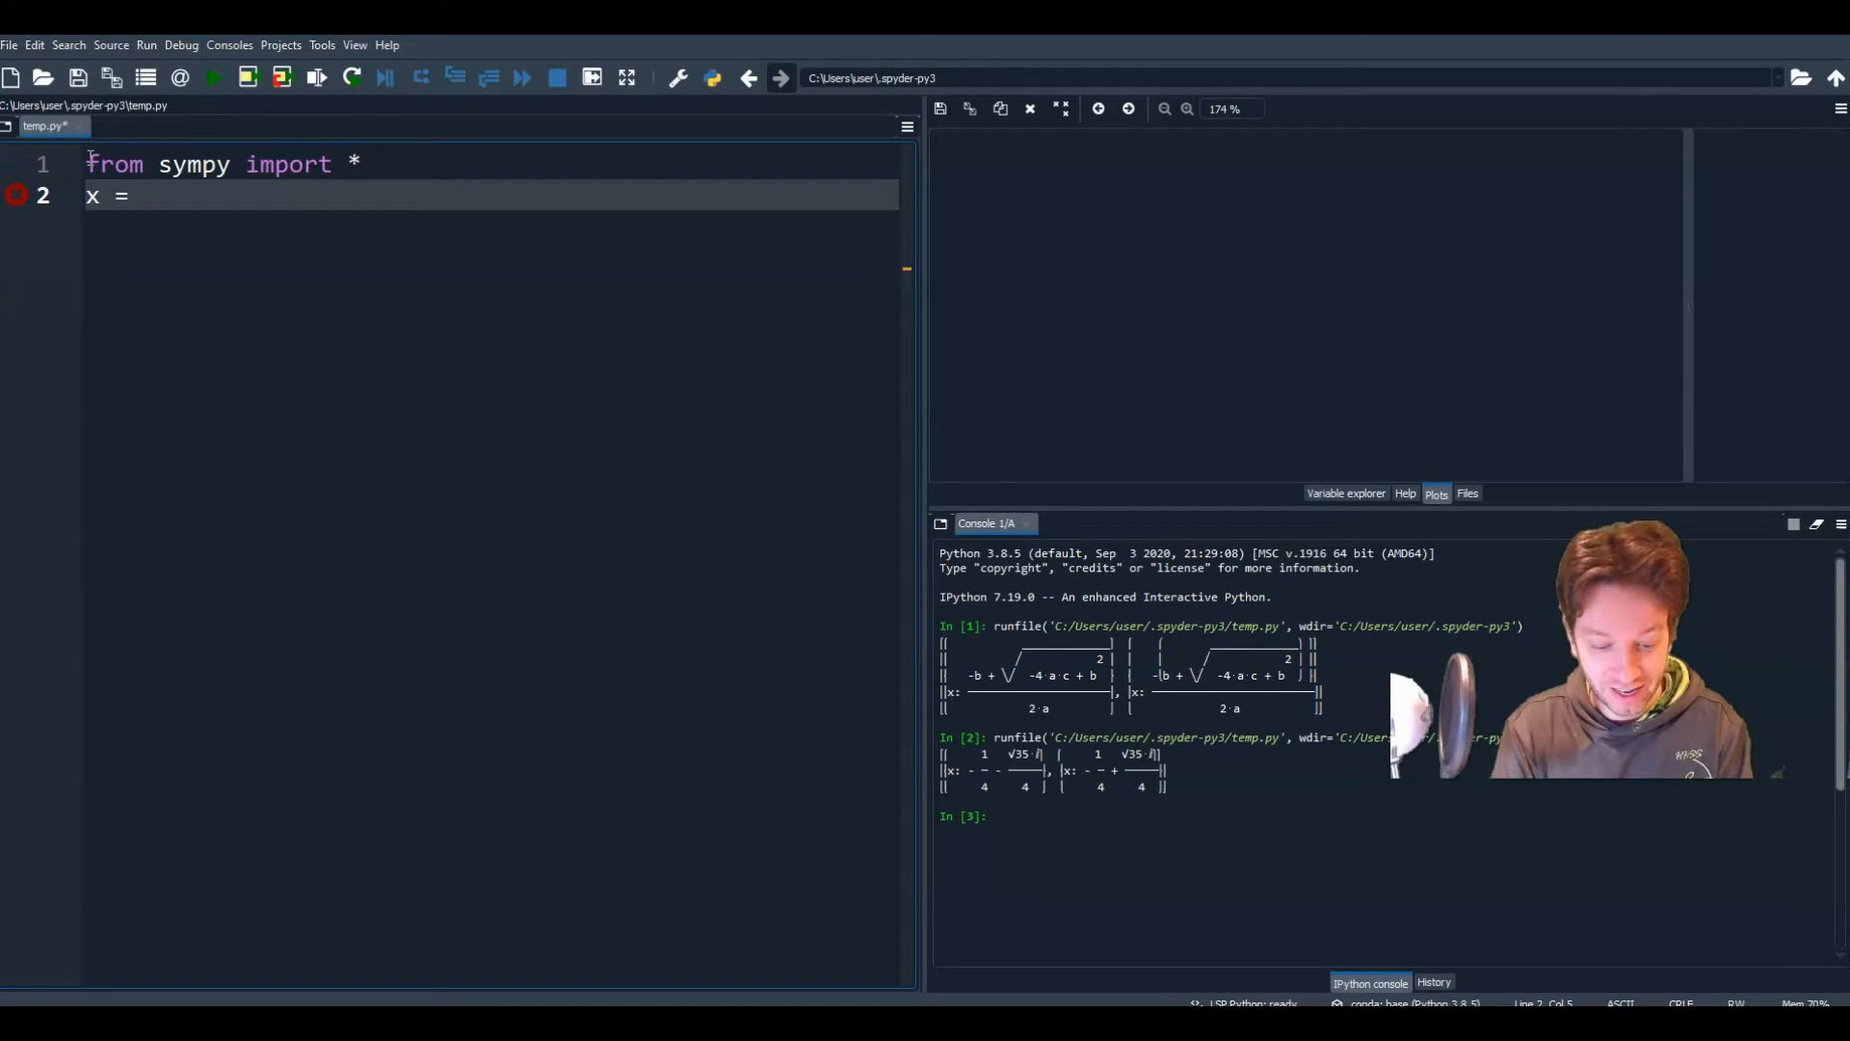
type("Symbol('')")
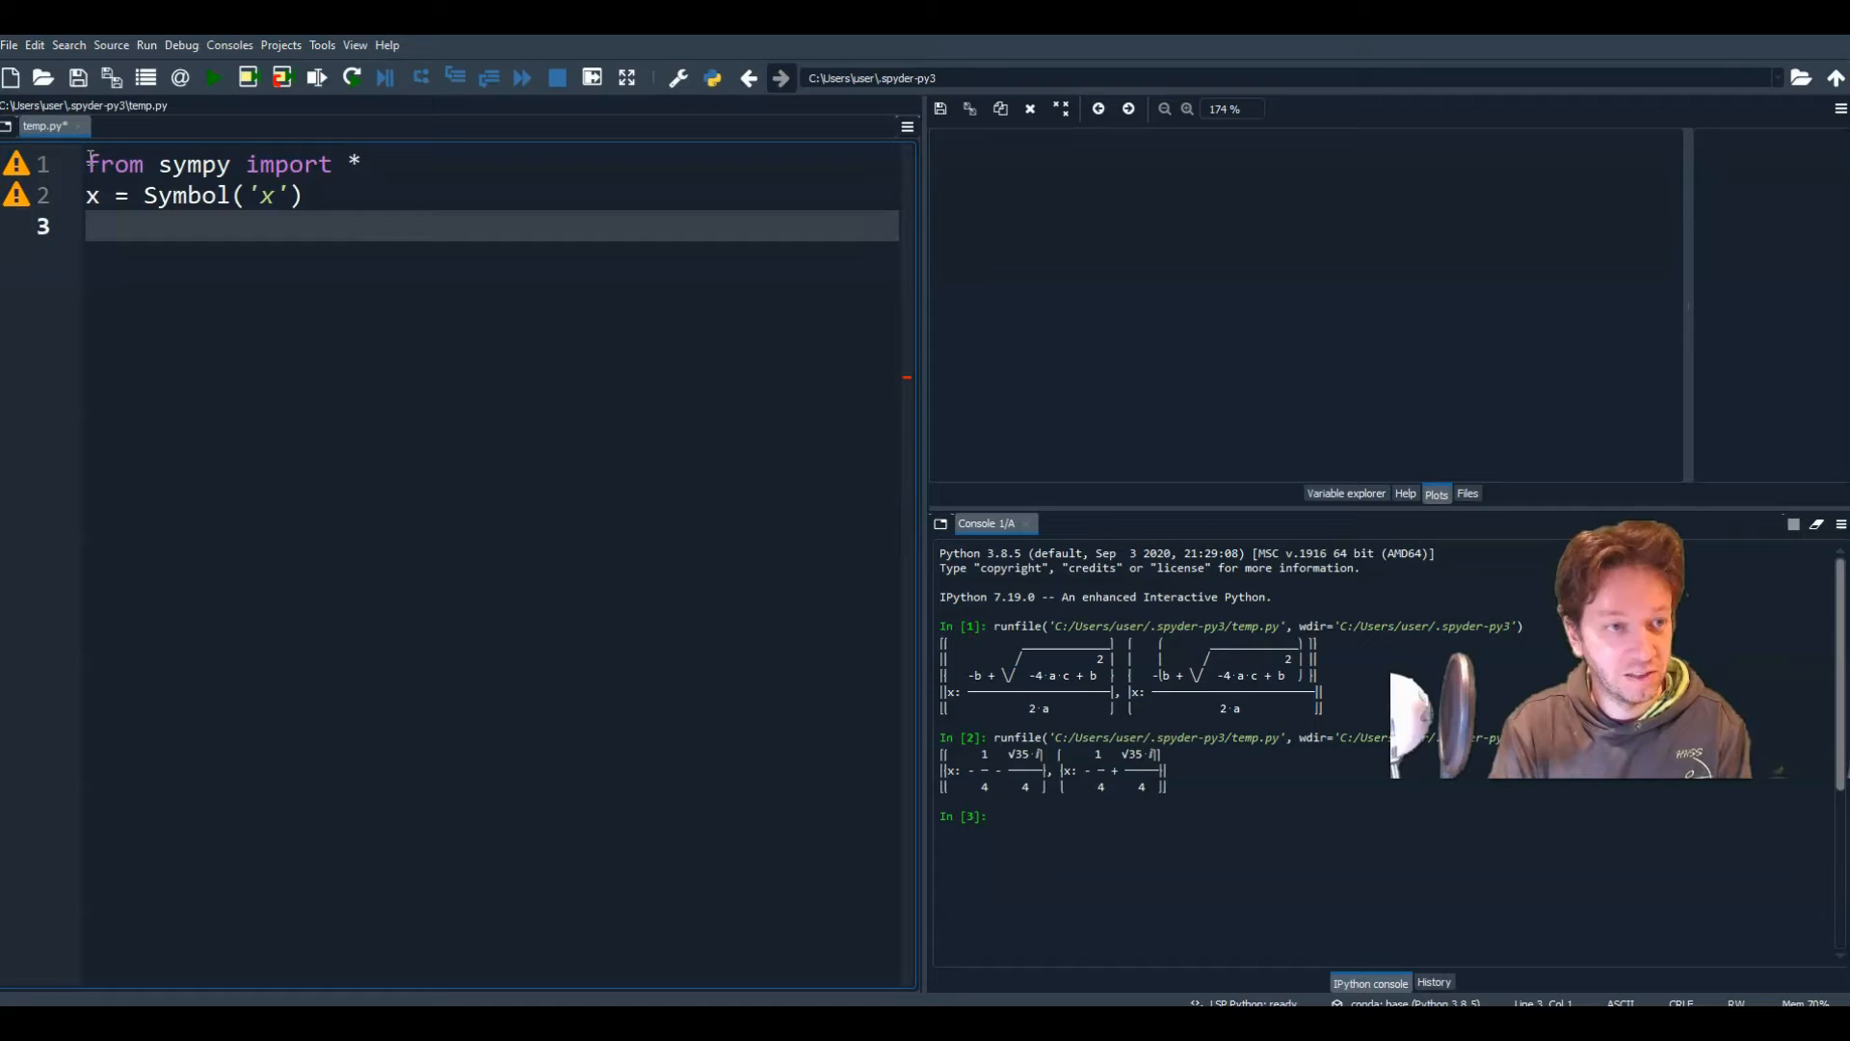
type("y = Symbo")
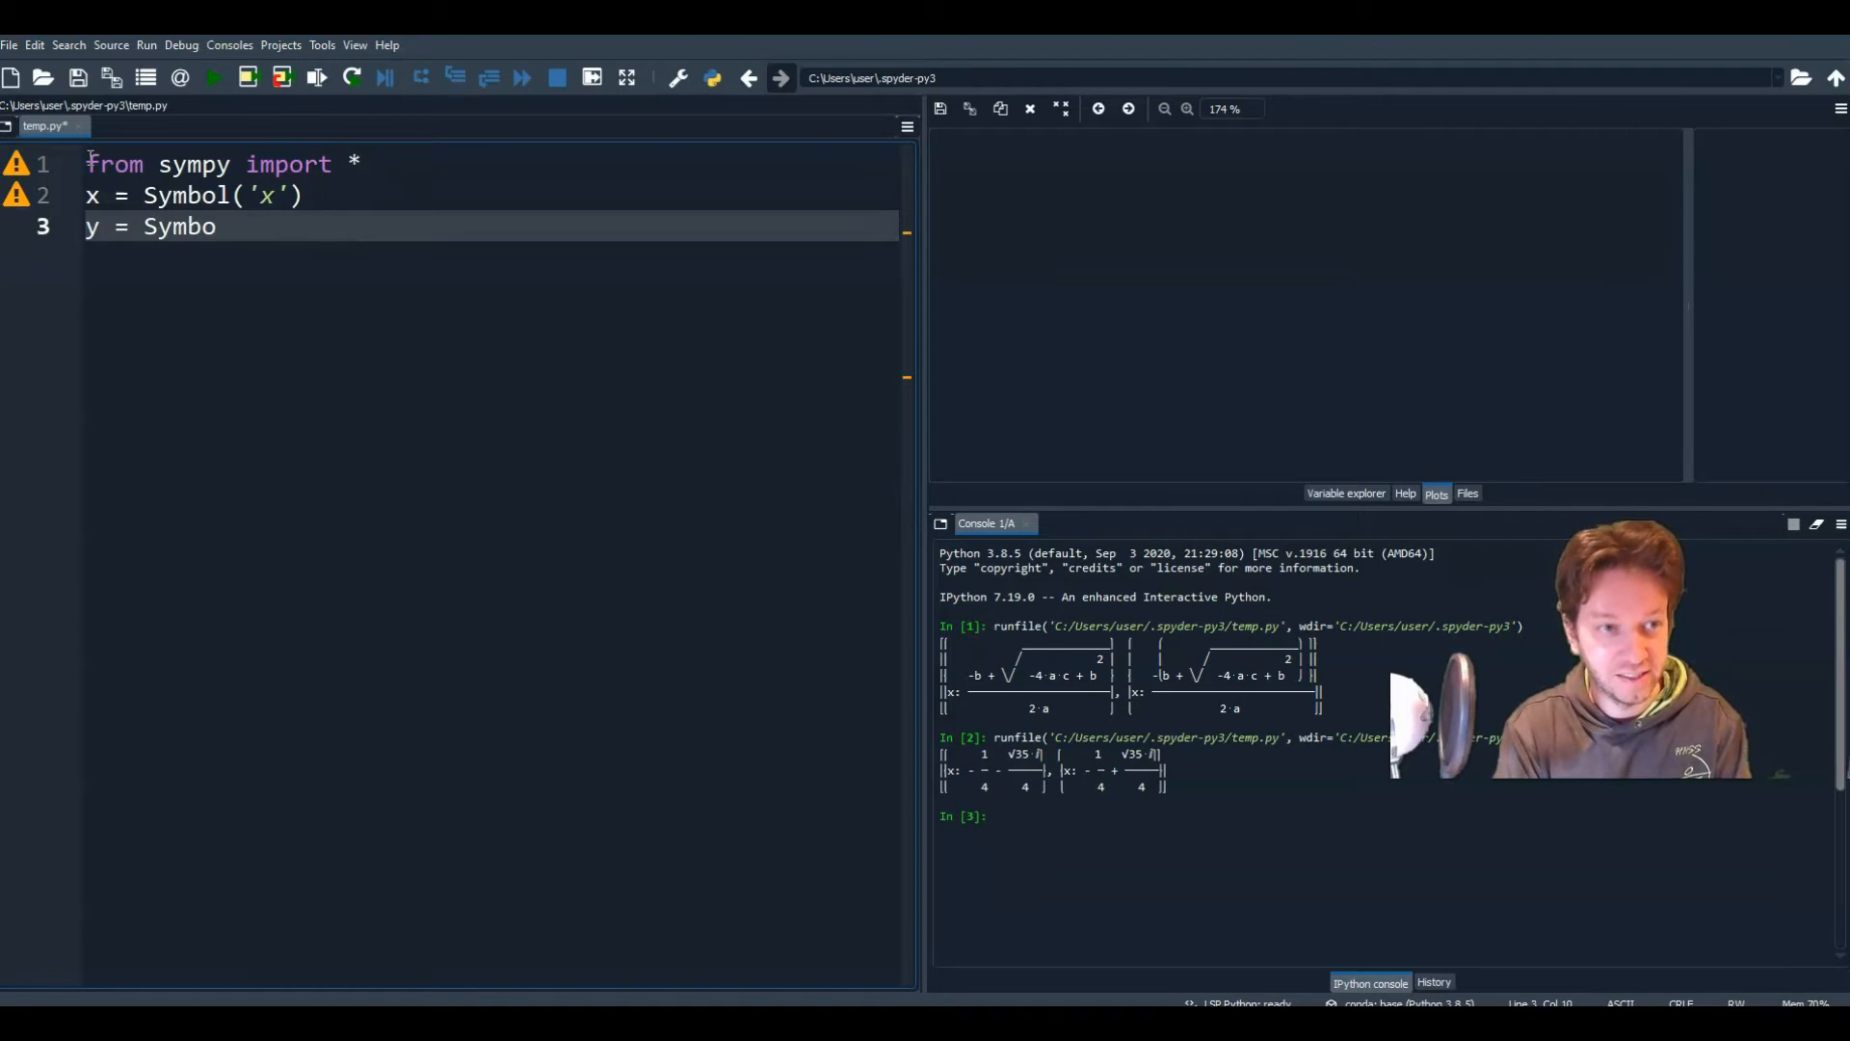
type("l('y')")
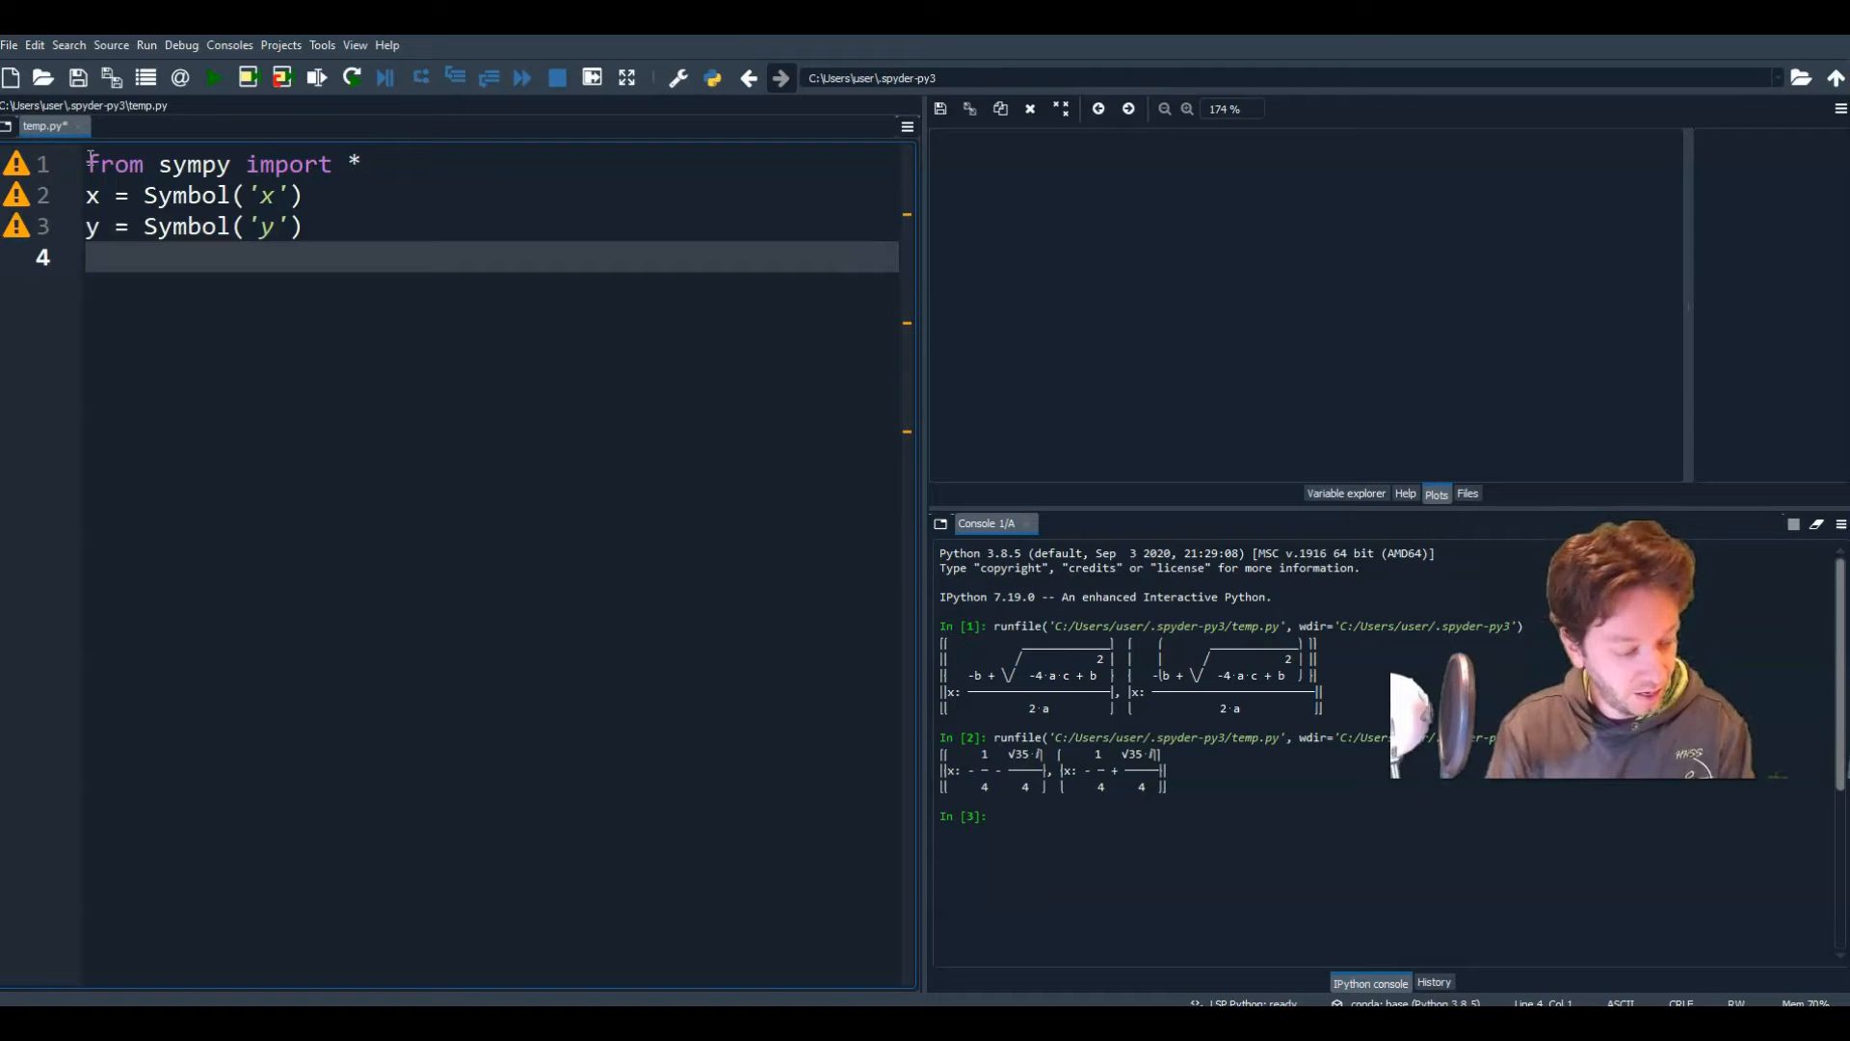
type("expr")
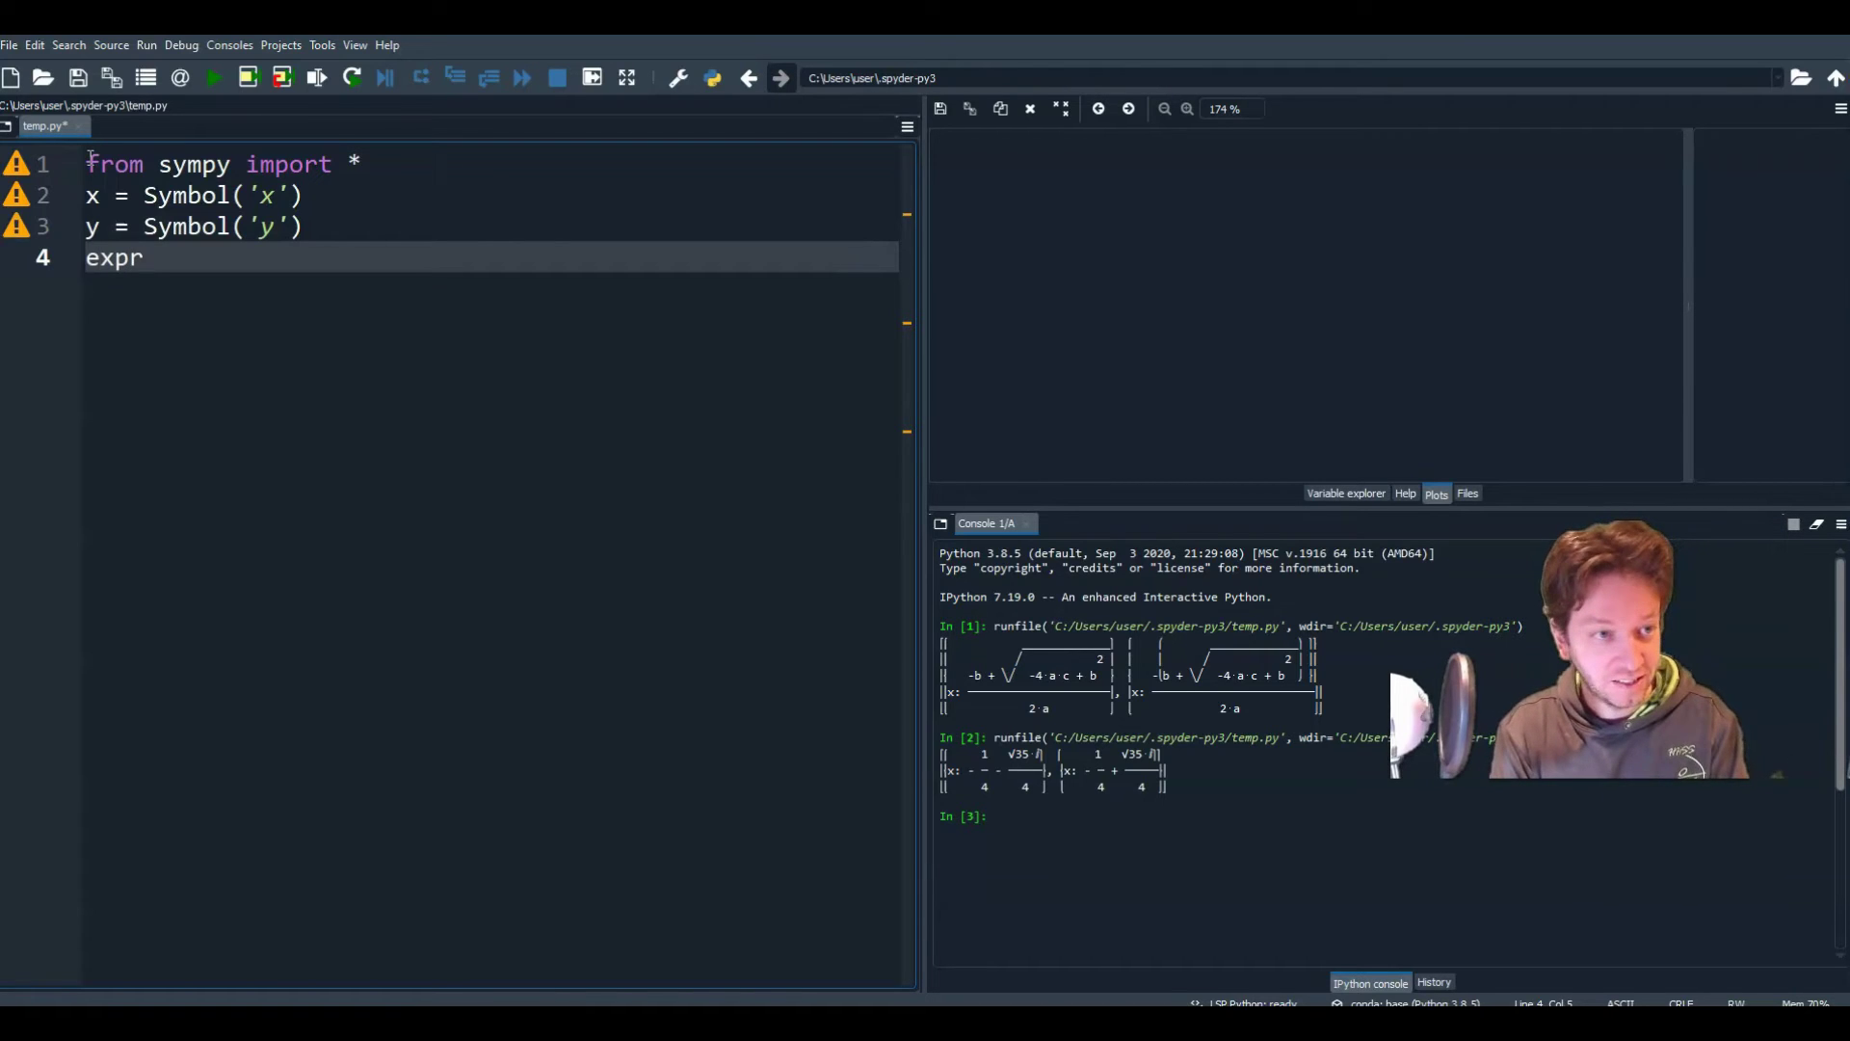
type("1")
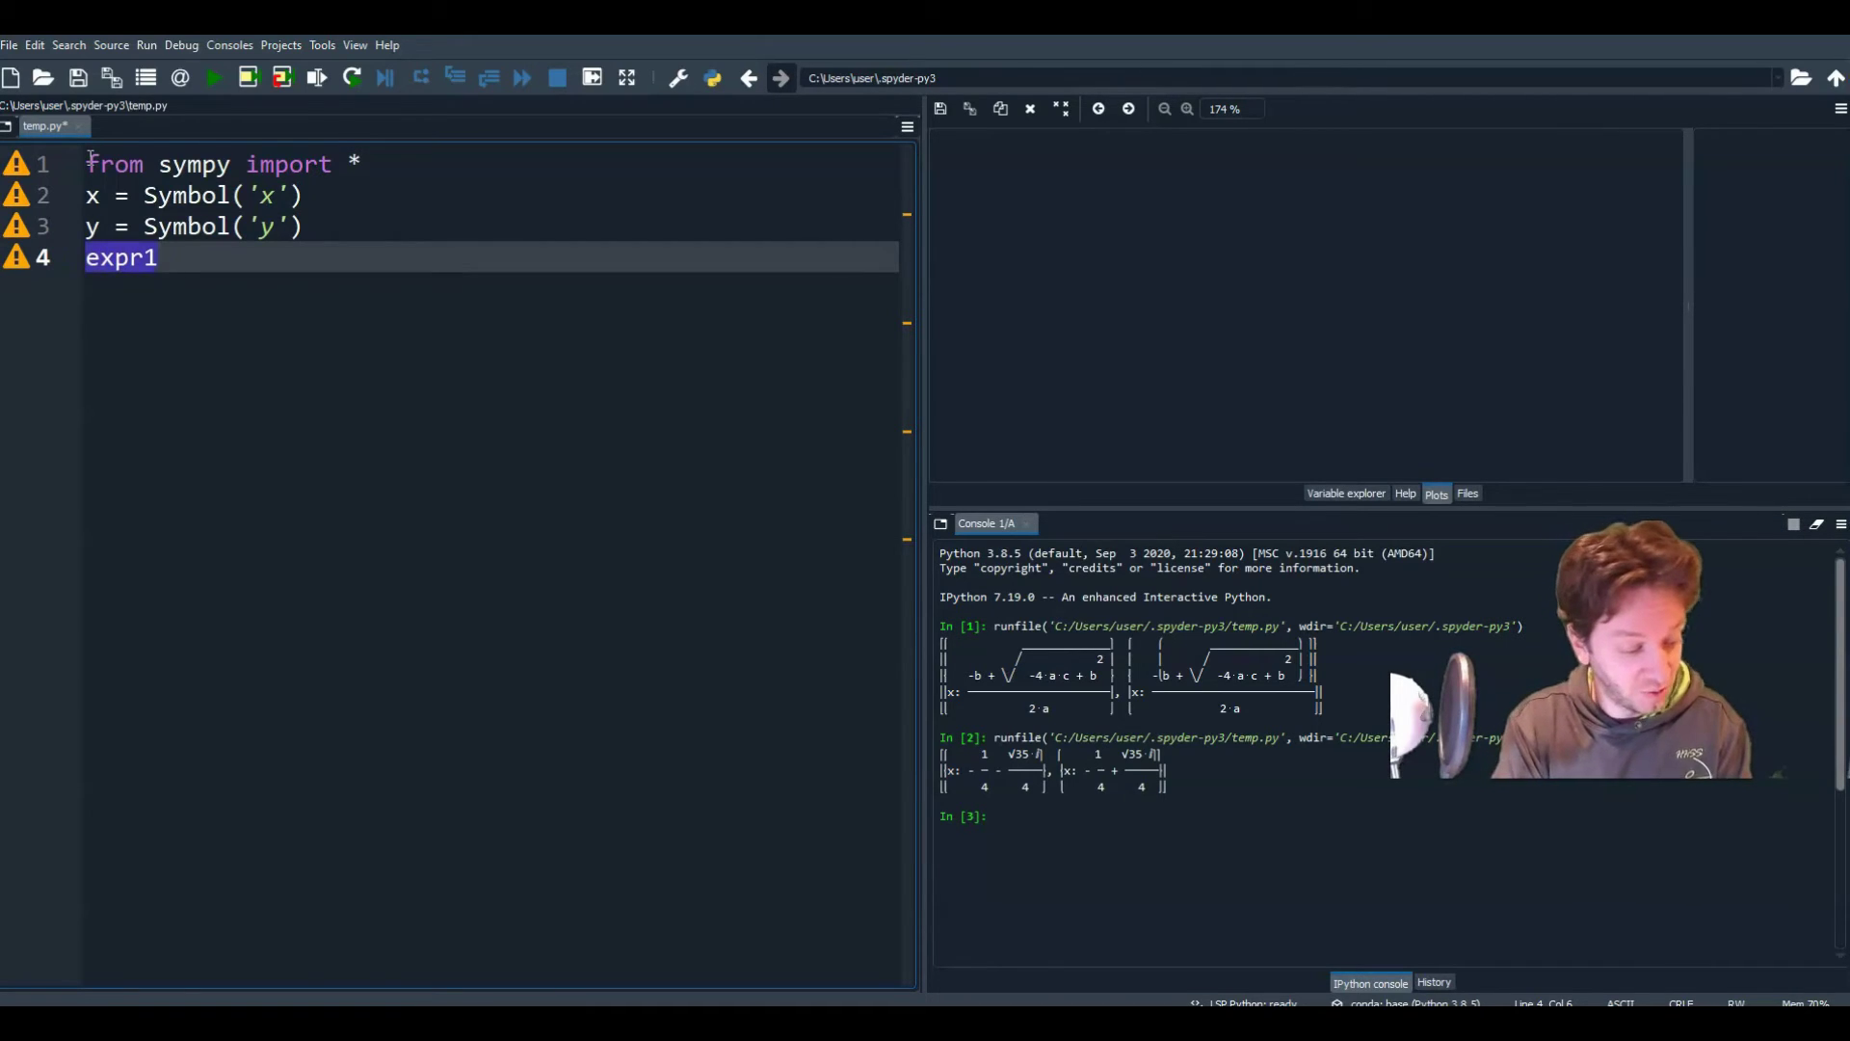
type("=")
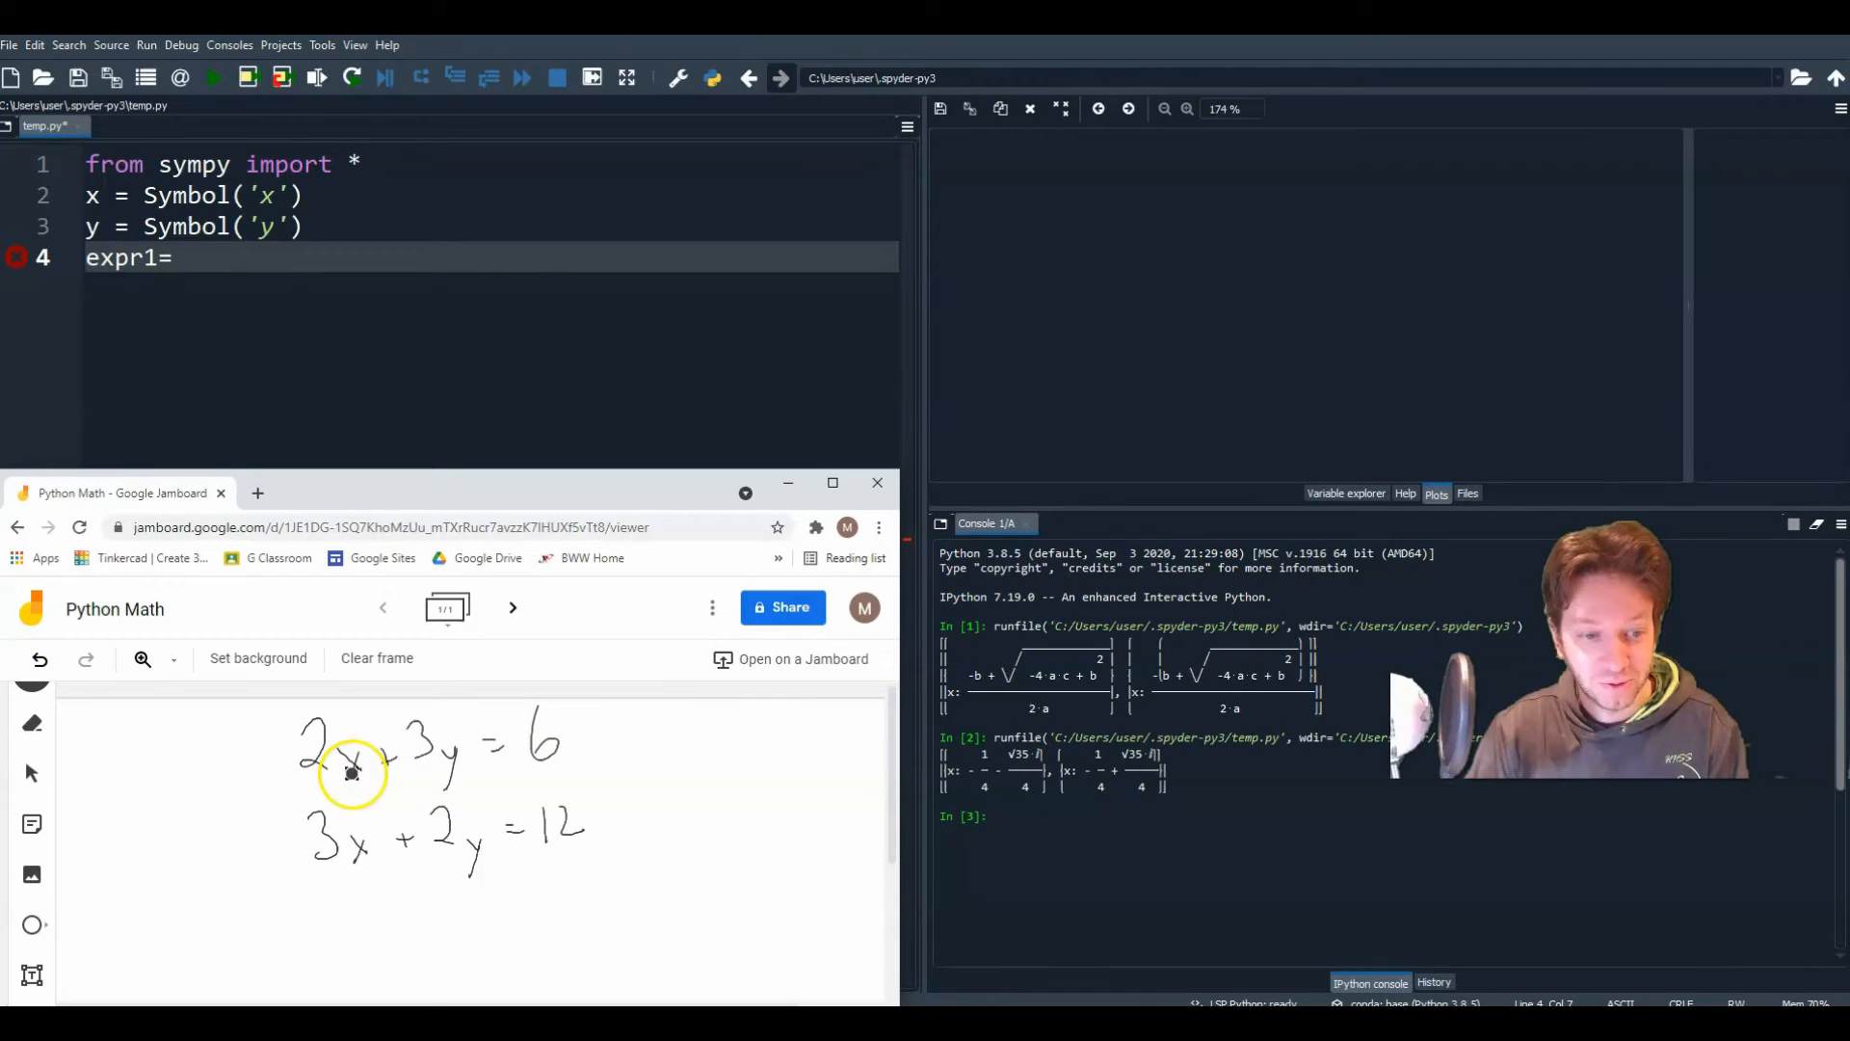
mouse_move(501, 755)
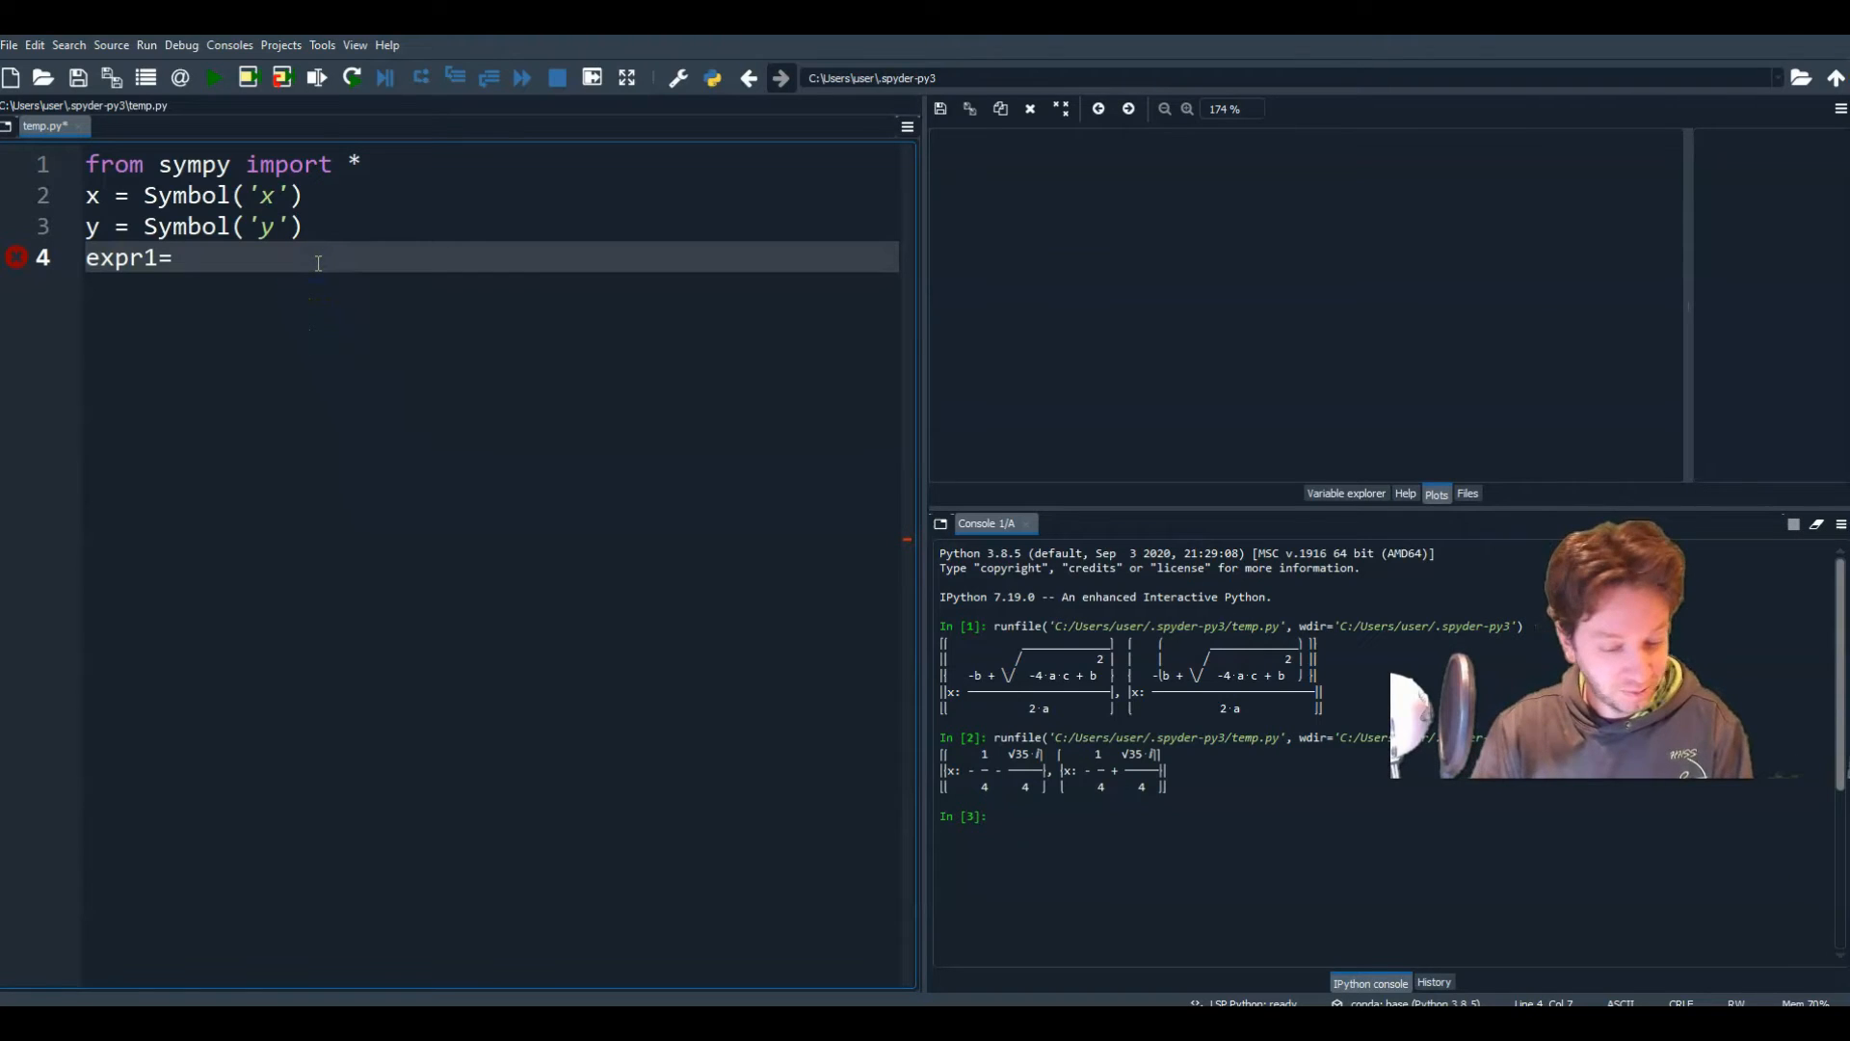
Step: Complete expr1 as 2*x+3*x-6
type("2*x+")
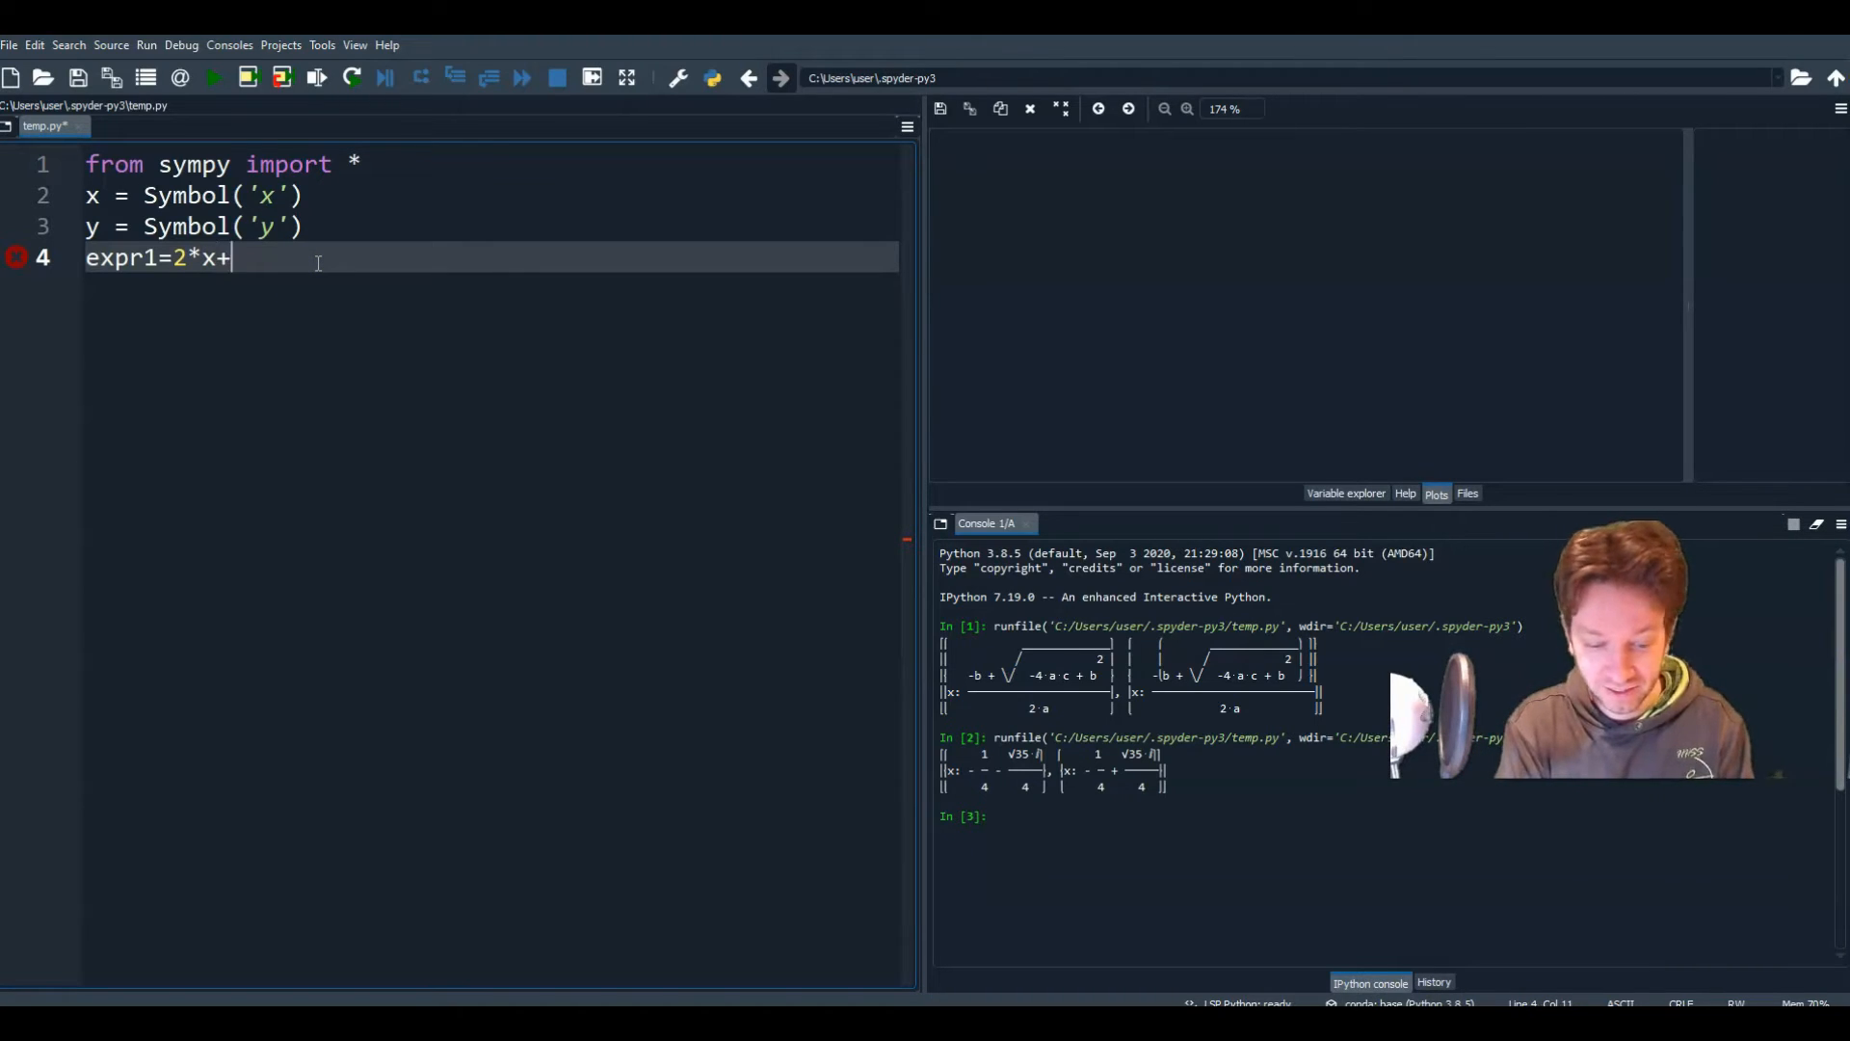
type("3*x")
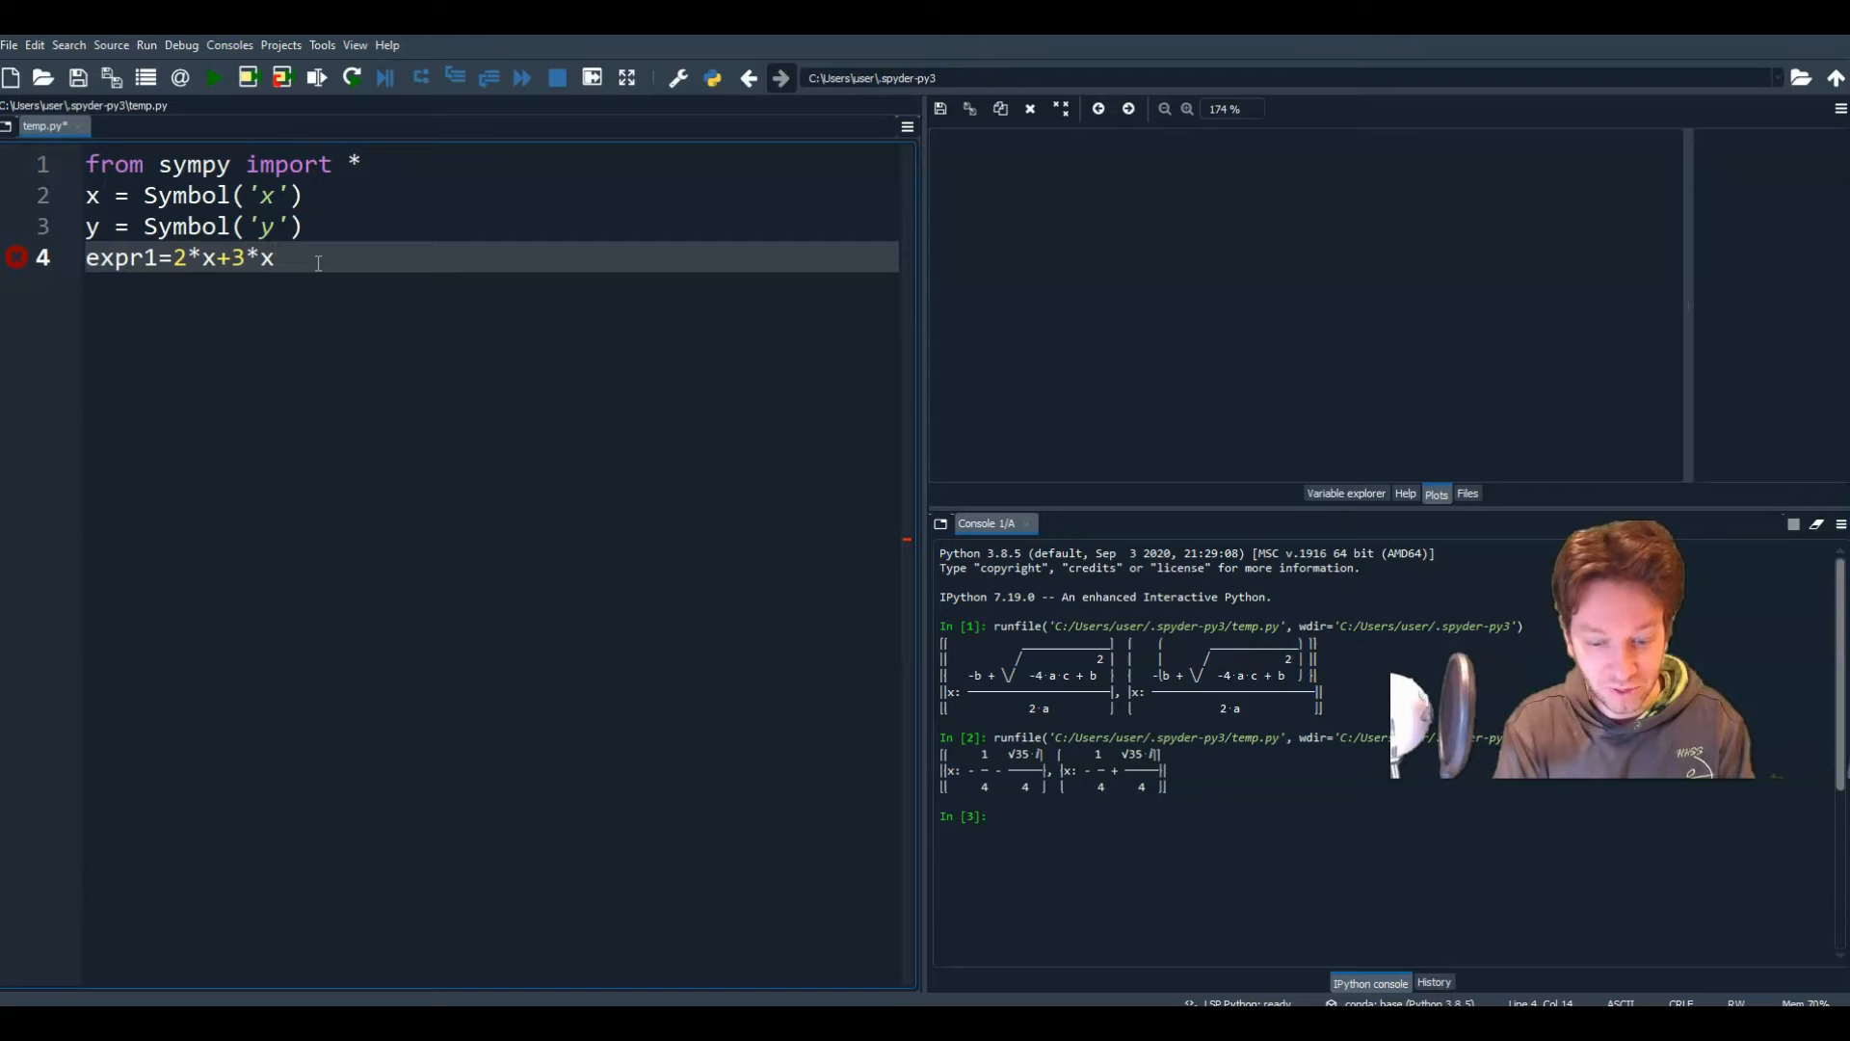
type("-6")
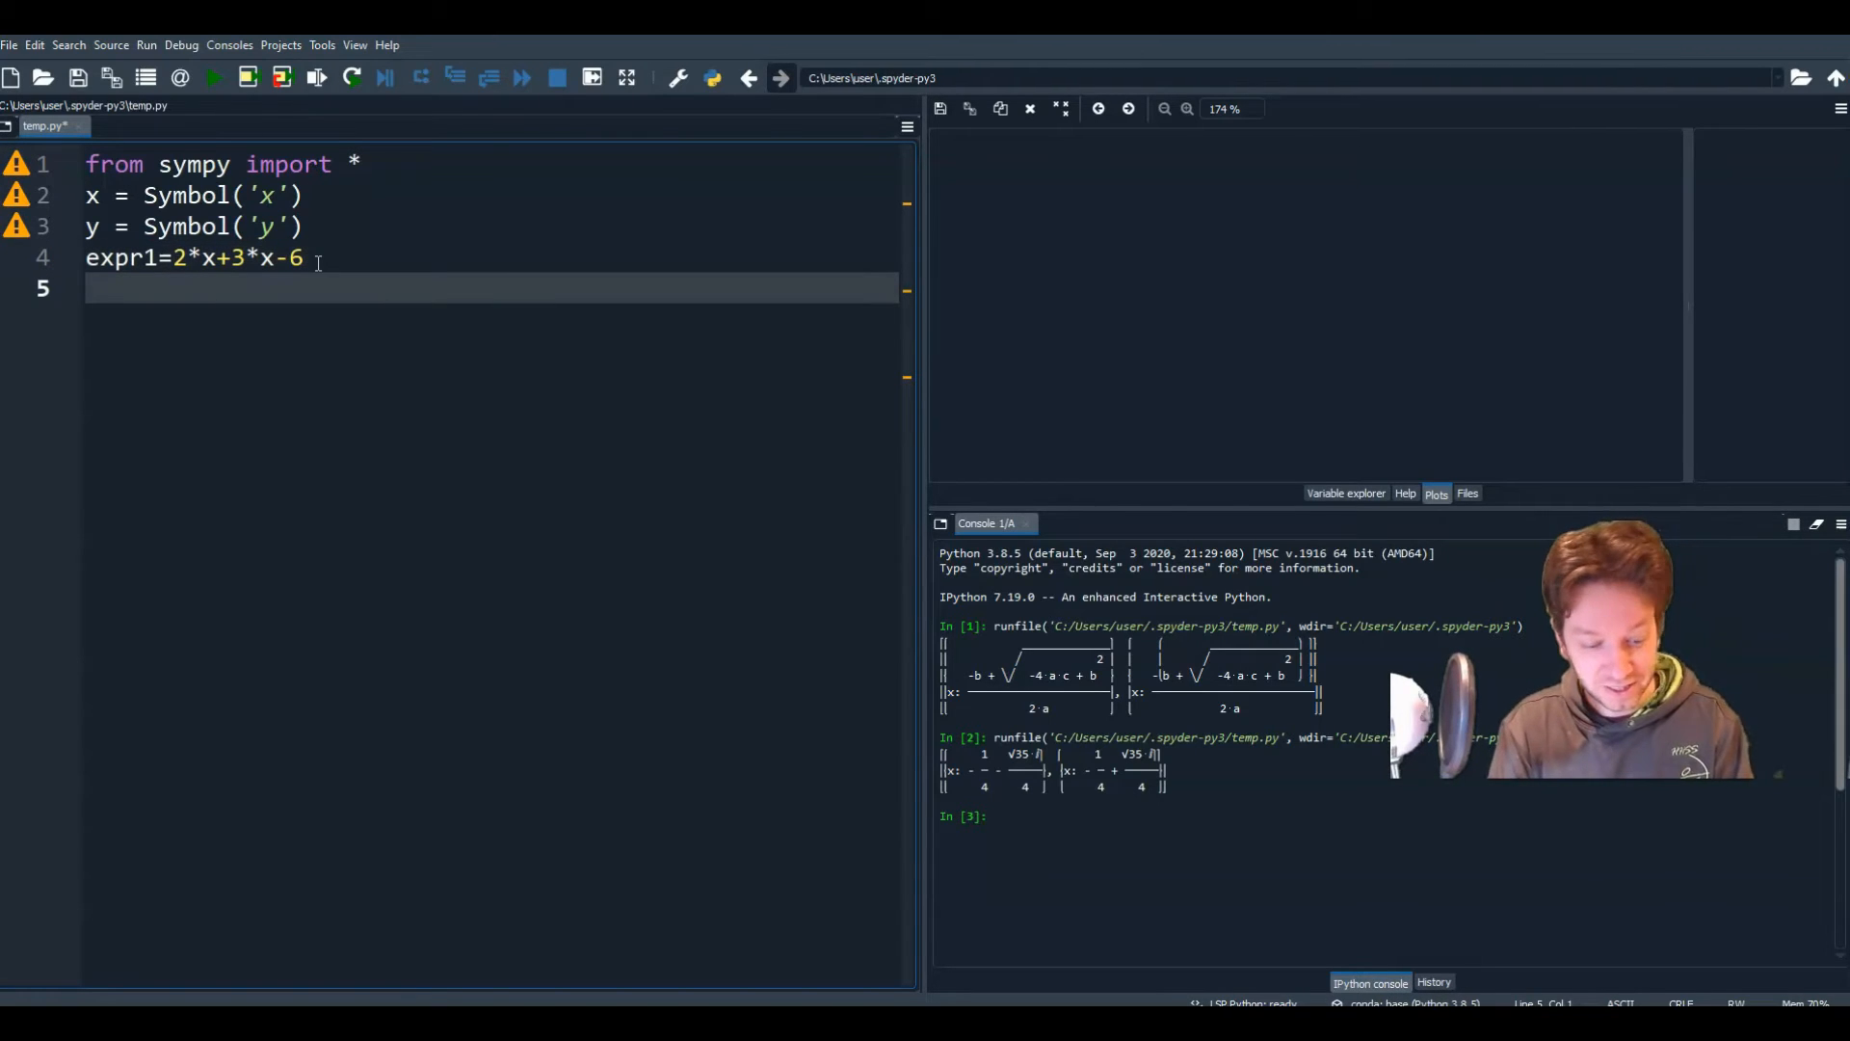
Step: Define expr2 = 3*x+2*y-12 and begin a solve call on the next line
type("expr2")
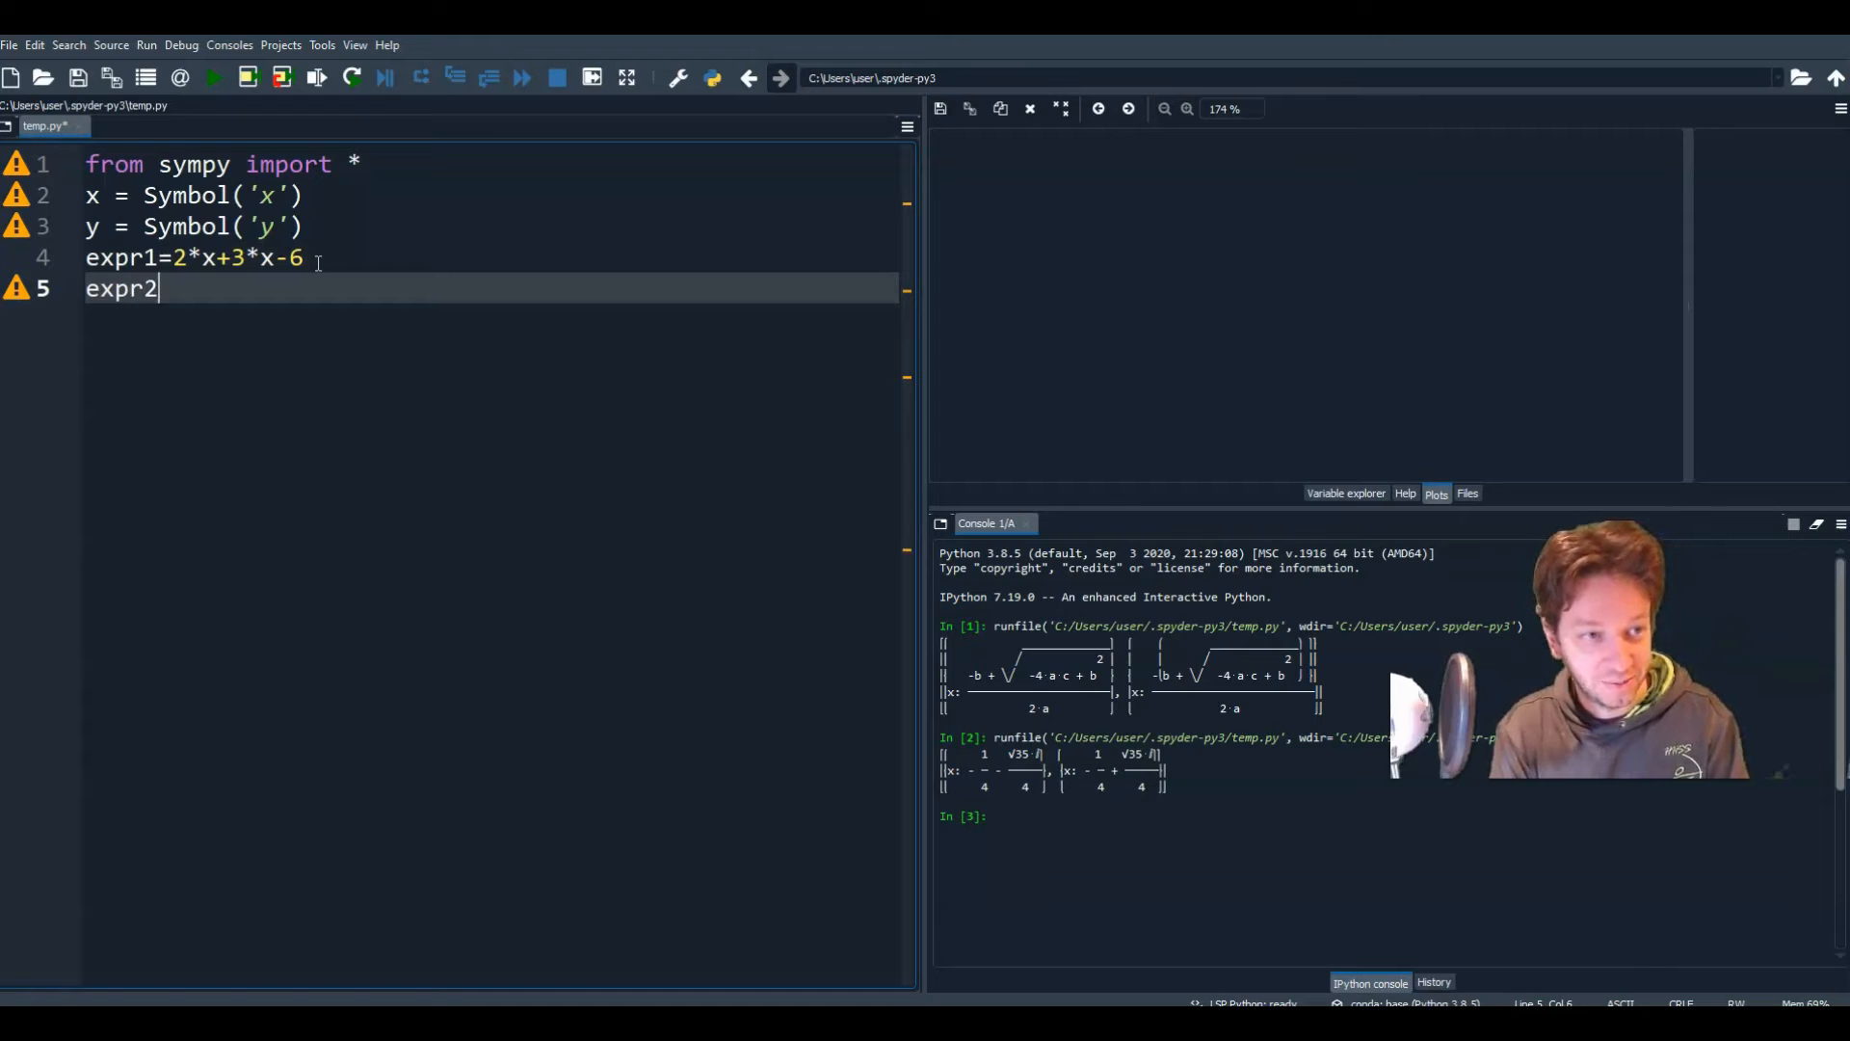
type("=")
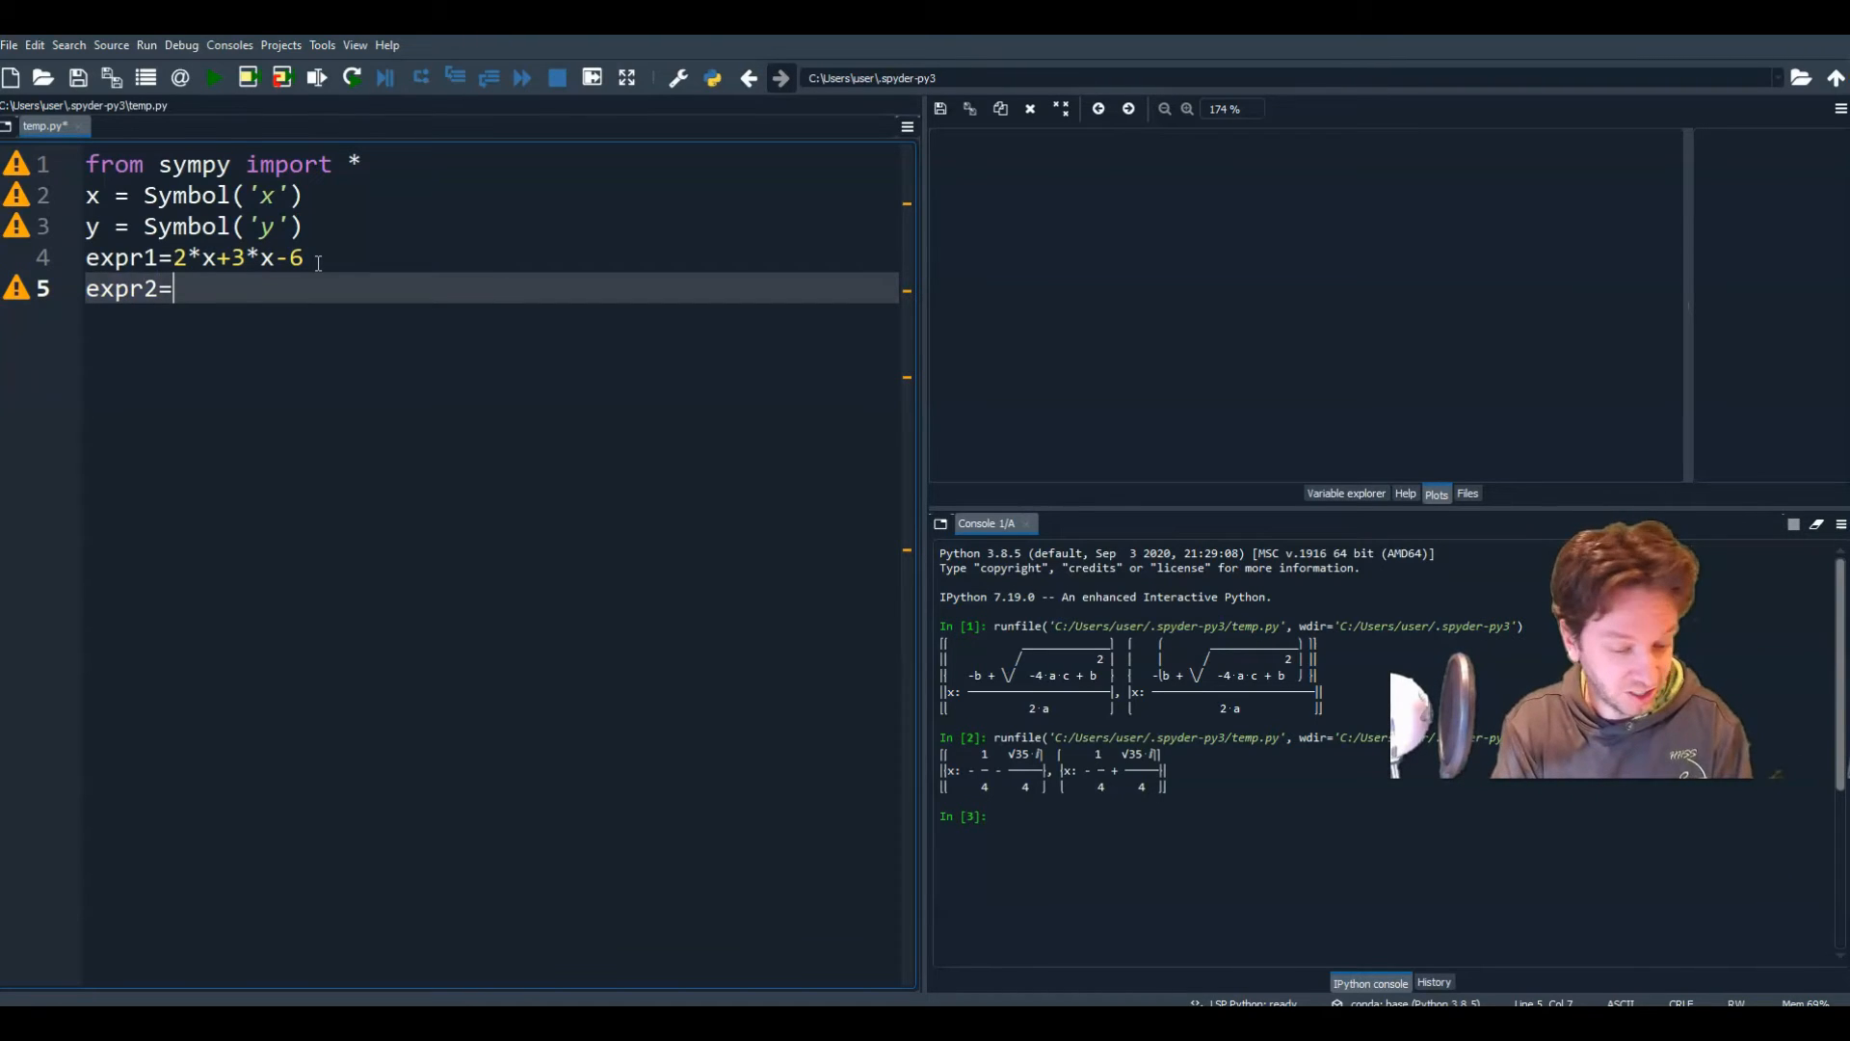
type("3*")
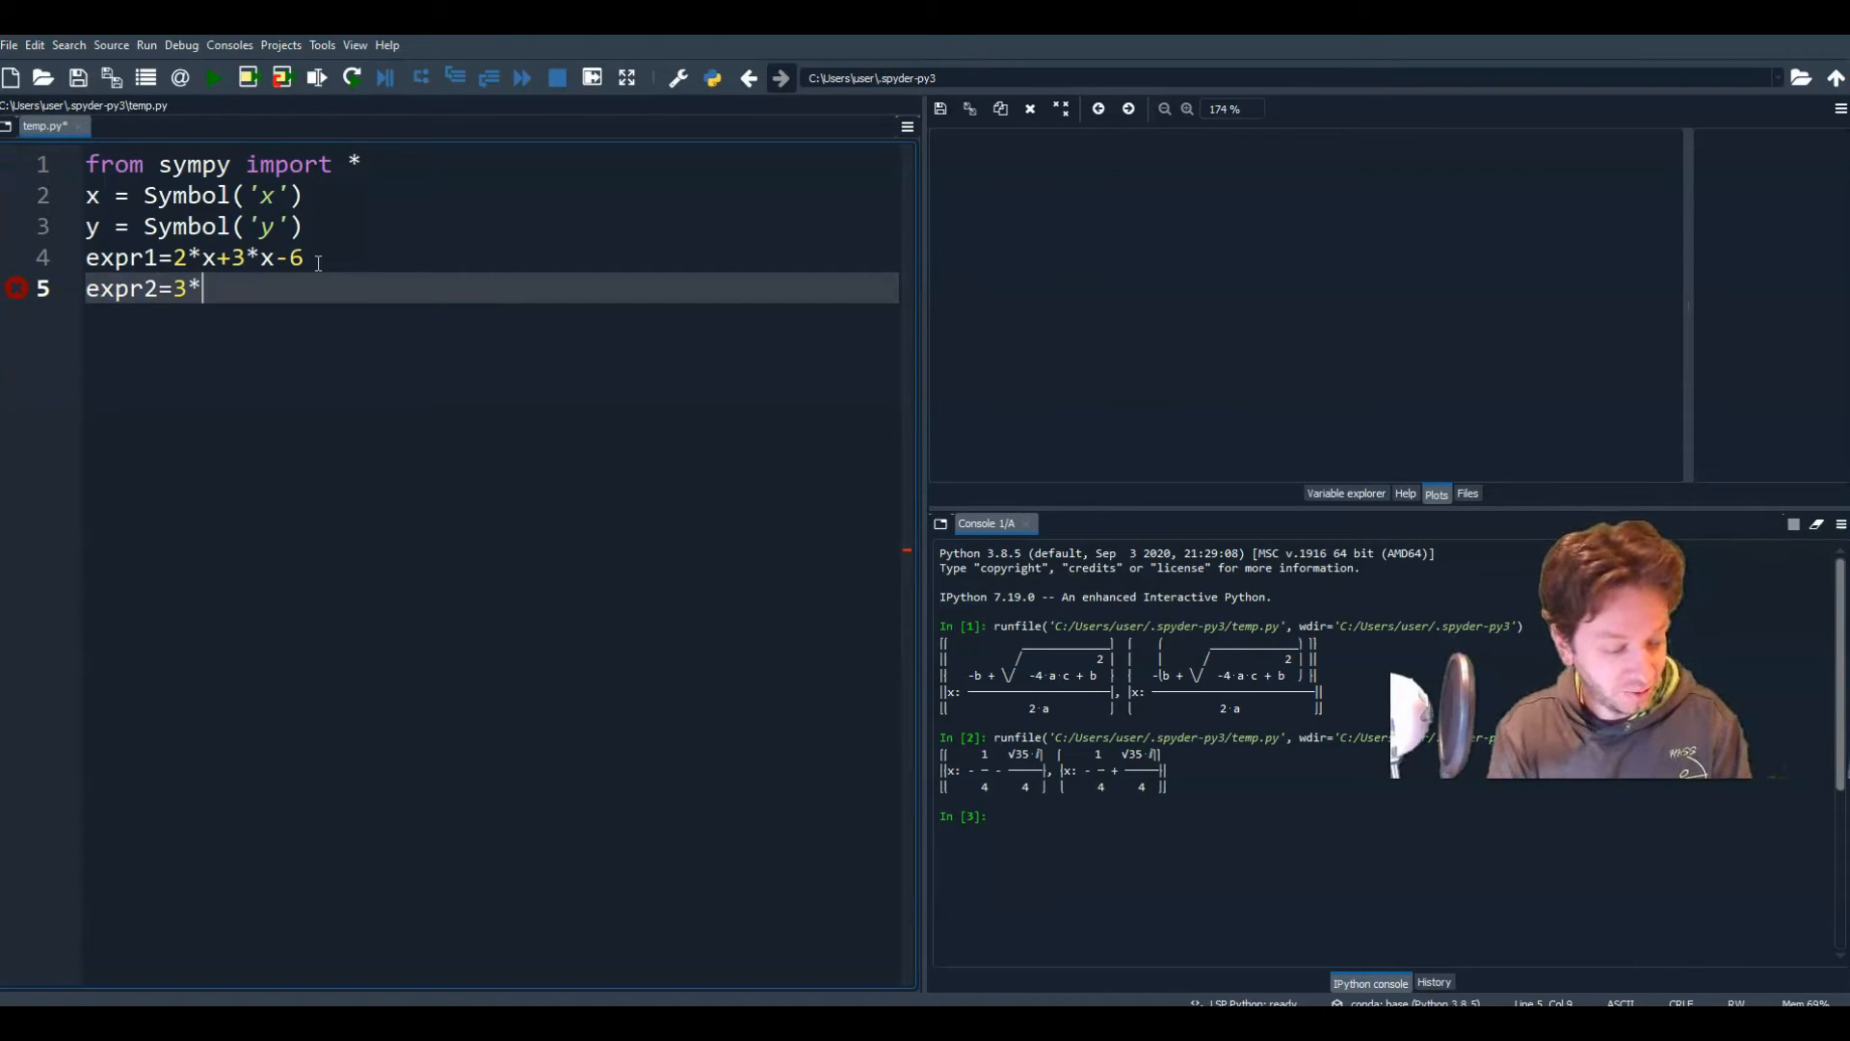
type("x")
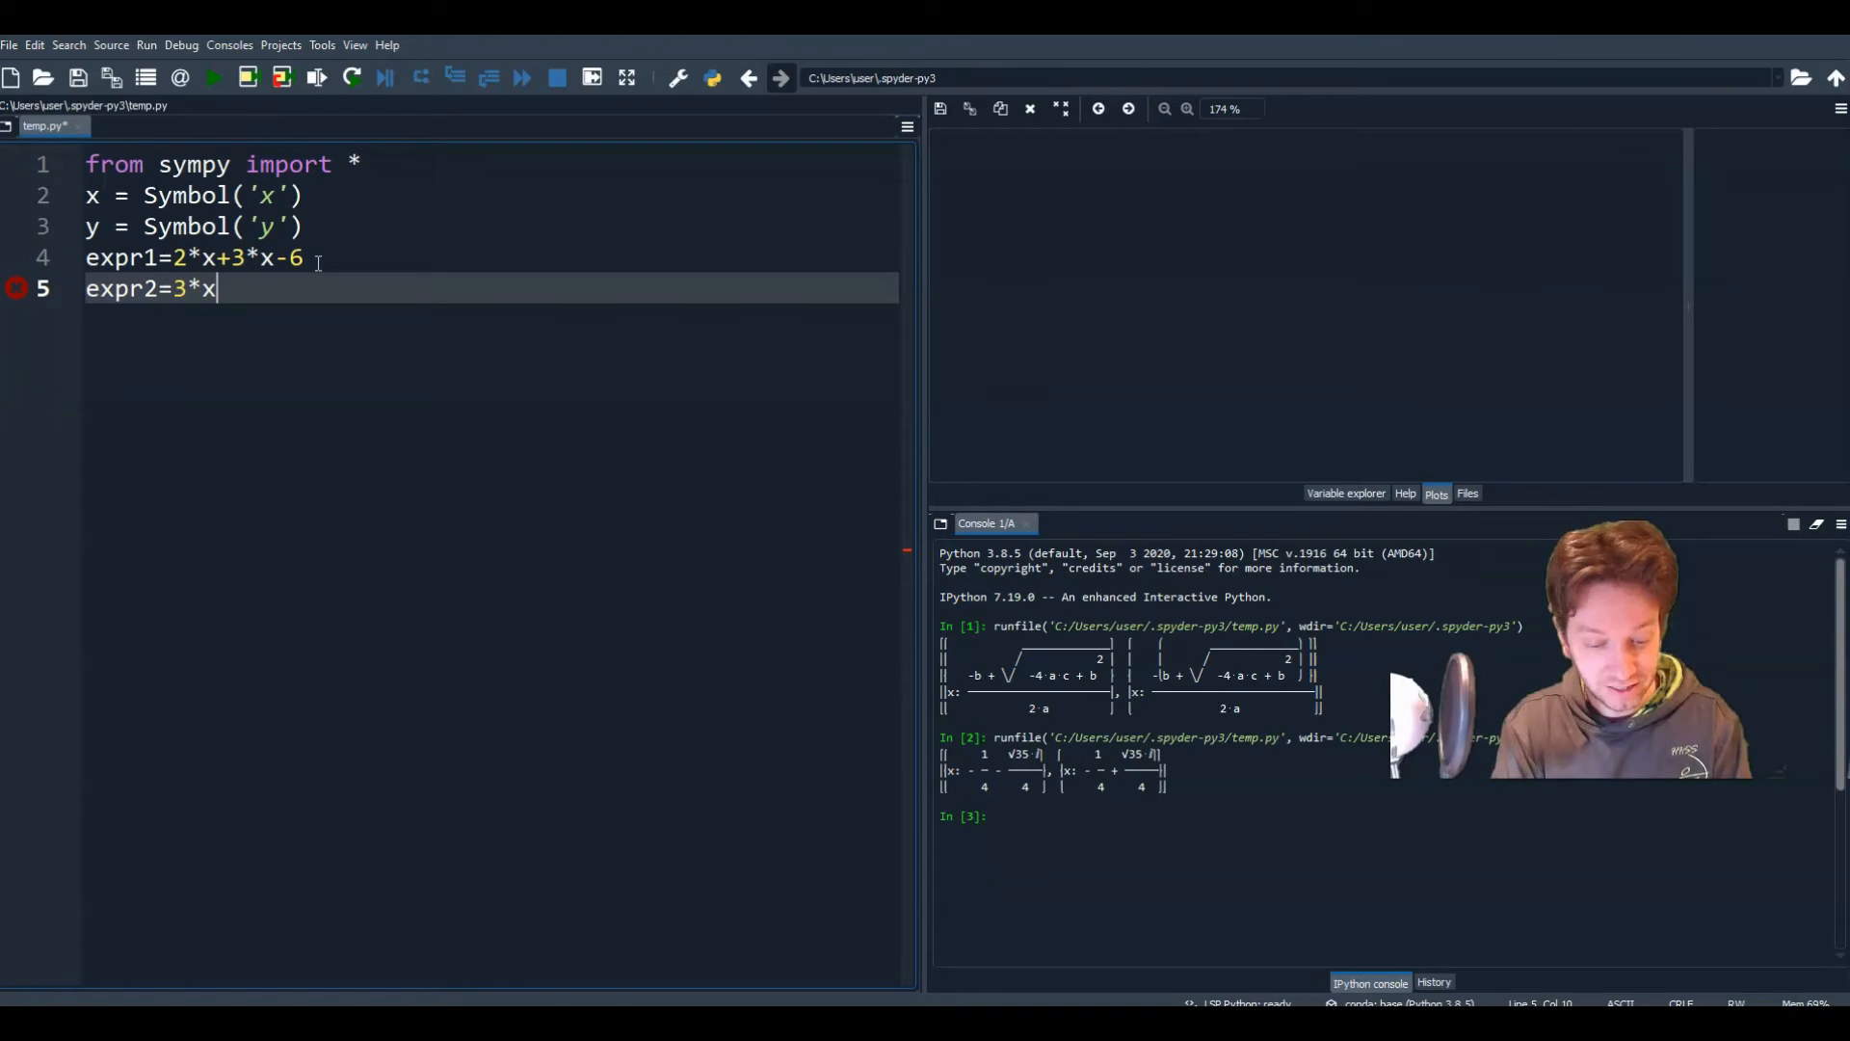
type("+2")
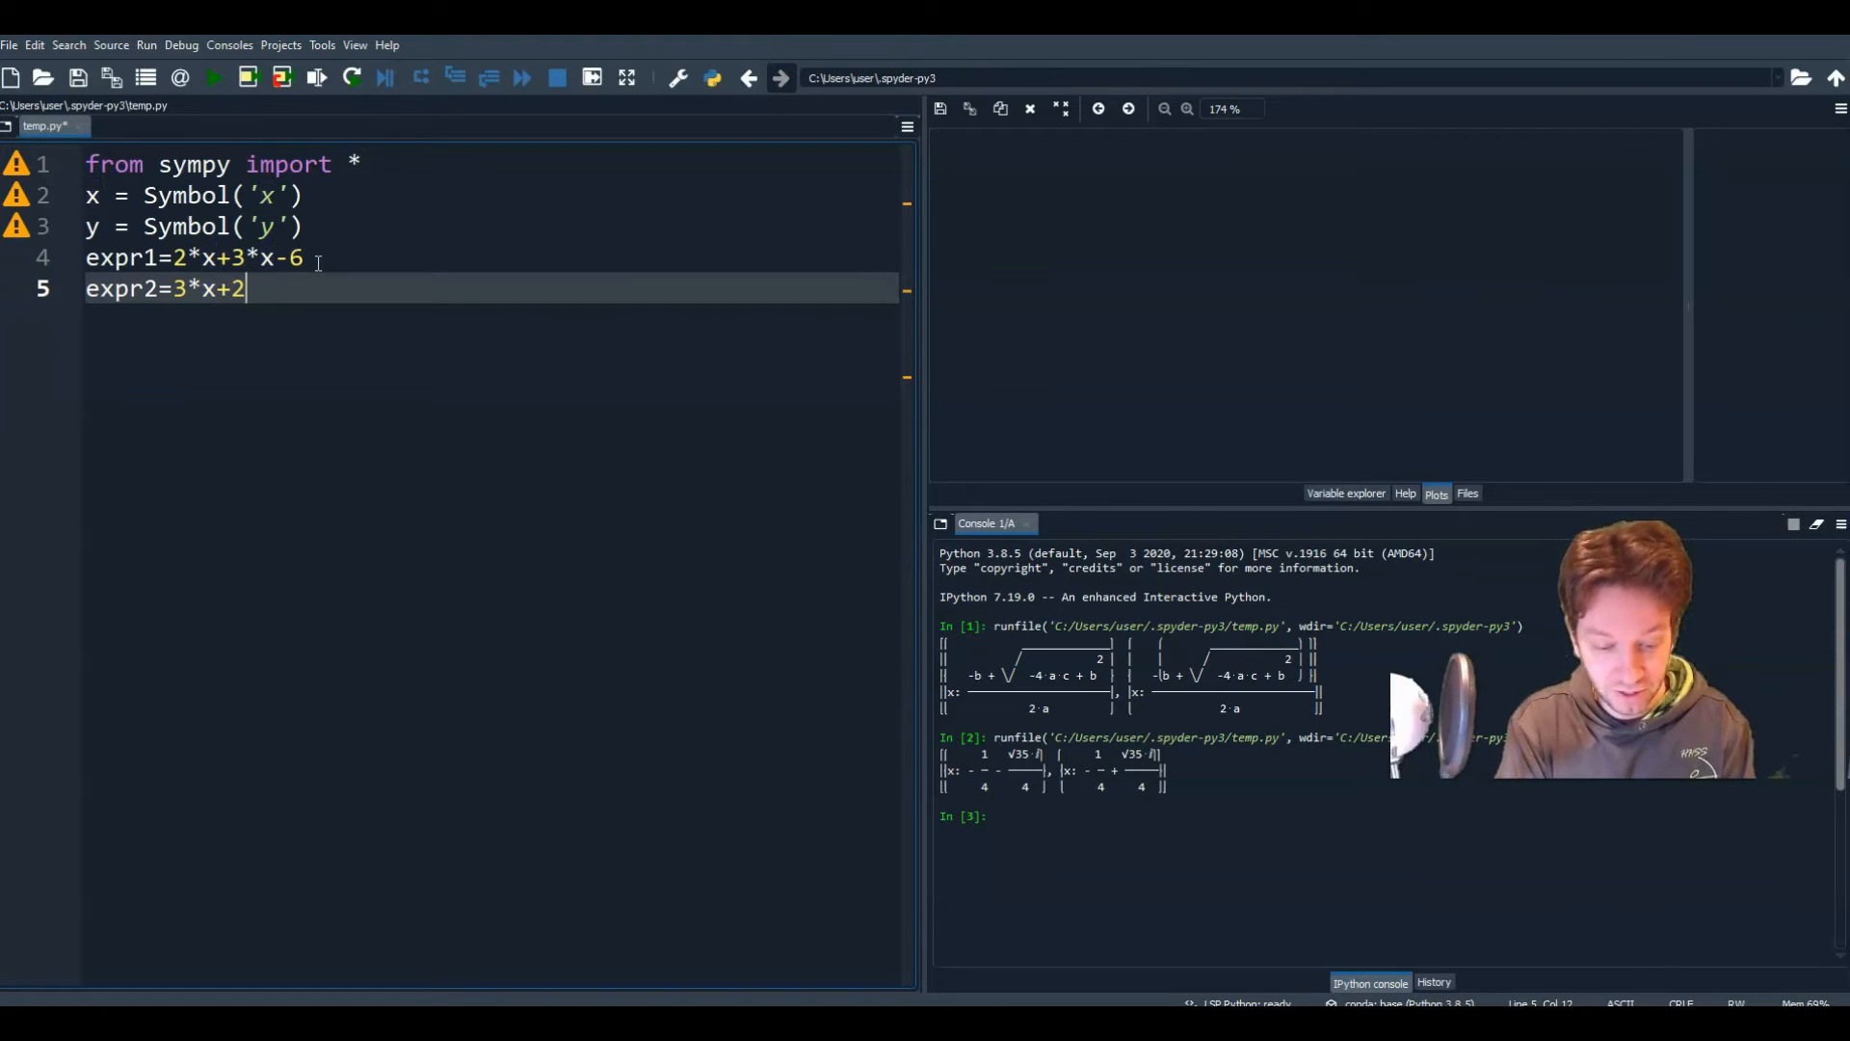
type("*y")
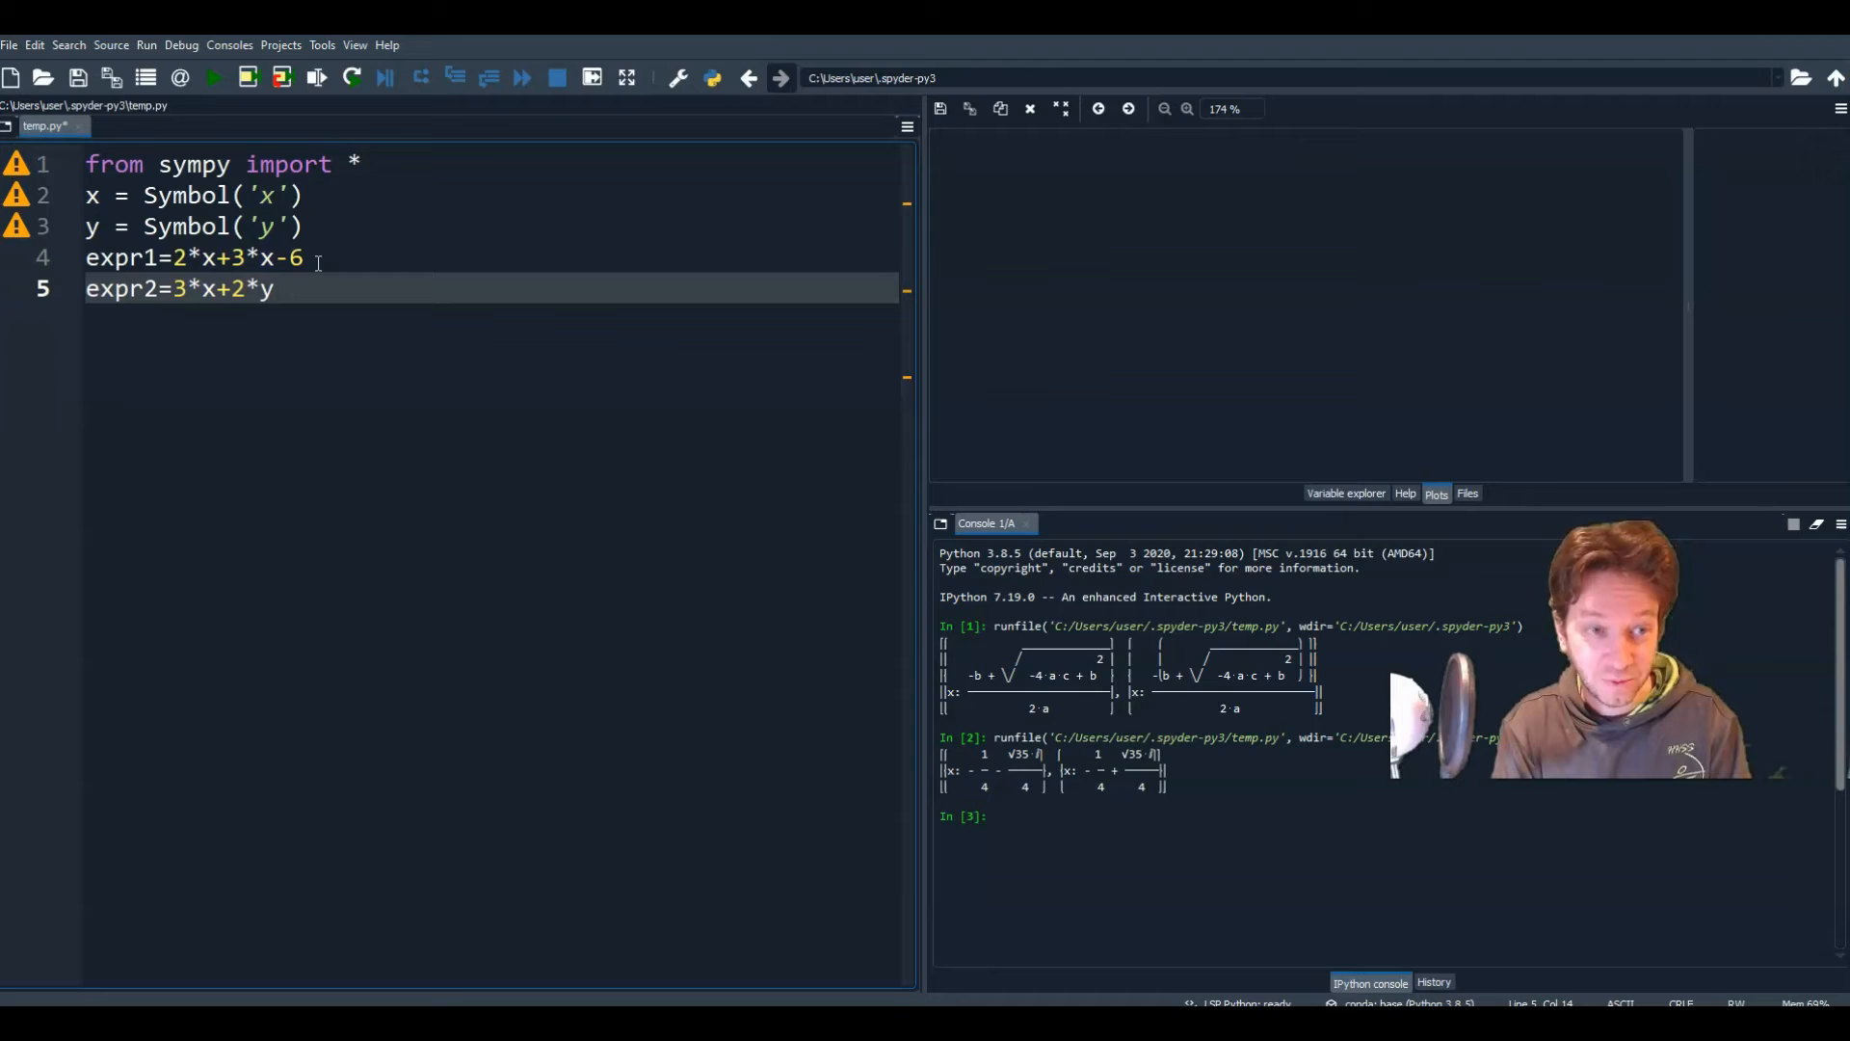
type("-")
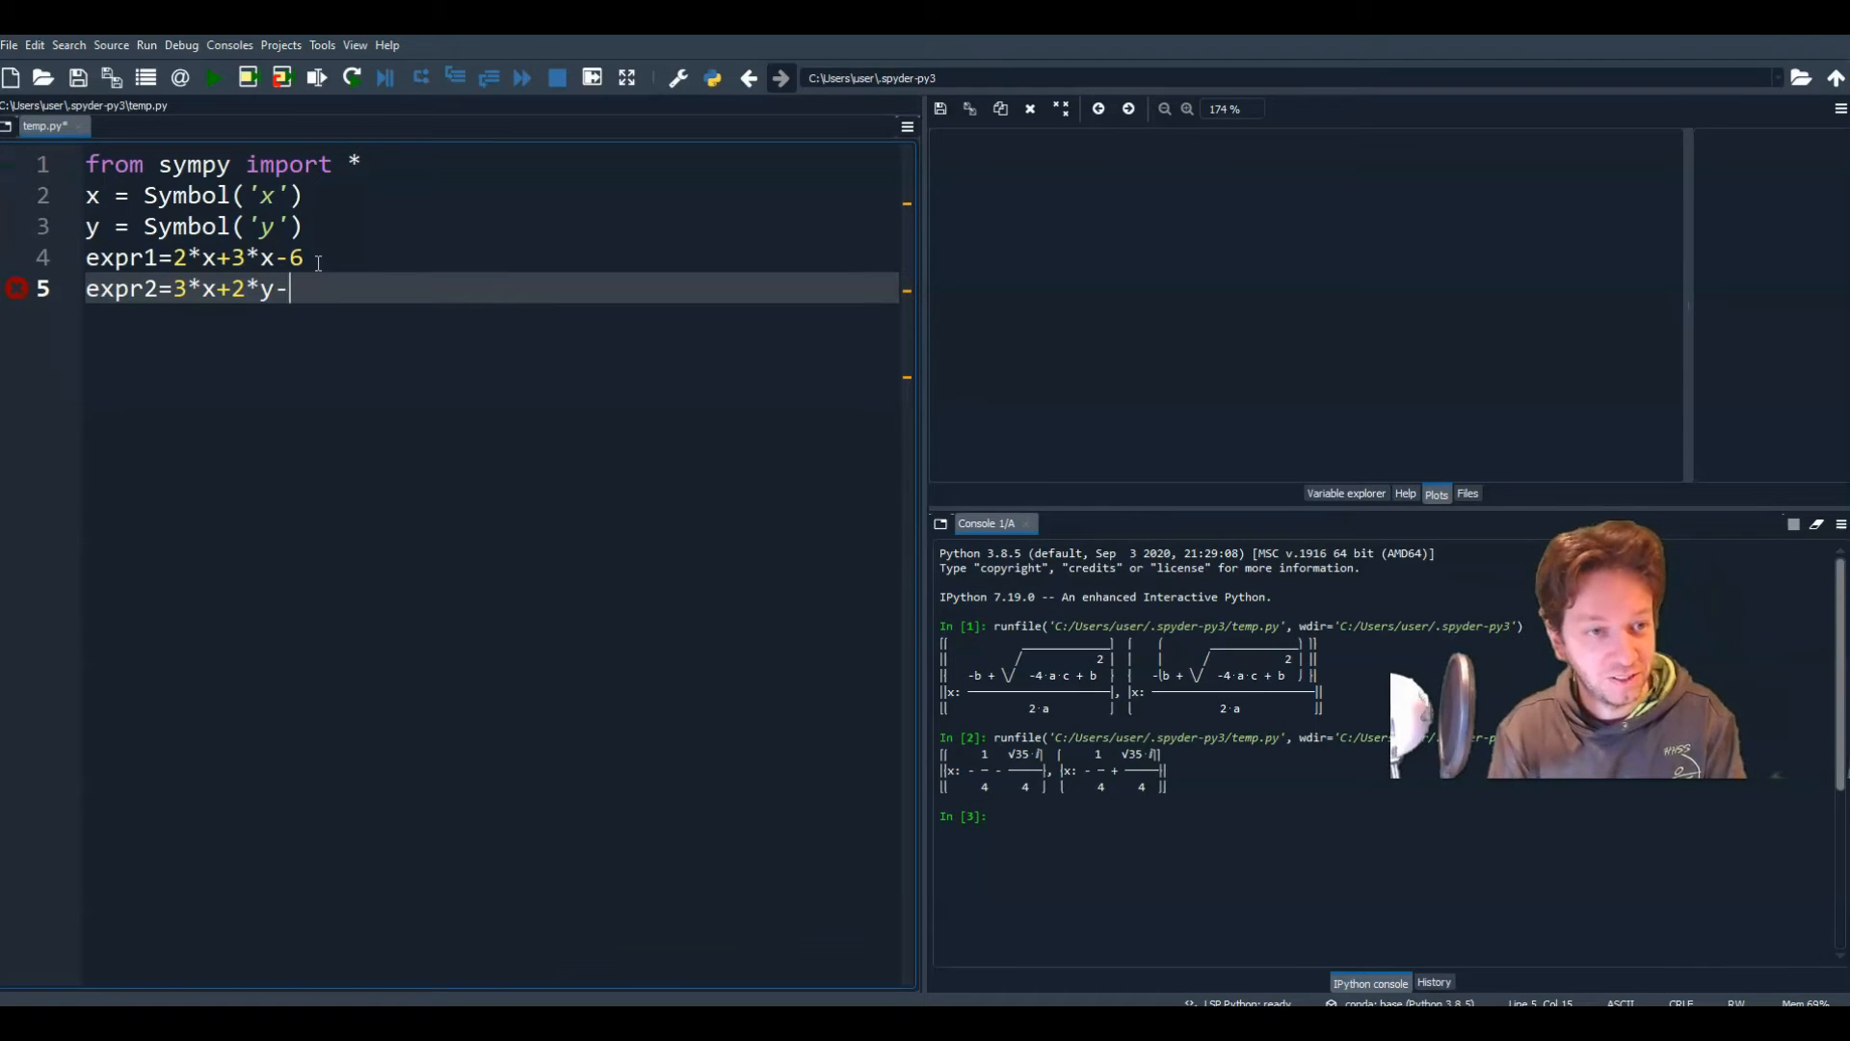
type("12")
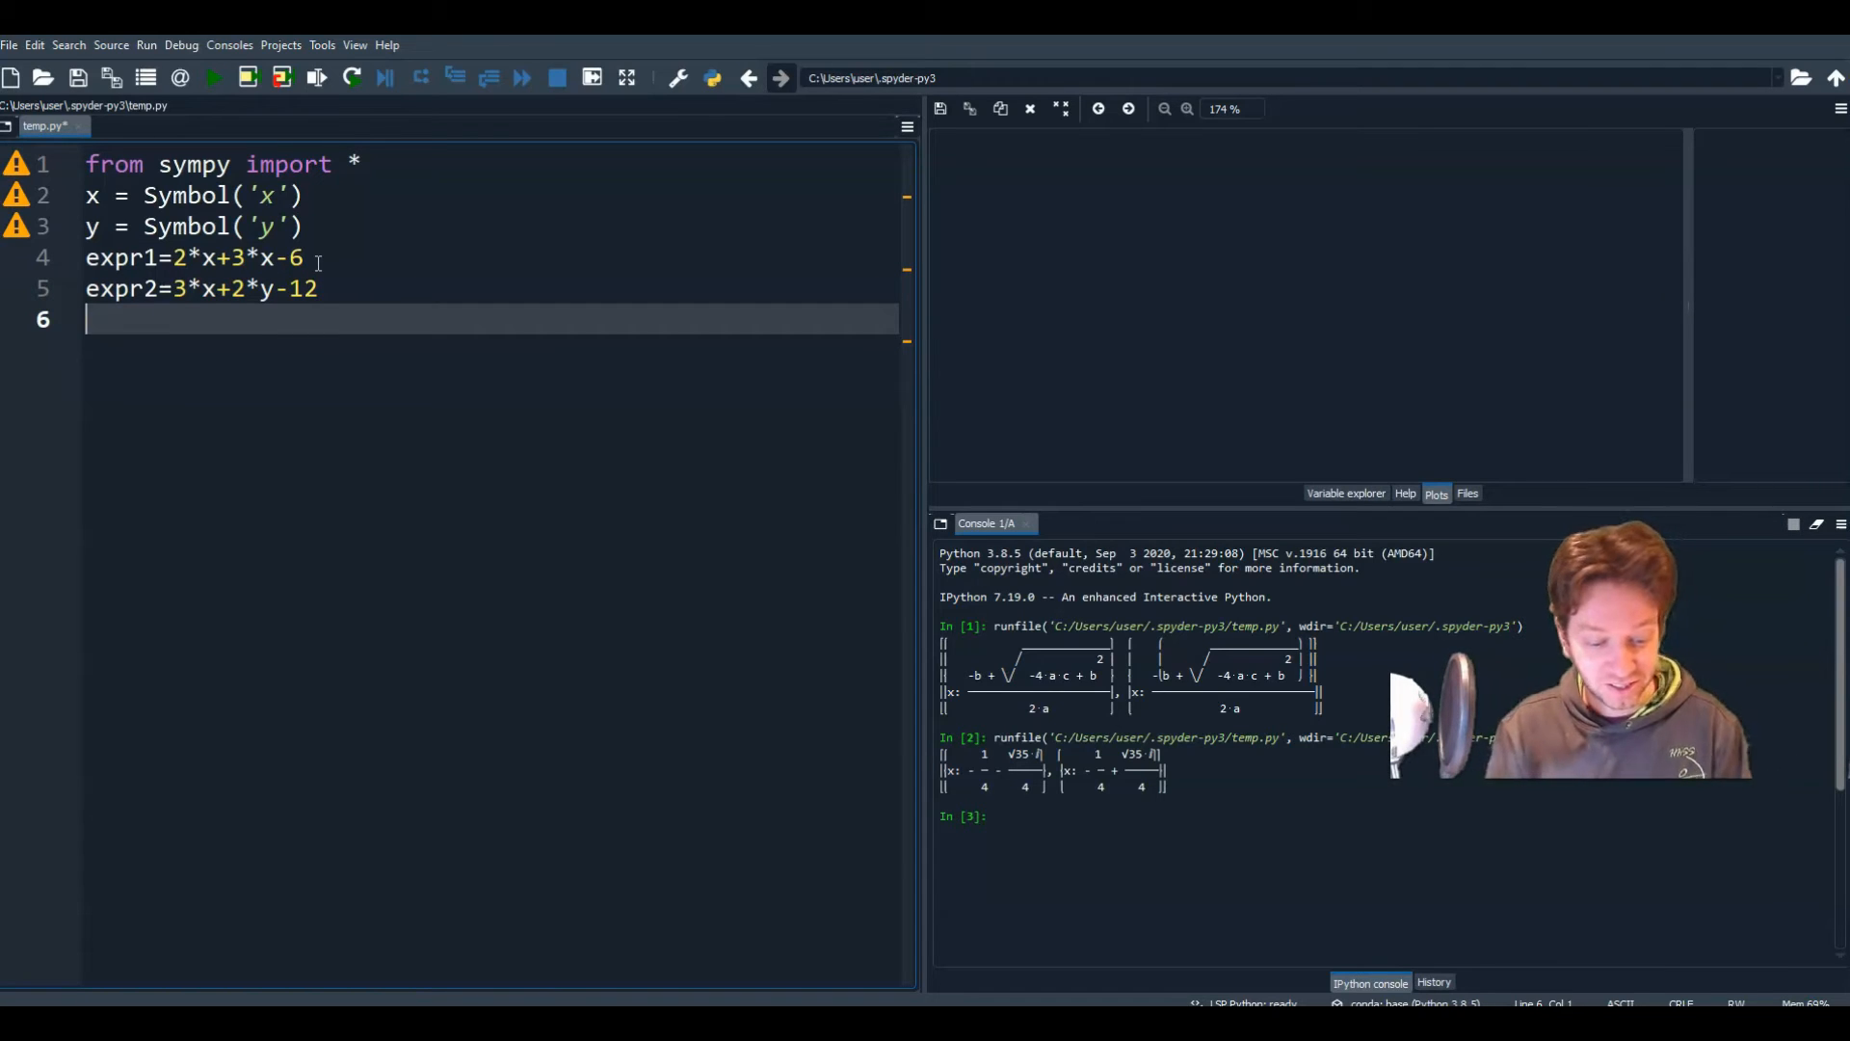
type("solve(")
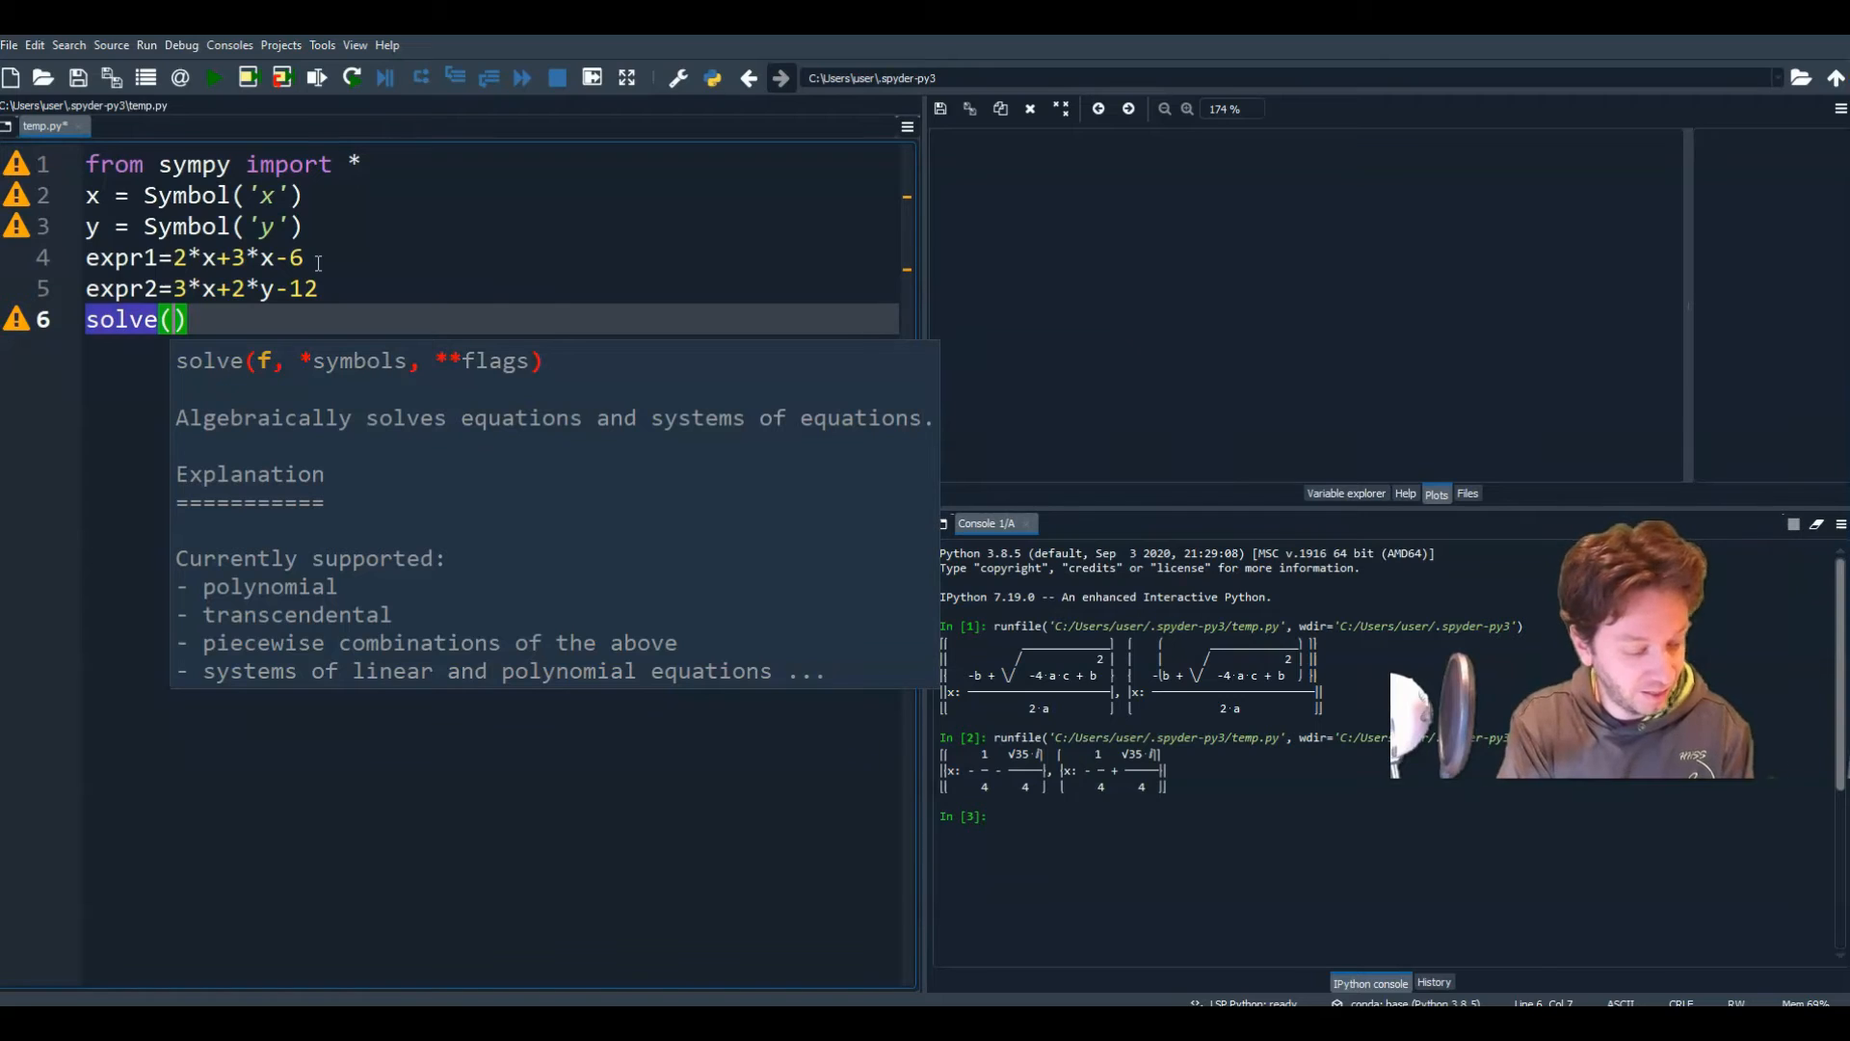
Step: Complete the call as solve((expr1, expr2), dict=True) for the system
type("(expr1,")
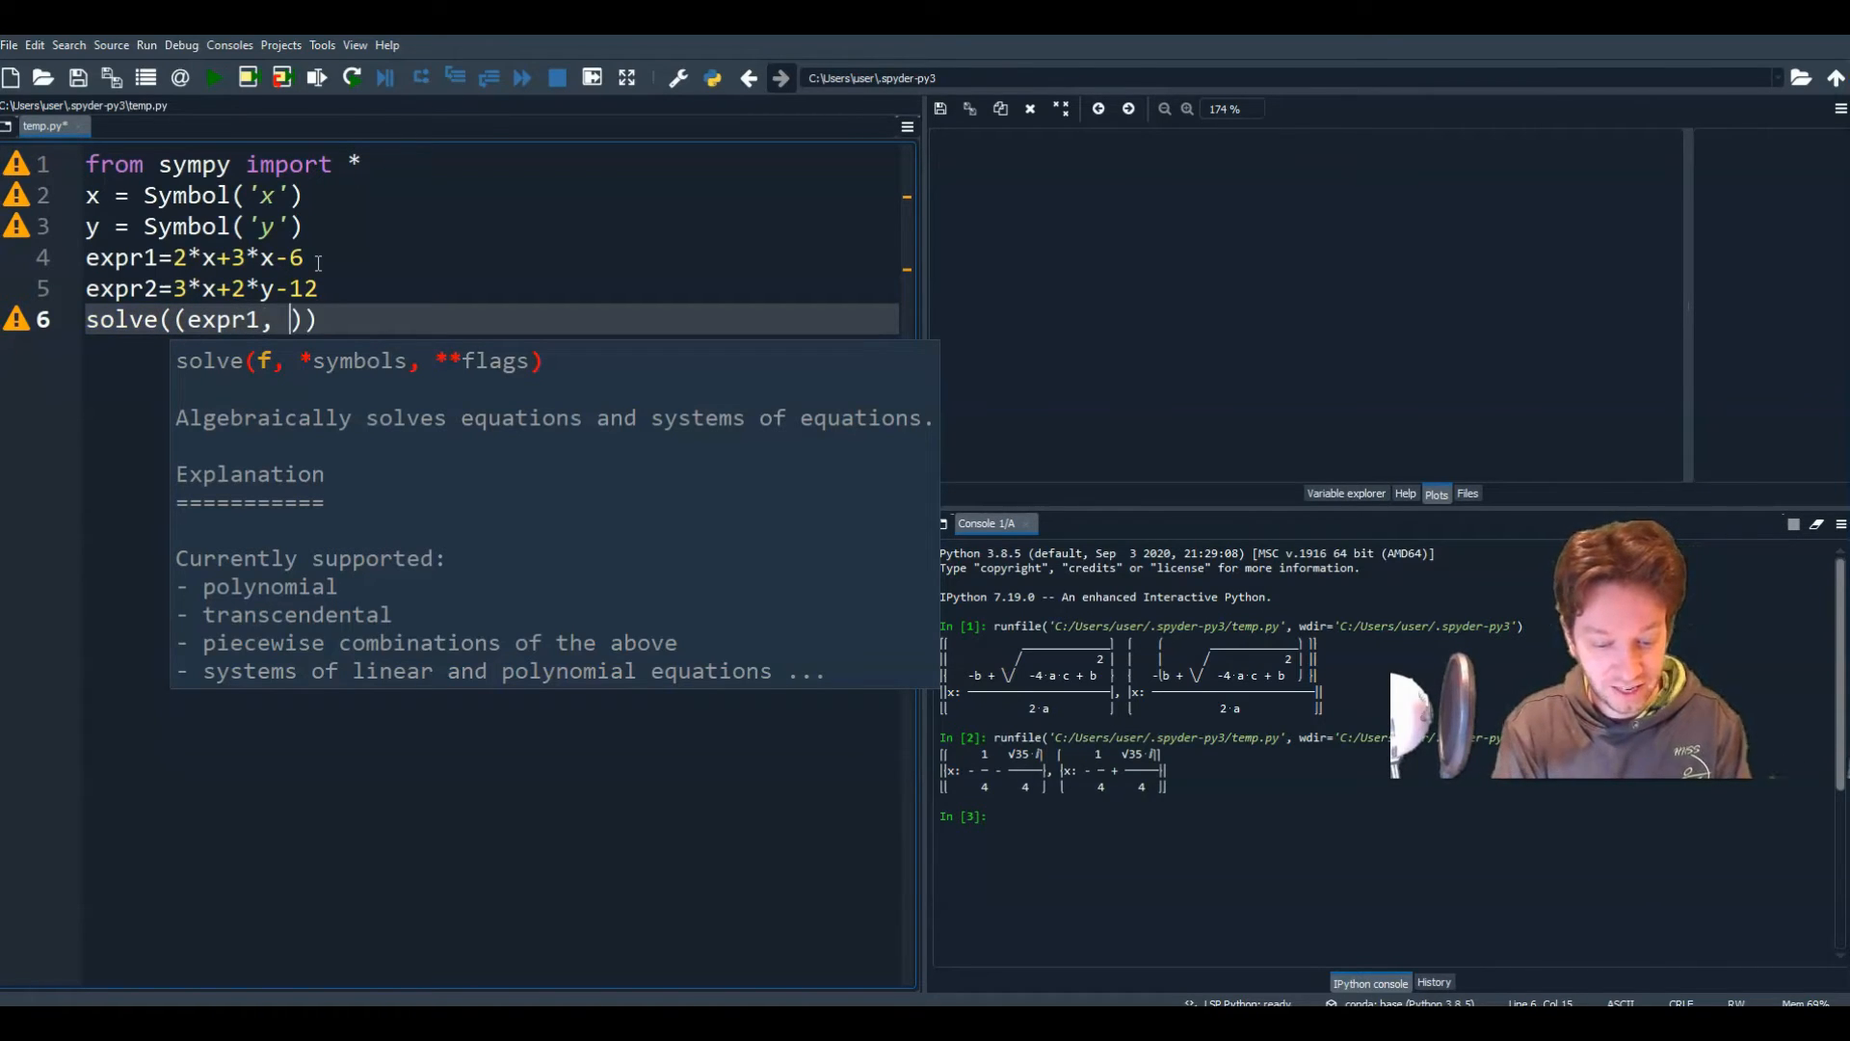
type("expr2")
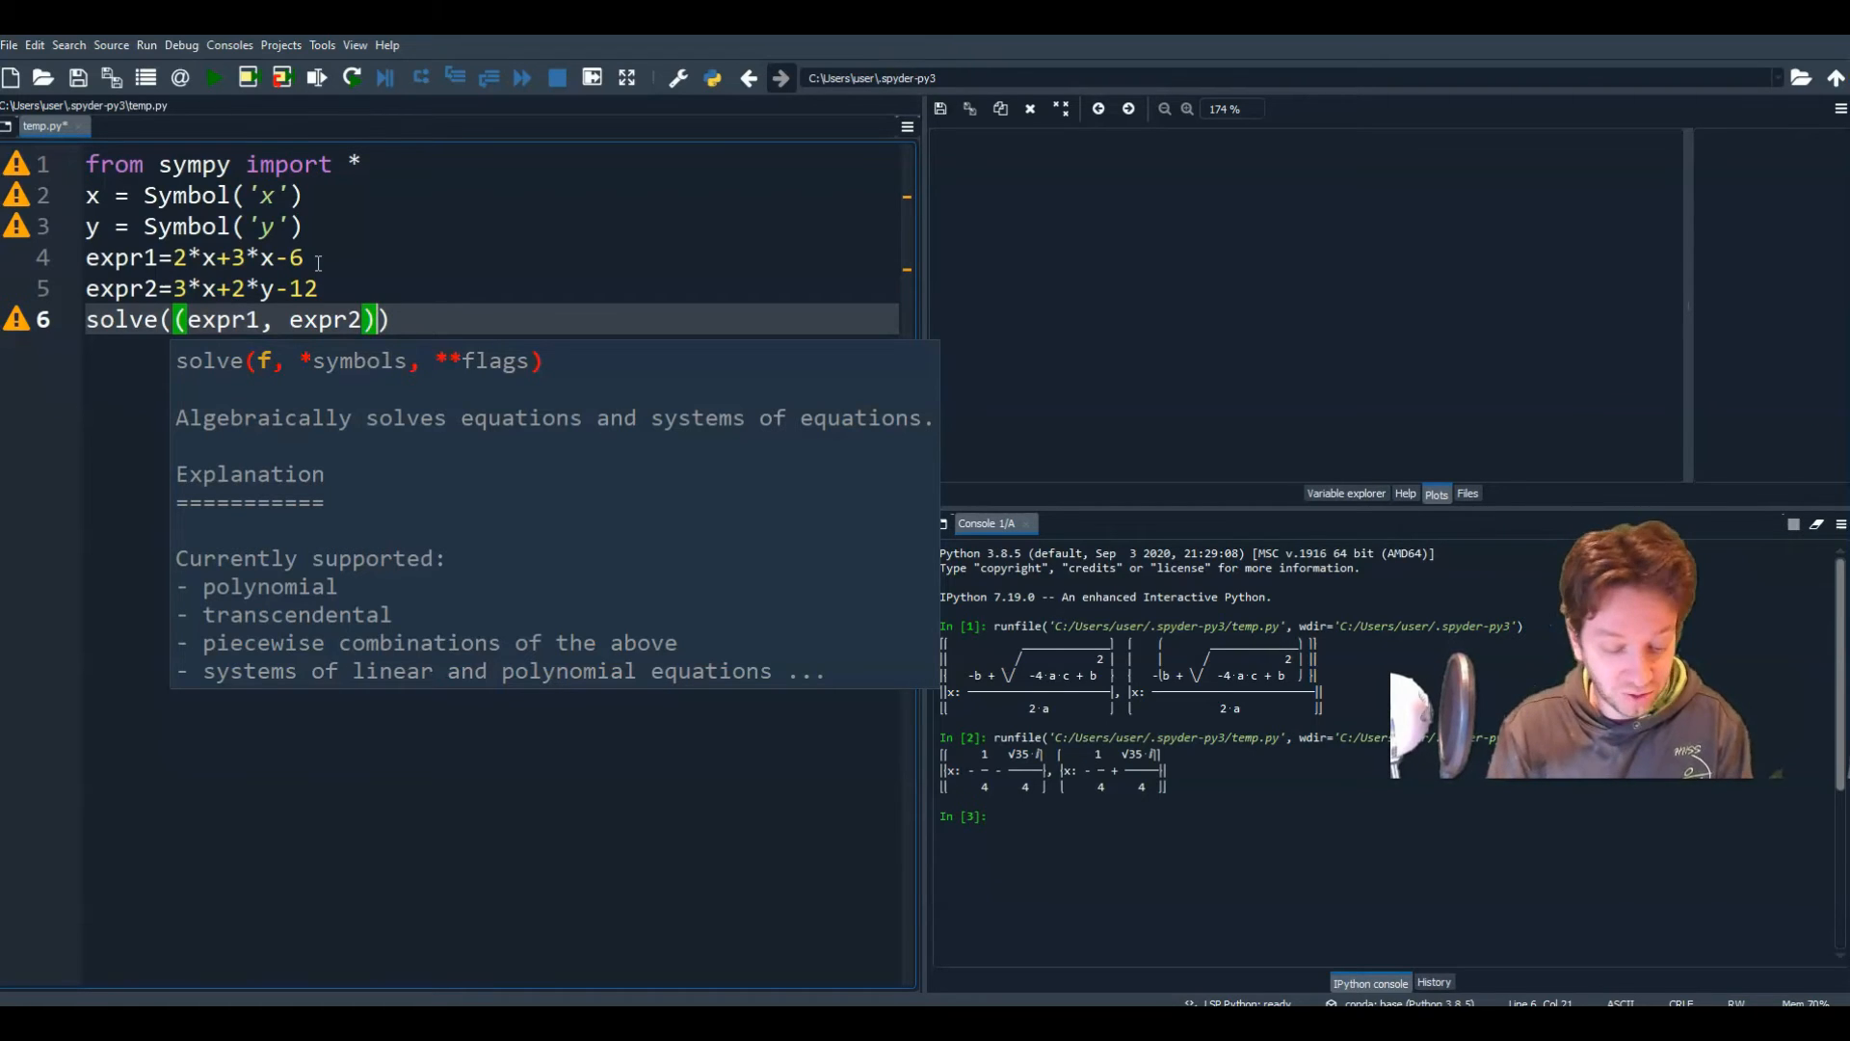
type("d")
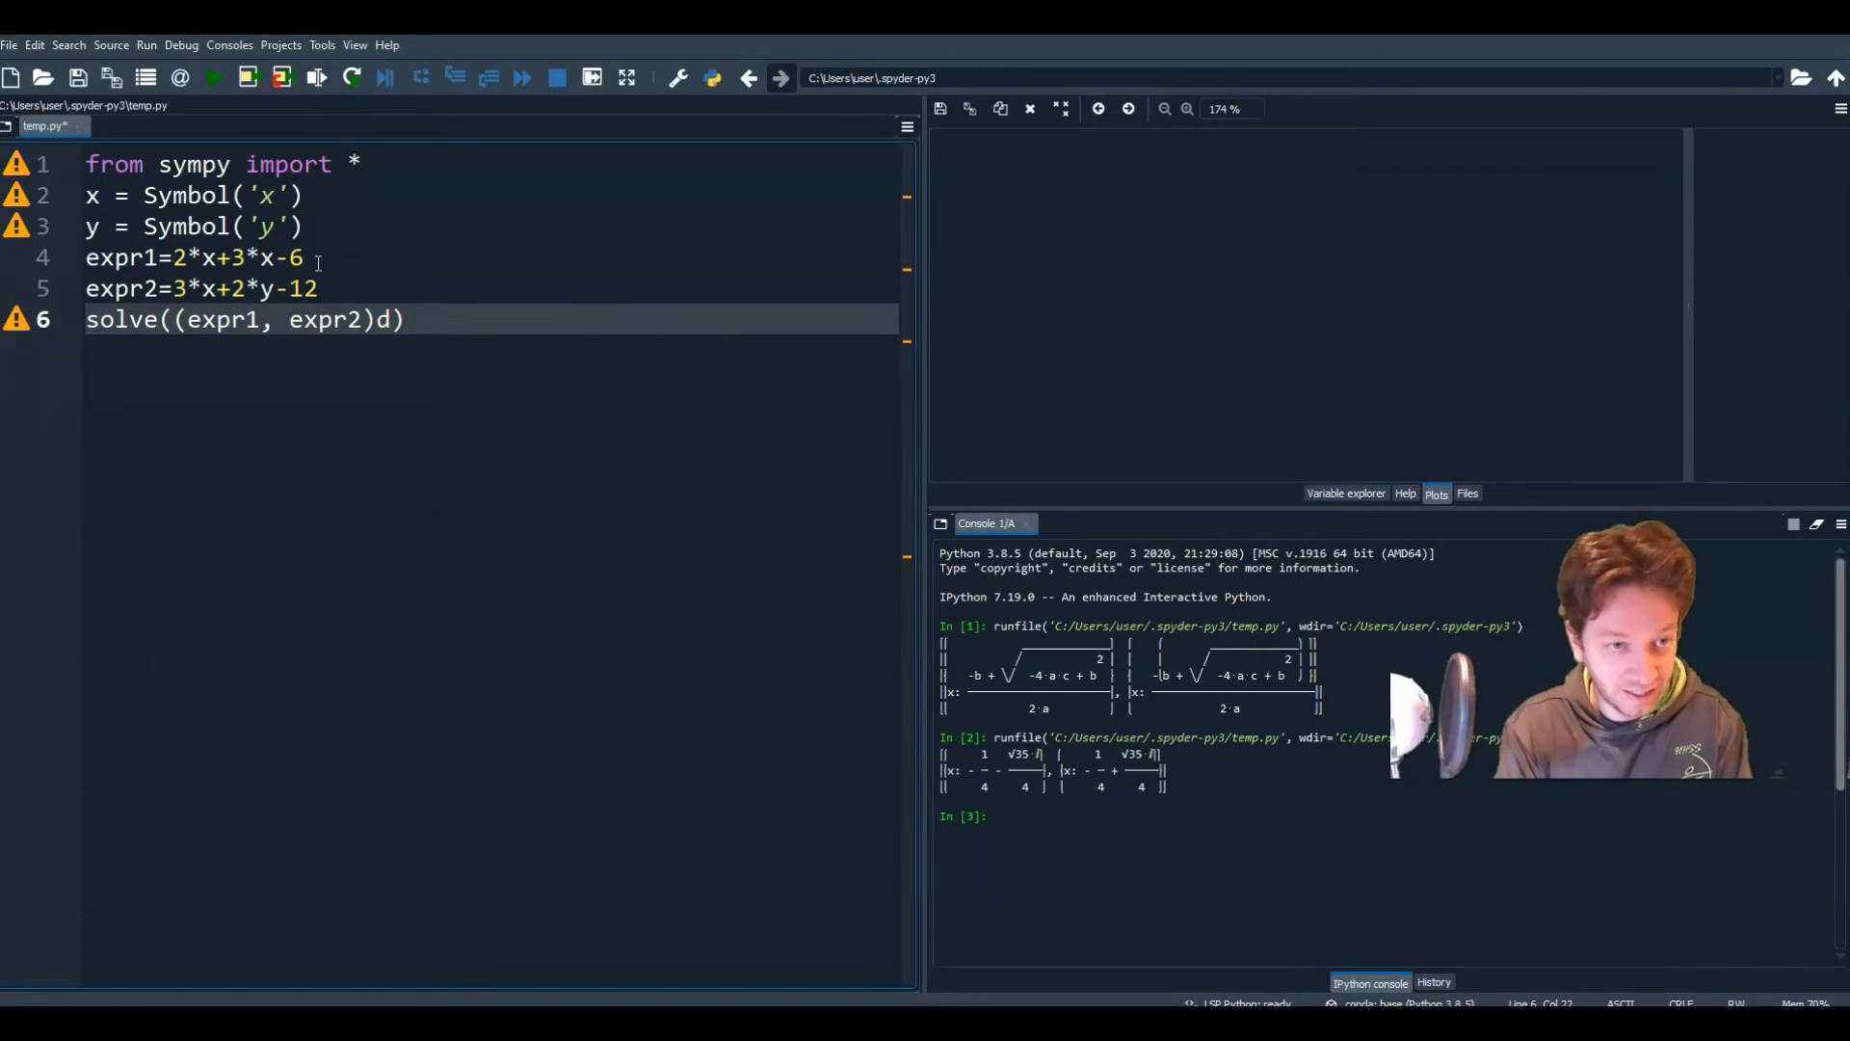
type(", dic")
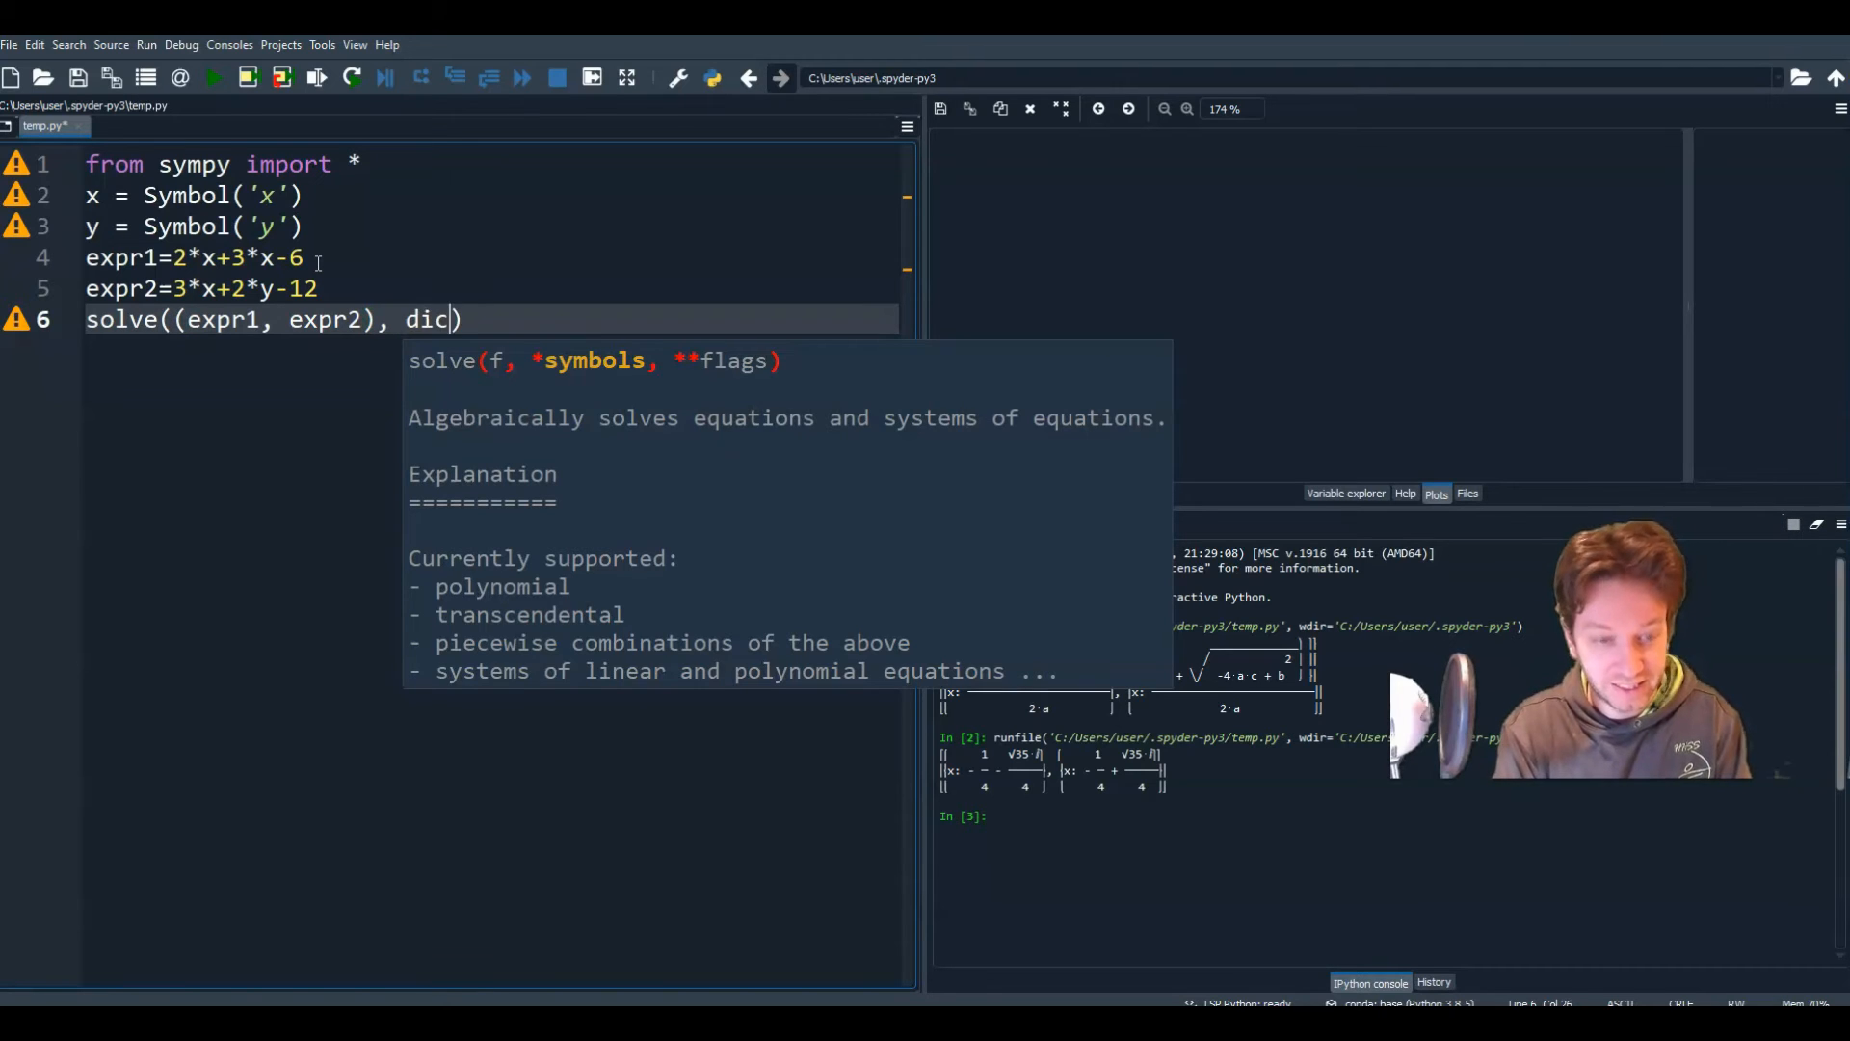
type("t=True")
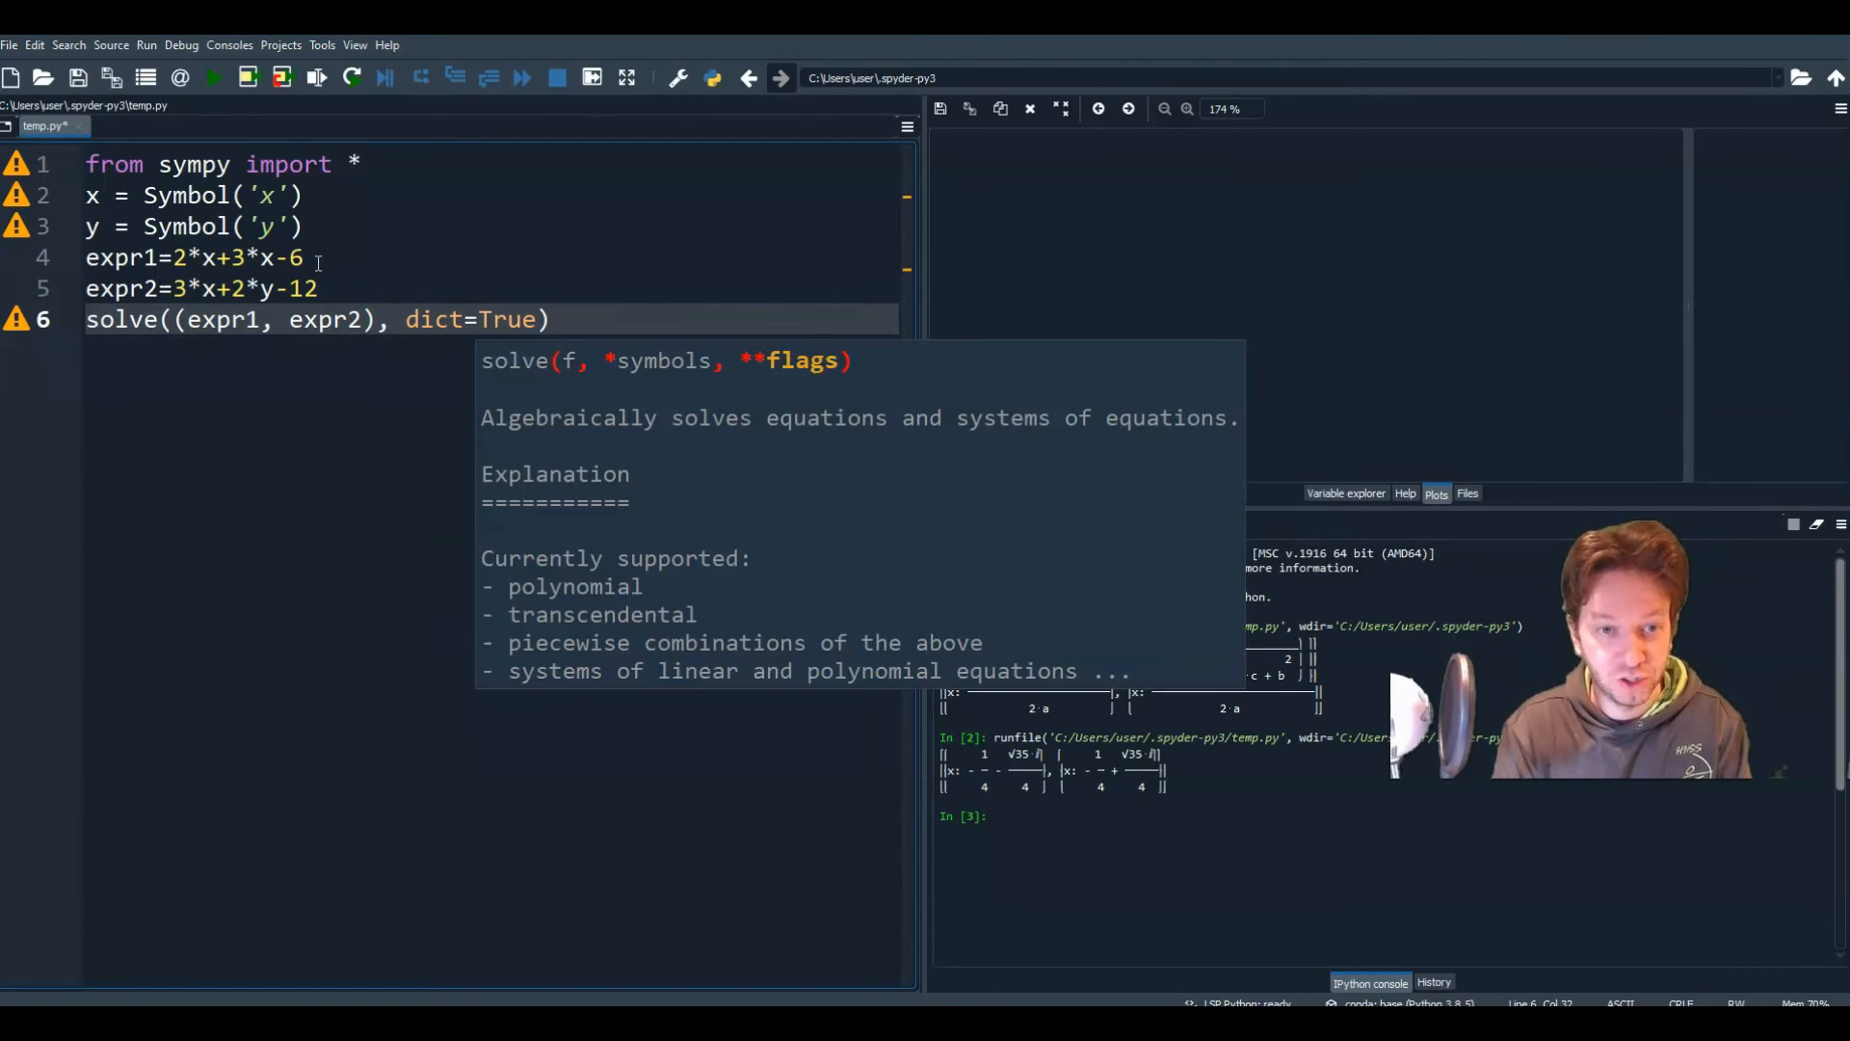
Step: Wrap the solve call in pprint(...) so the solution is printed
left_click(421, 462)
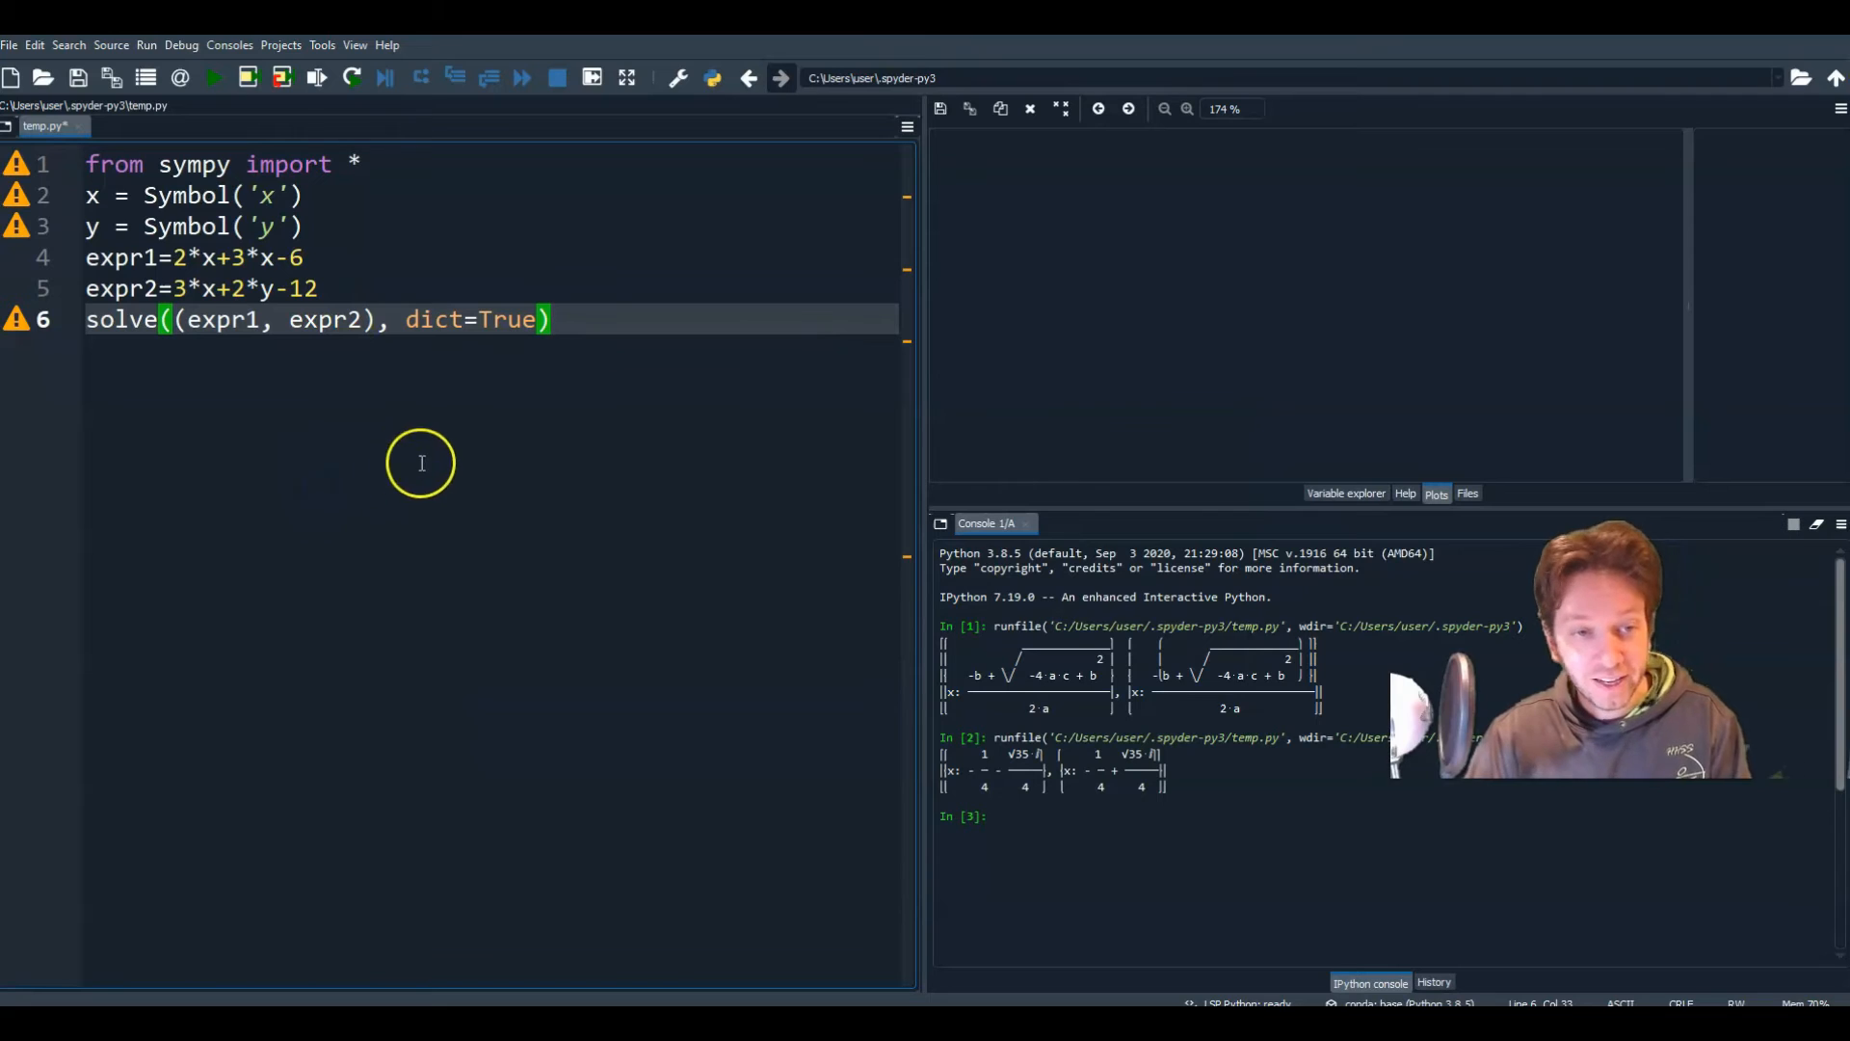
mouse_move(475, 442)
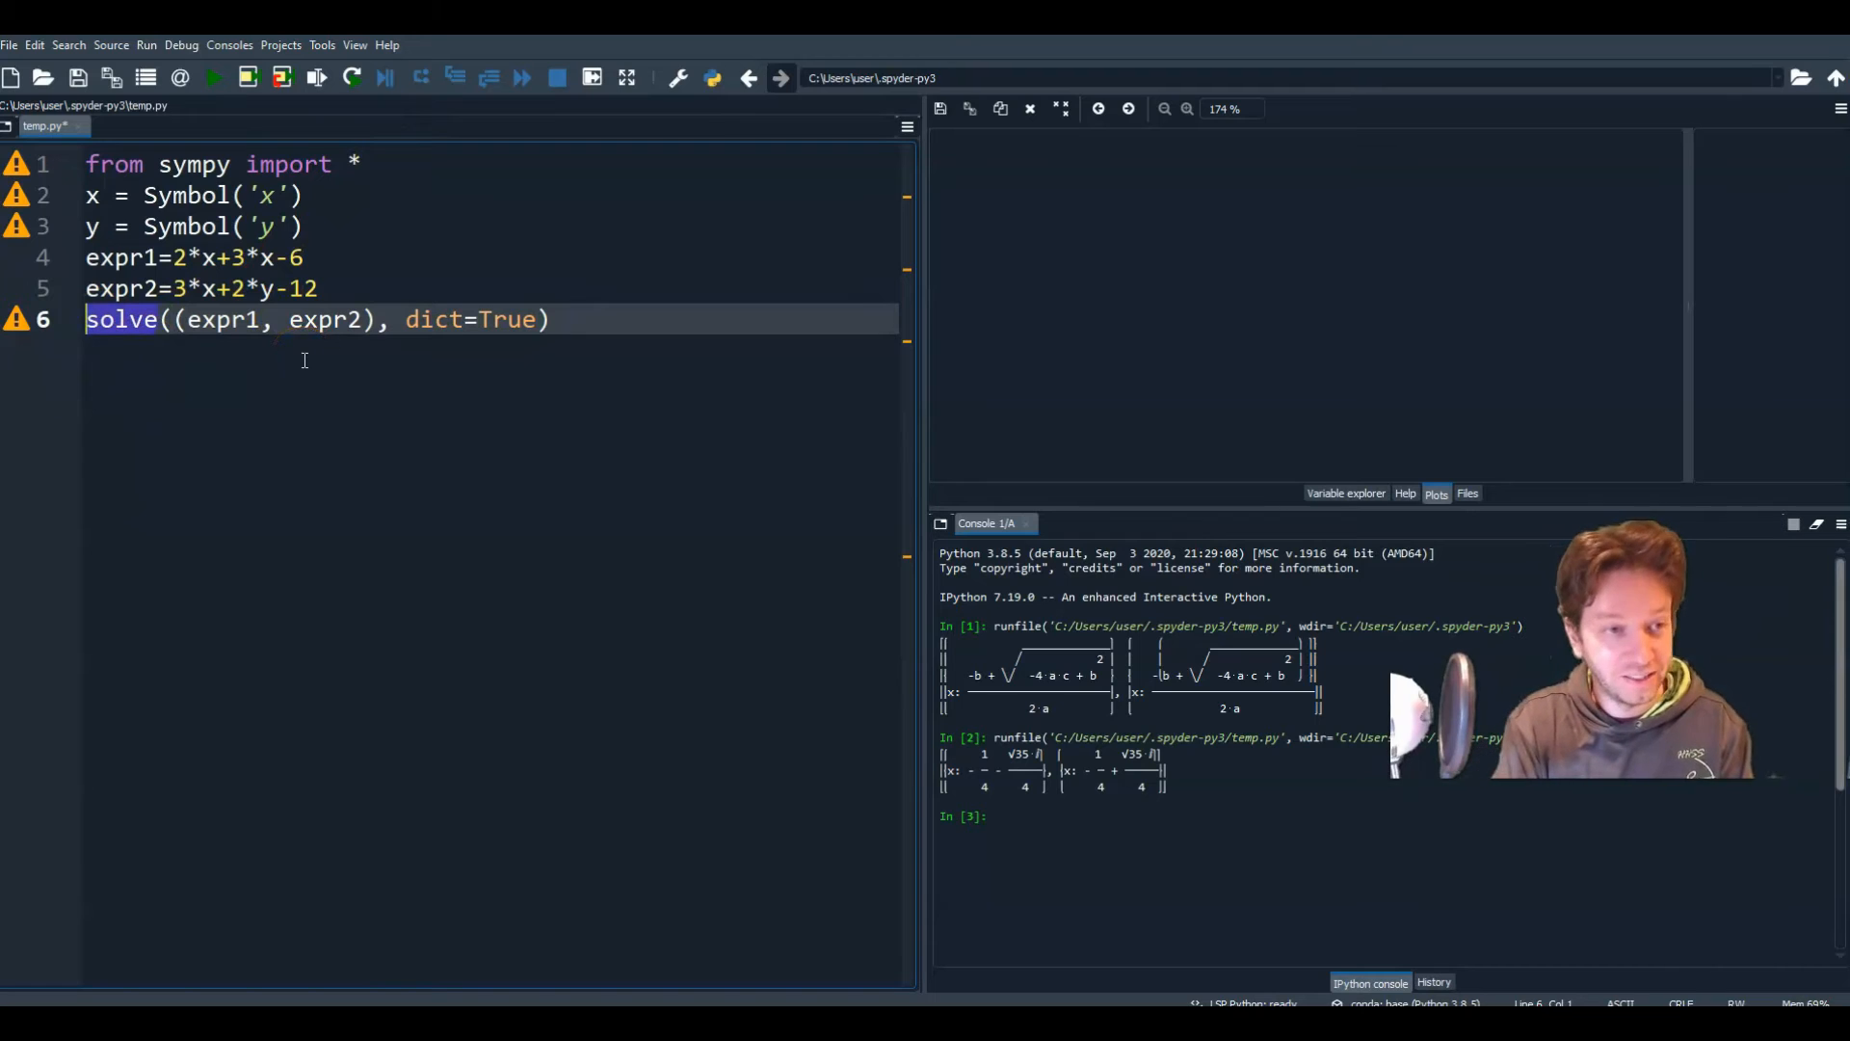
type("pprint(")
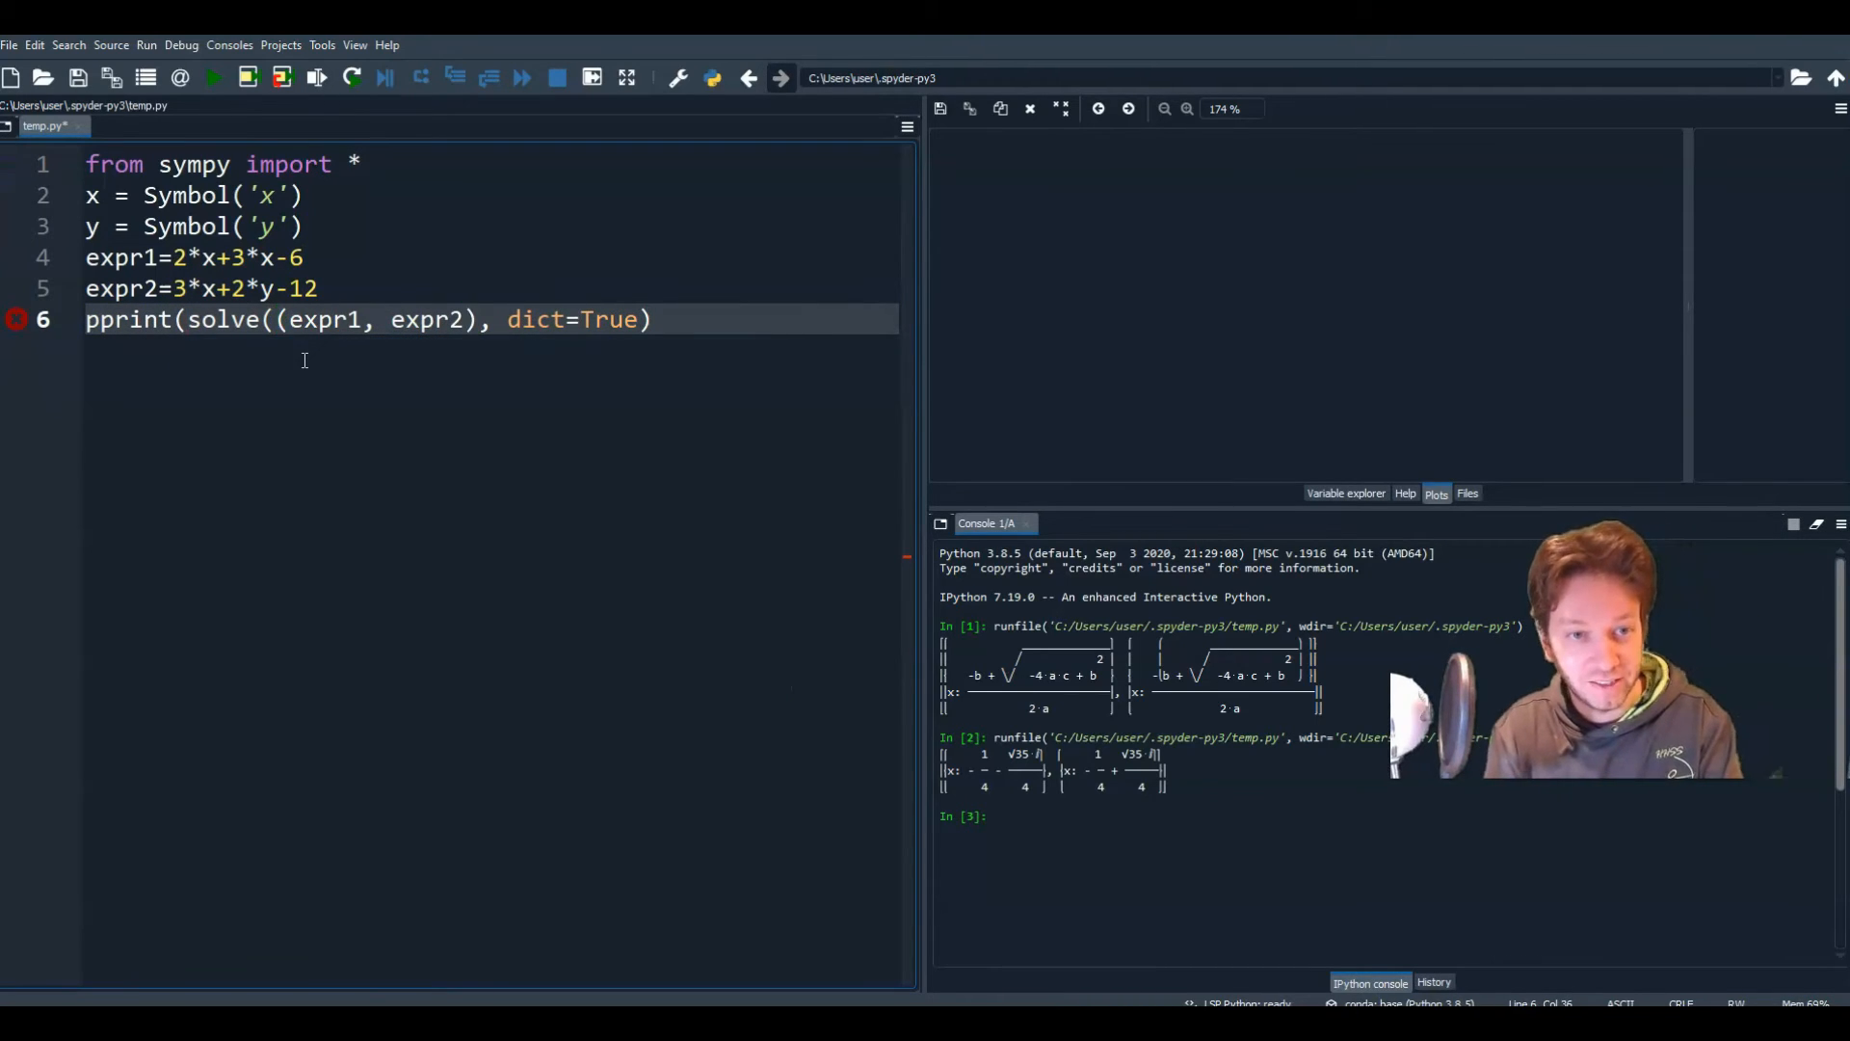
type(")")
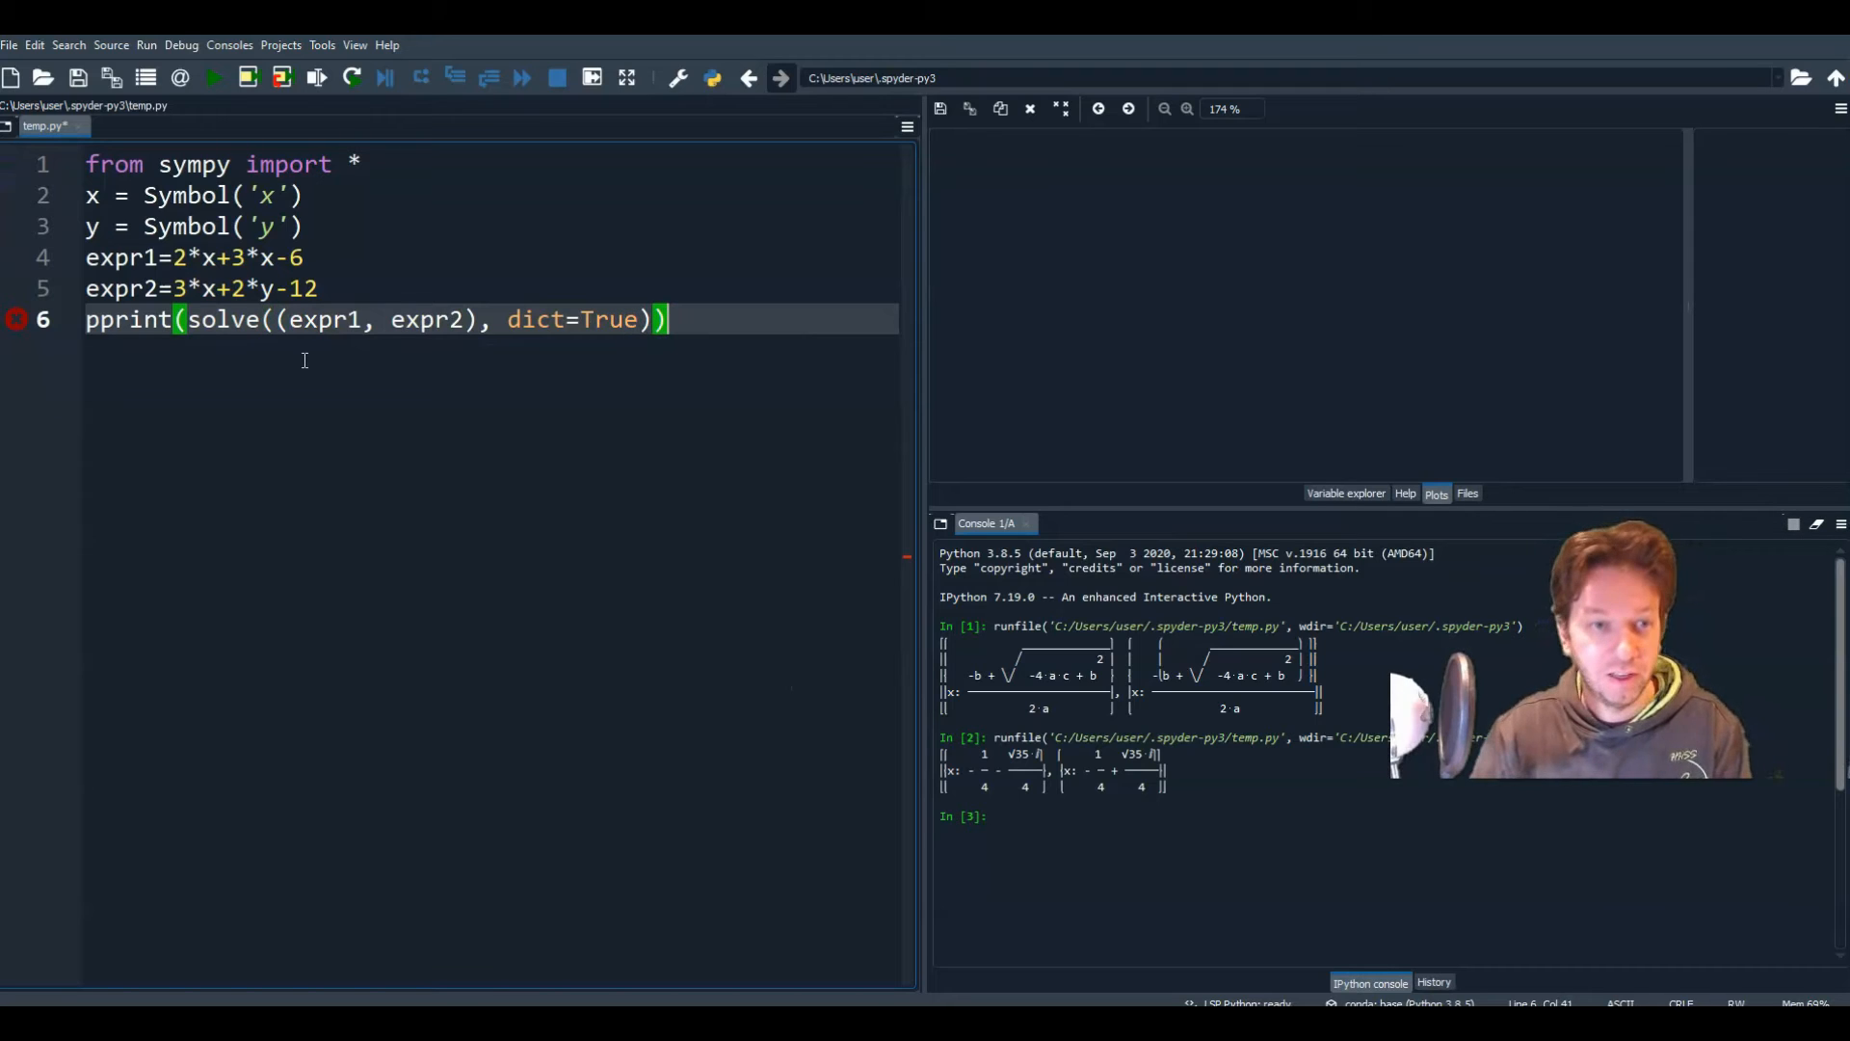
Step: Run the script to print the solution x: 6/5, y: 21/5 in the console
left_click(211, 78)
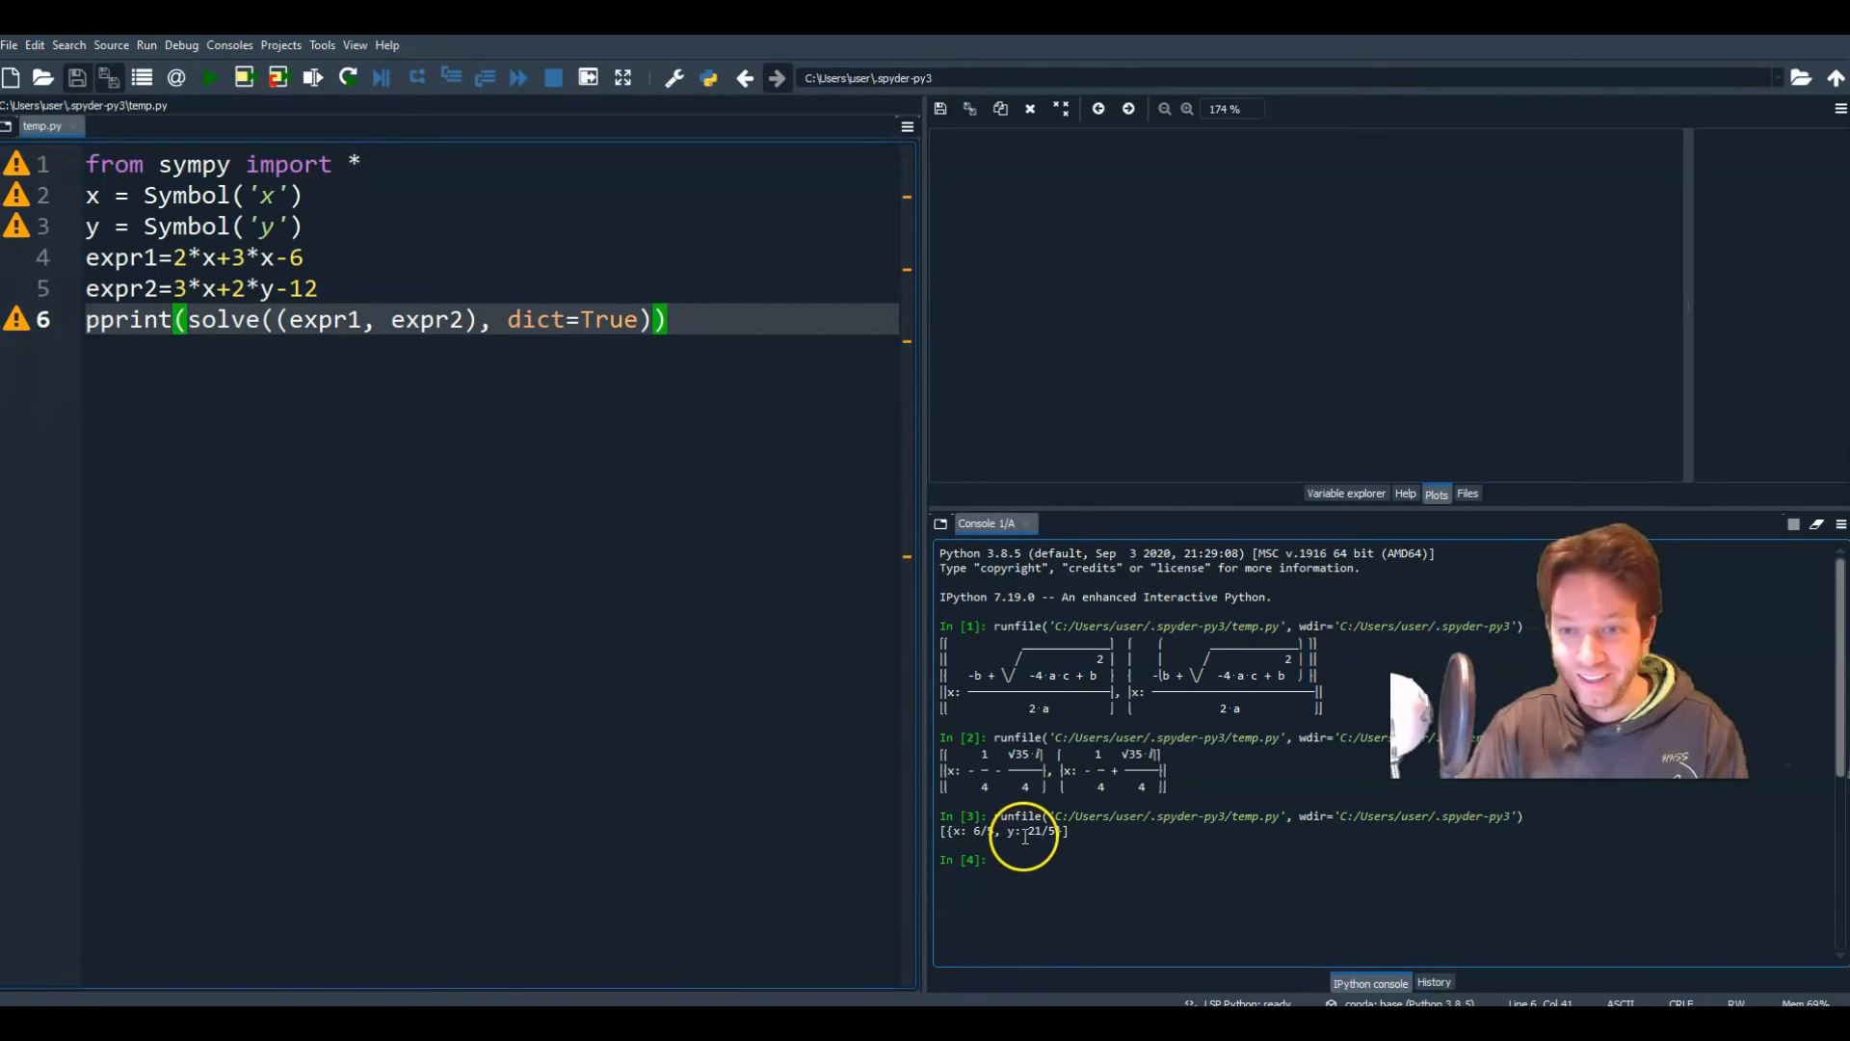
mouse_move(230, 522)
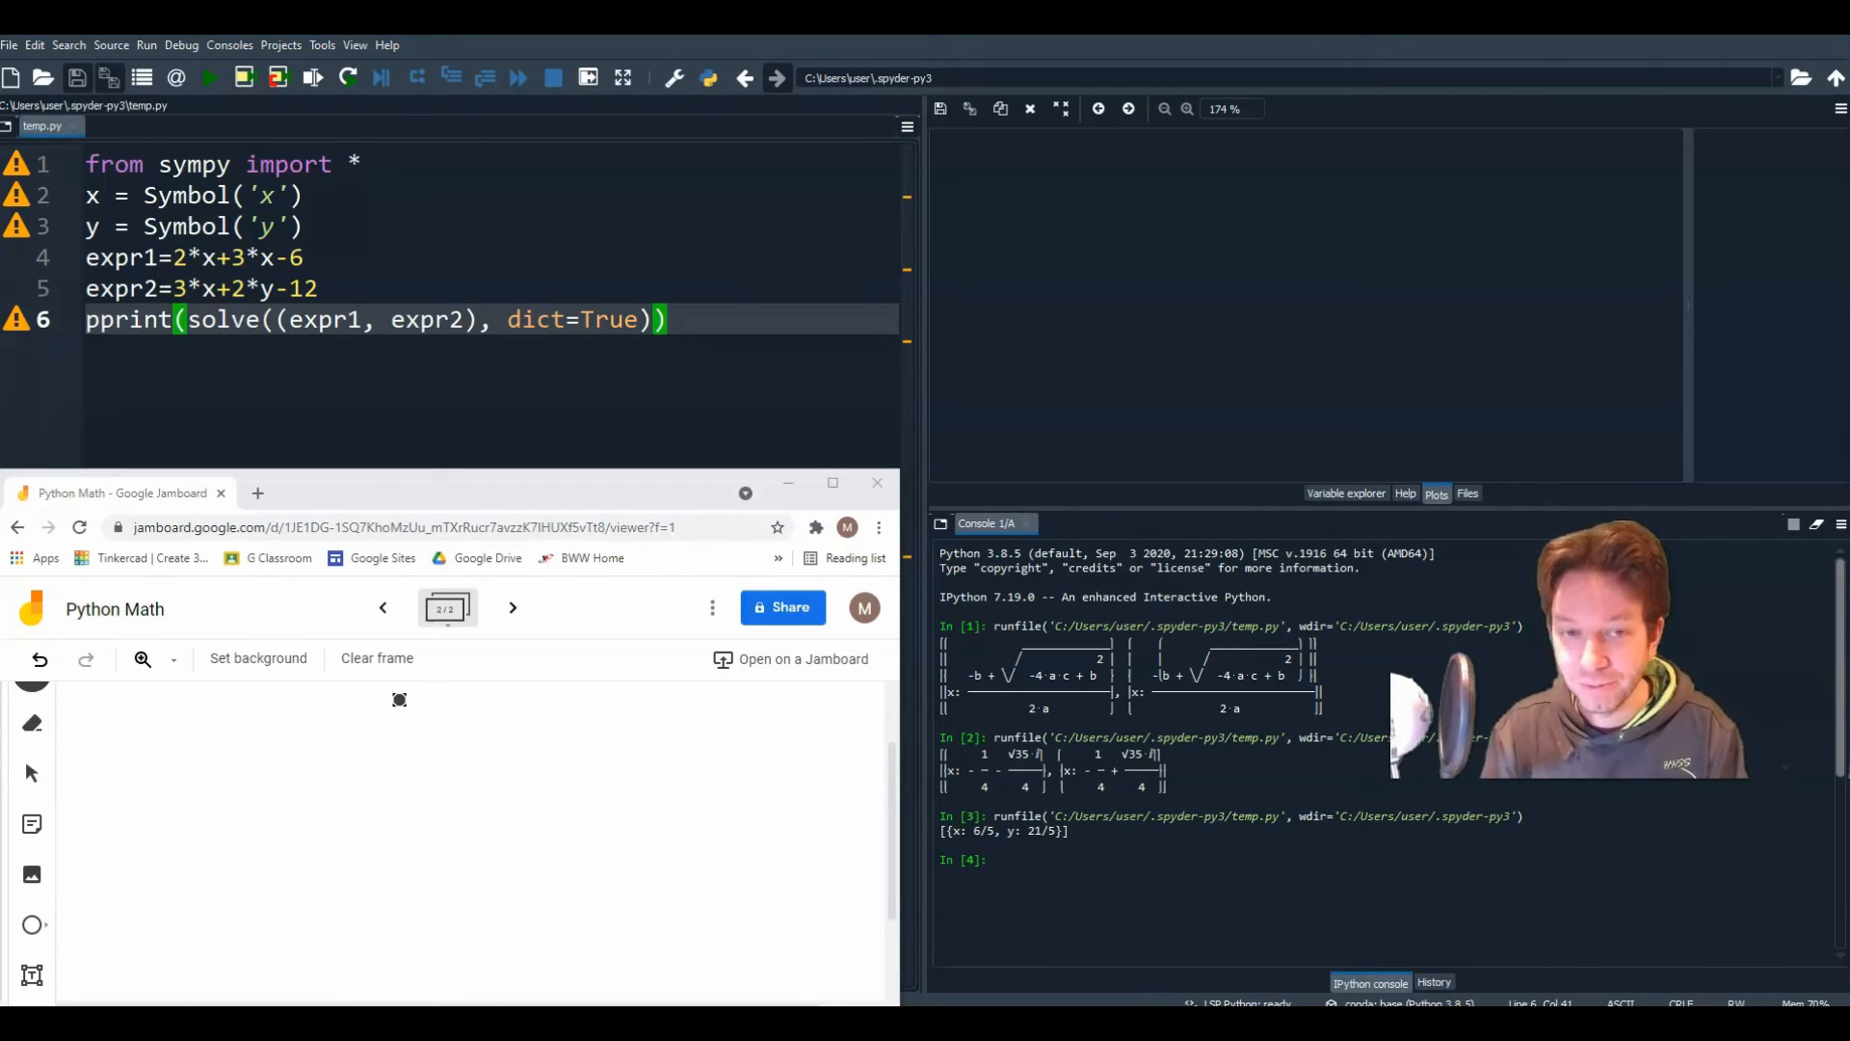
mouse_move(687, 277)
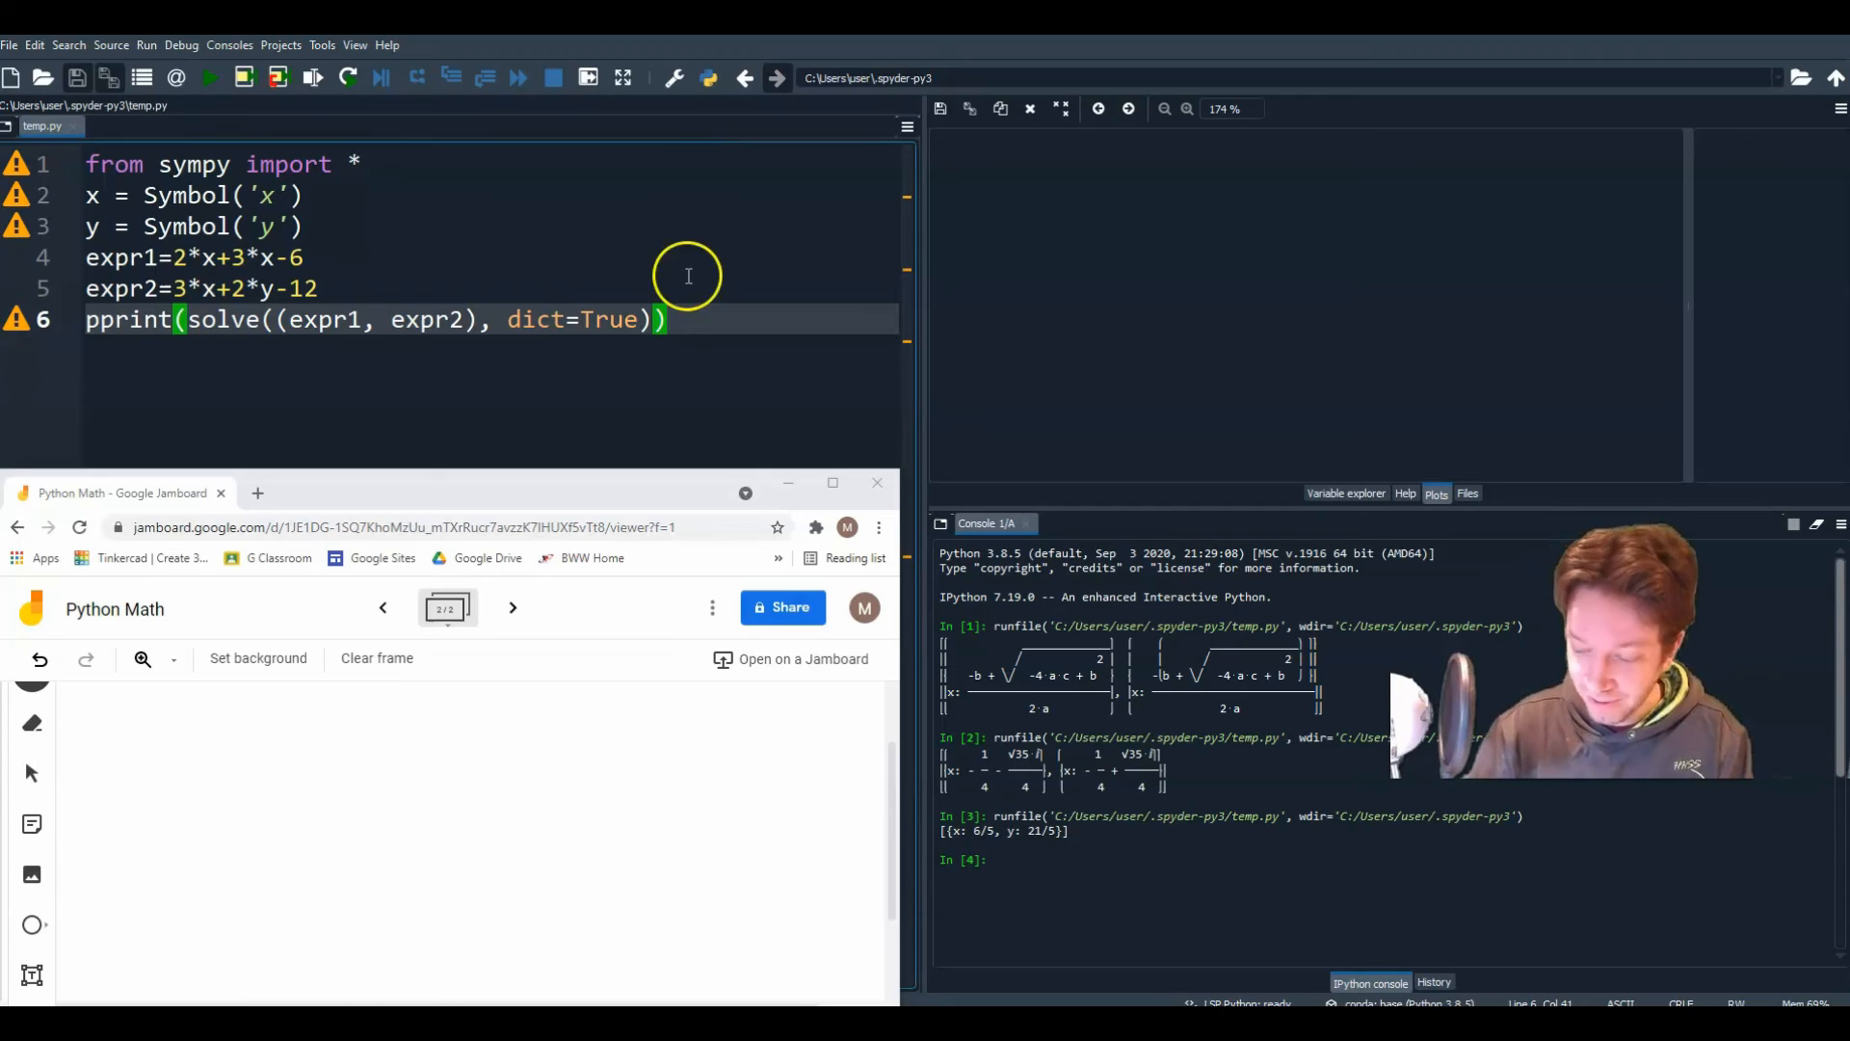
mouse_move(708, 511)
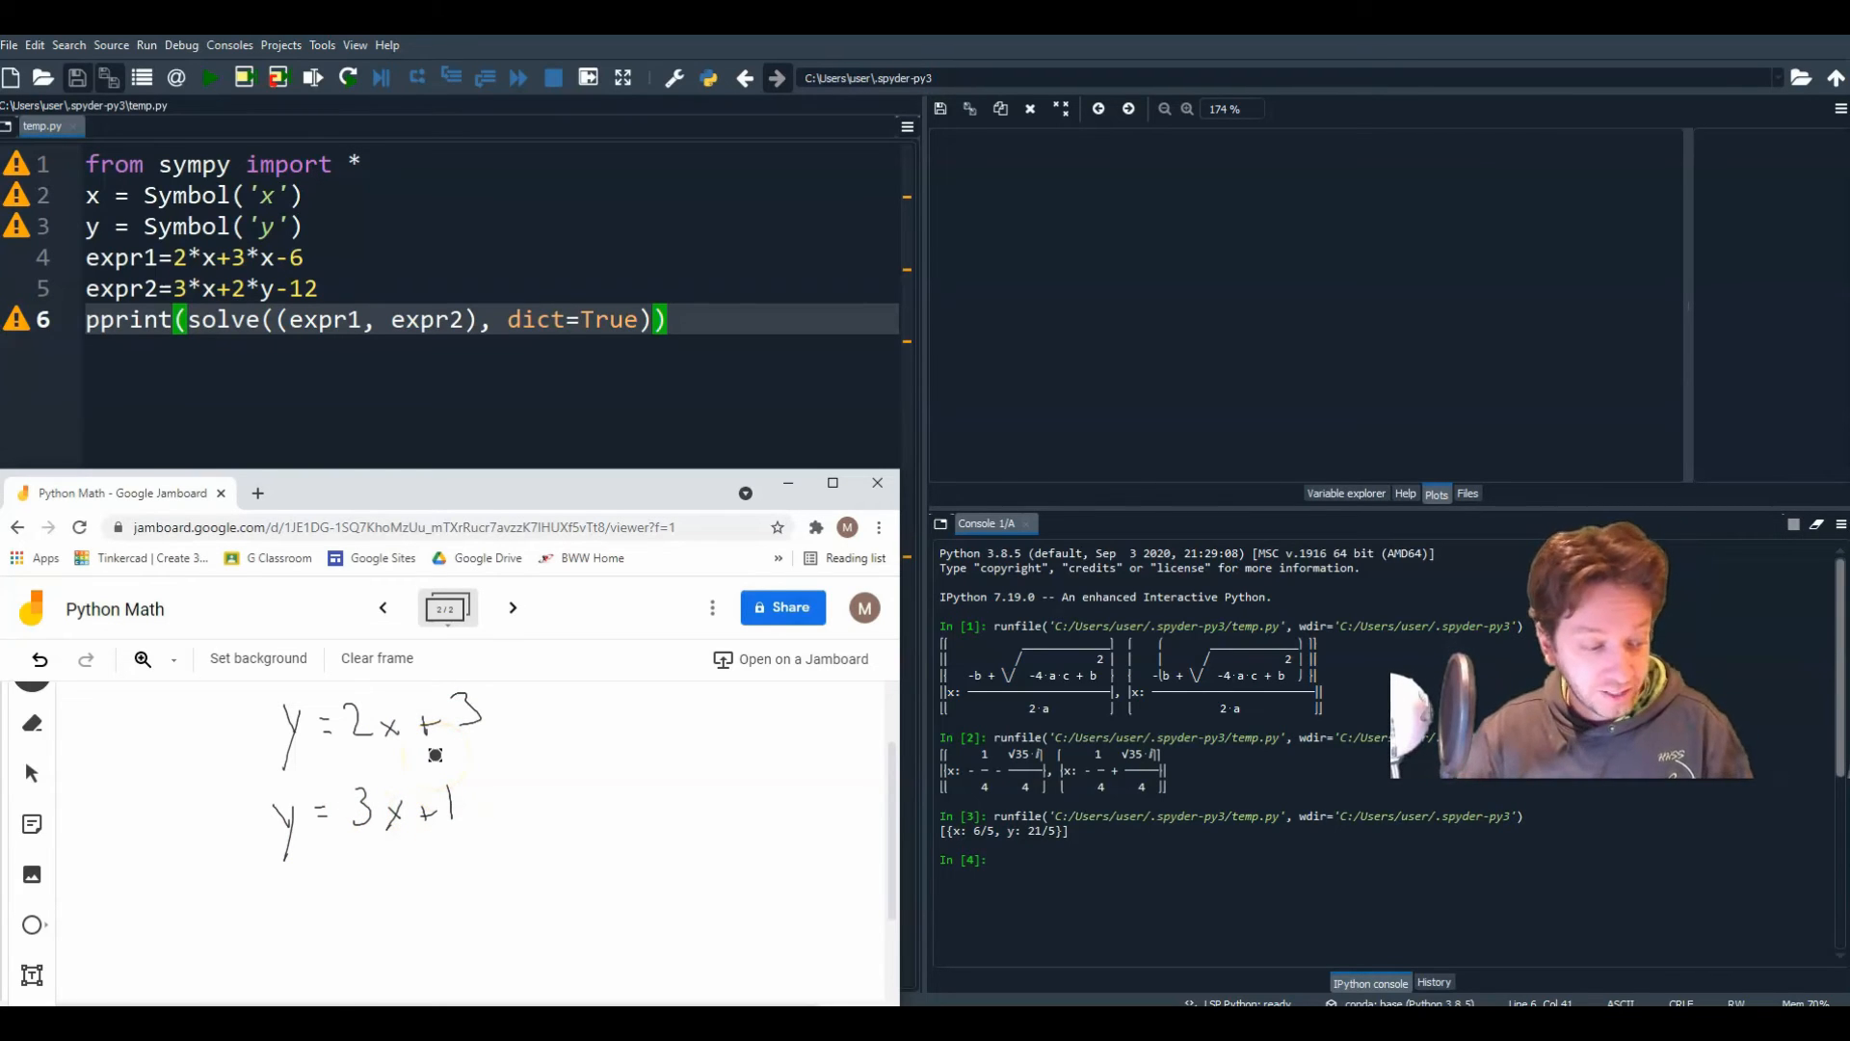
mouse_move(493, 437)
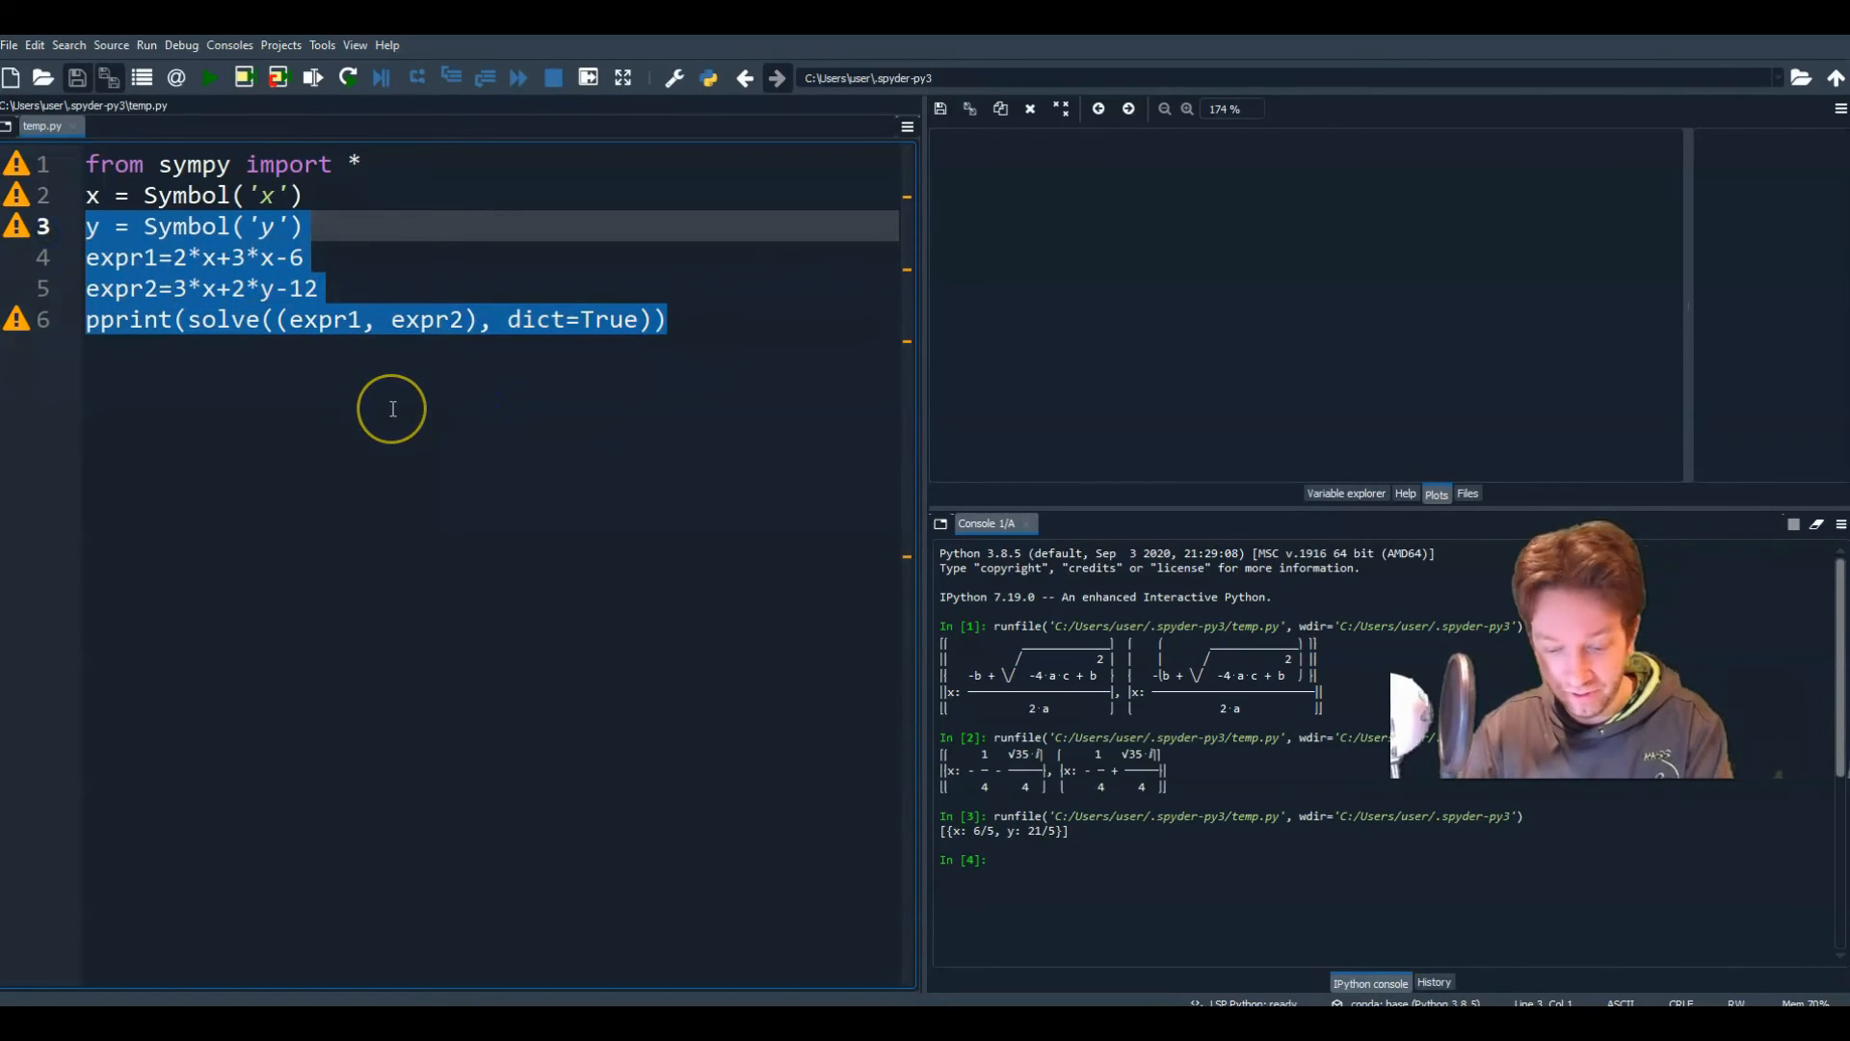
Step: Delete the solving lines and write plot(2*x+3, 3*x+1) on line 3
key("Delete")
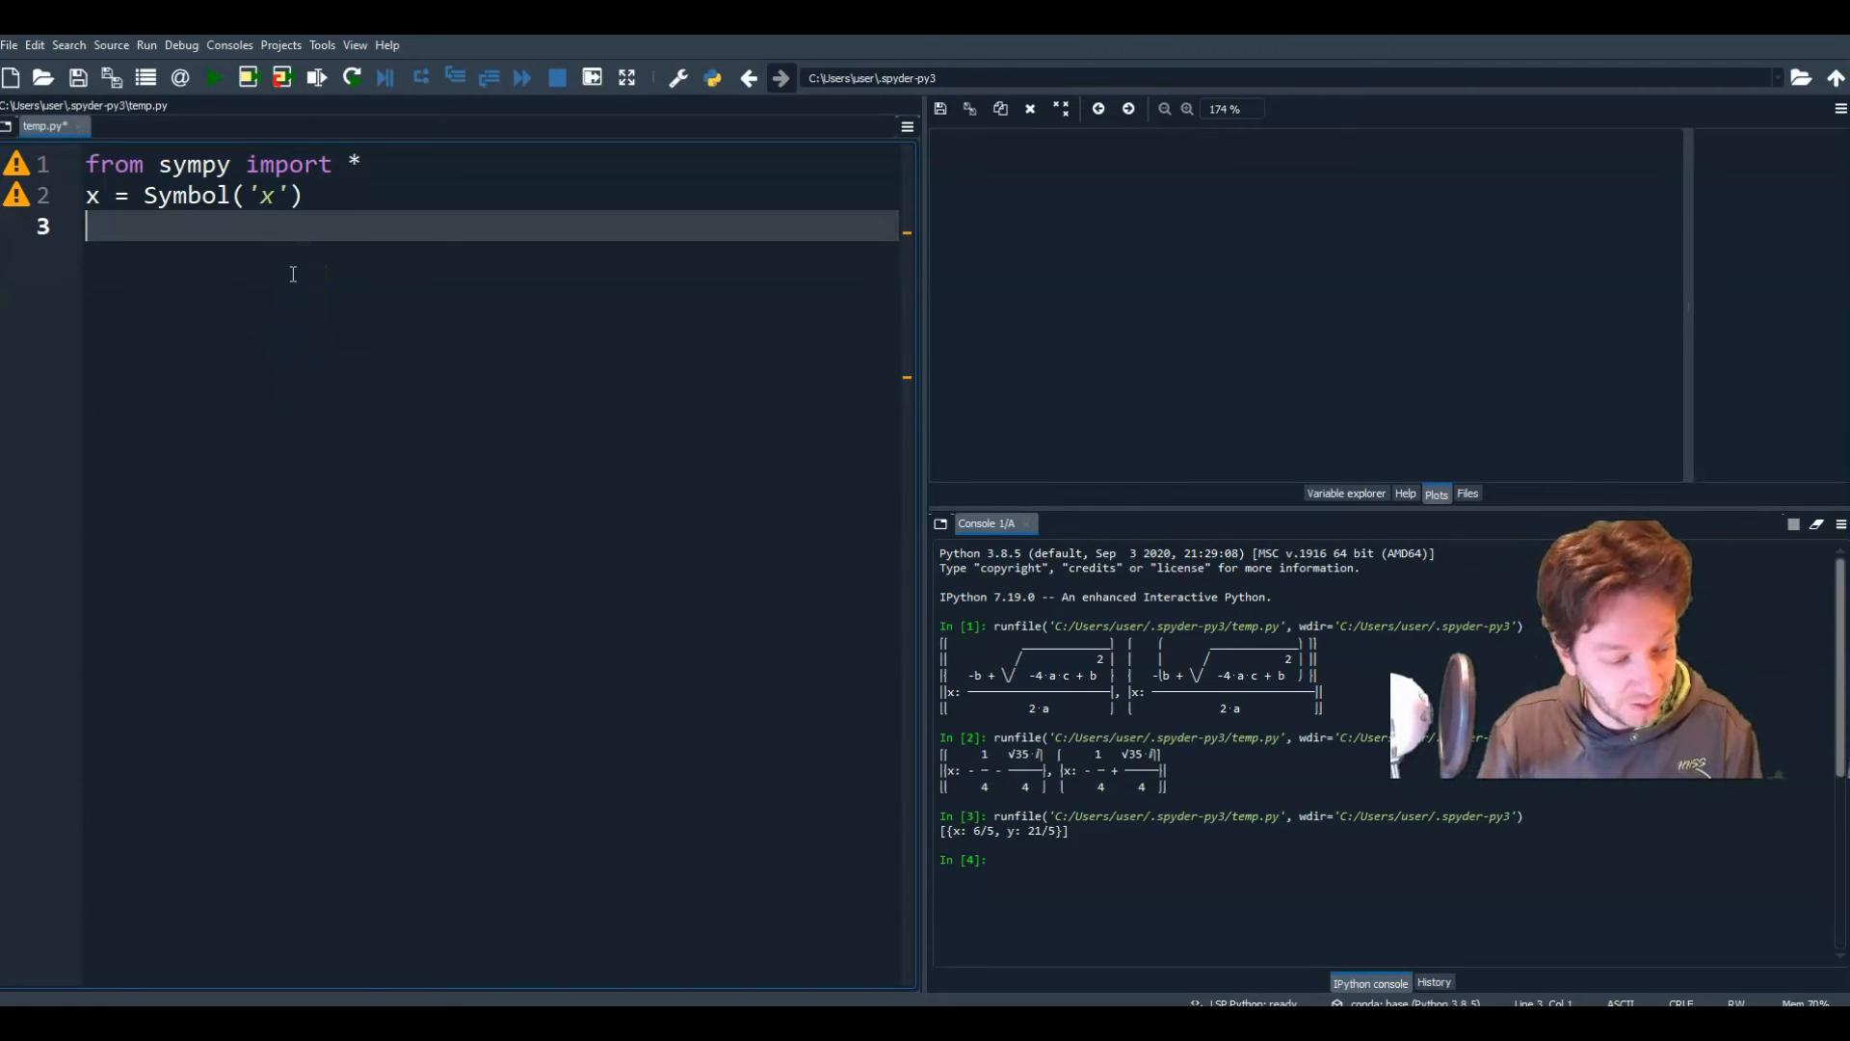
type("p")
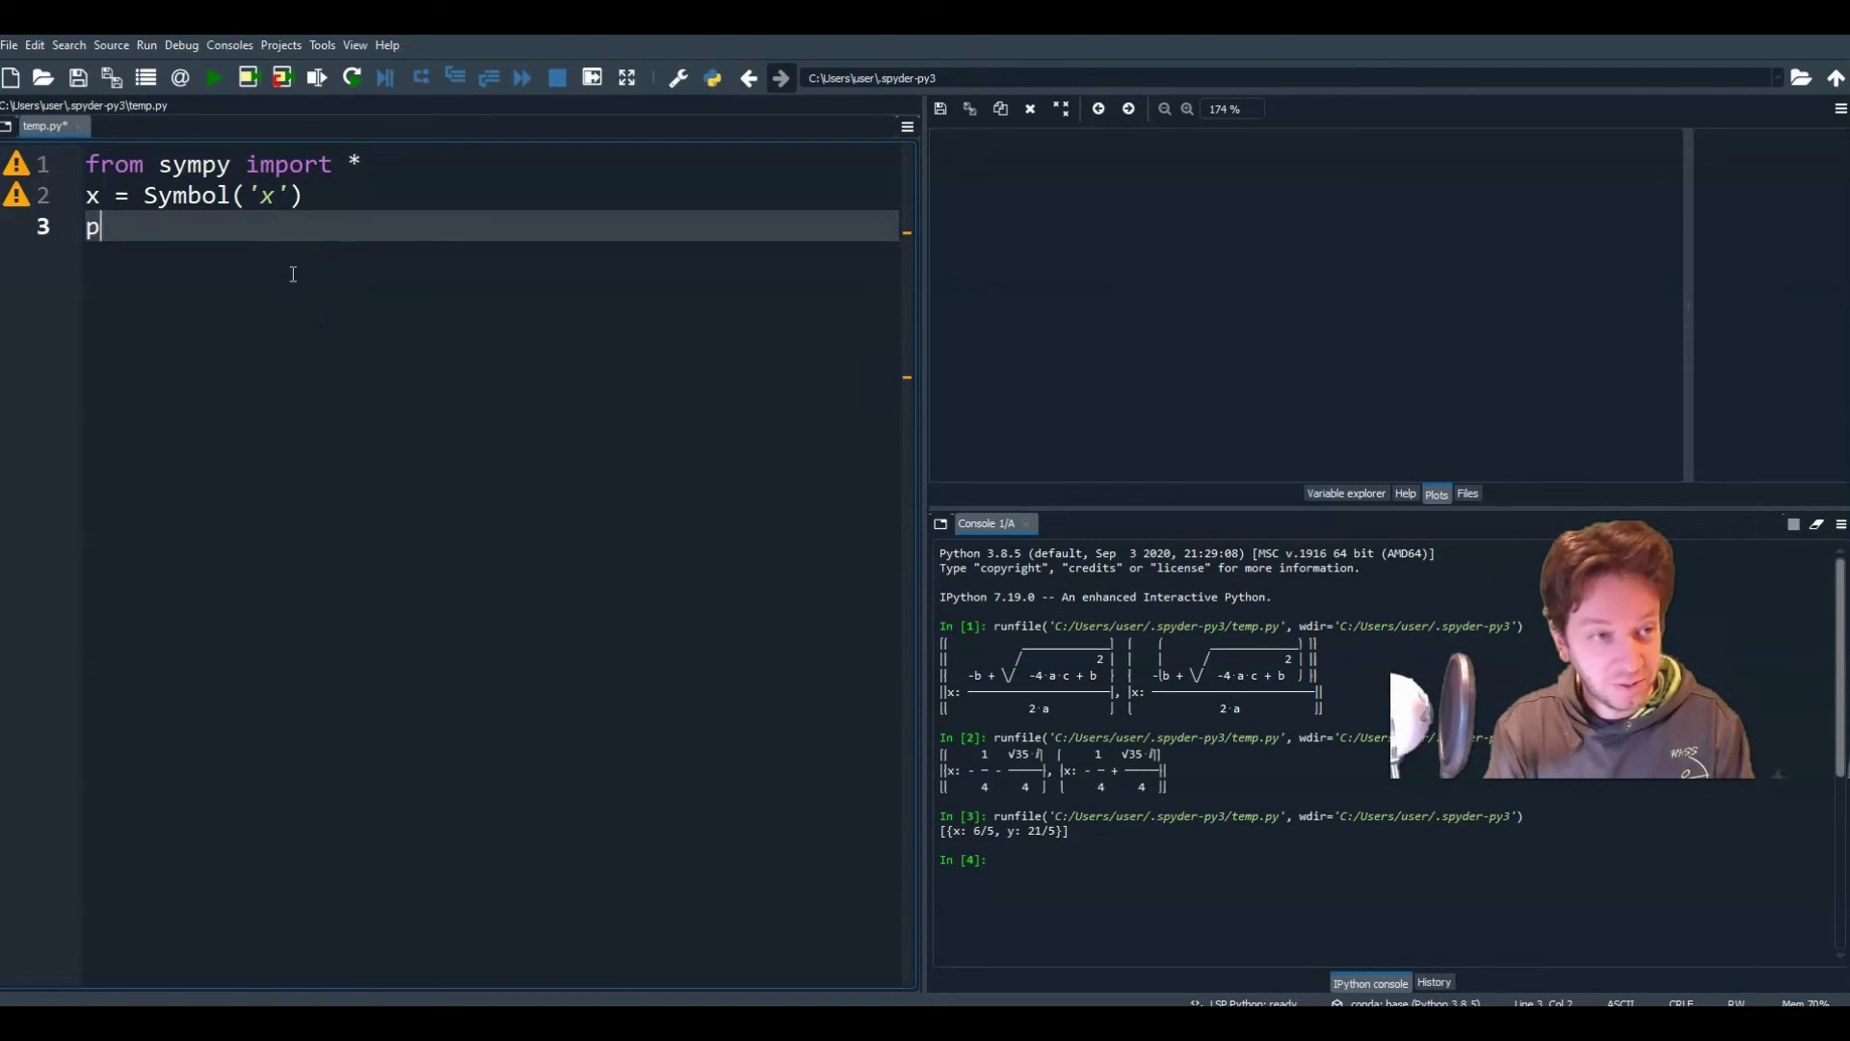
type("lot()")
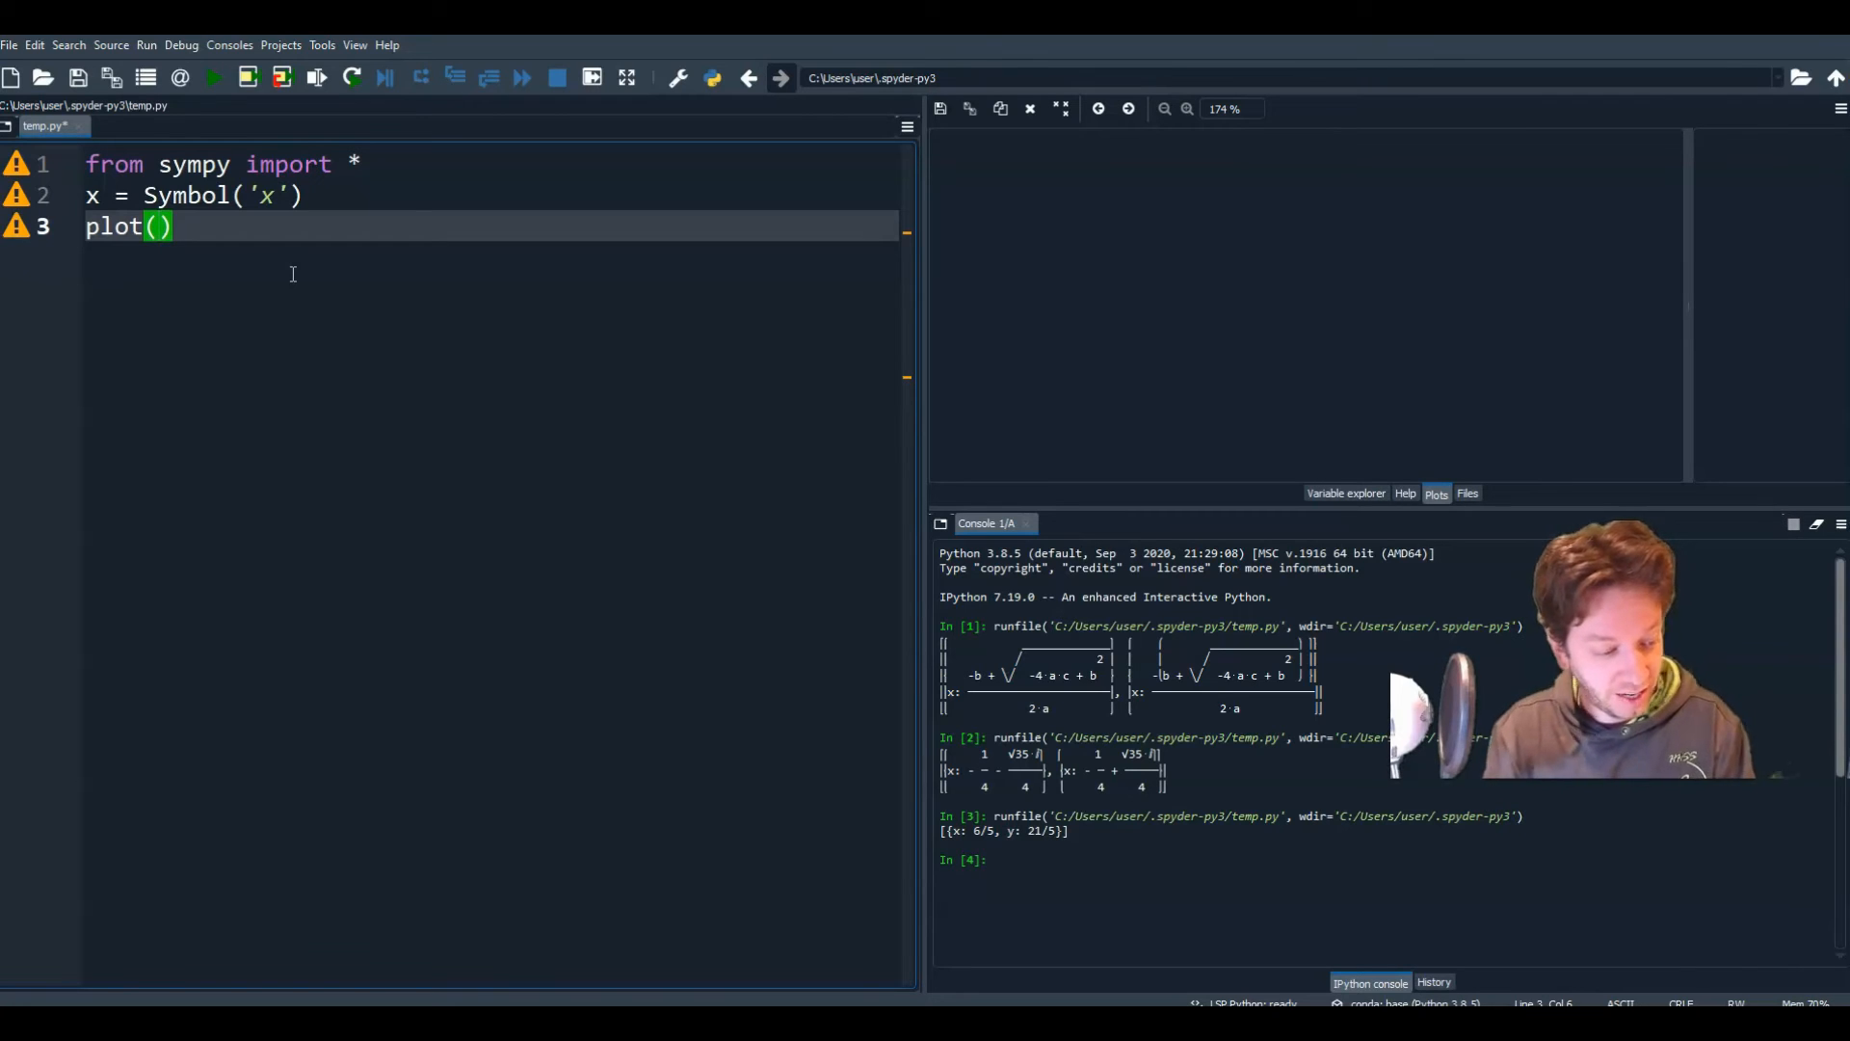
left_click(157, 226)
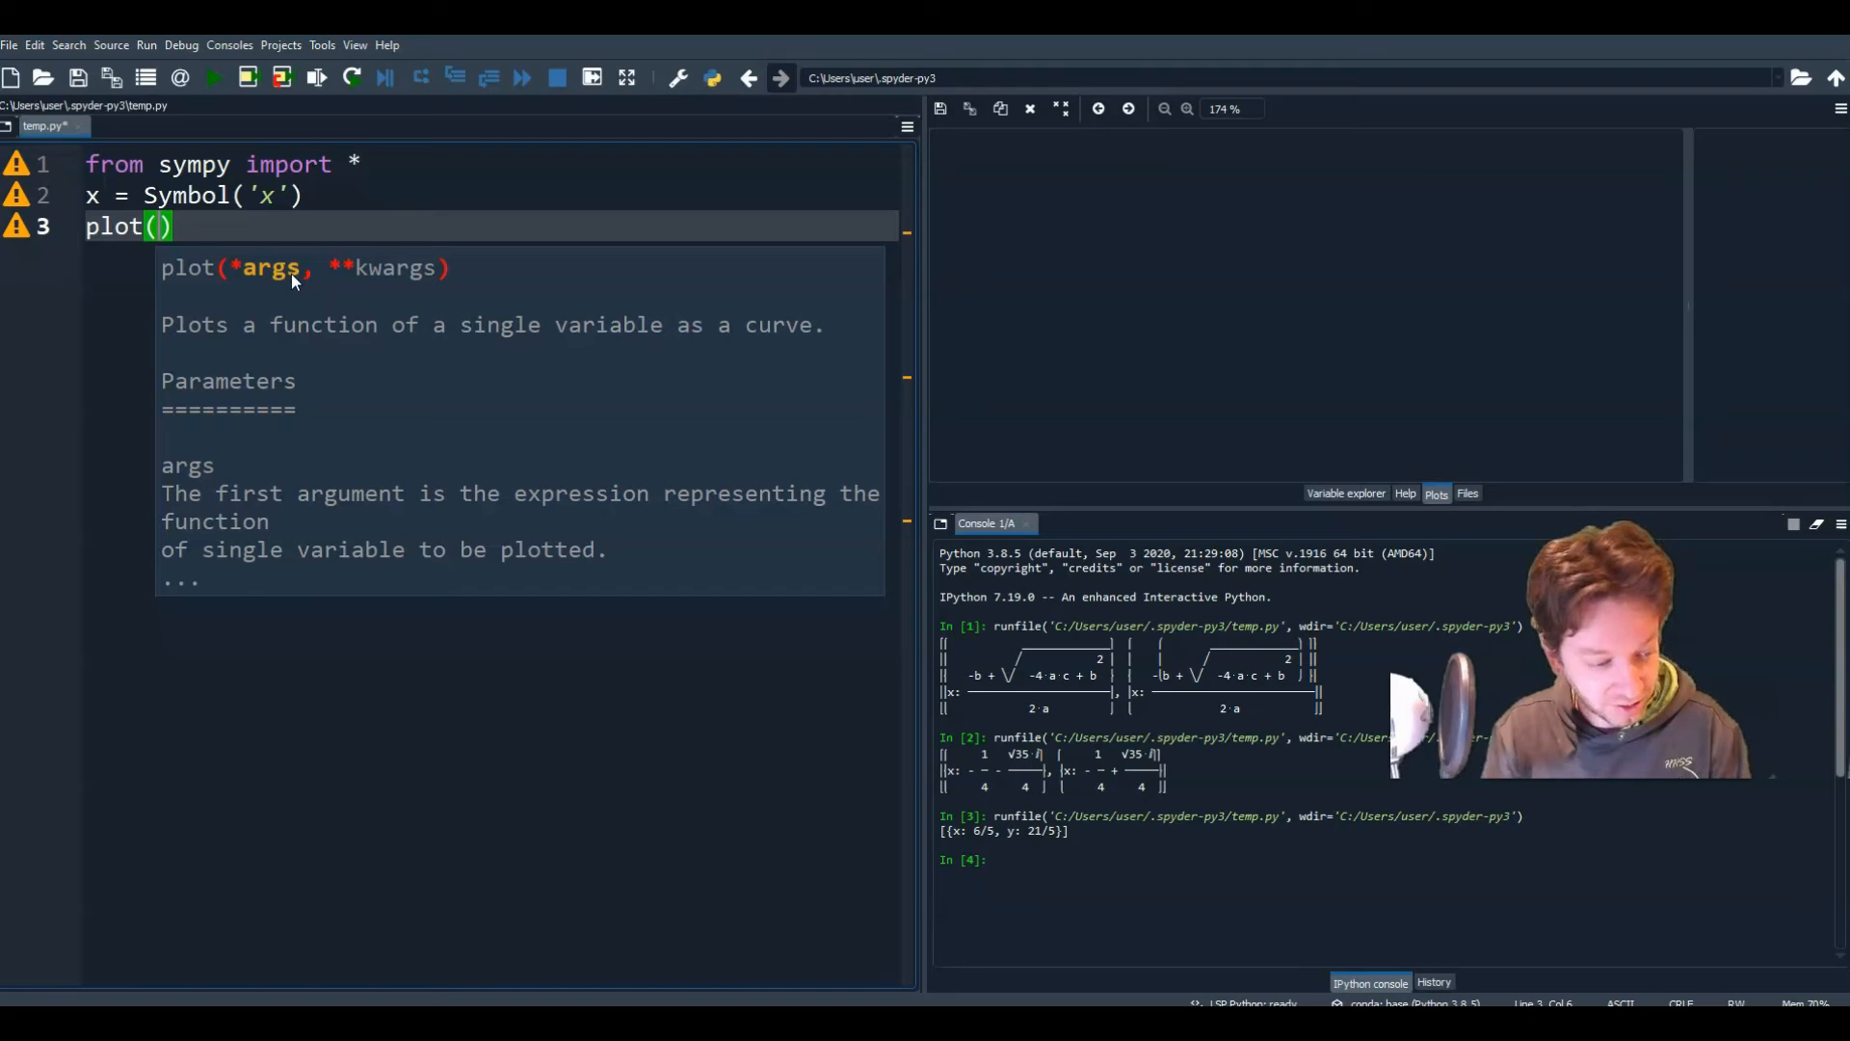
type("2*")
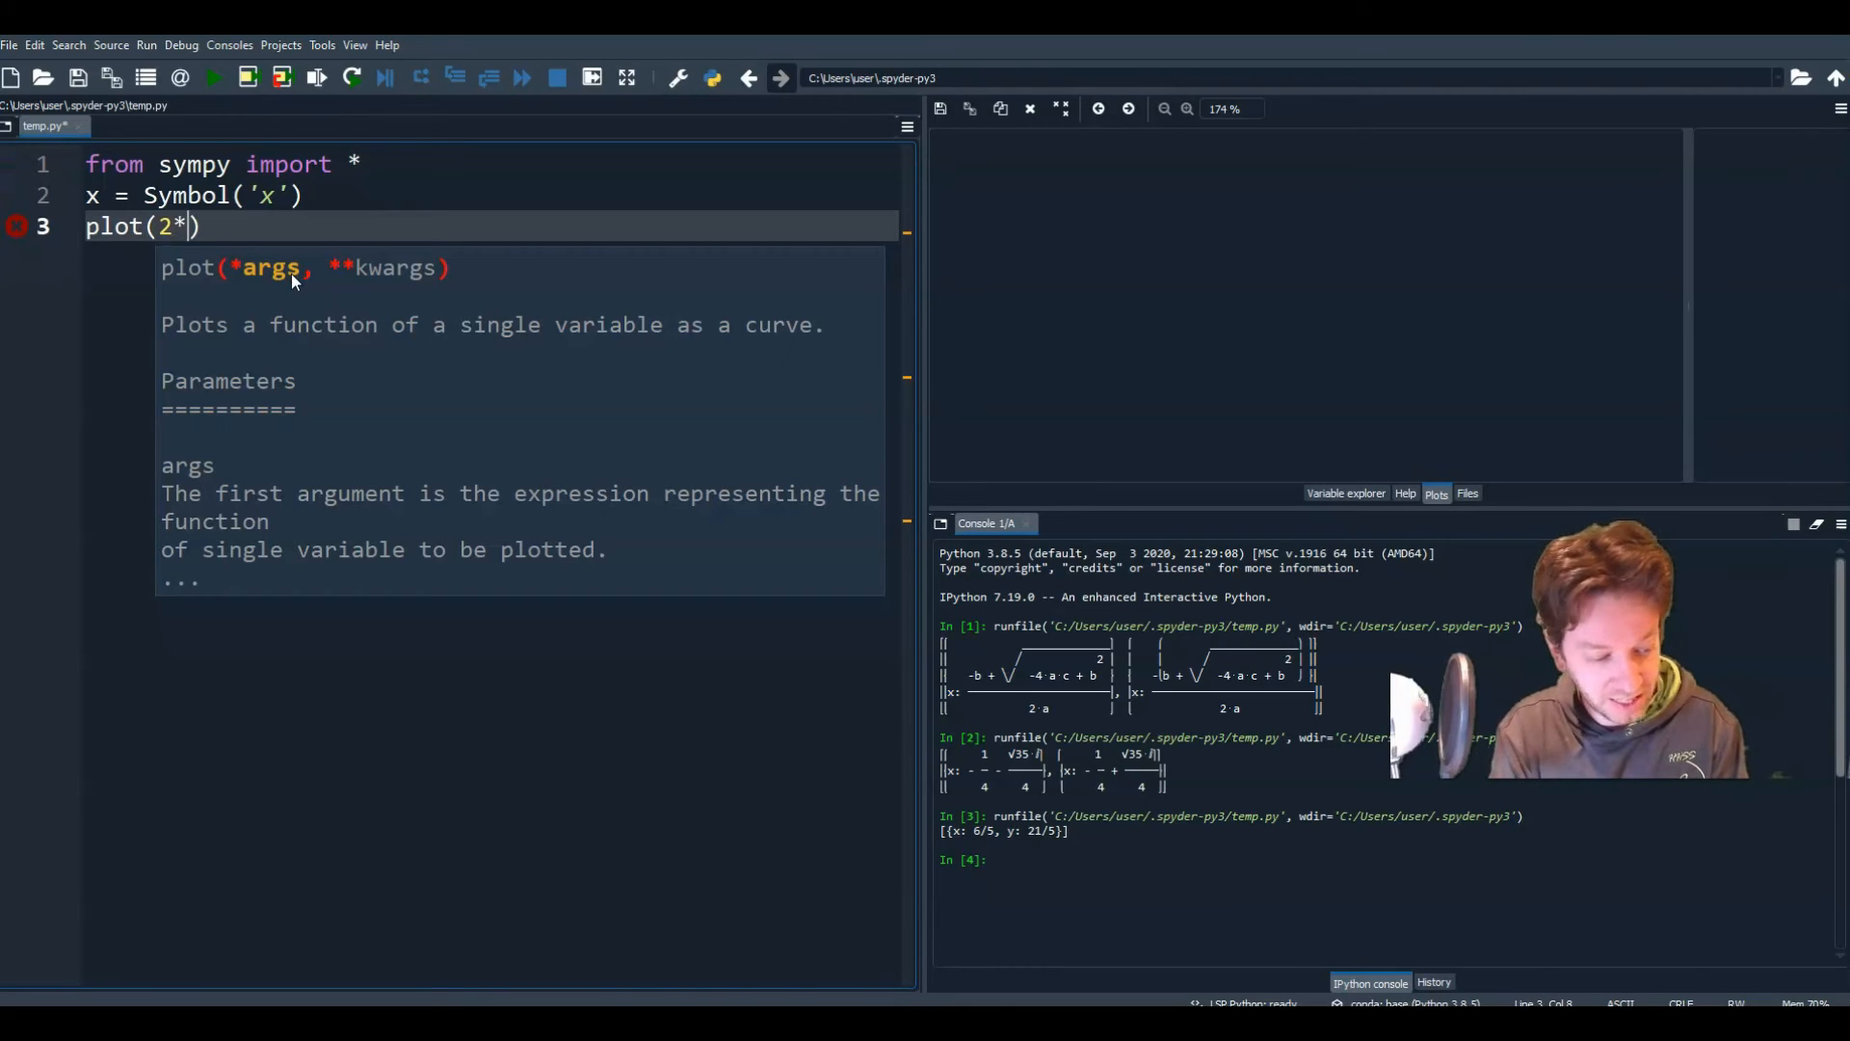
type("x+3,")
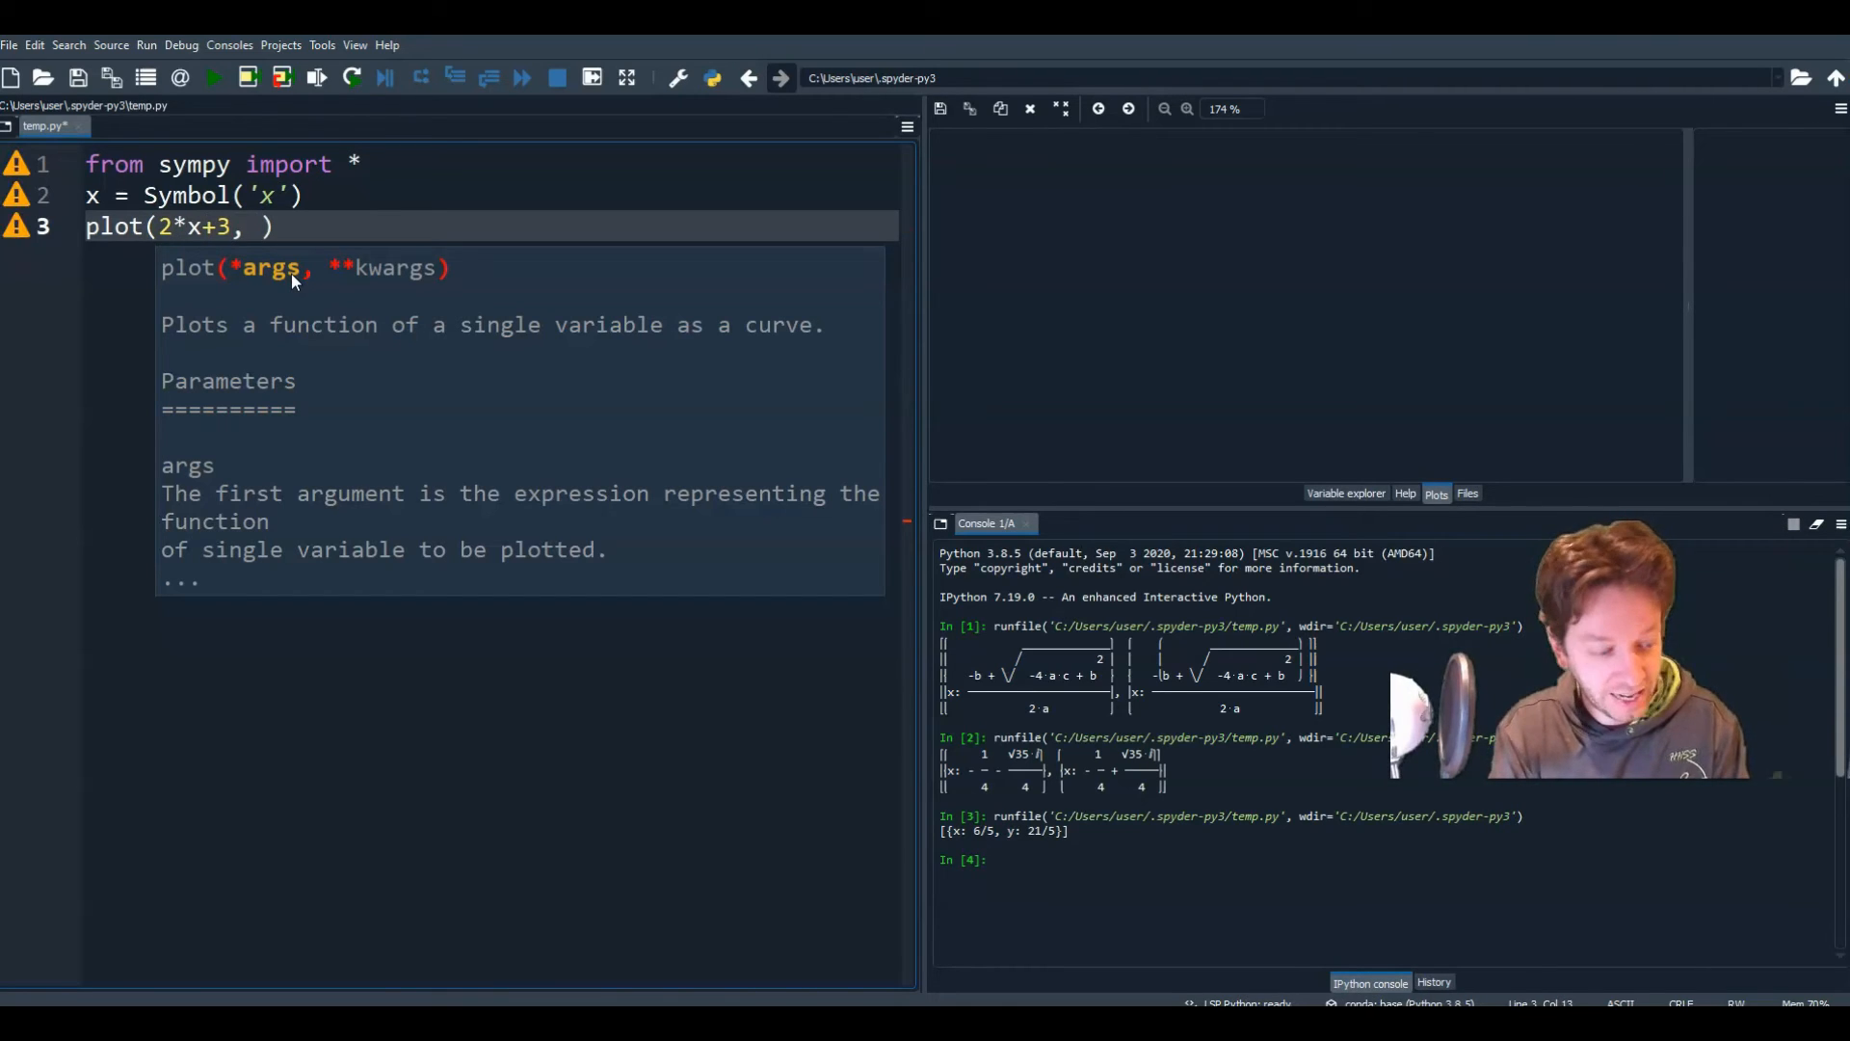
type("3*")
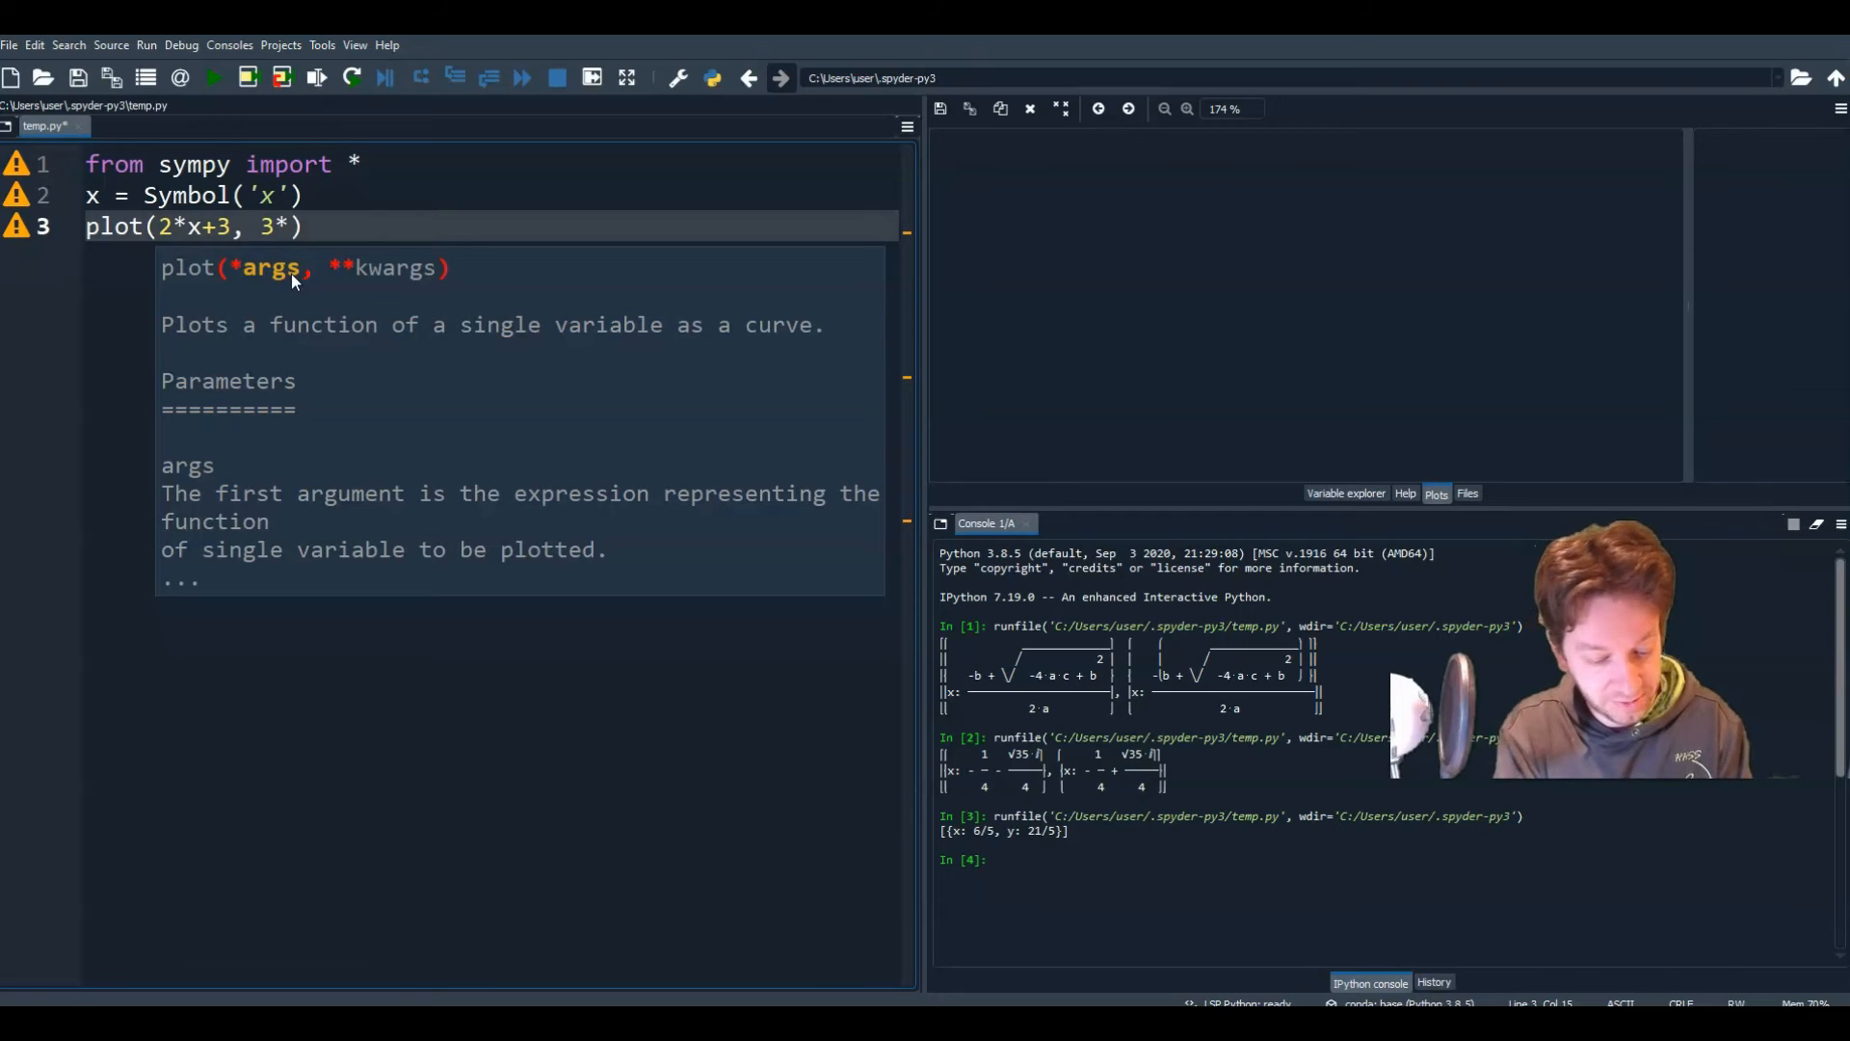
type("x+1")
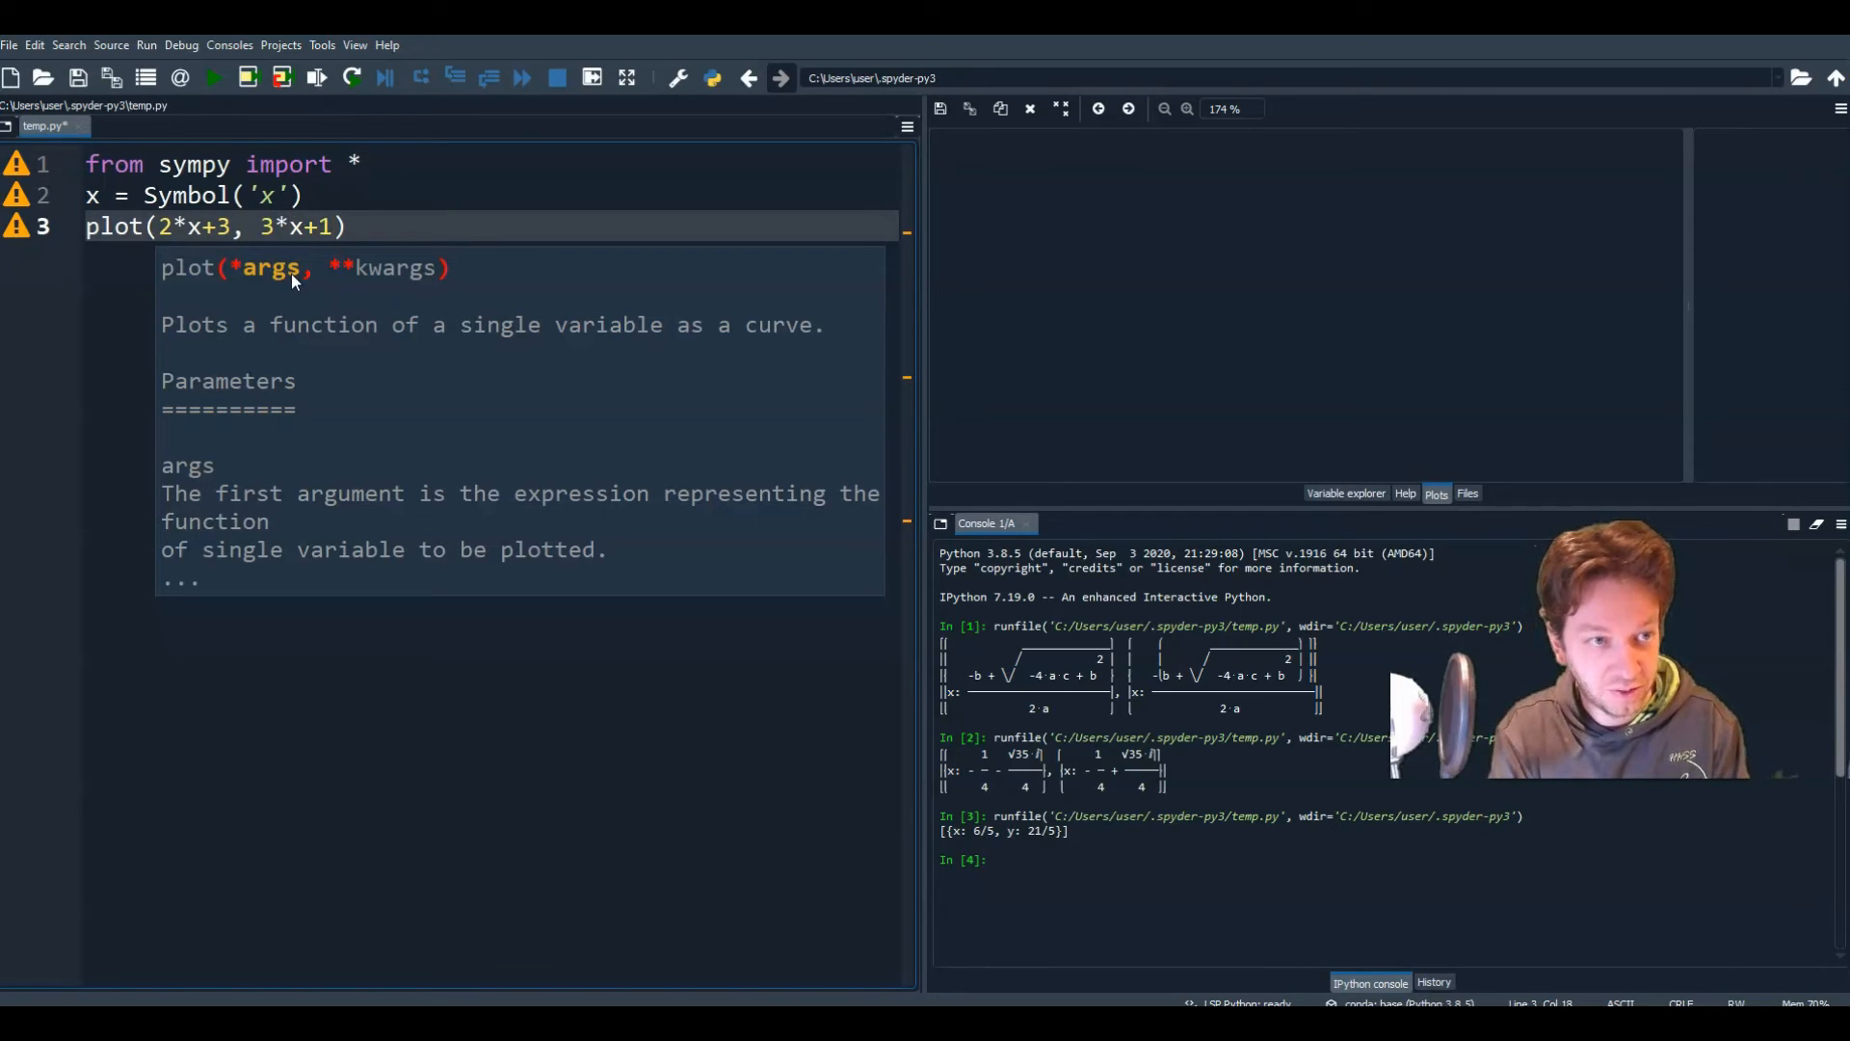
mouse_move(289, 283)
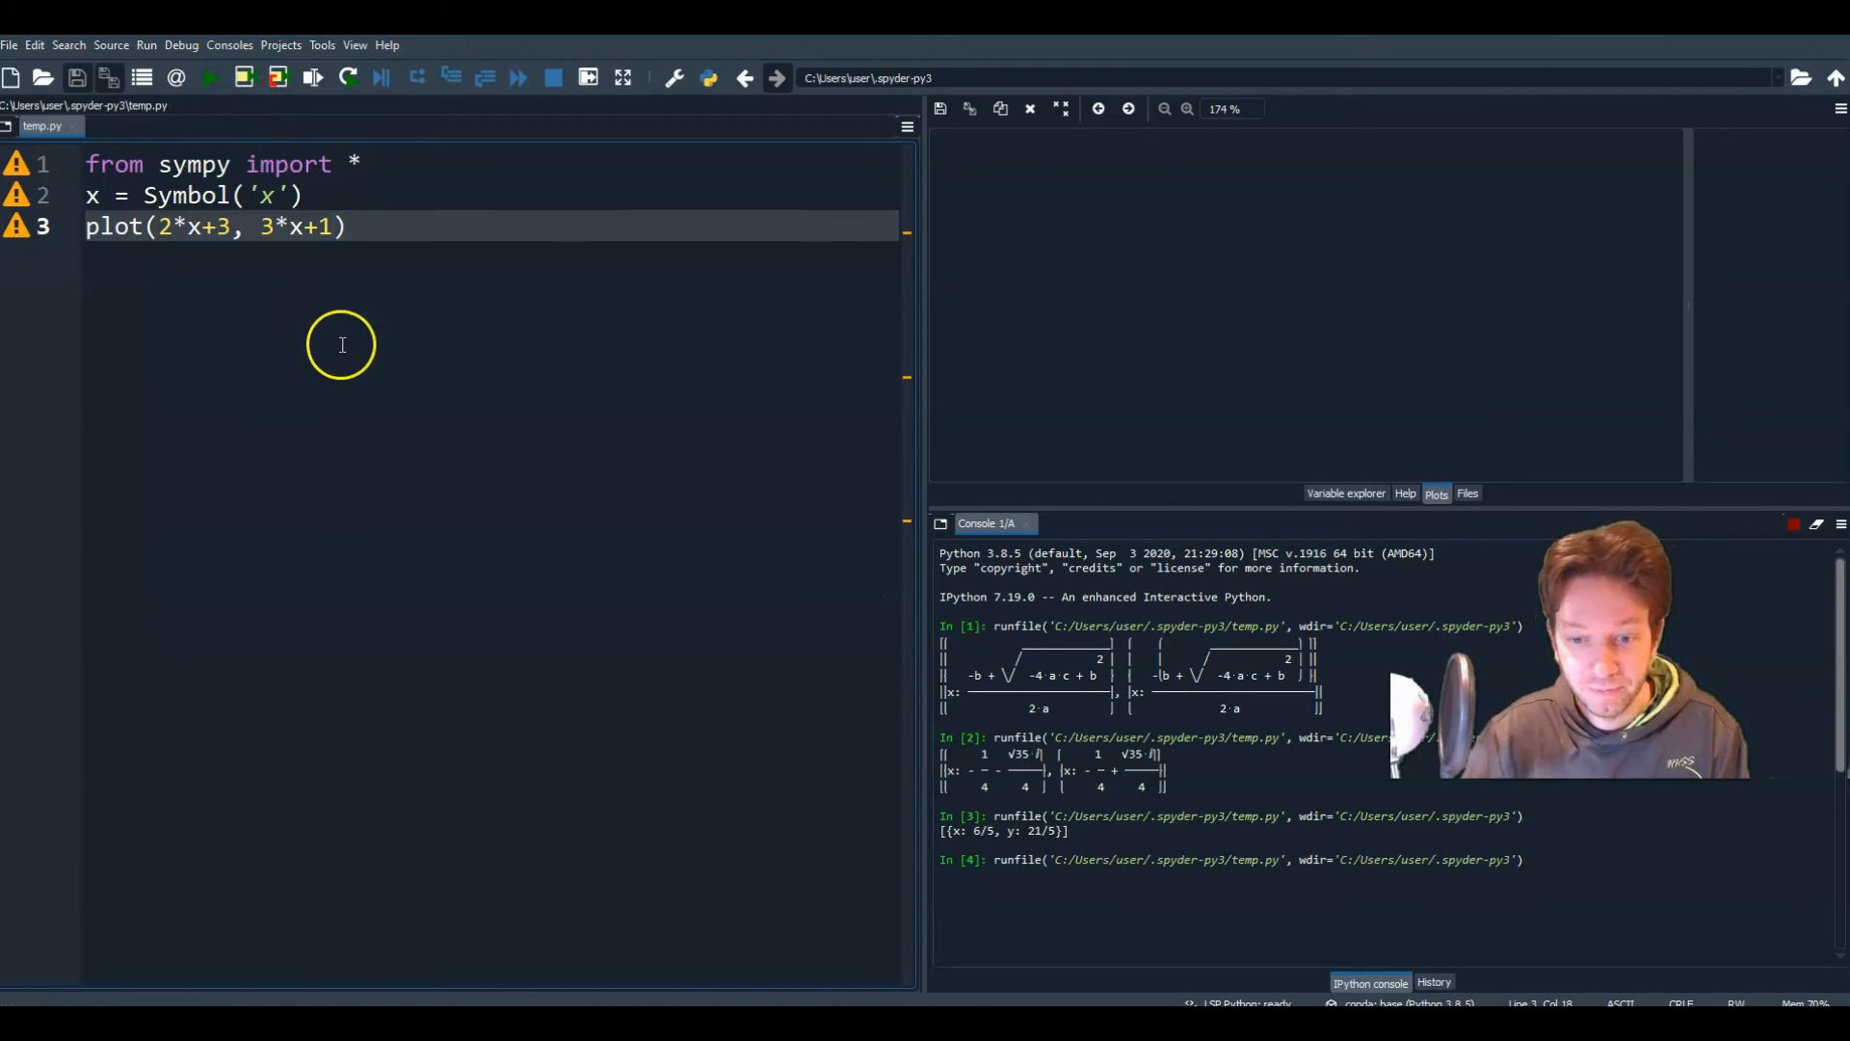
Step: Run the script so both lines 2x+3 and 3x+1 appear crossing in the Plots pane
left_click(208, 78)
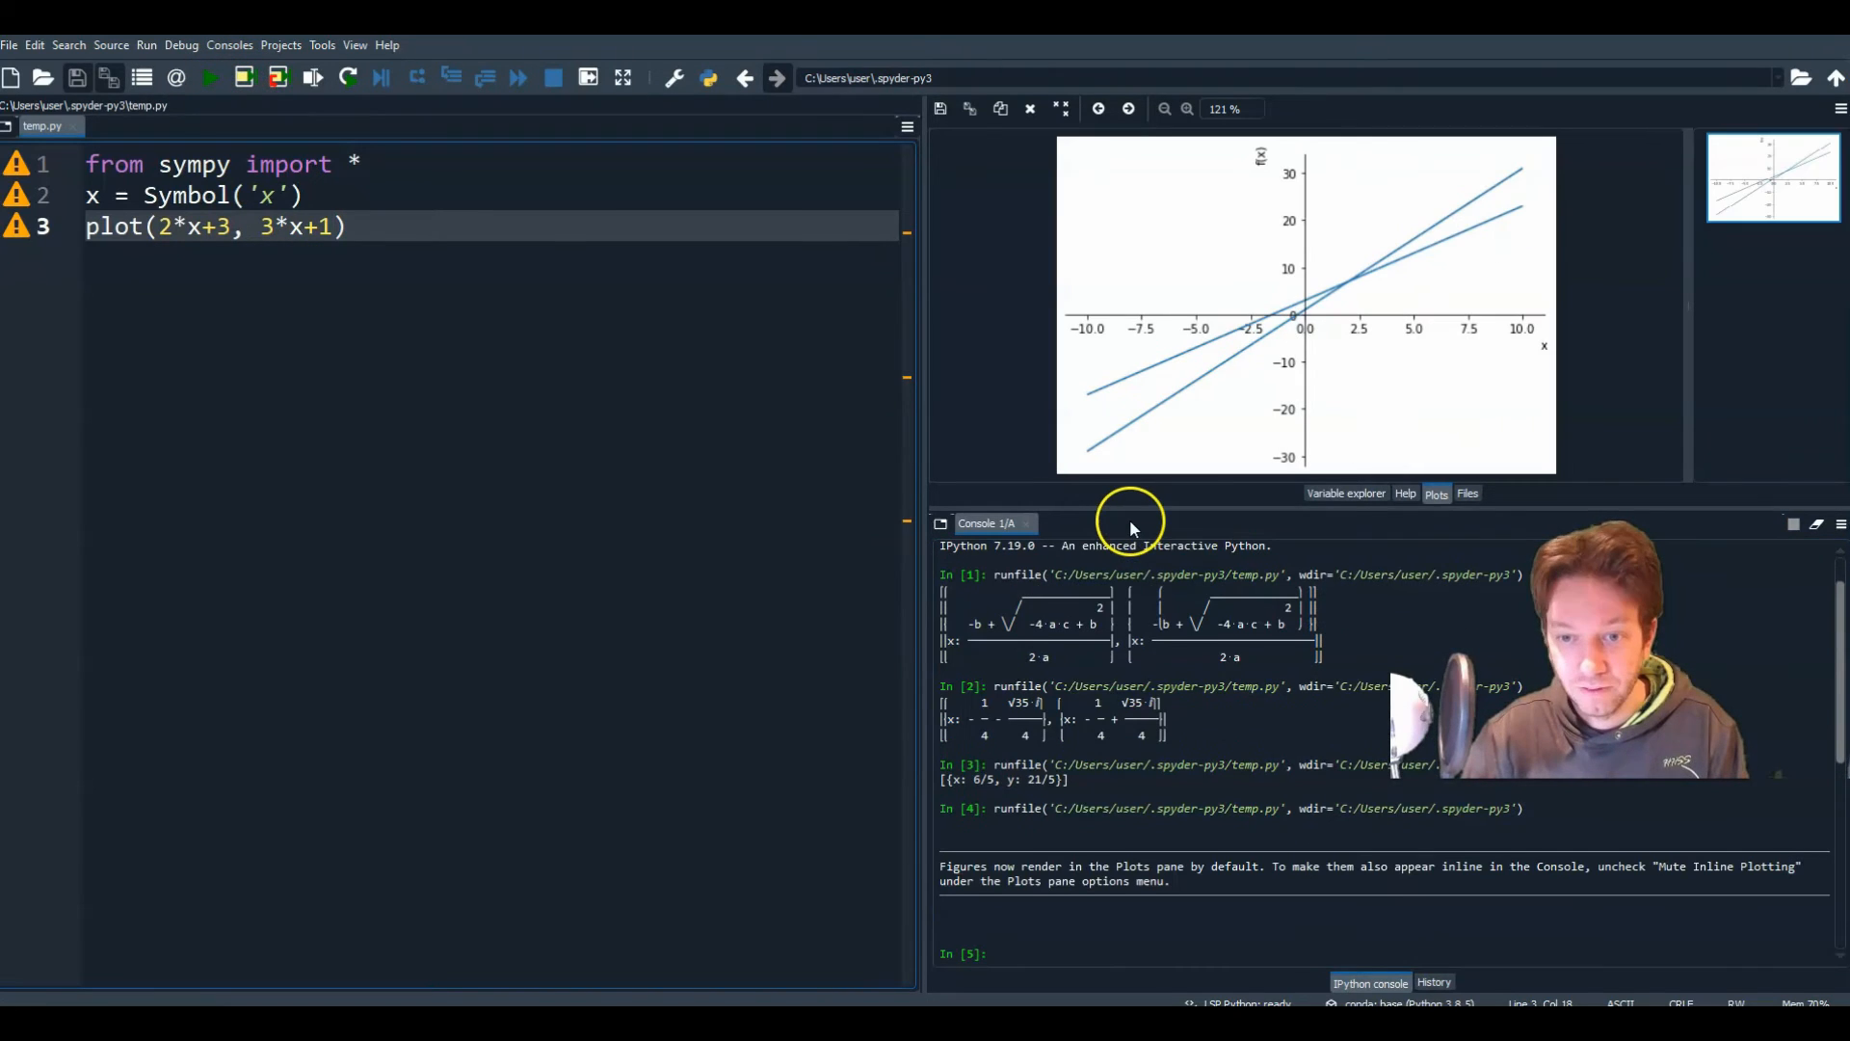
mouse_move(1416, 382)
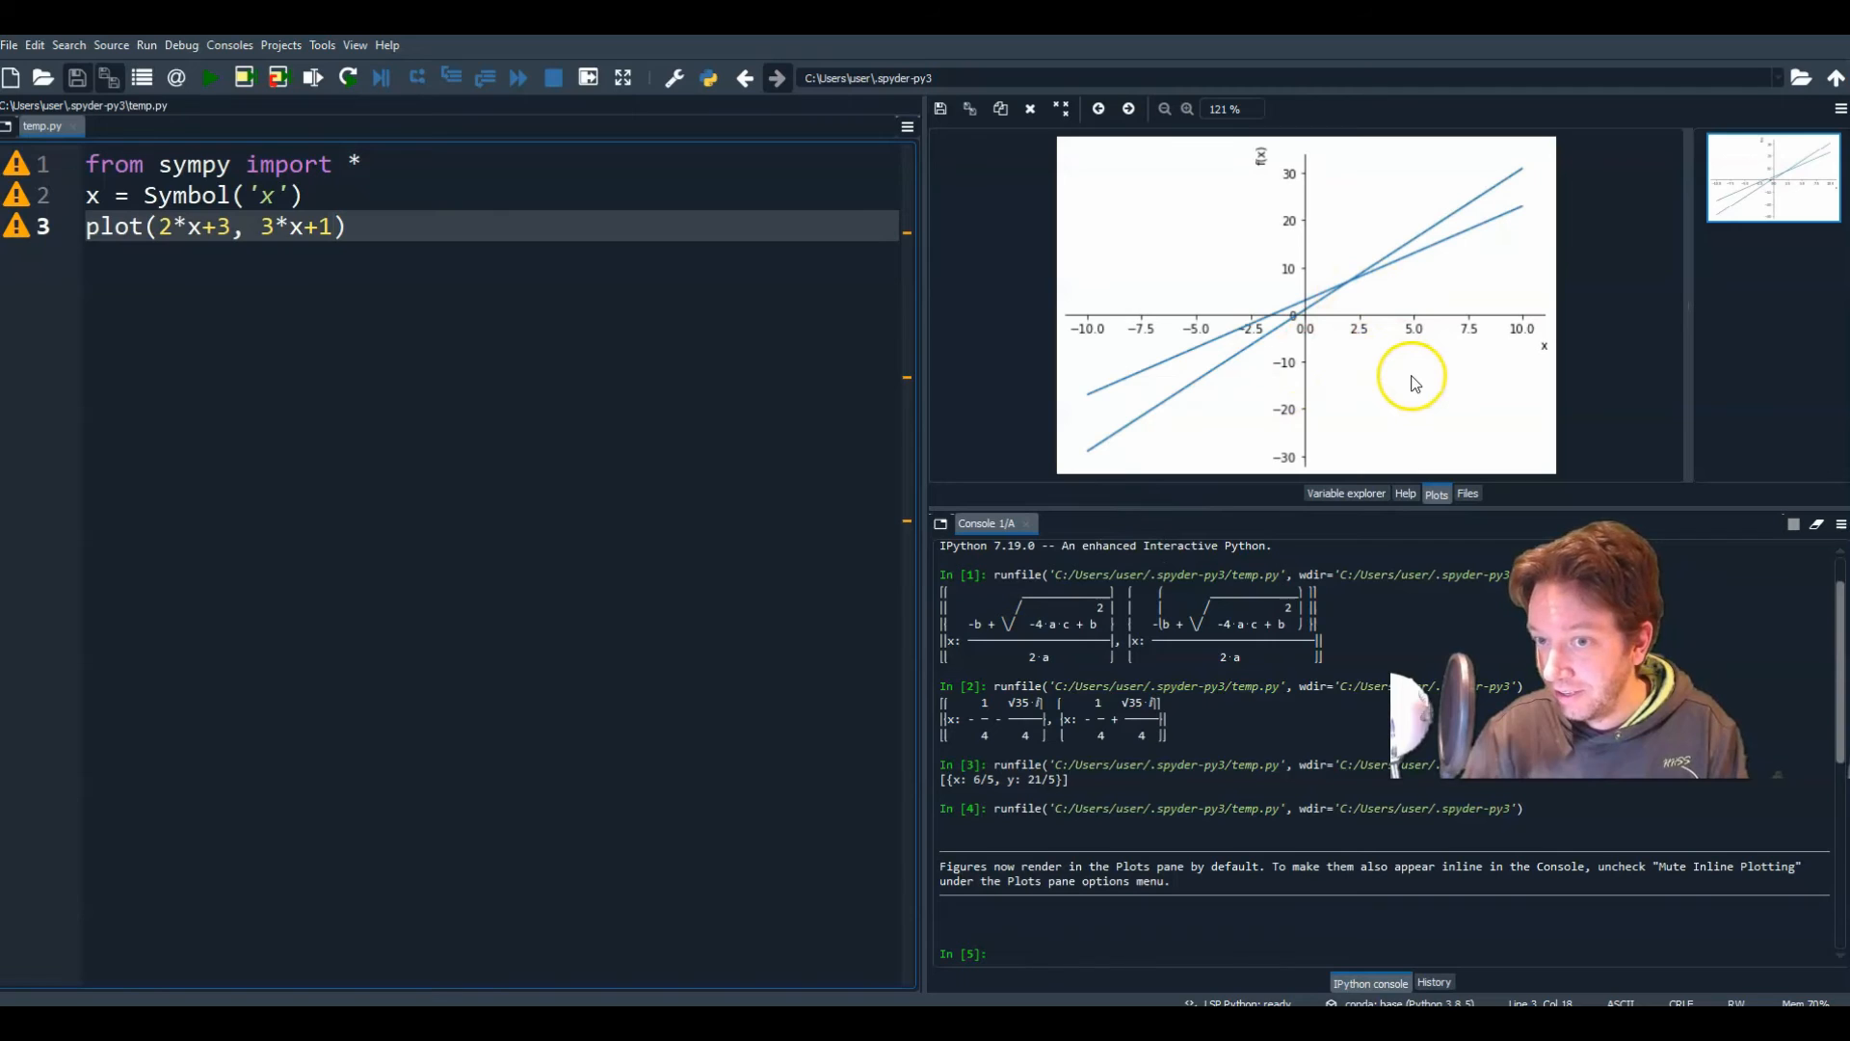
mouse_move(1404, 328)
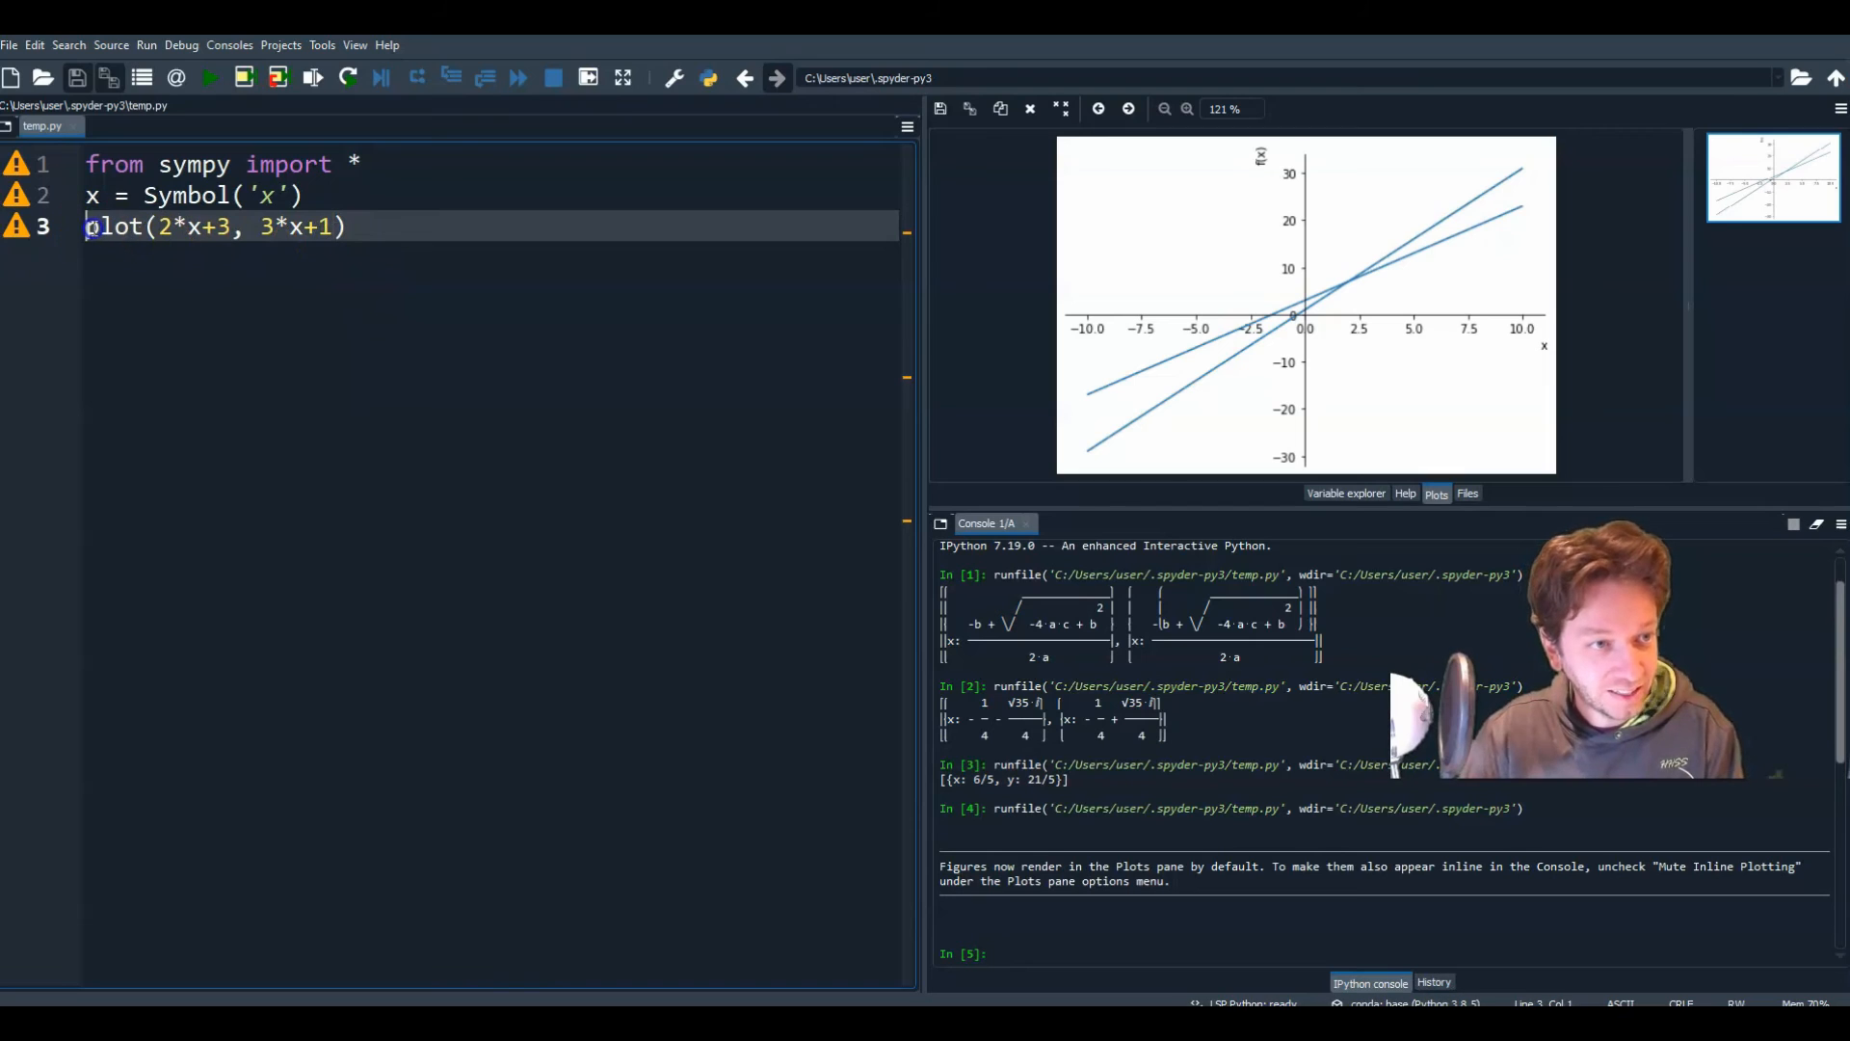
Step: Change line 3 to p = plot(2*x+3, 3*x+1, legend = True, show = False)
type("p=")
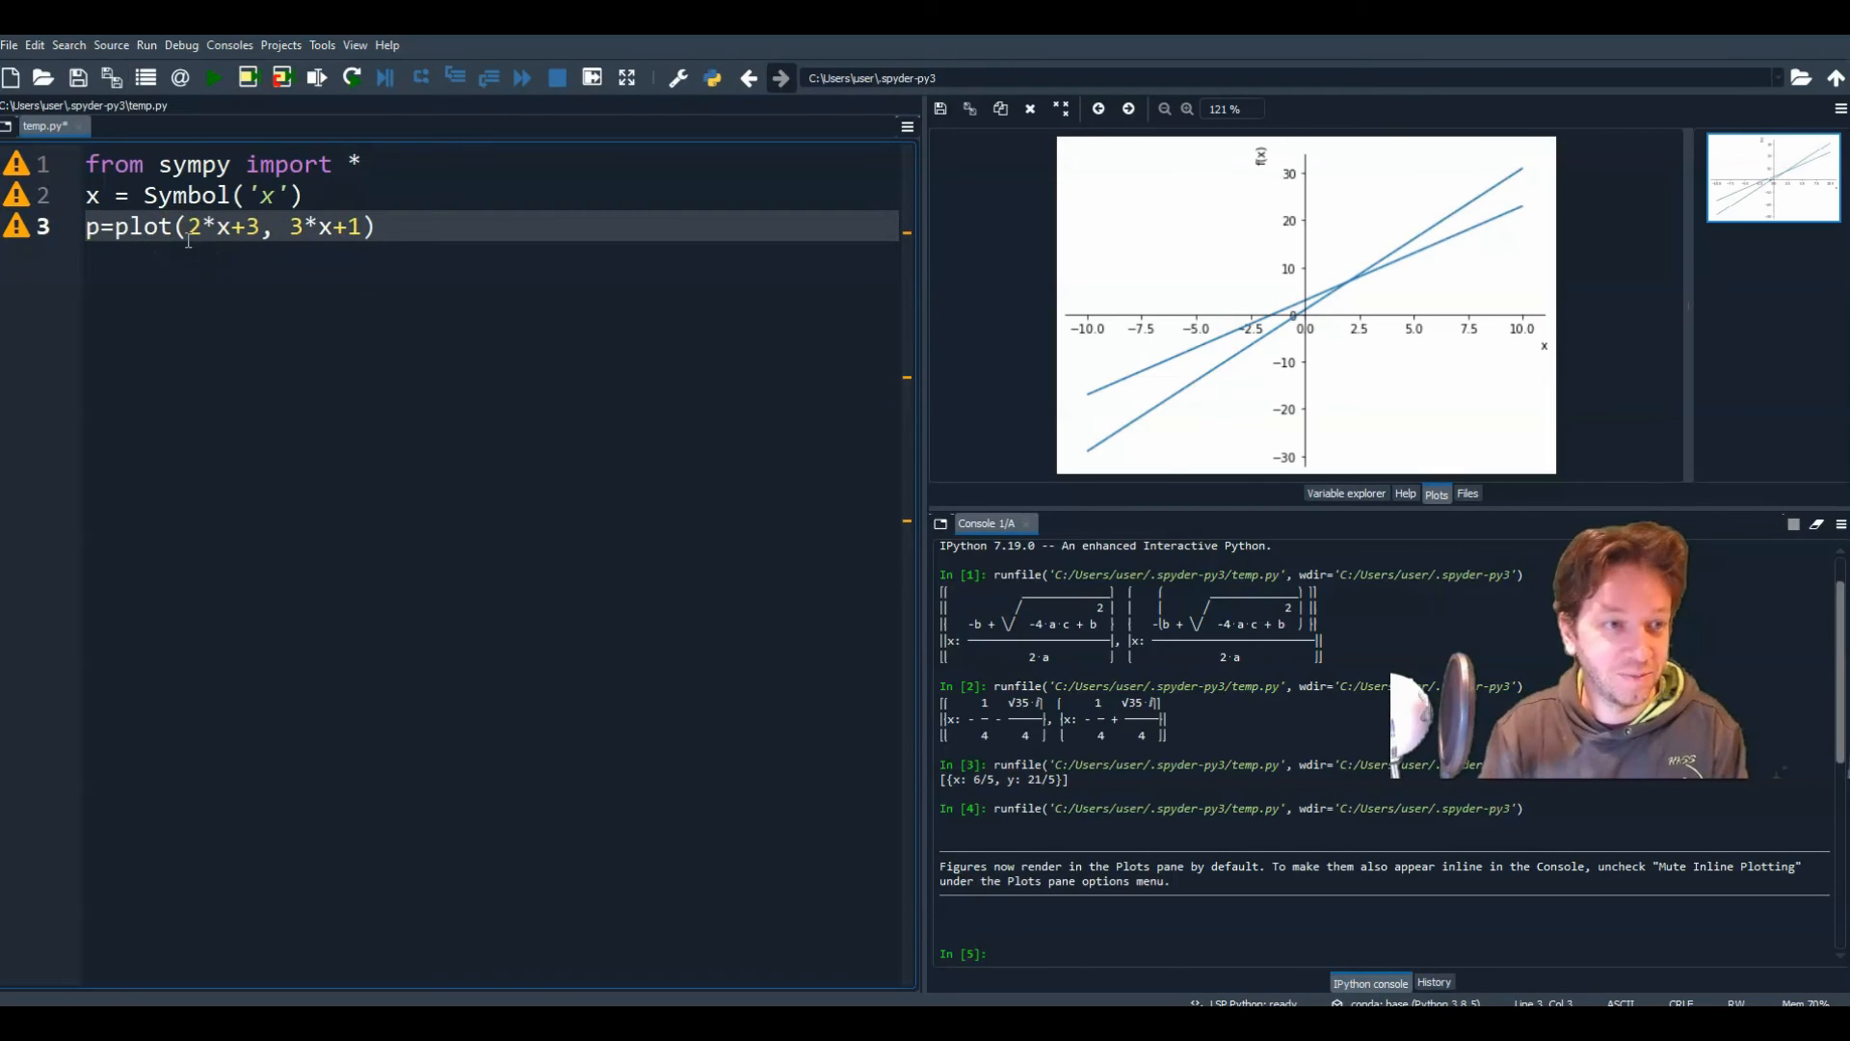
type("\" = \"")
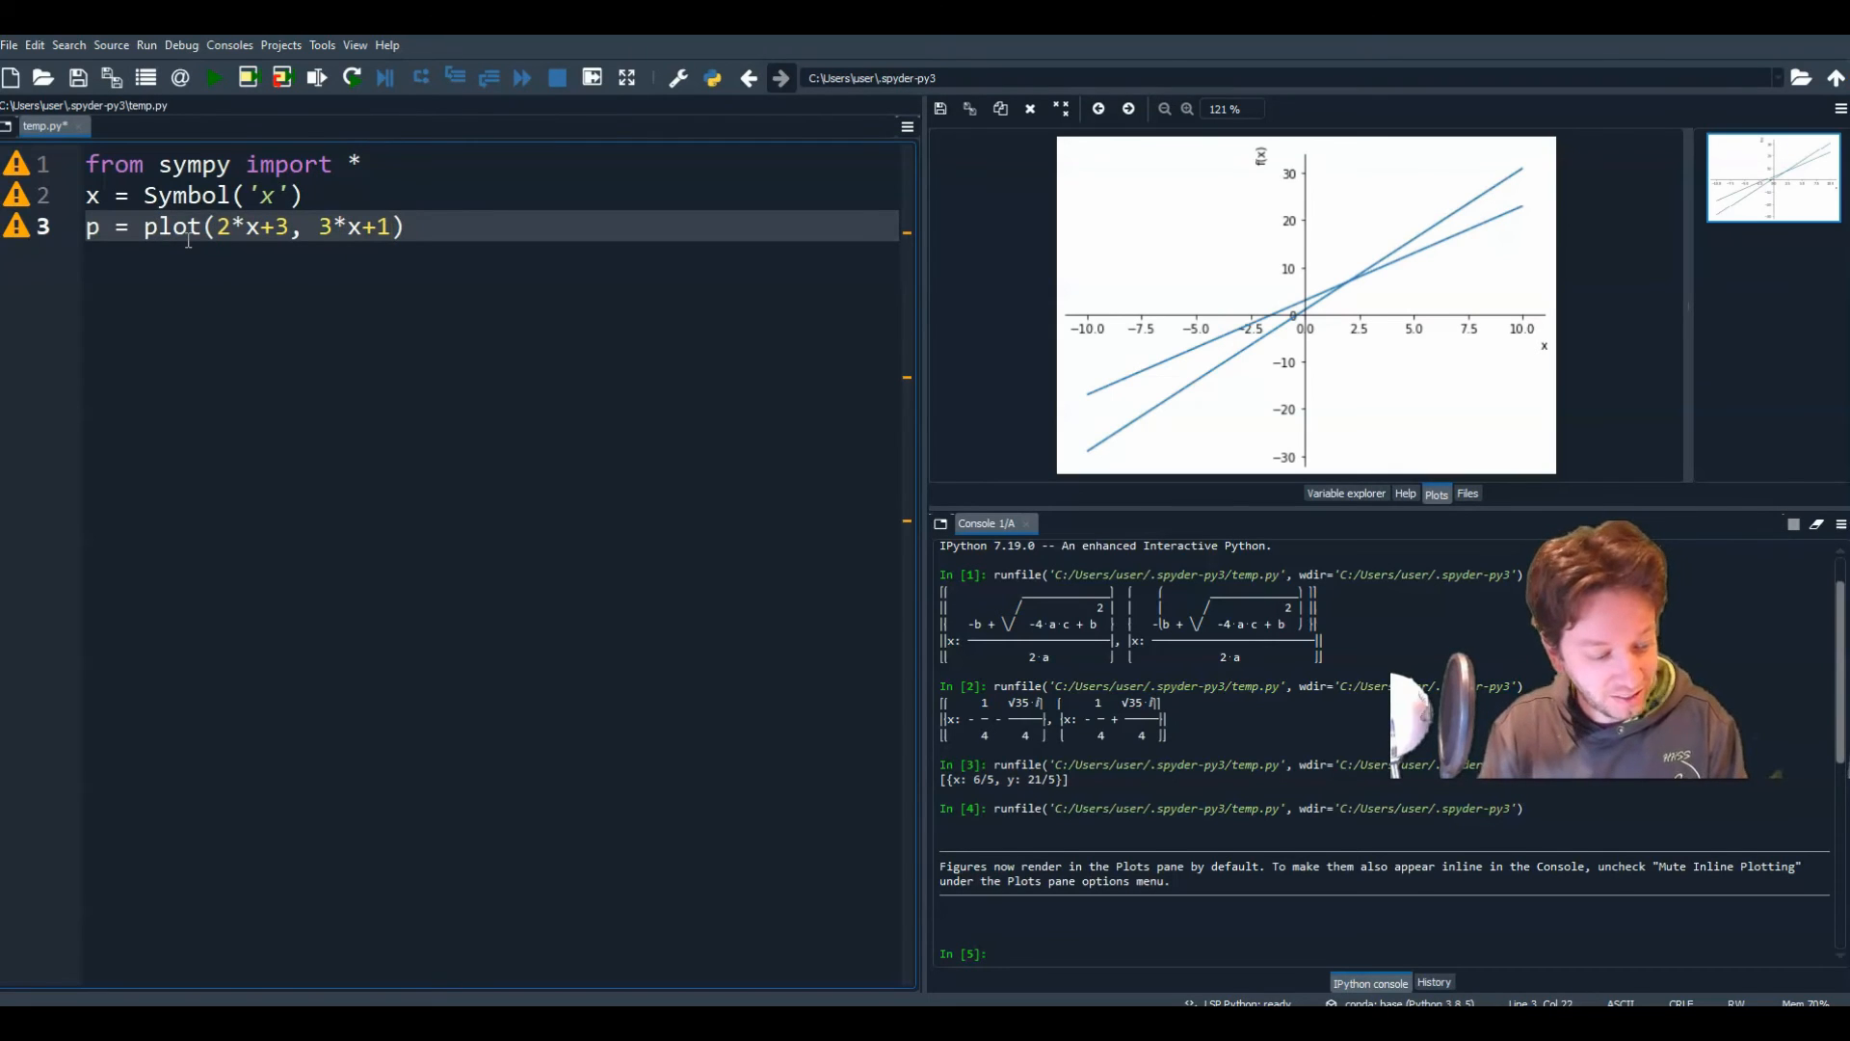
type(",")
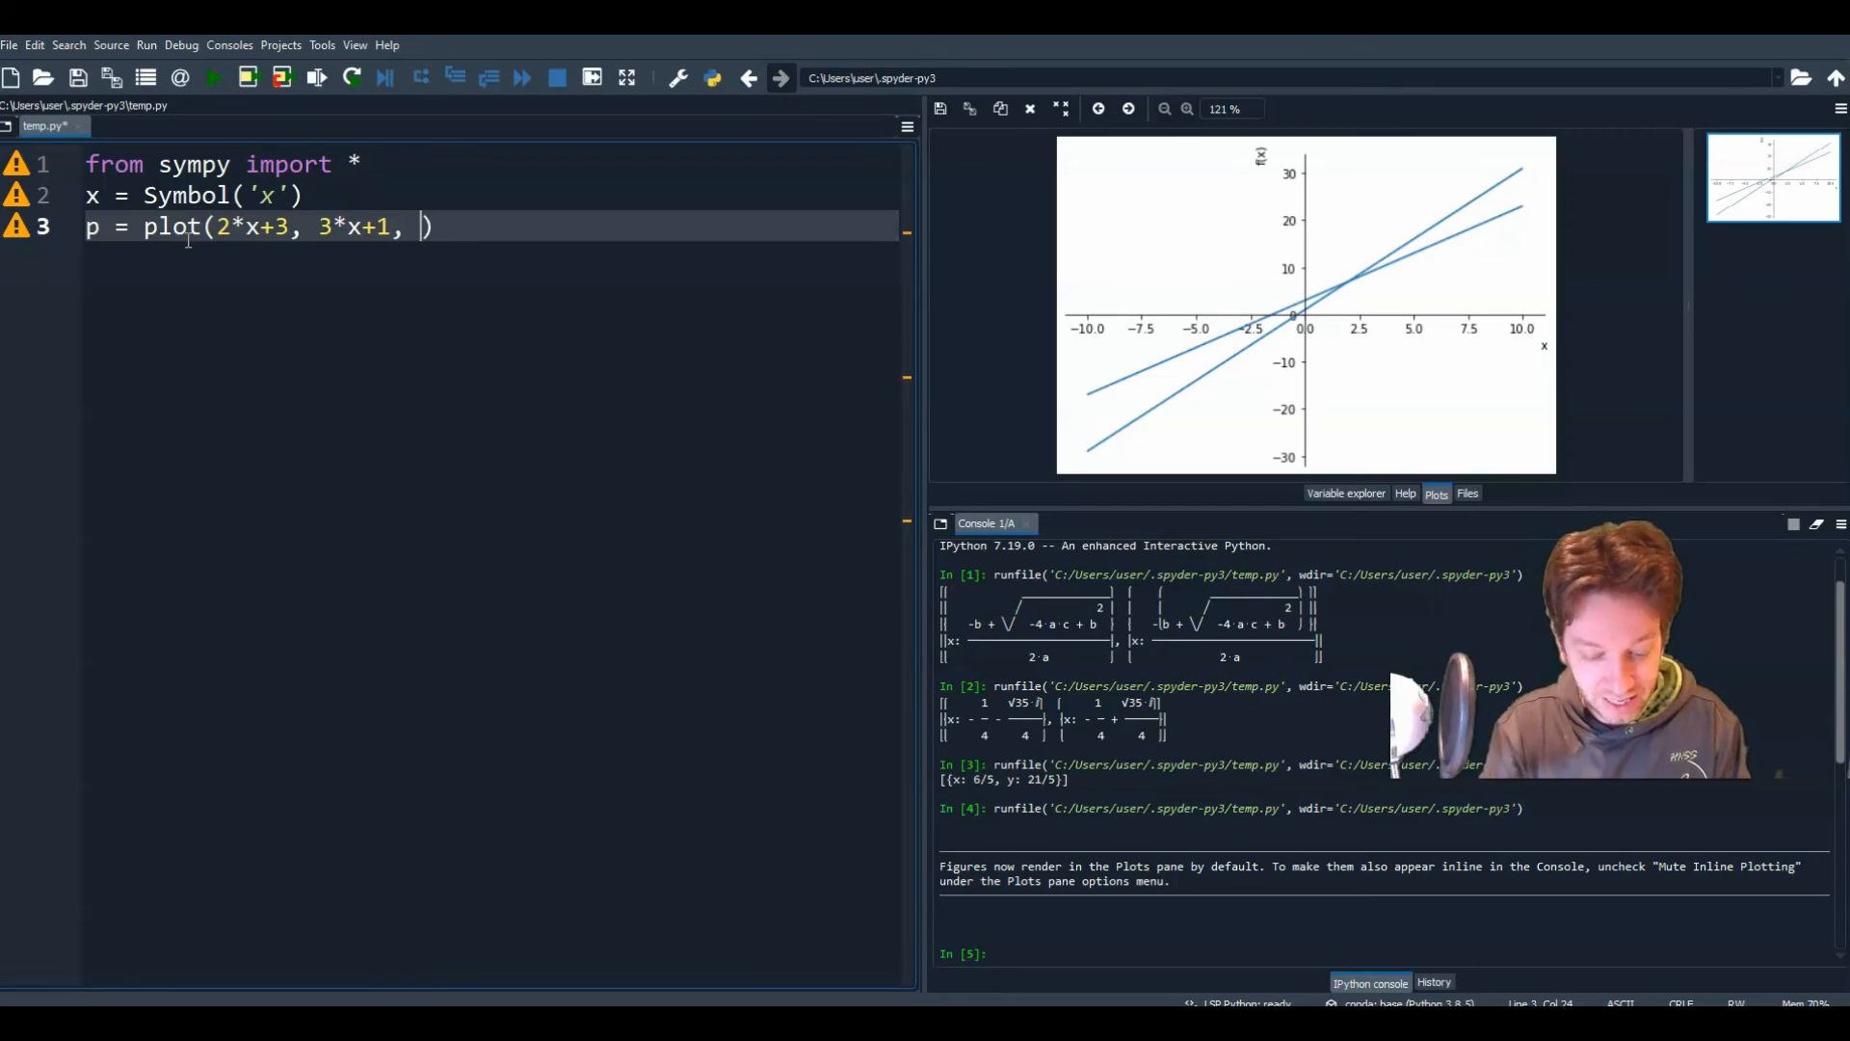
type("legend")
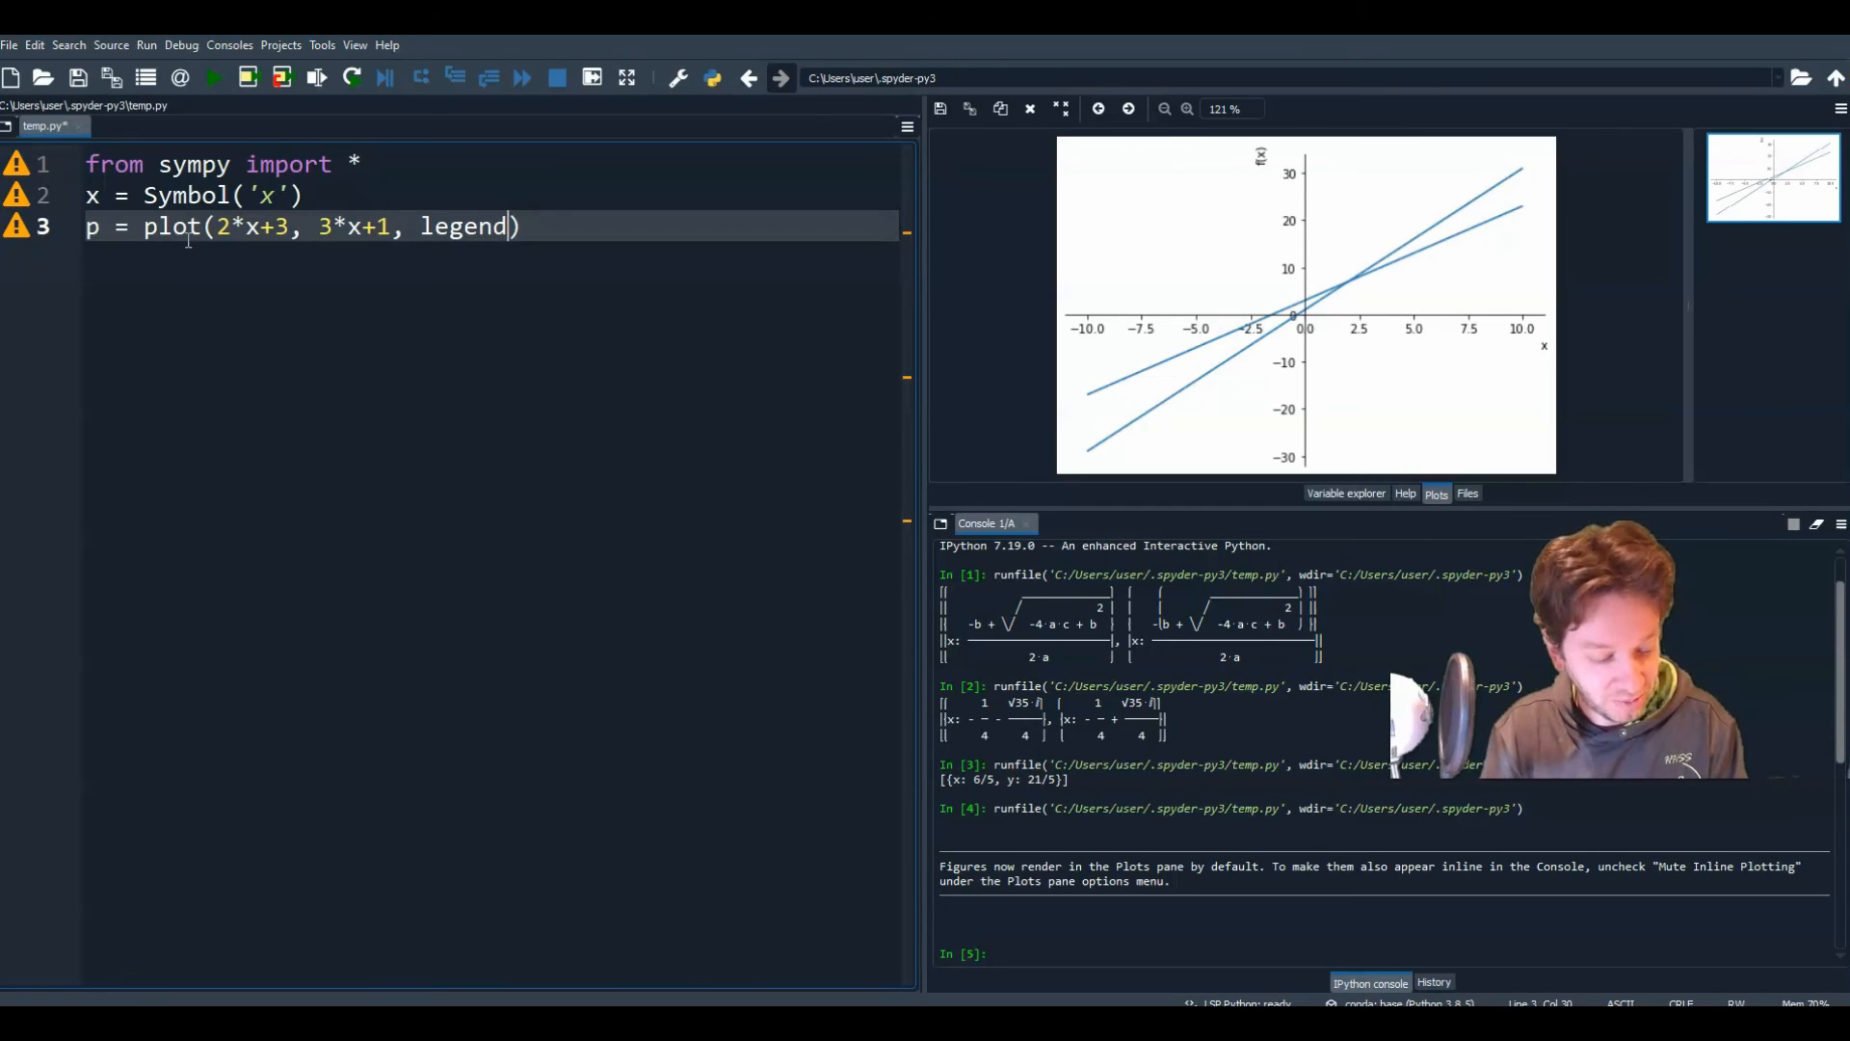
type("= True")
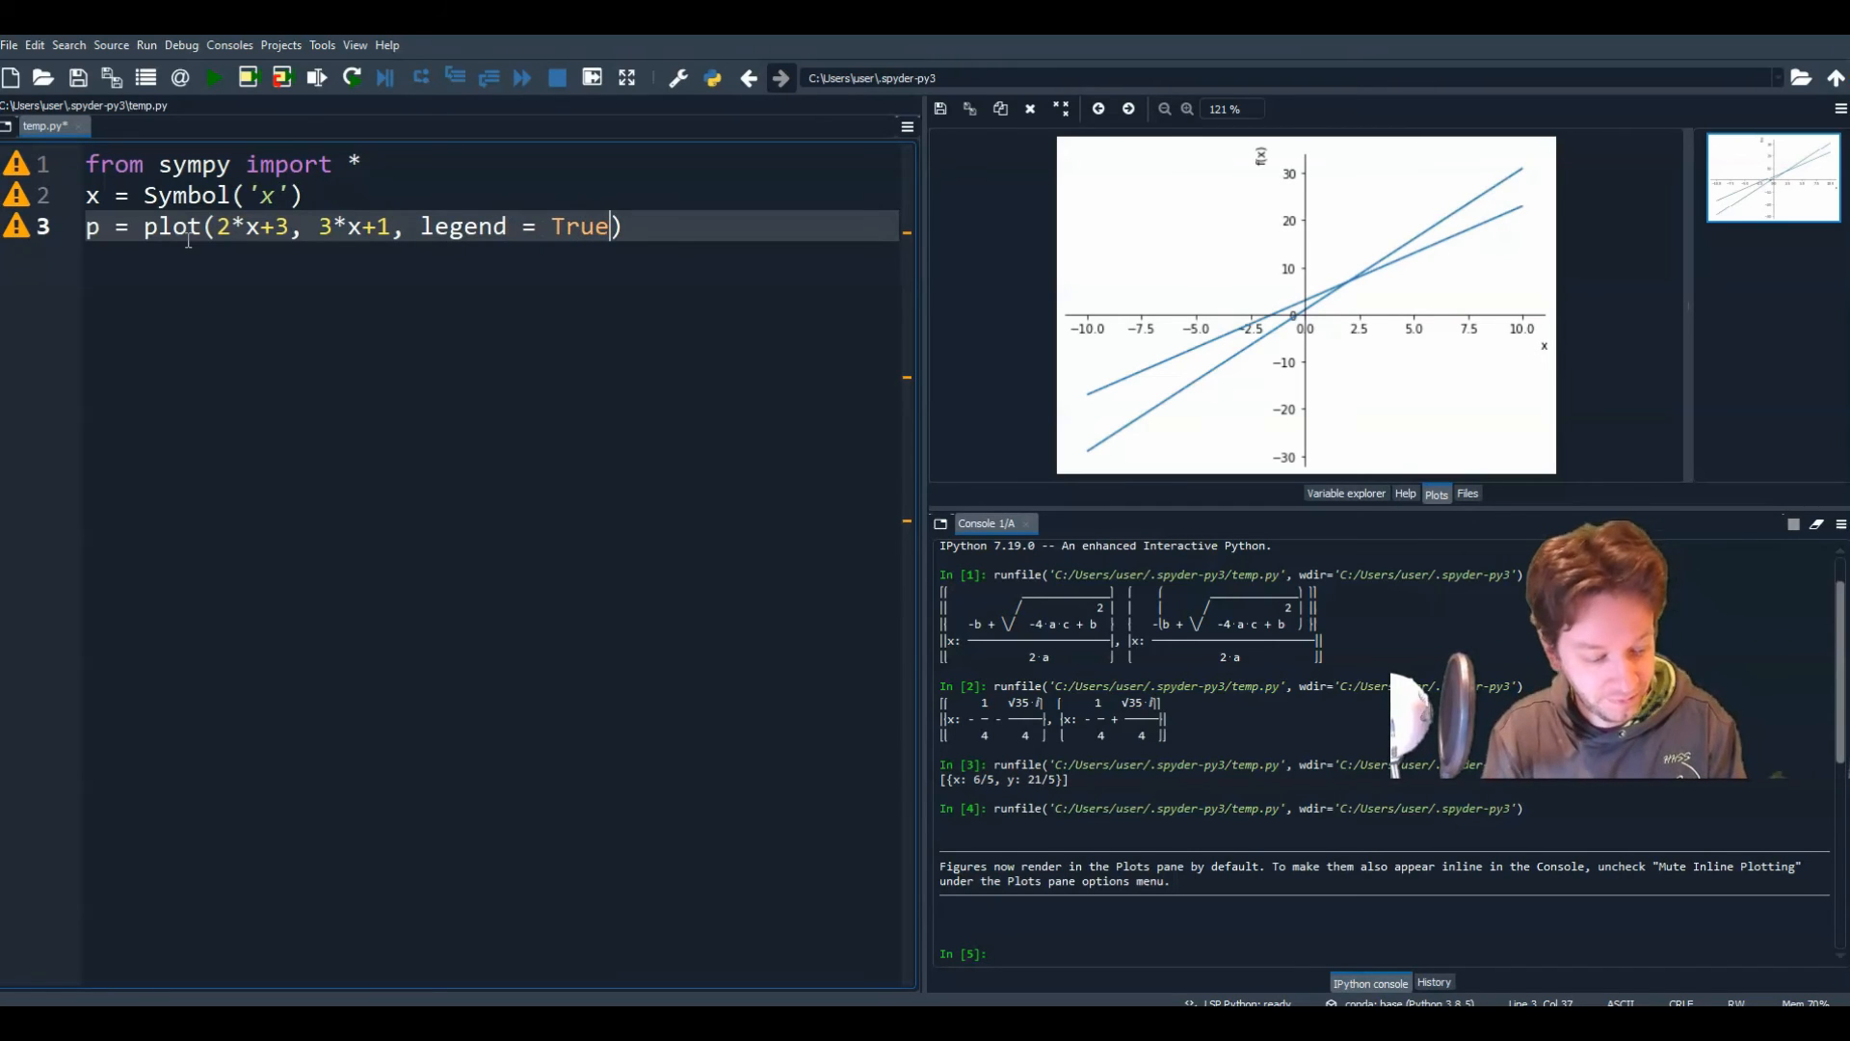
type(", show")
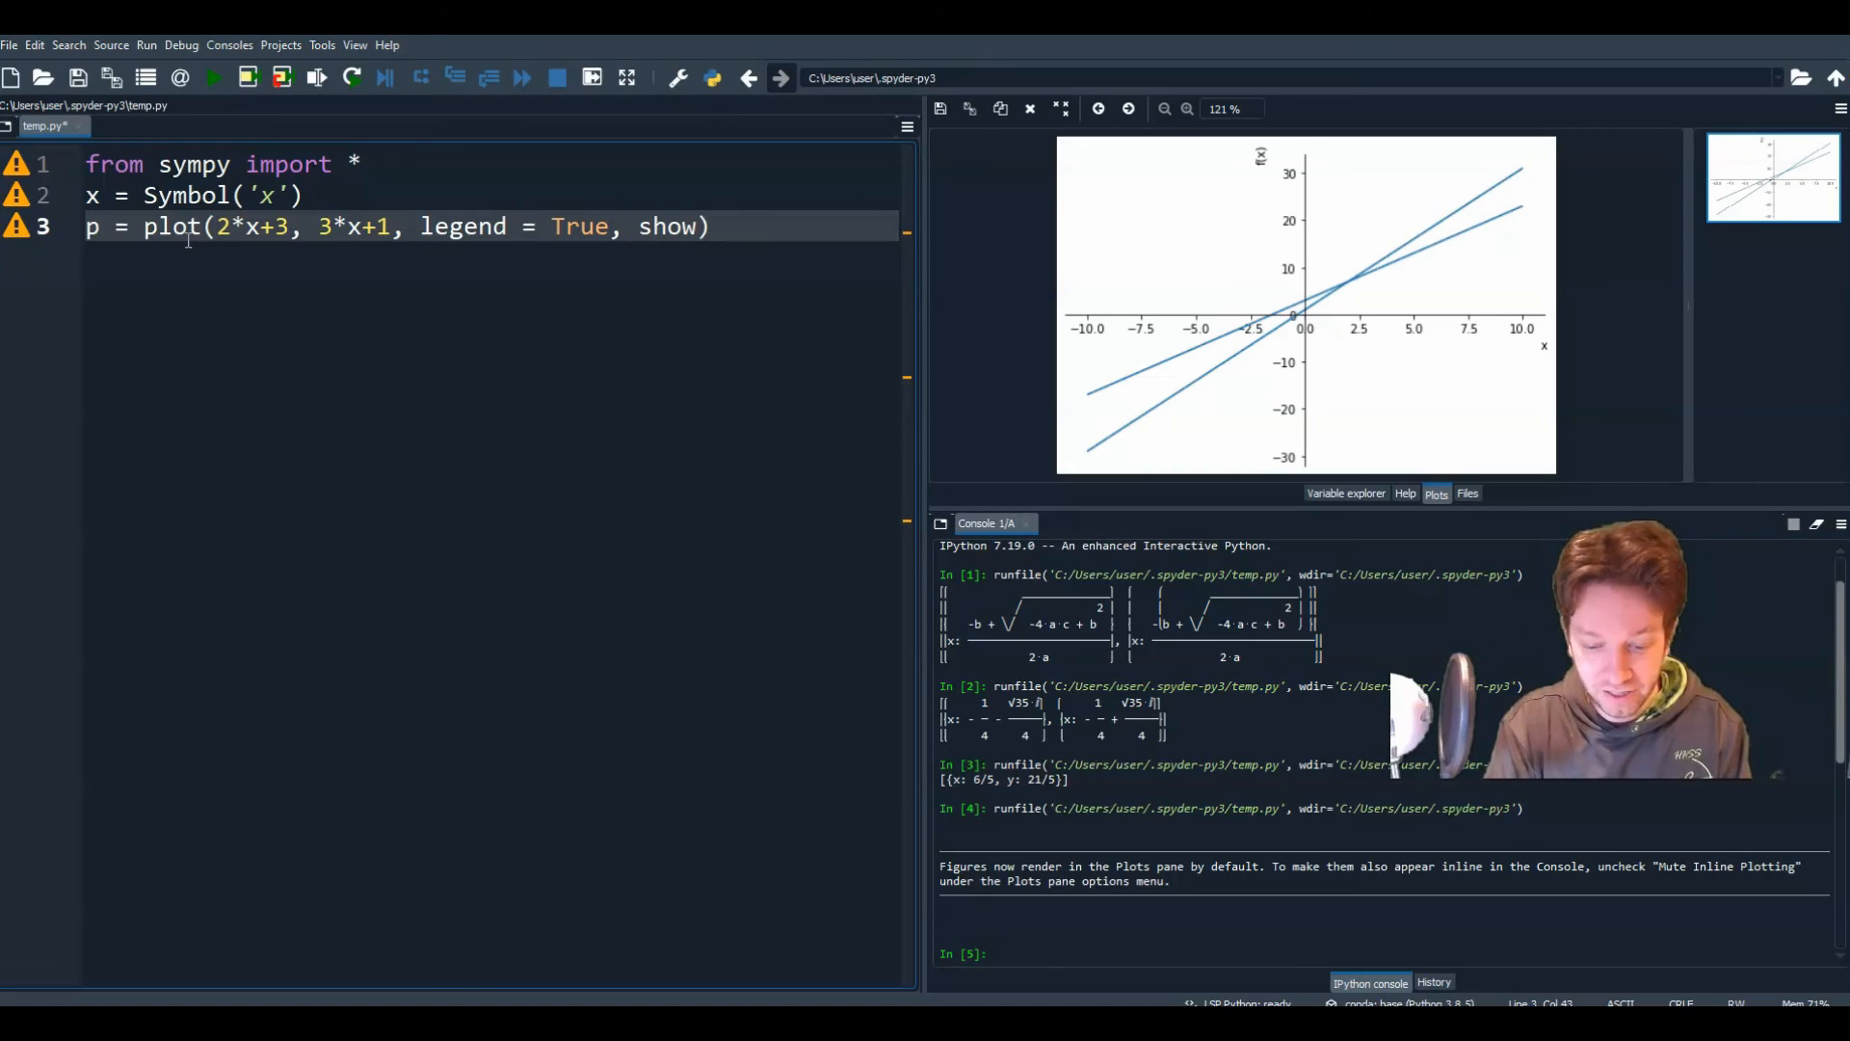
type("= False")
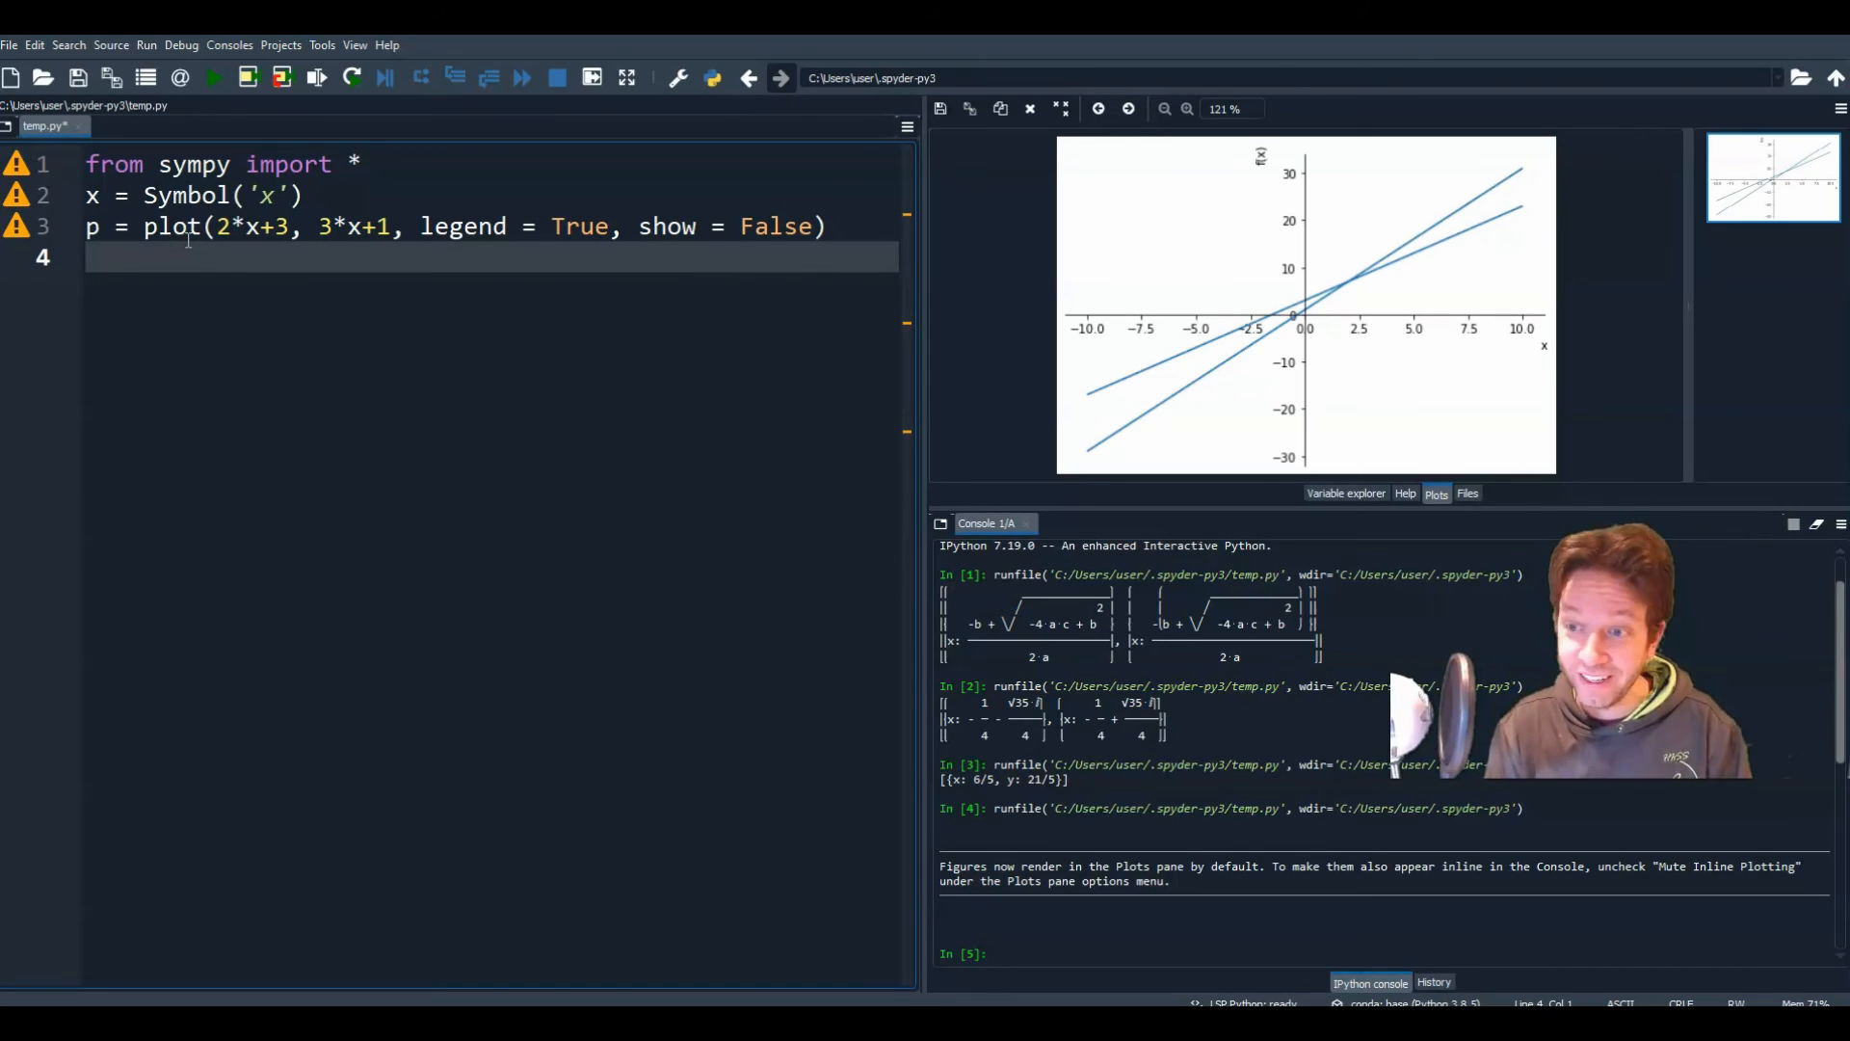
Step: Add p[0].line_color = 'b' on line 4 to colour the first line blue
type("p")
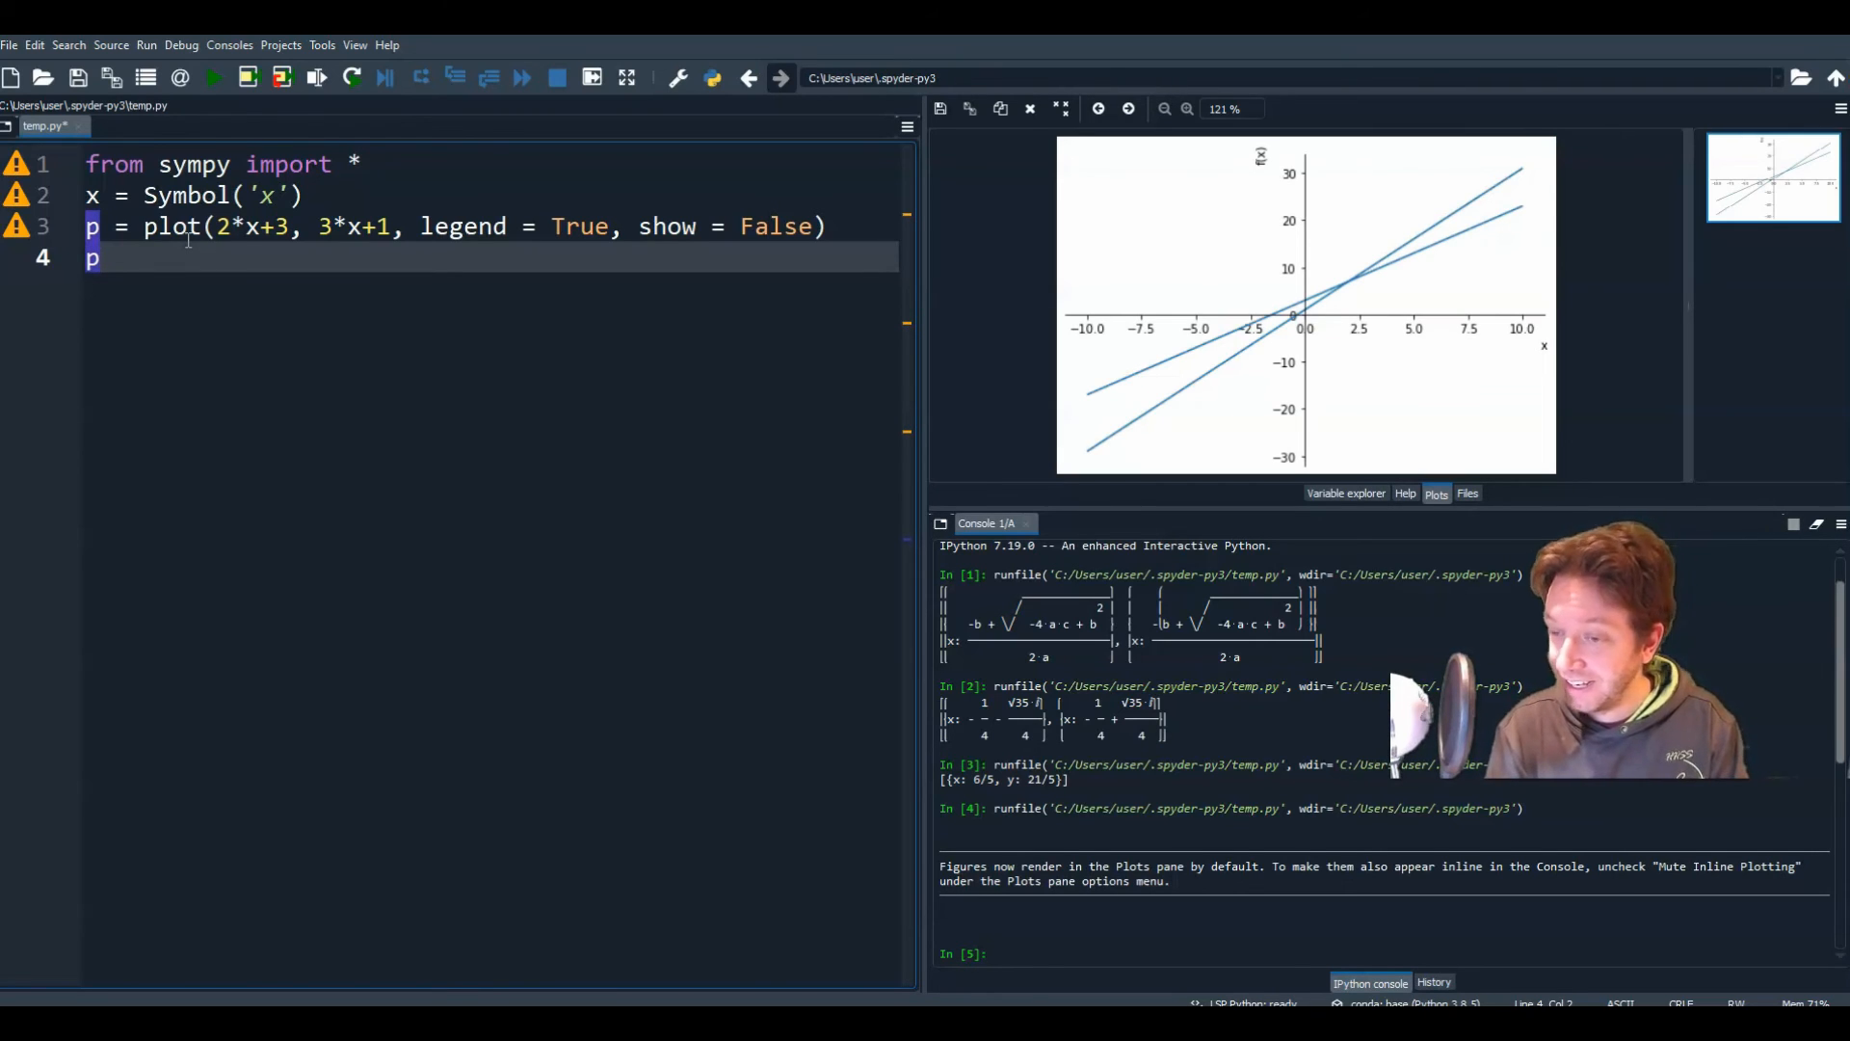
type("[0]")
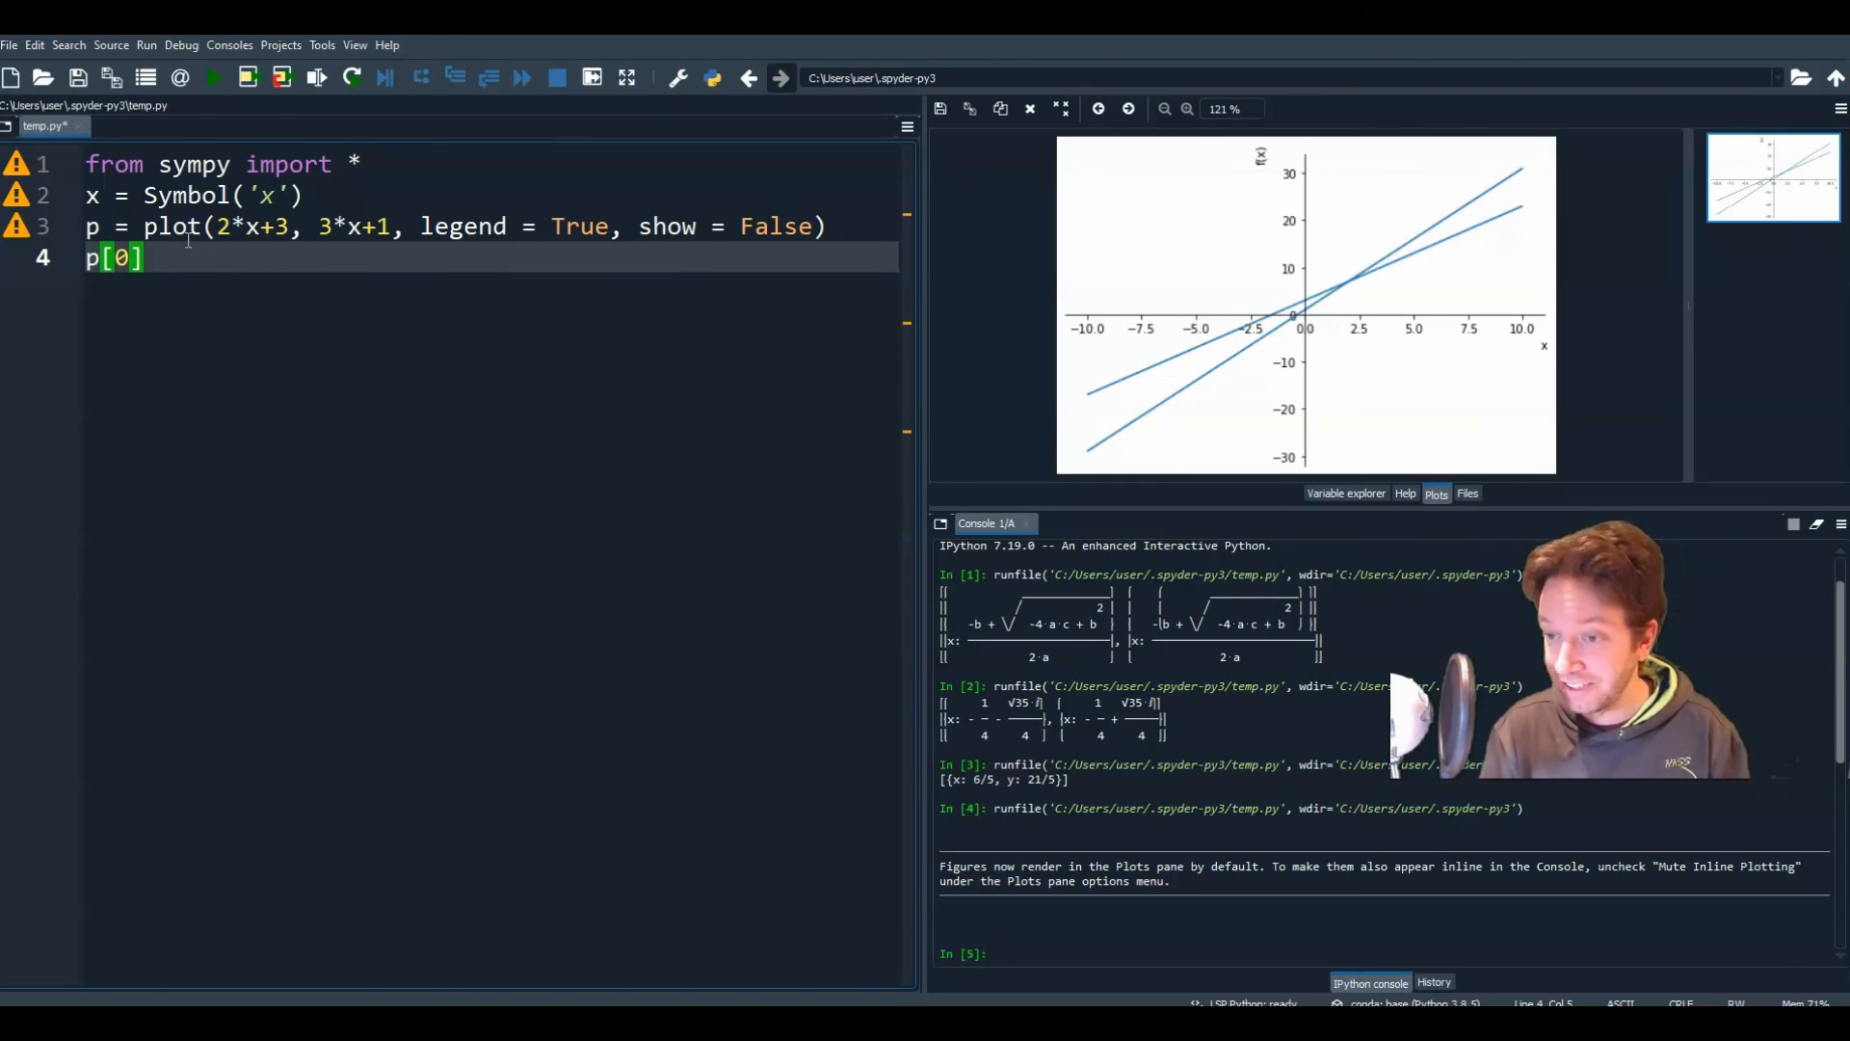
type("=")
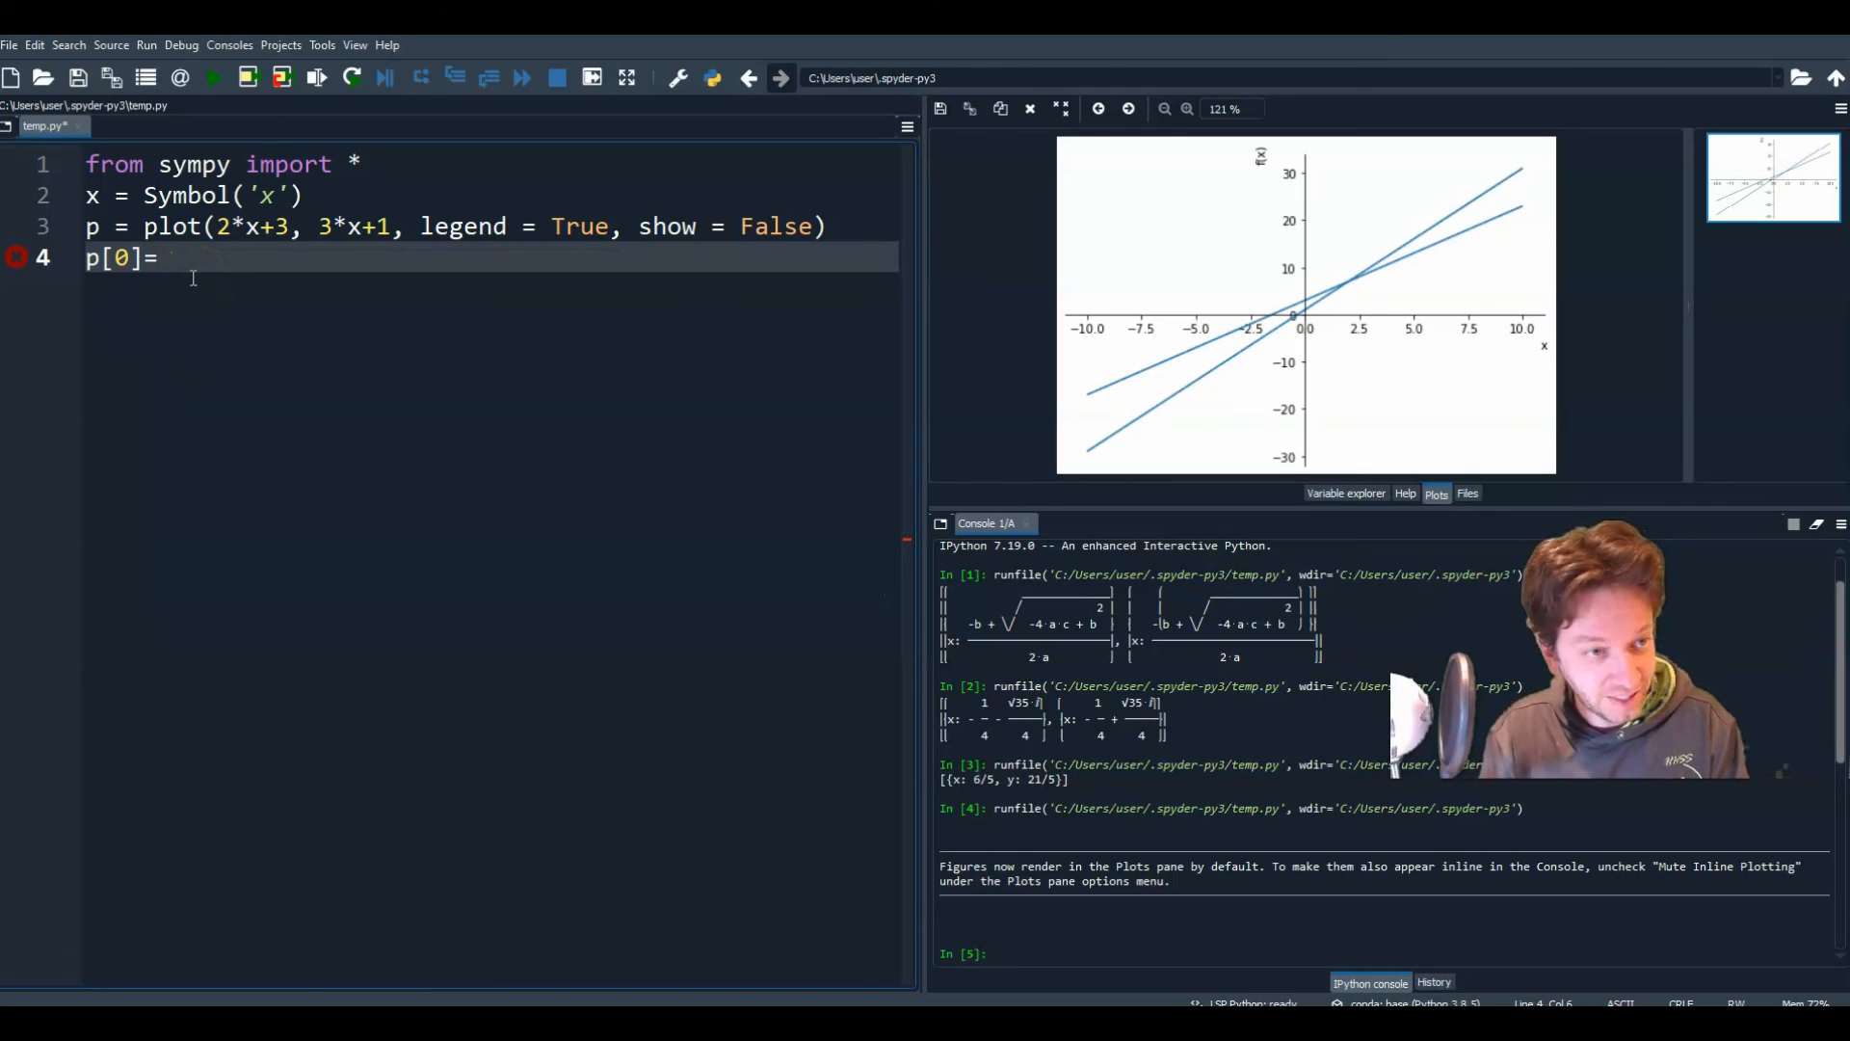
key("Backspace")
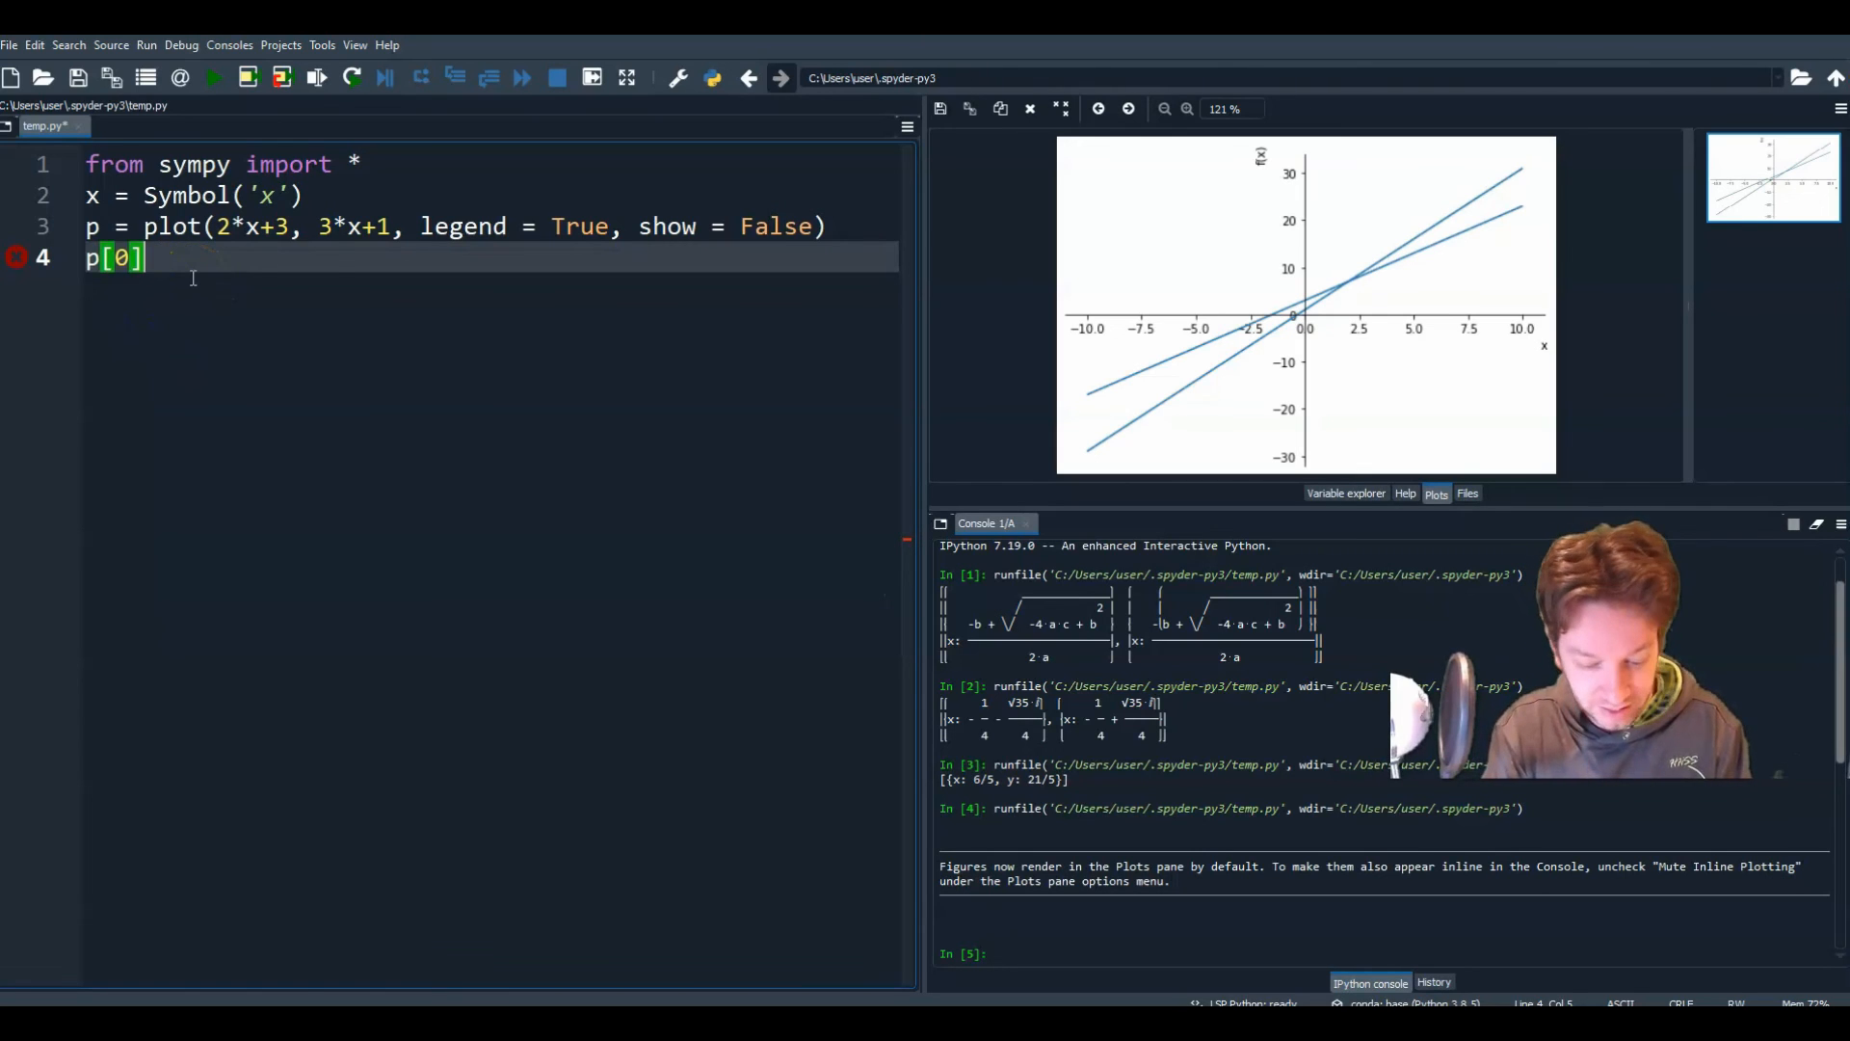
type(".line_color")
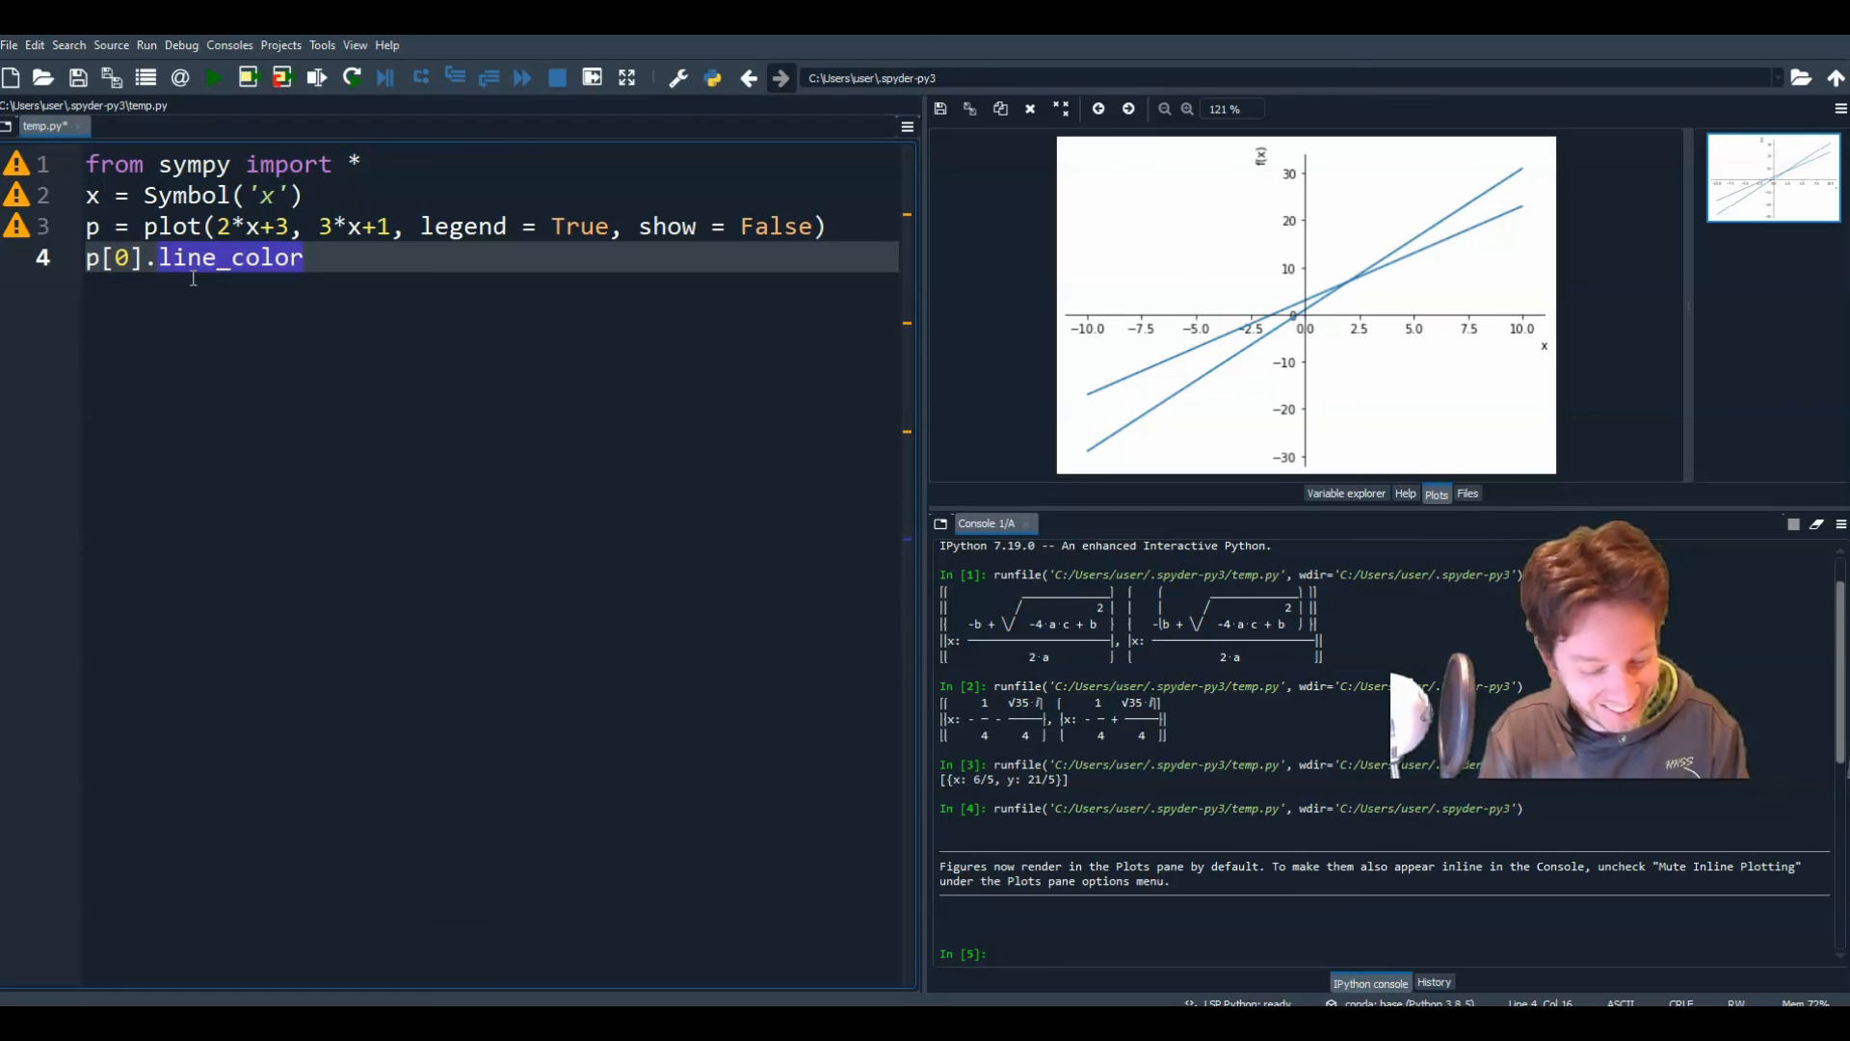
type("= 'b'")
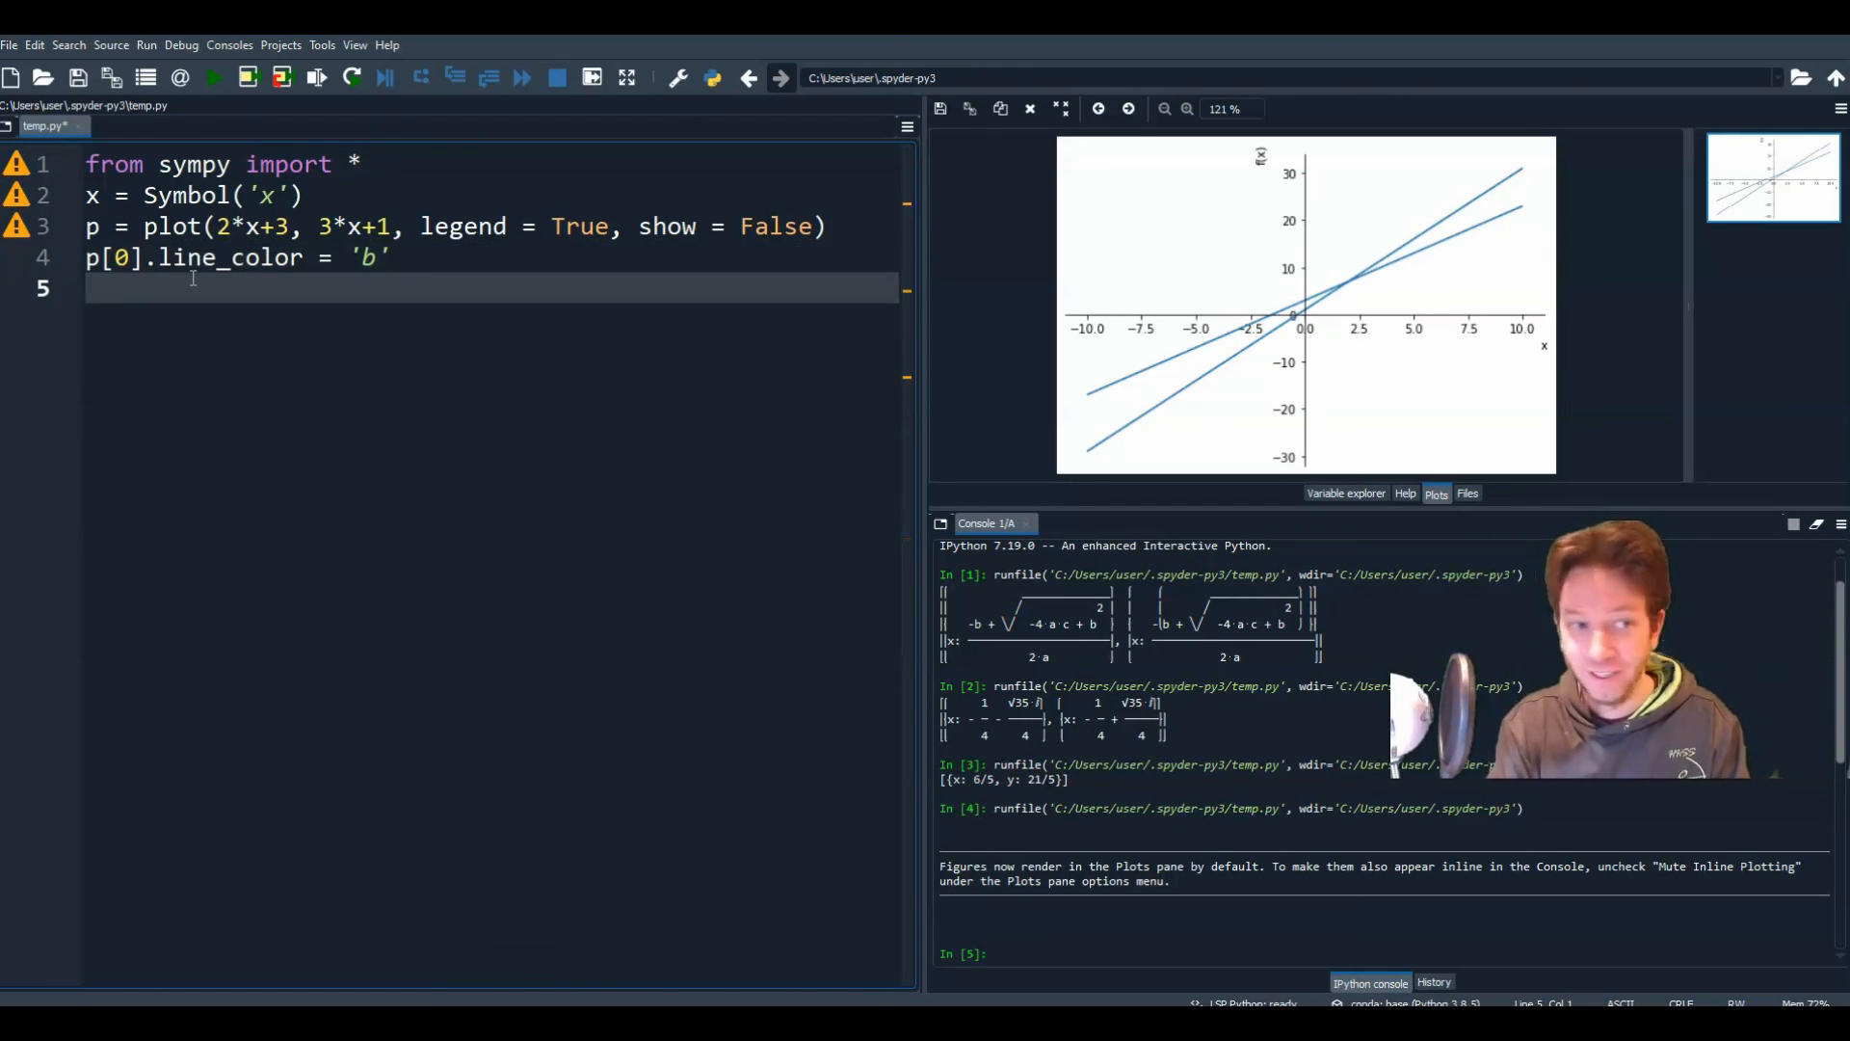
Step: Add p[1].line_color = 'r' on line 5 to colour the second line red
type("p[]")
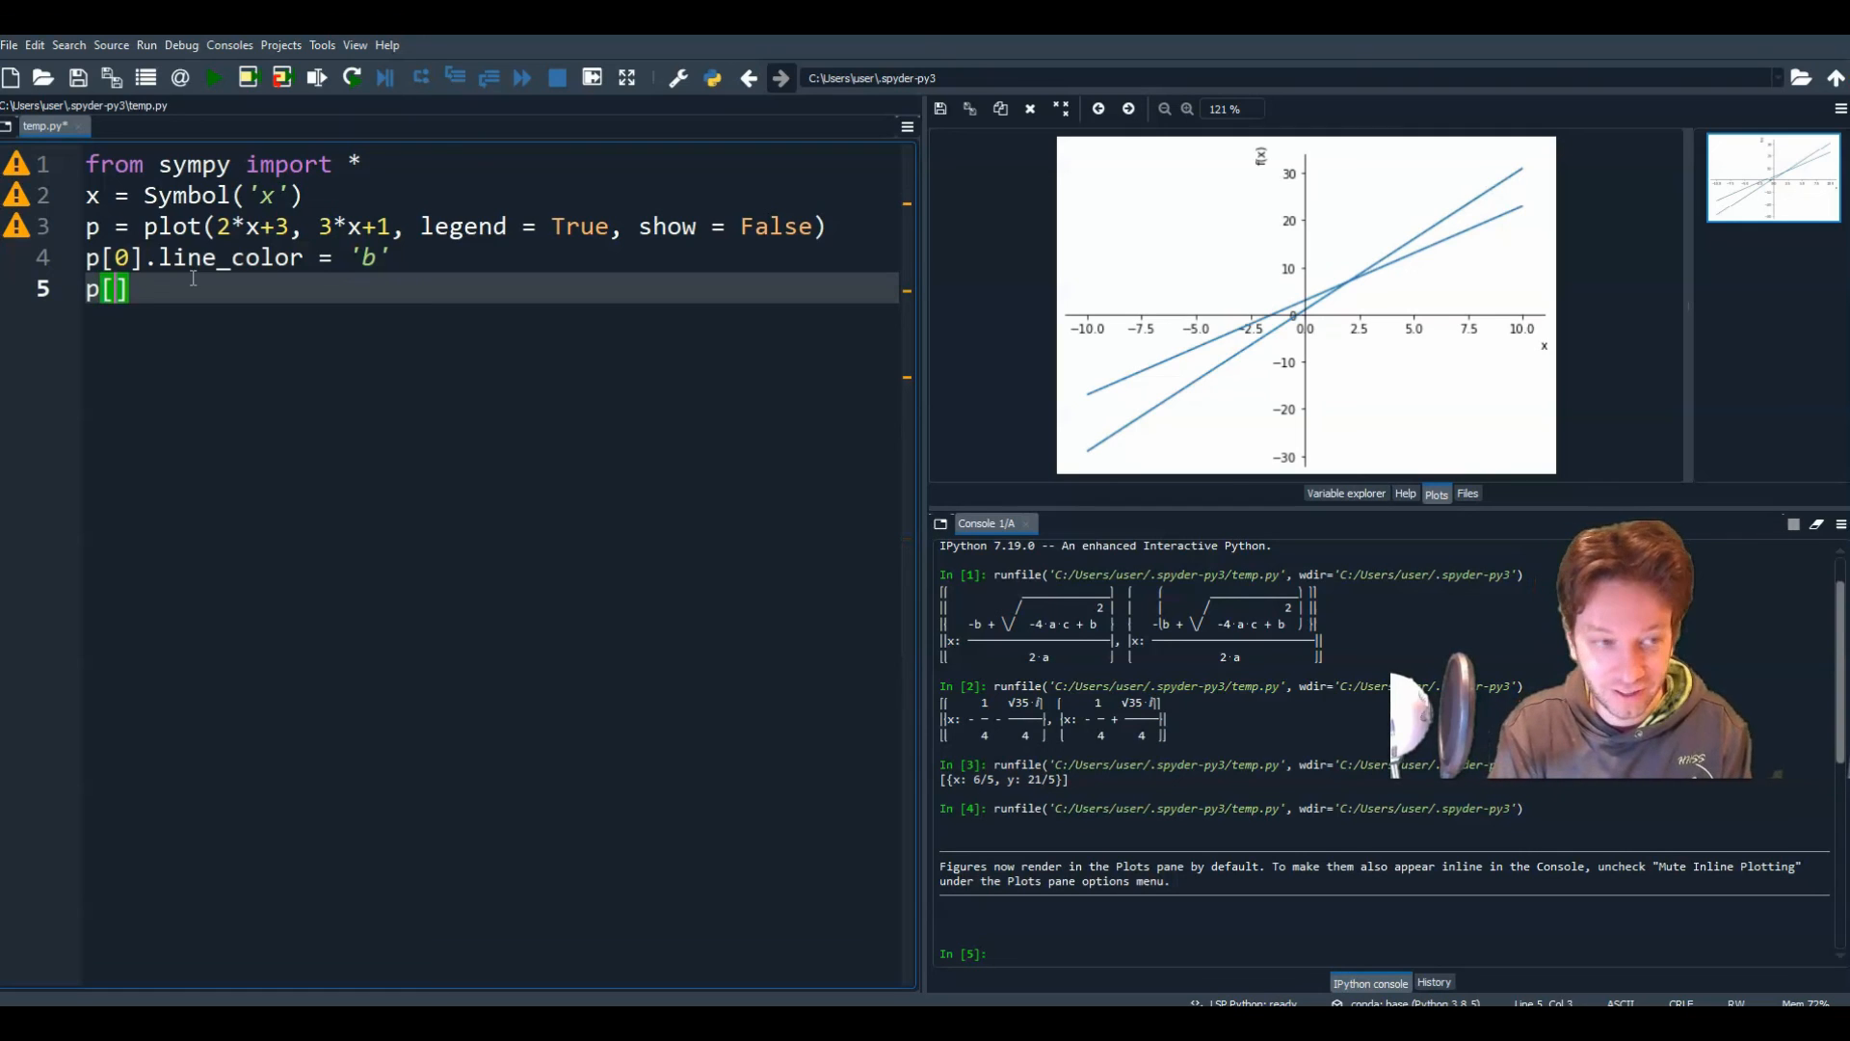
type("1")
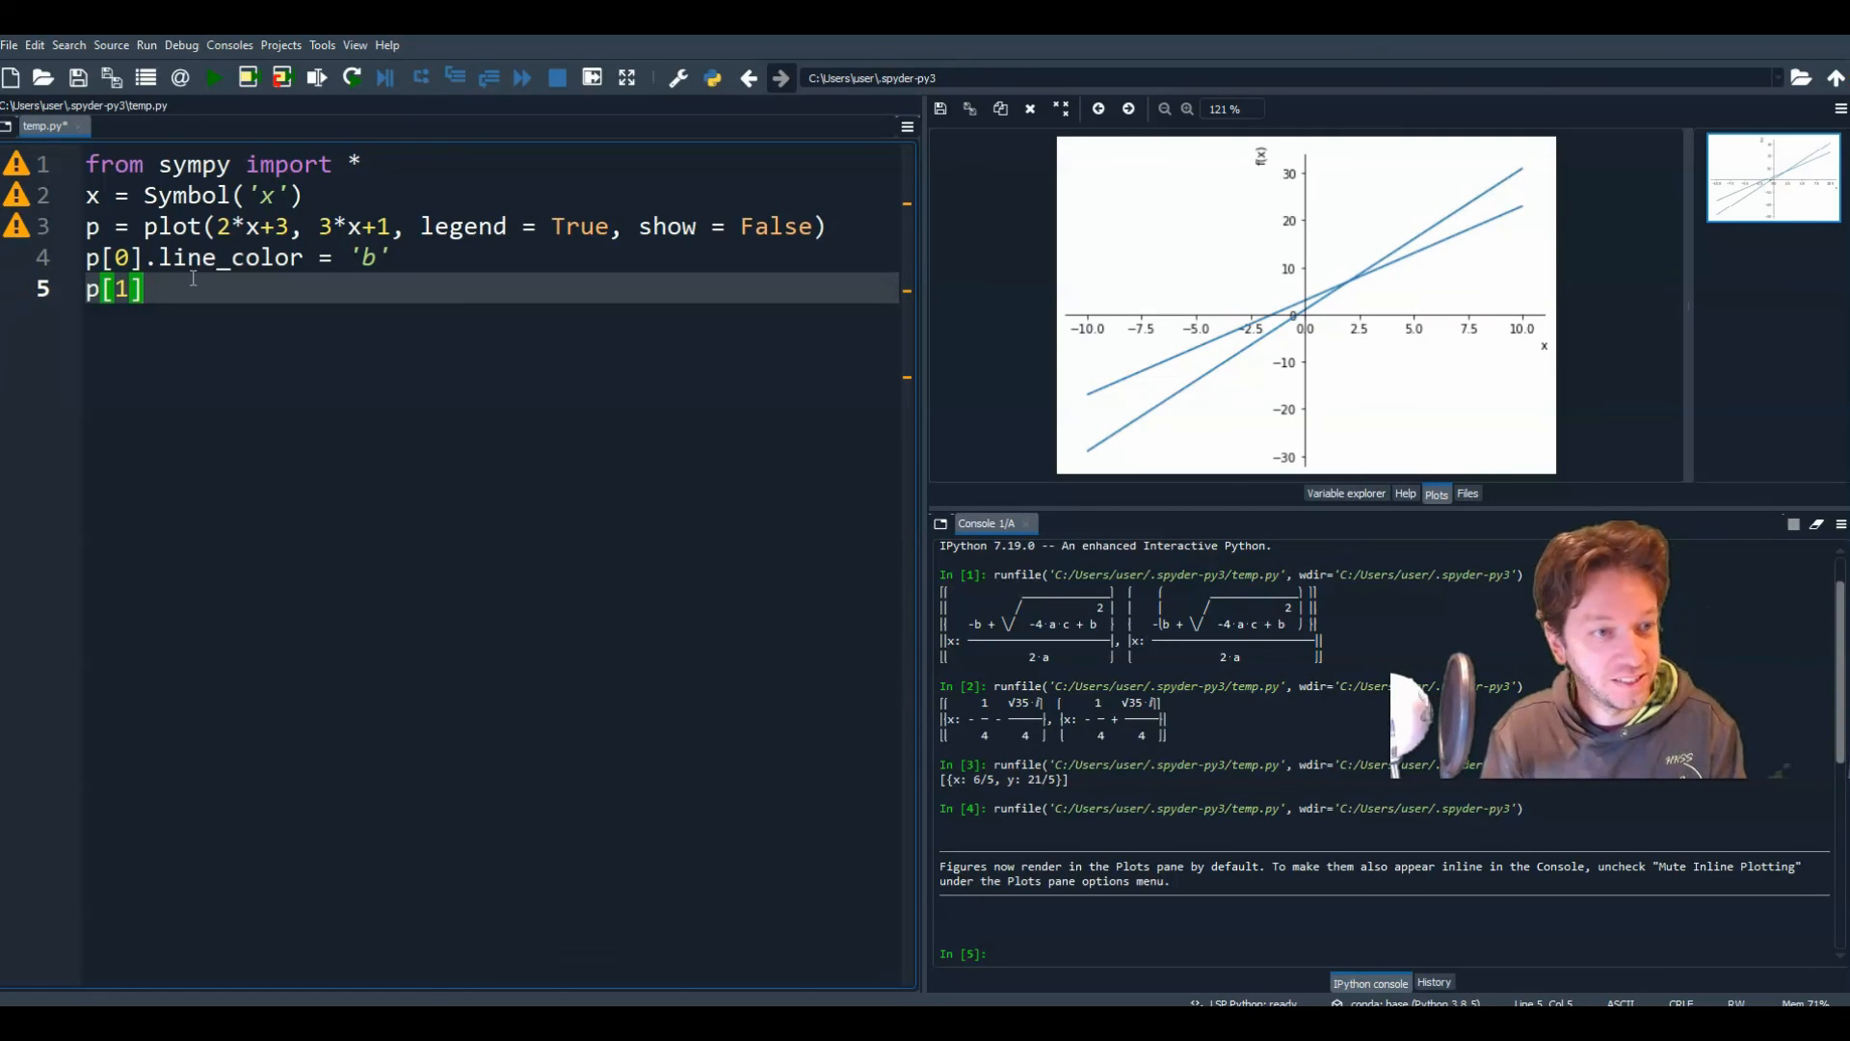
type(".l")
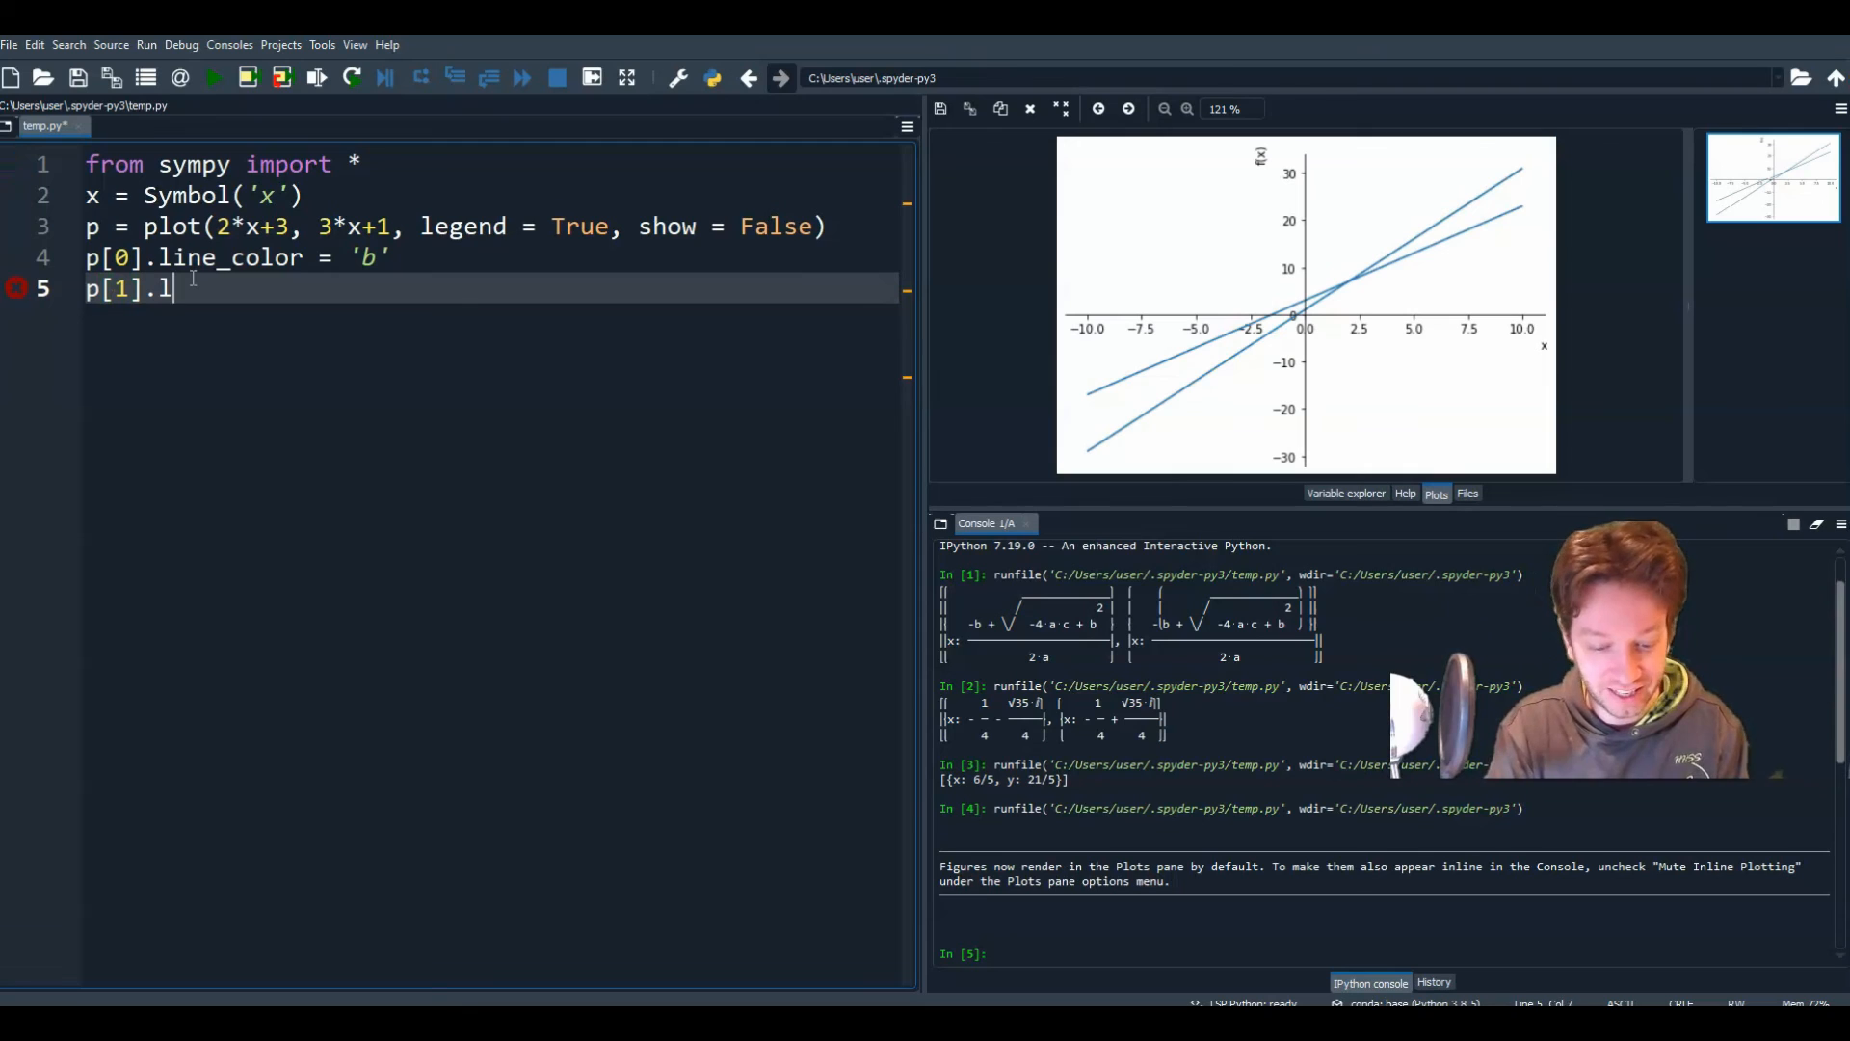
type("ine_color")
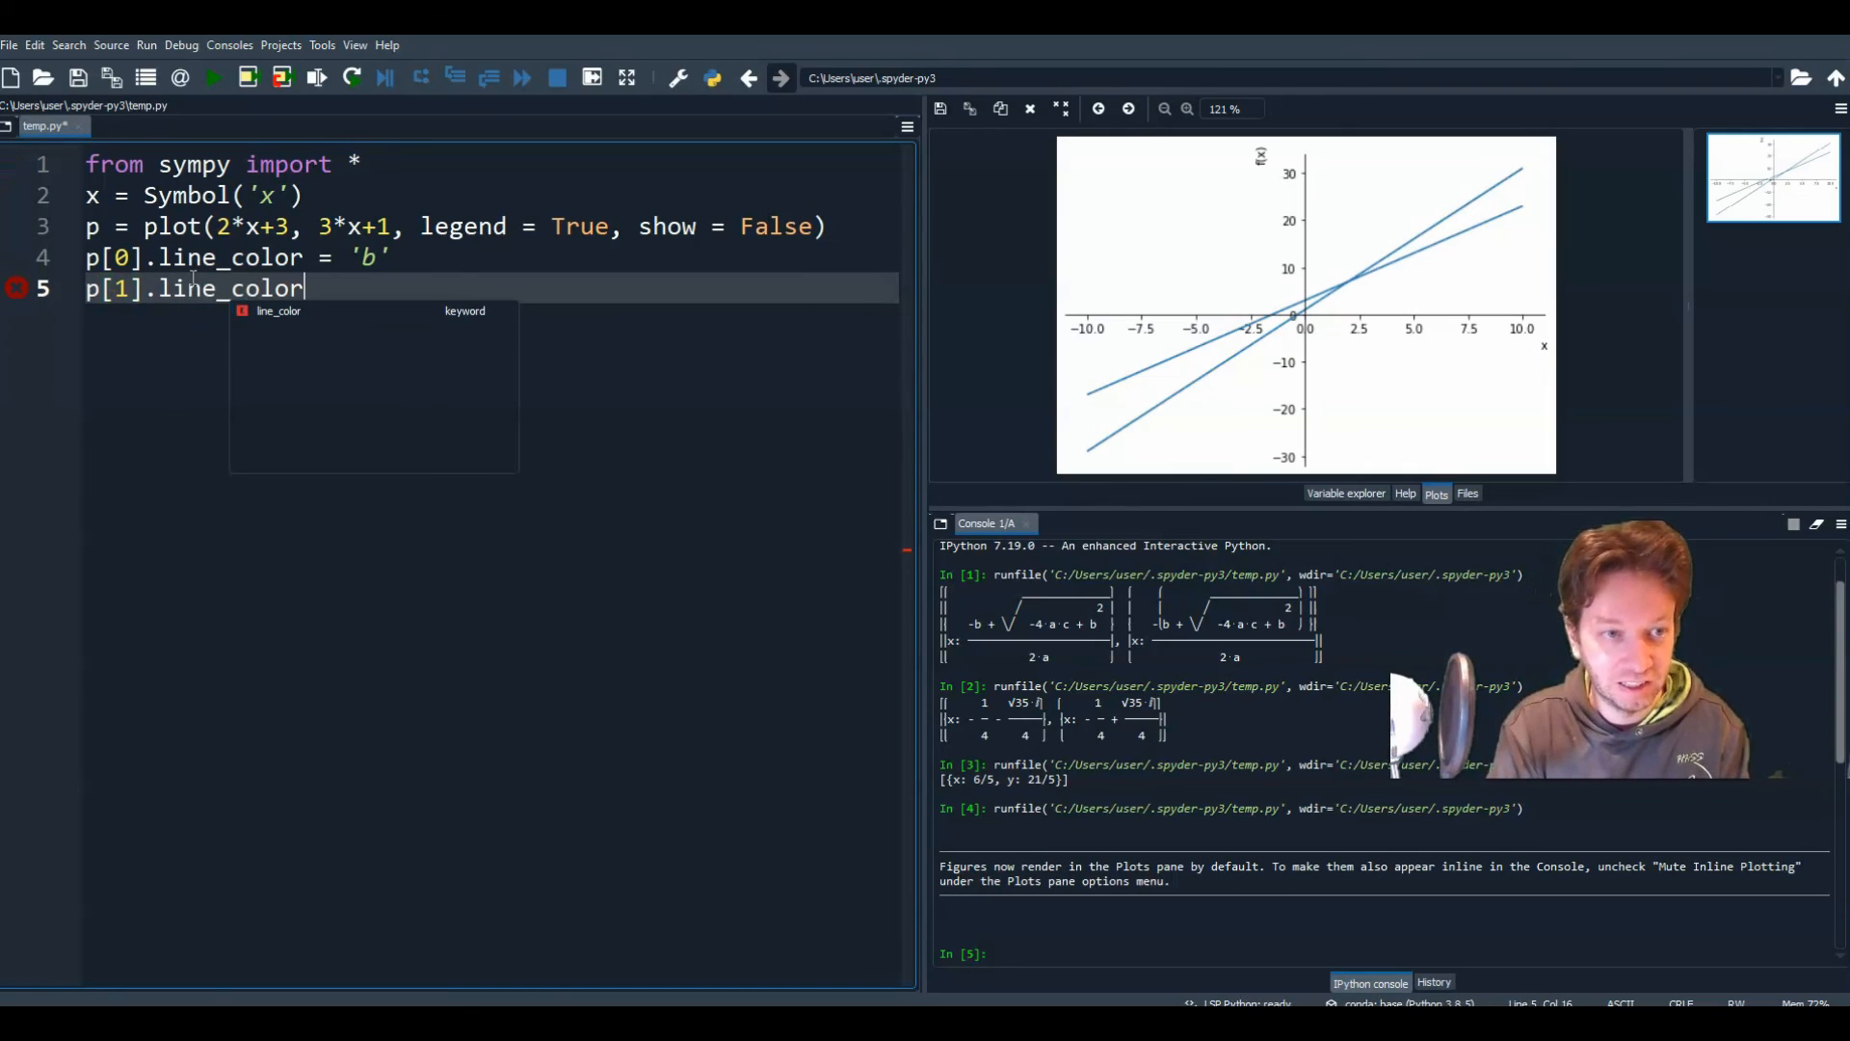
type("=")
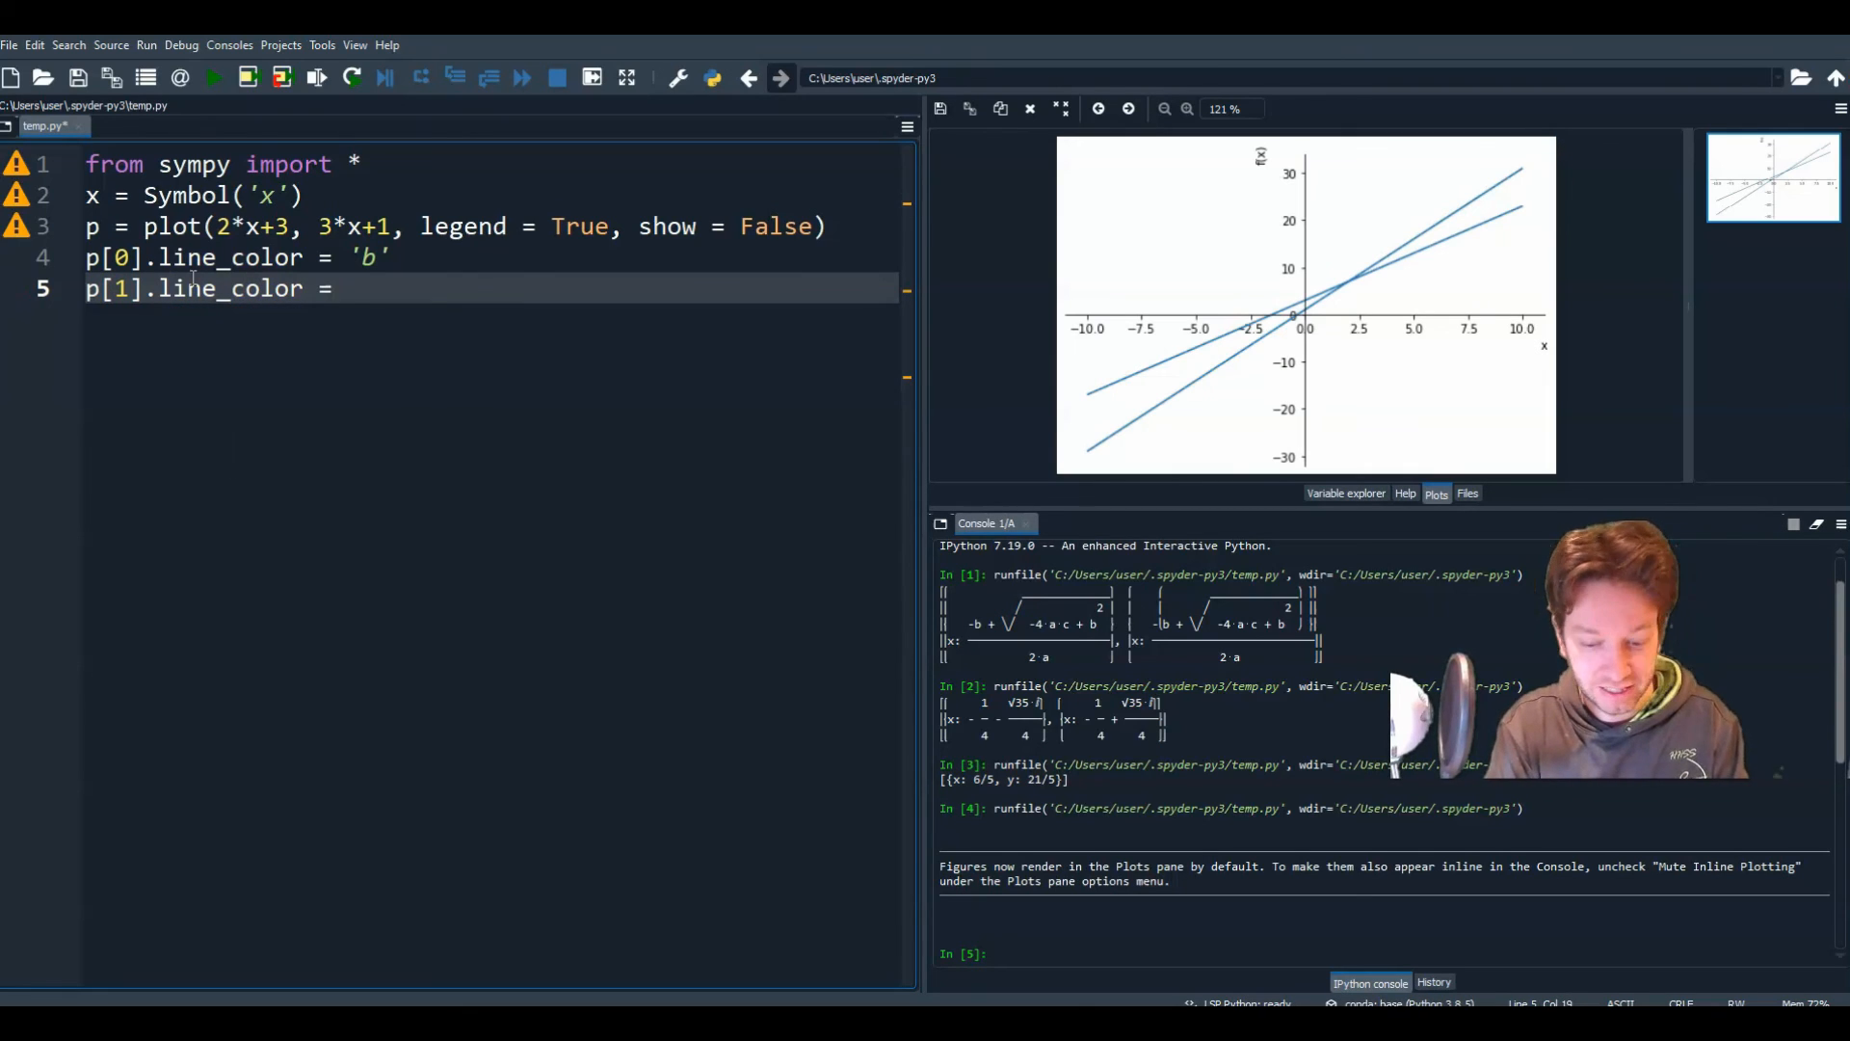
type("'r'")
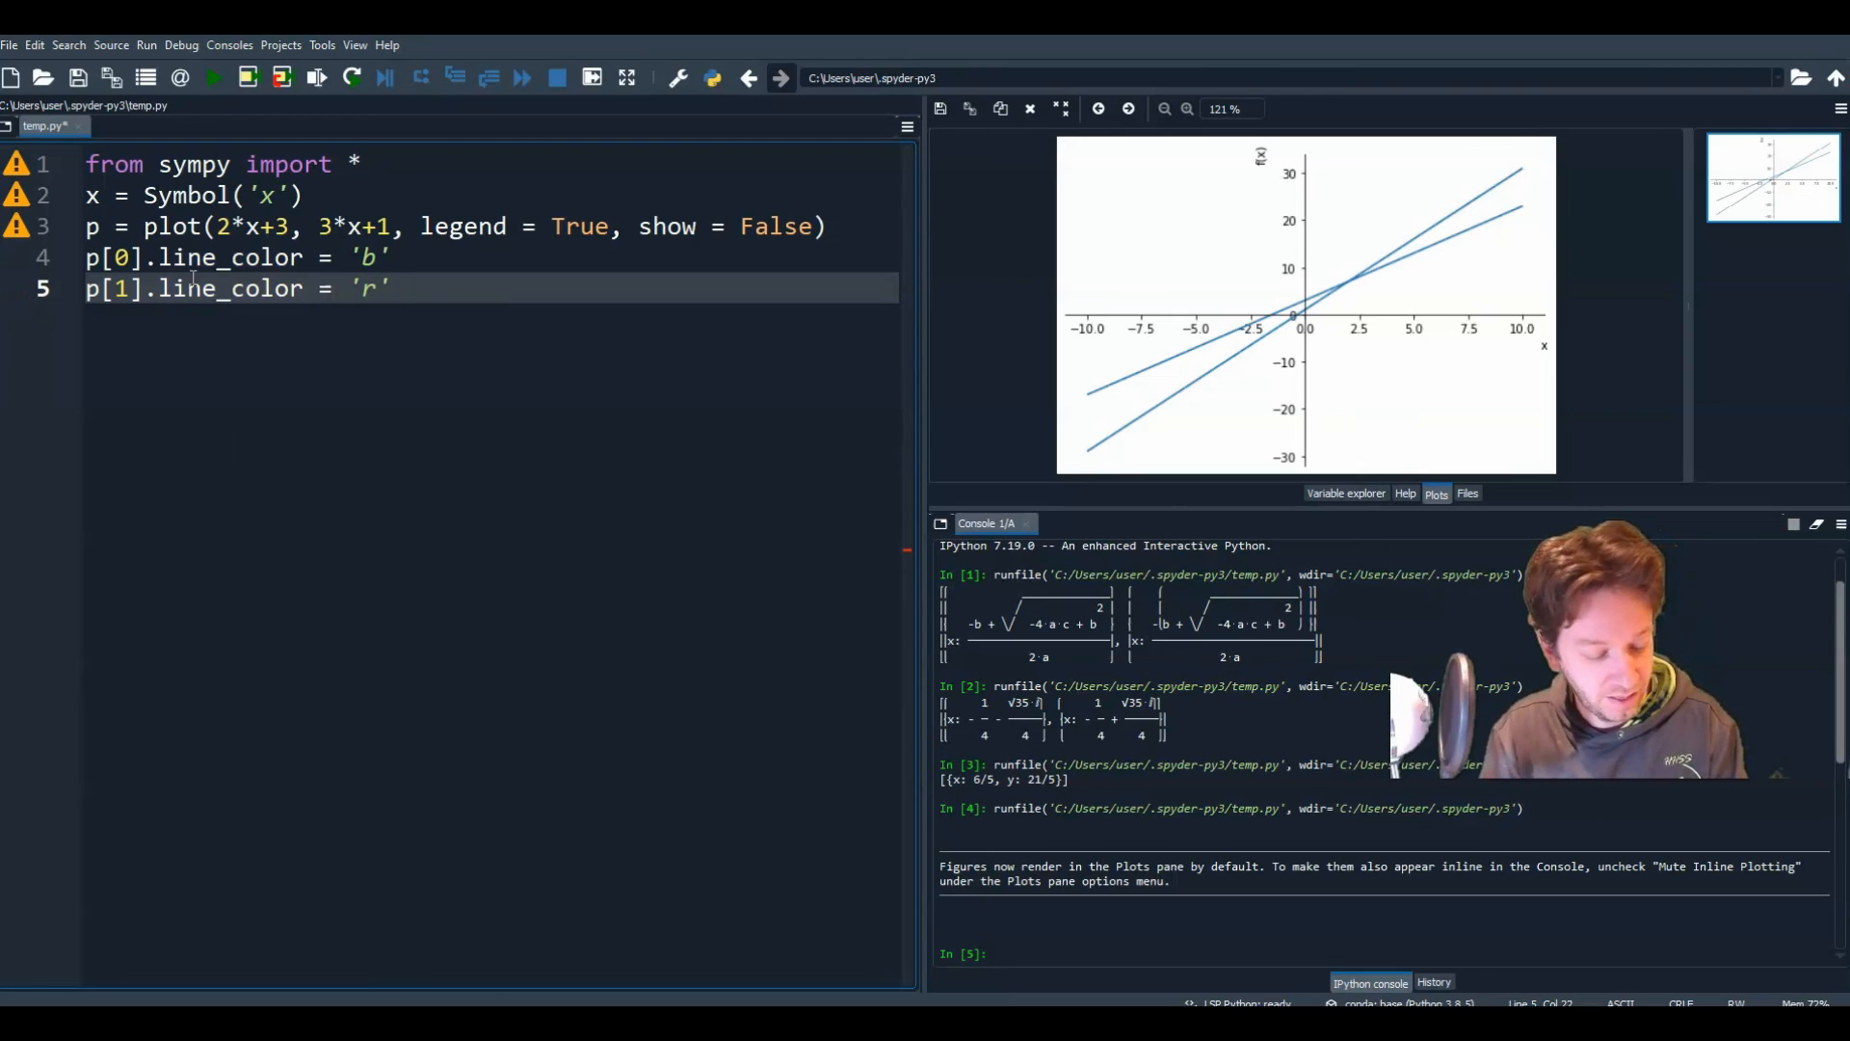
key("enter")
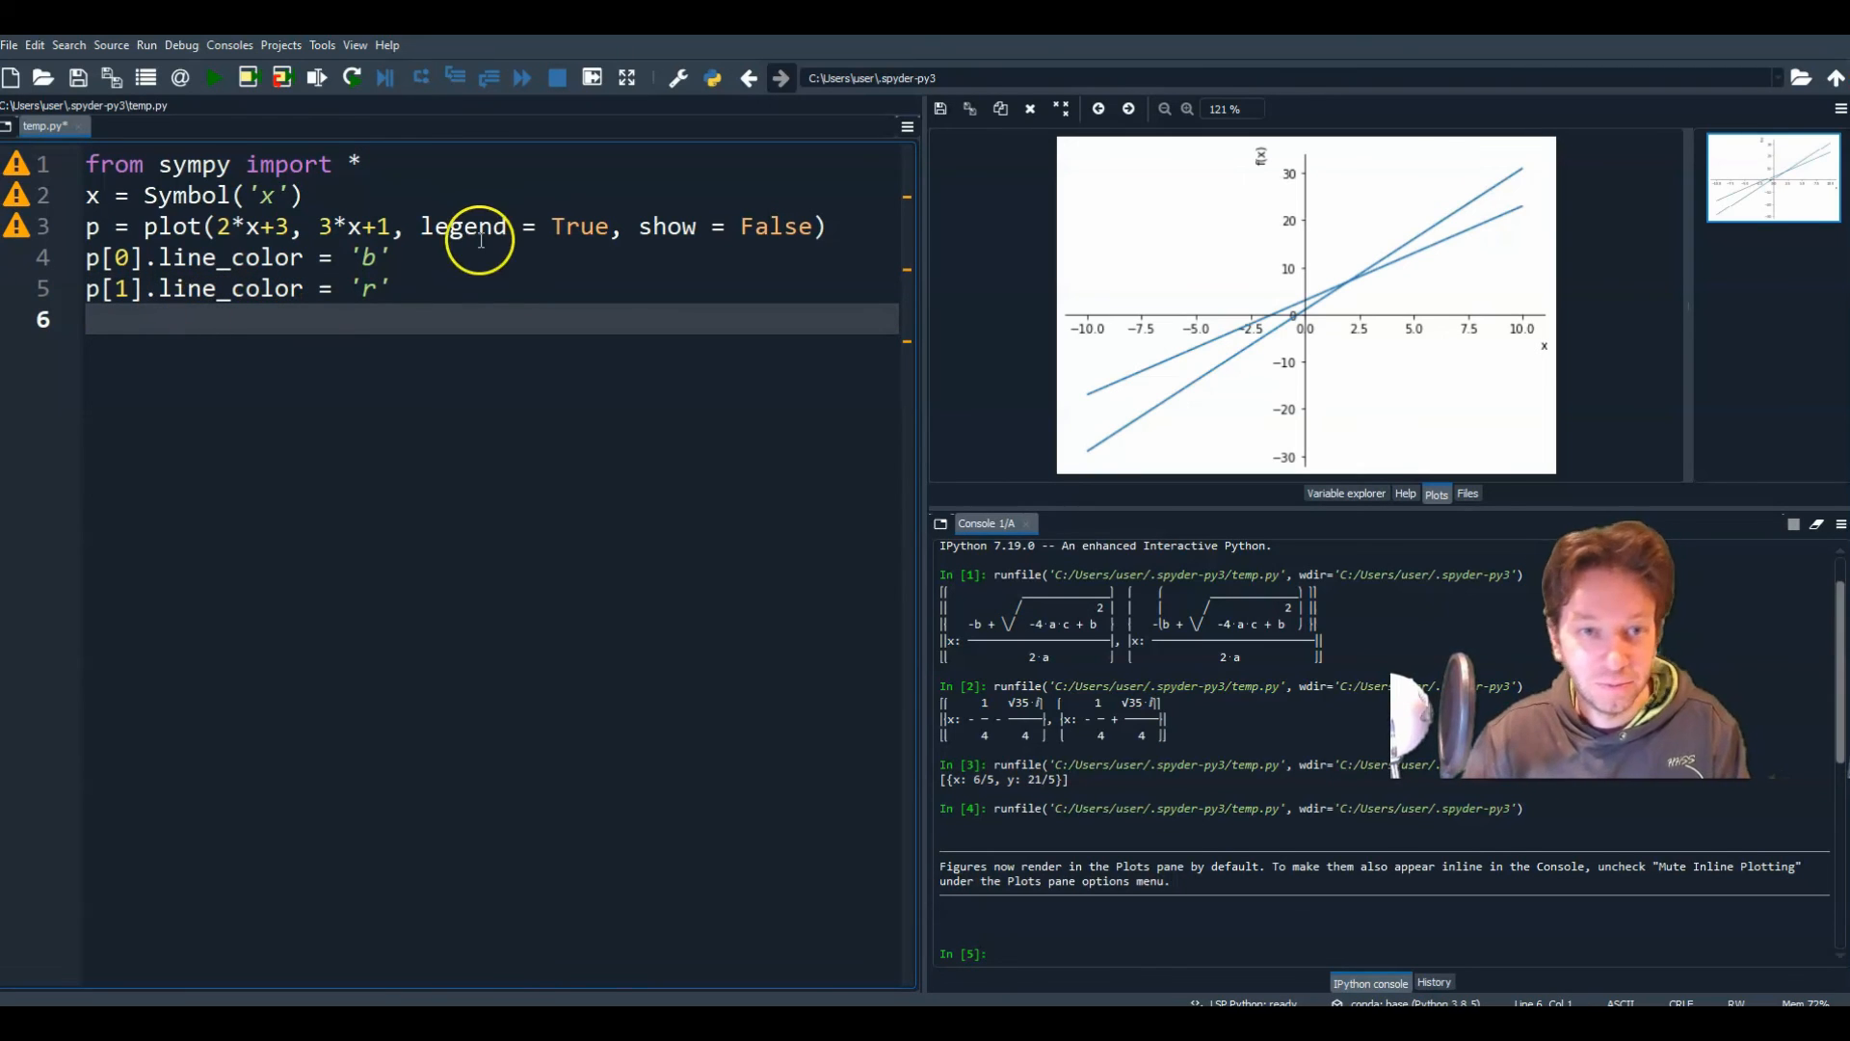
mouse_move(362, 355)
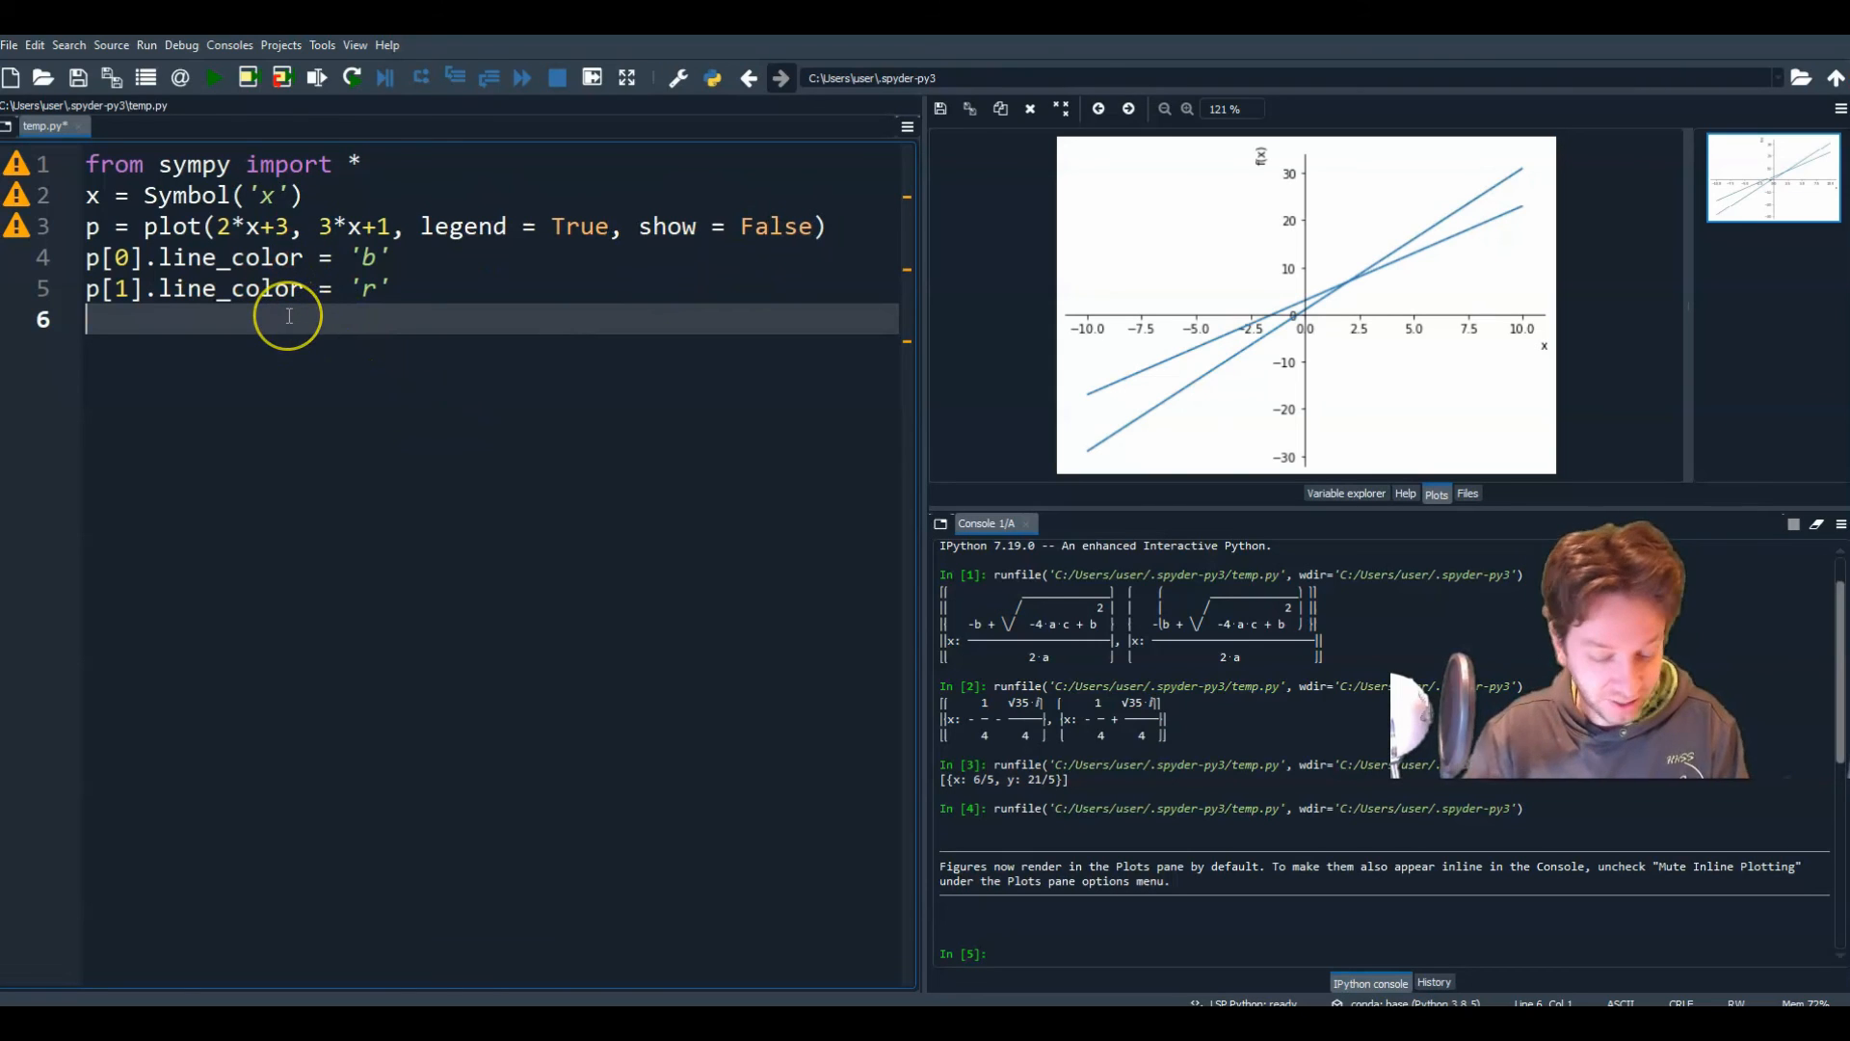
Step: End the script with p.show() and run it to draw the blue and red lines with a legend
type("p.show")
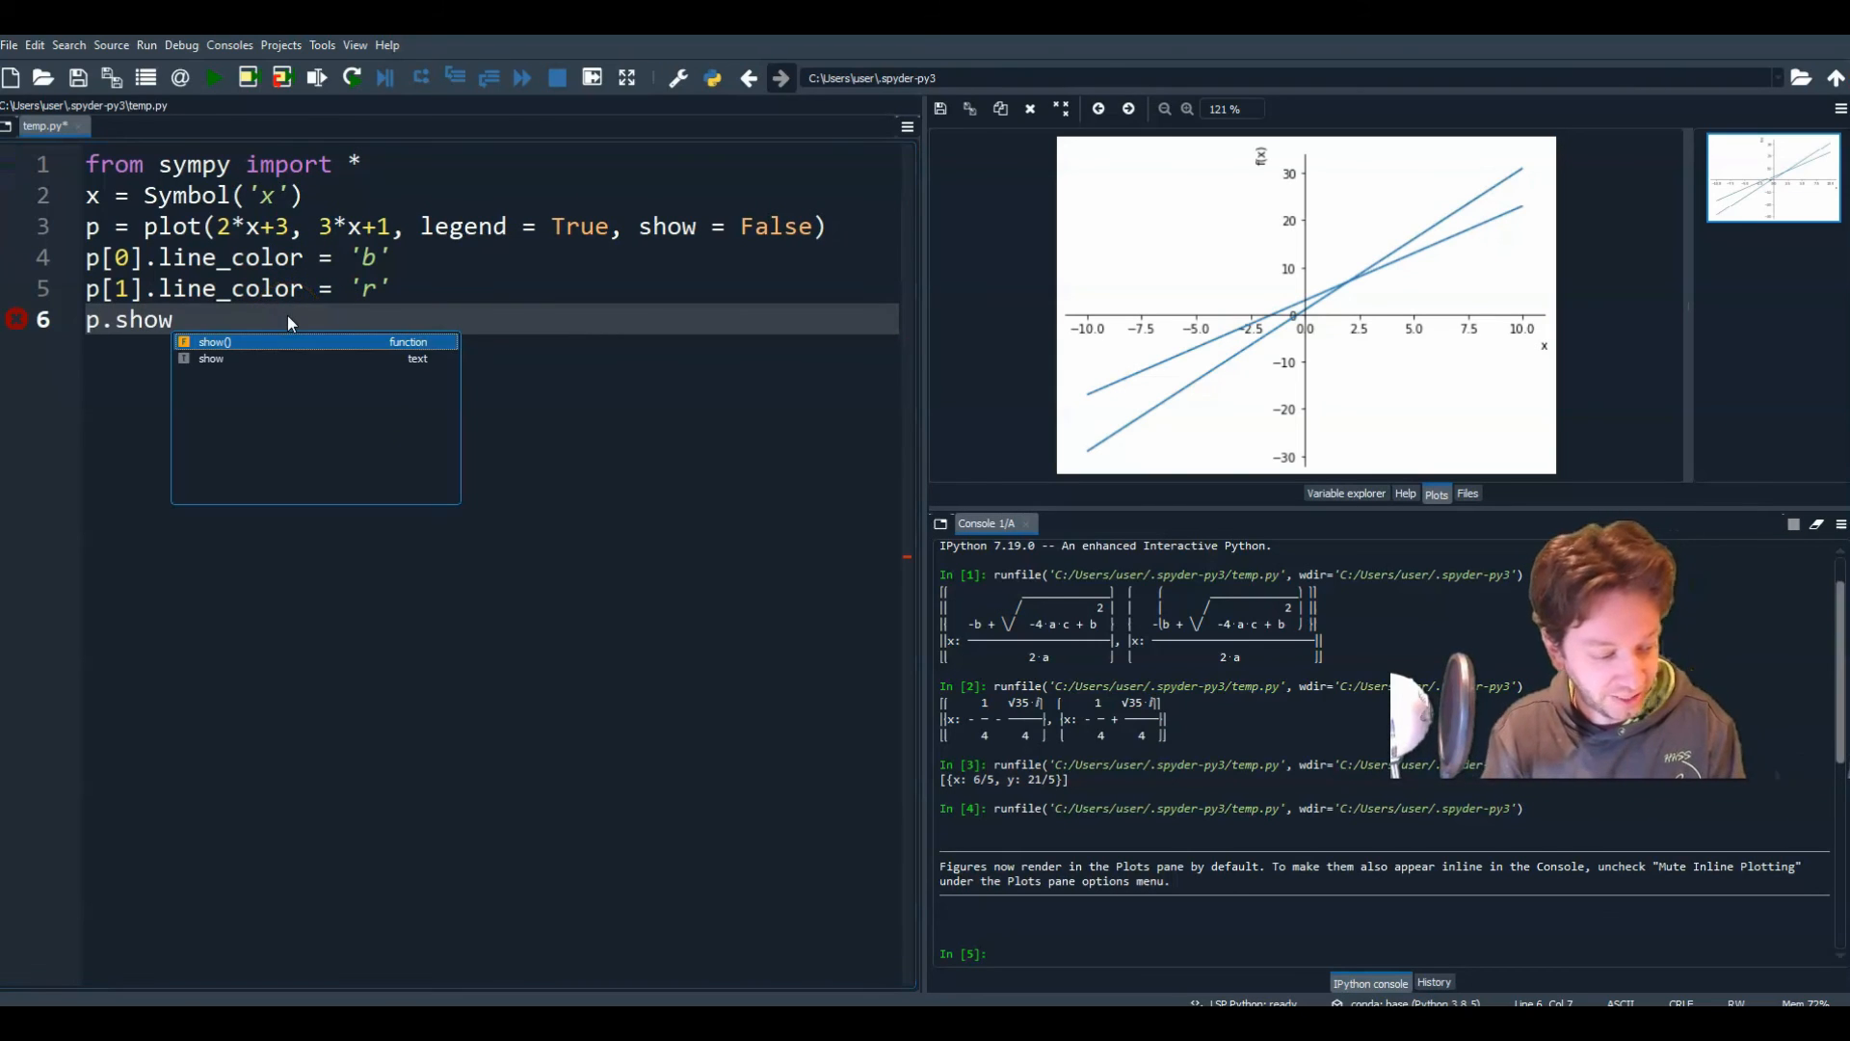
left_click(215, 341)
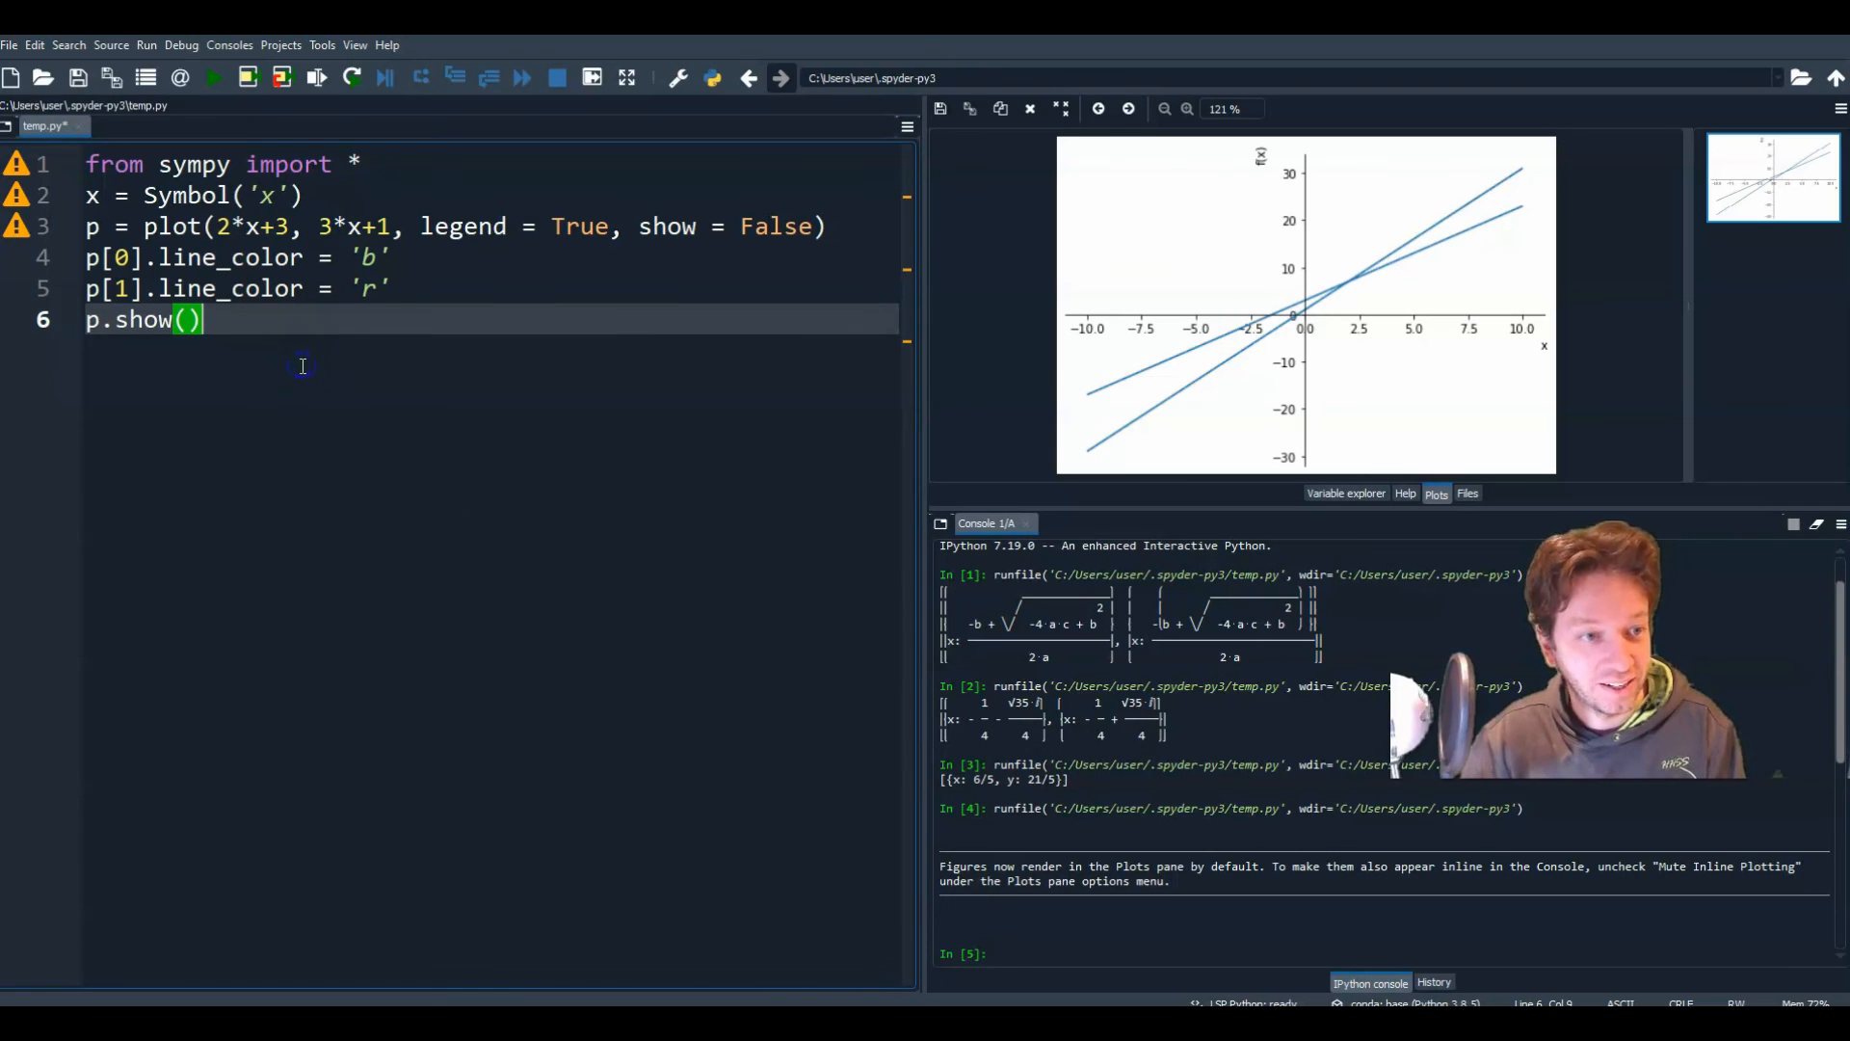
left_click(211, 78)
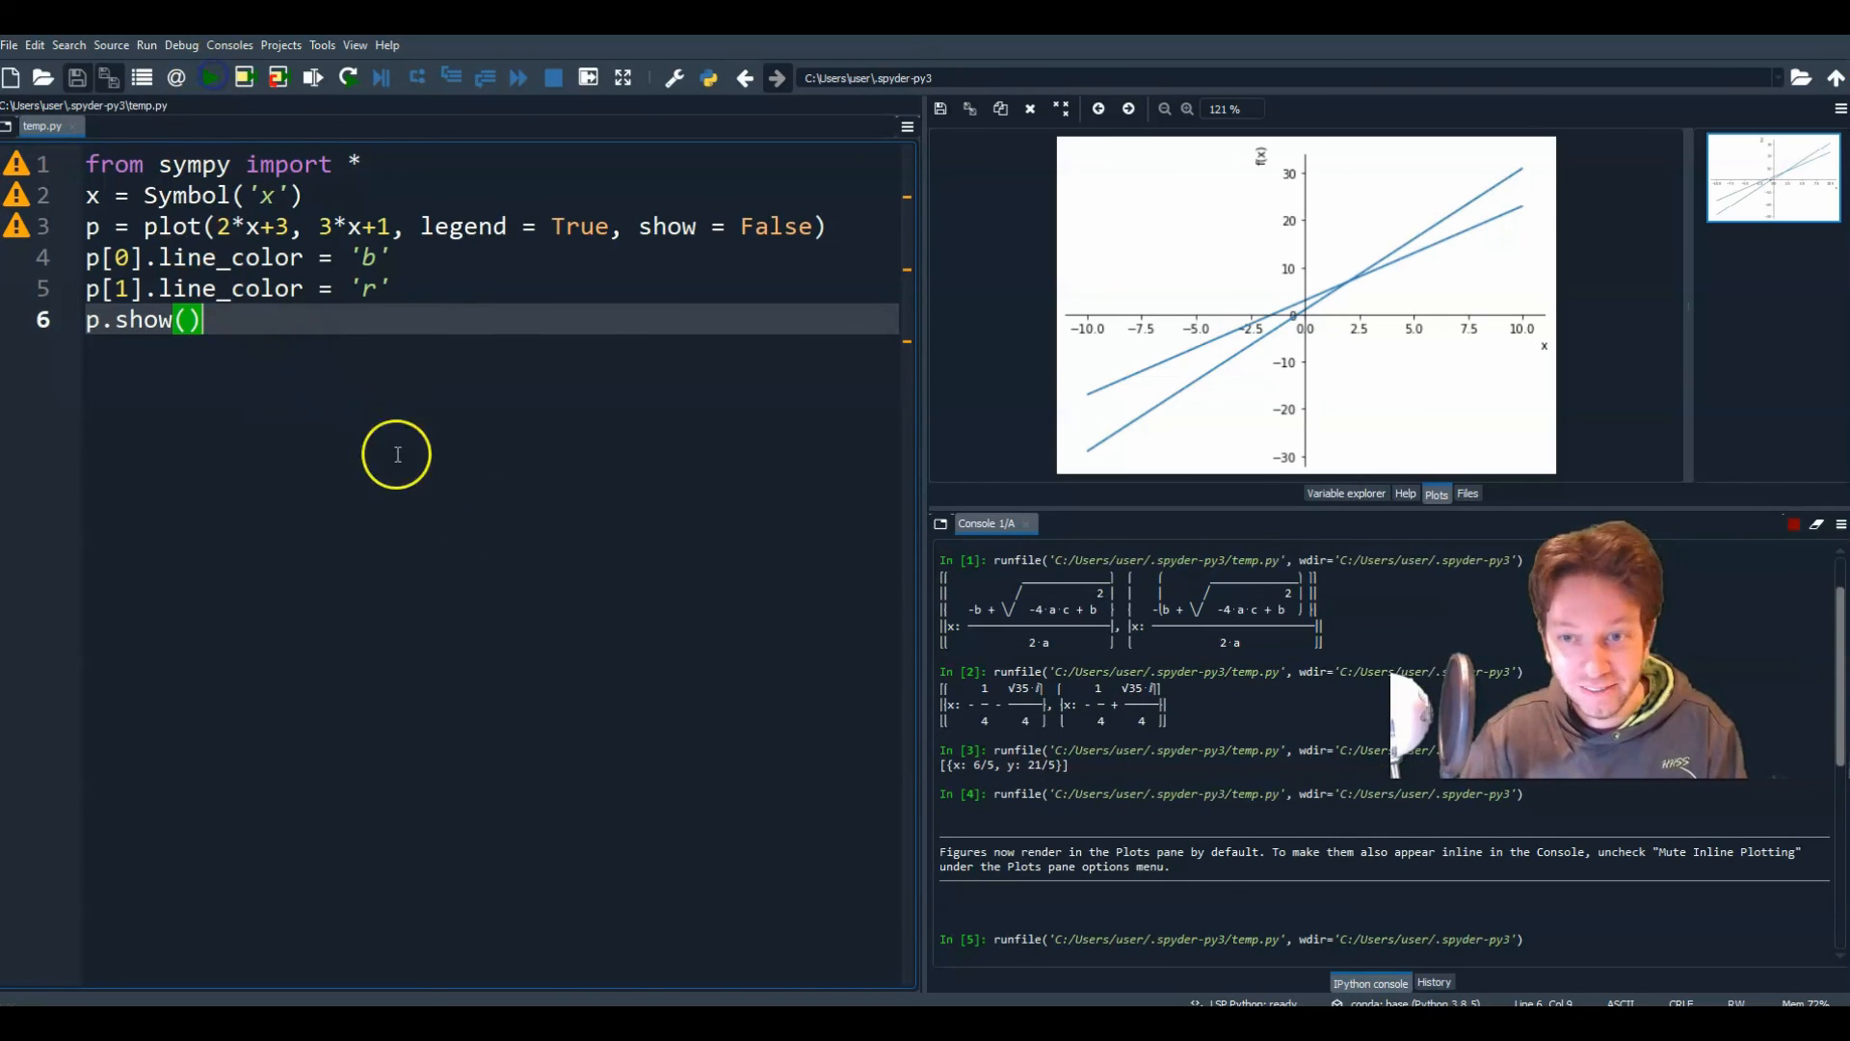
left_click(209, 78)
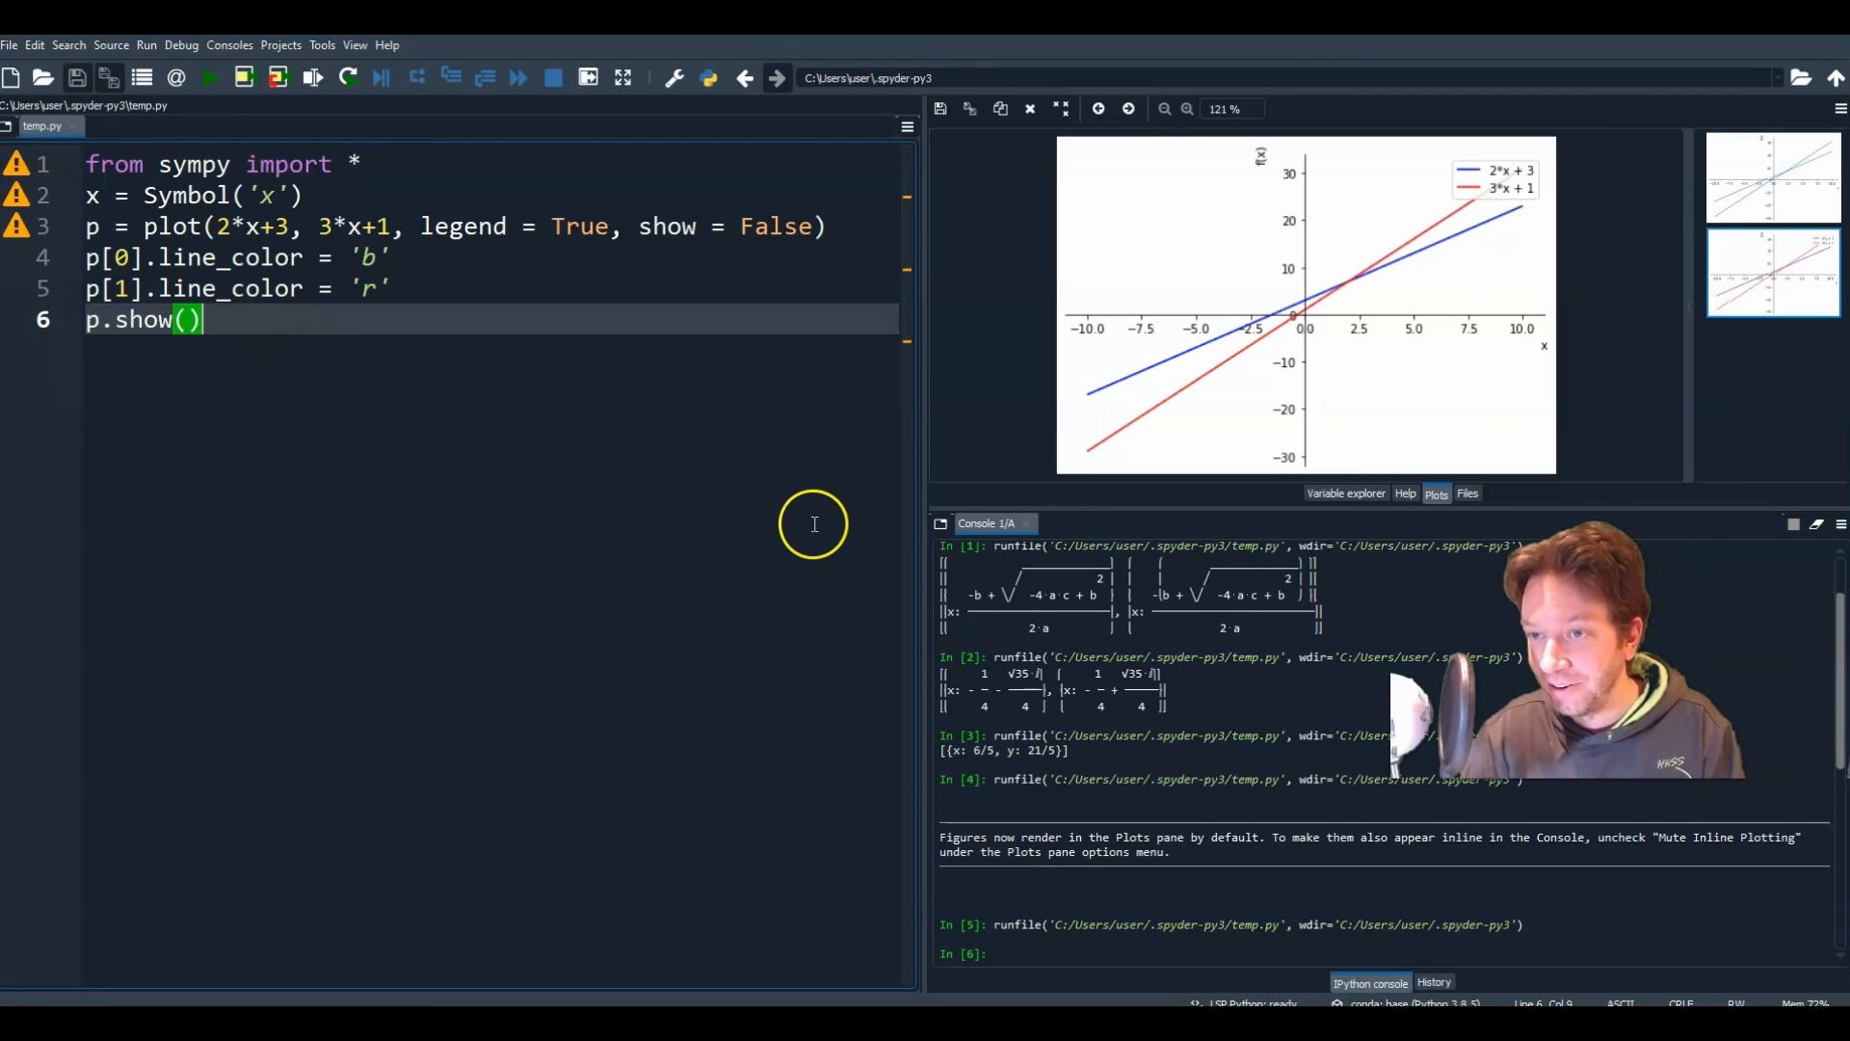
mouse_move(1504, 178)
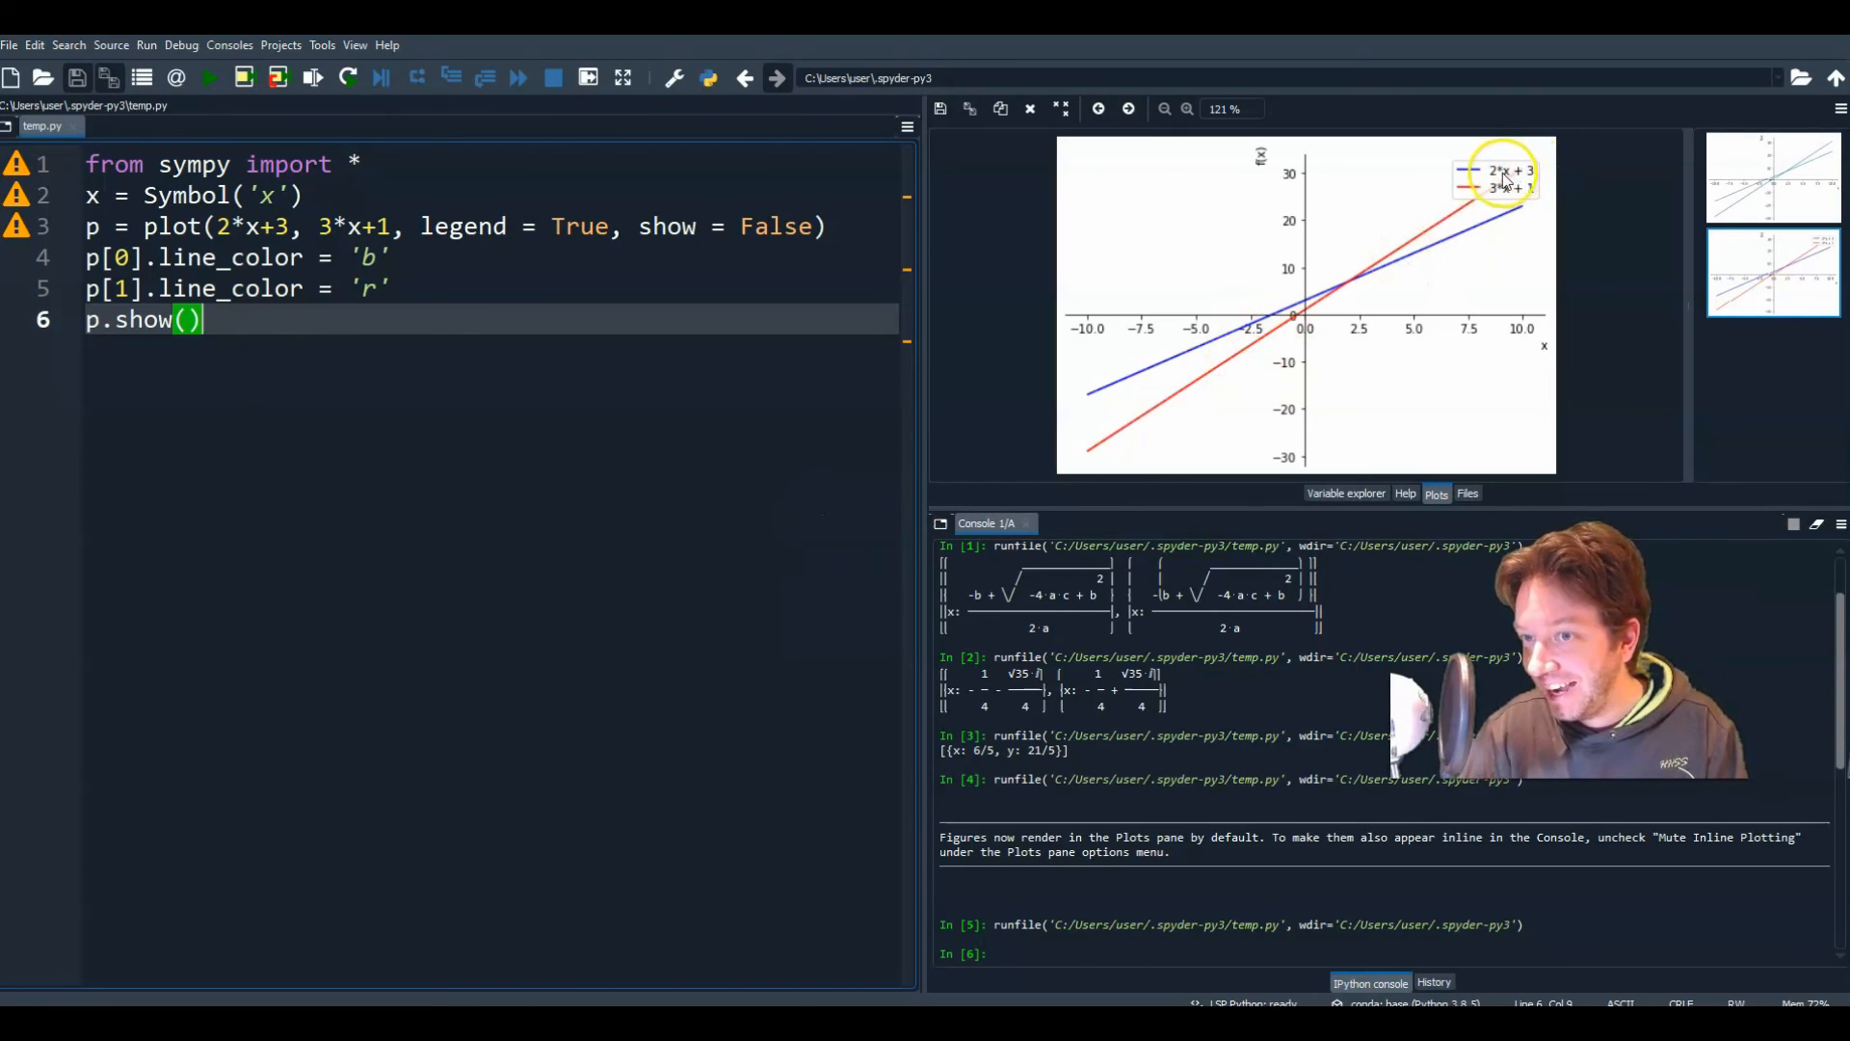
mouse_move(1485, 198)
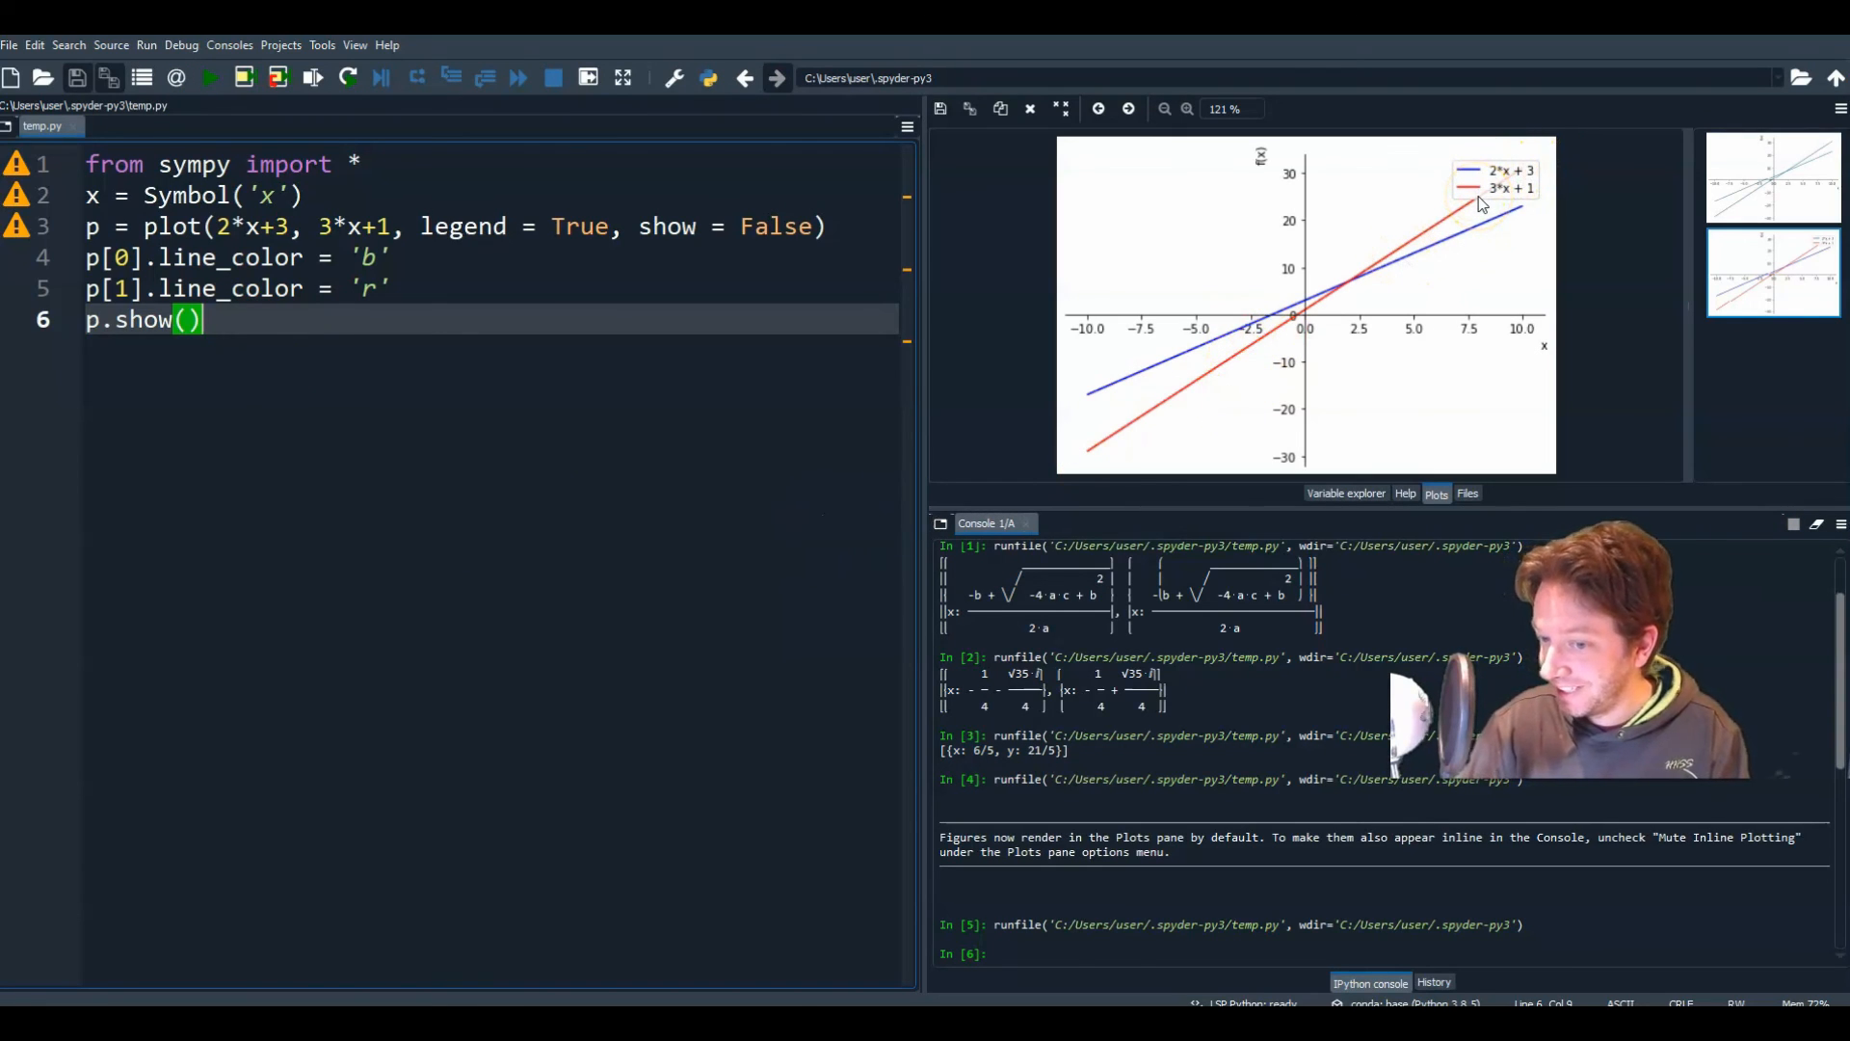
mouse_move(1206, 358)
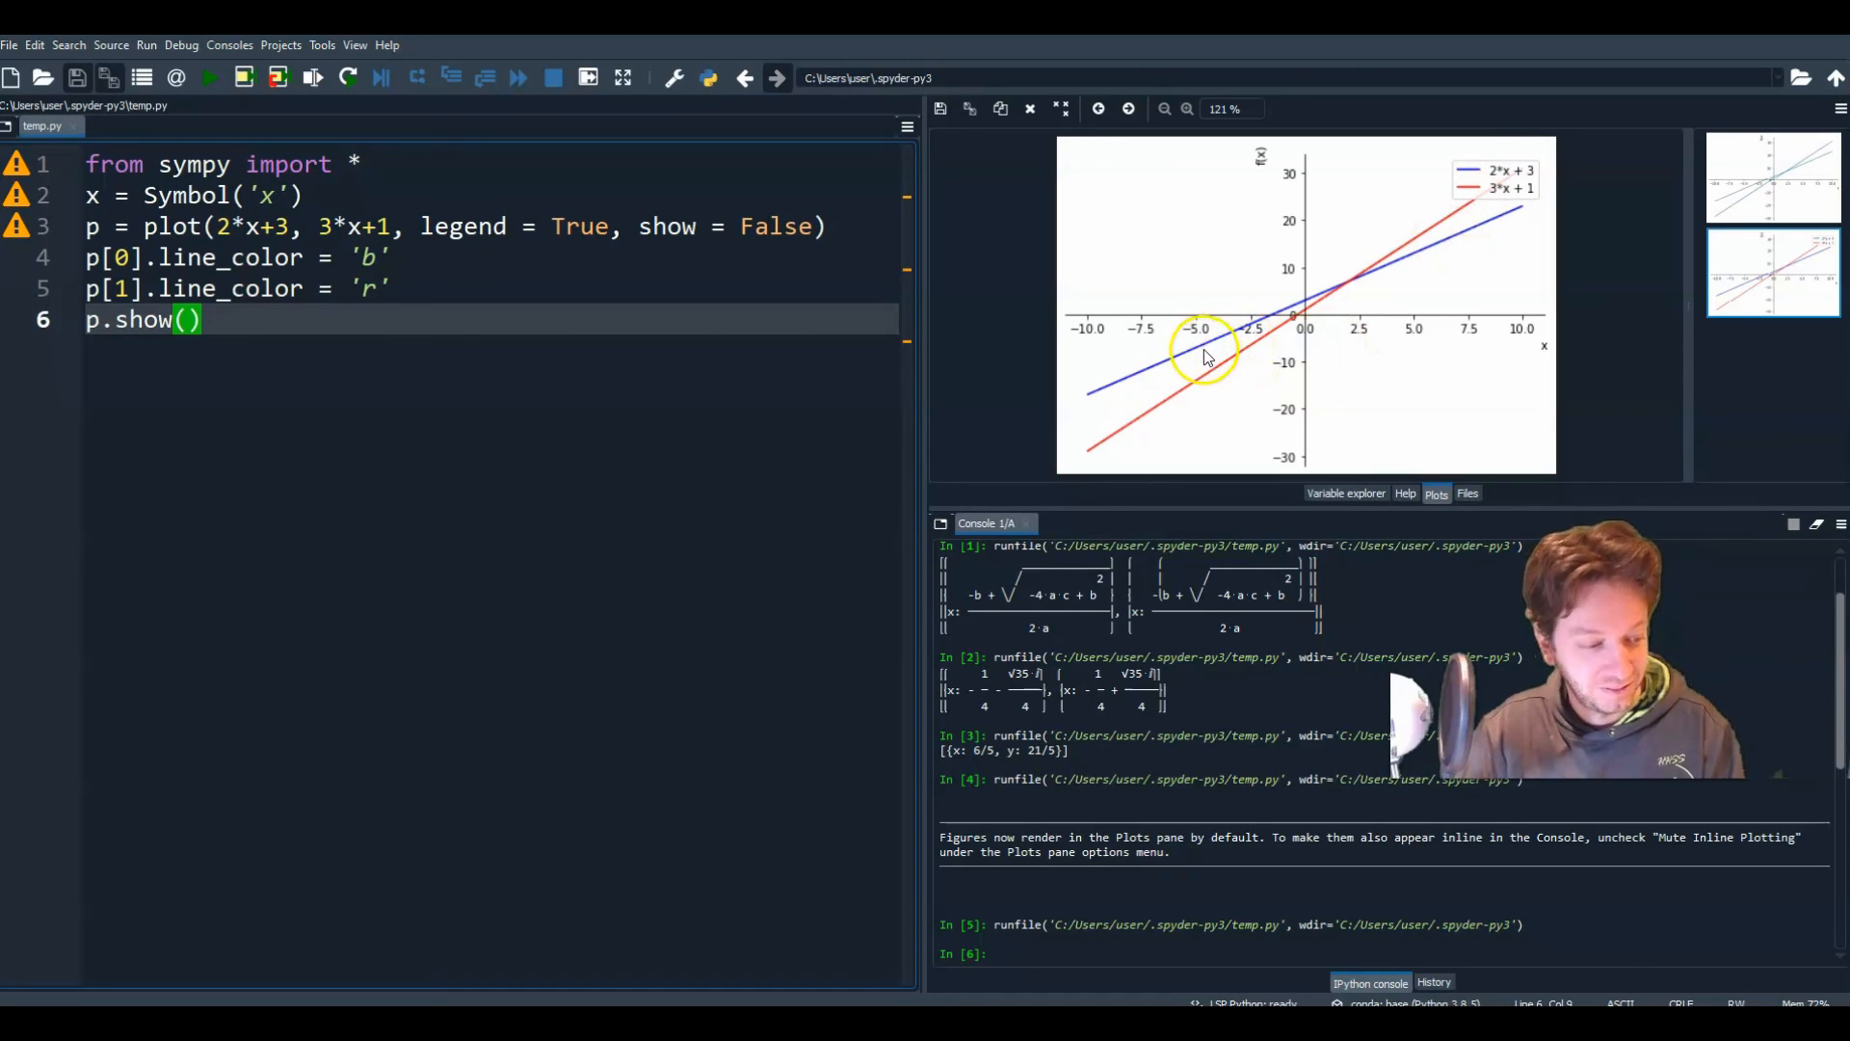
mouse_move(1208, 351)
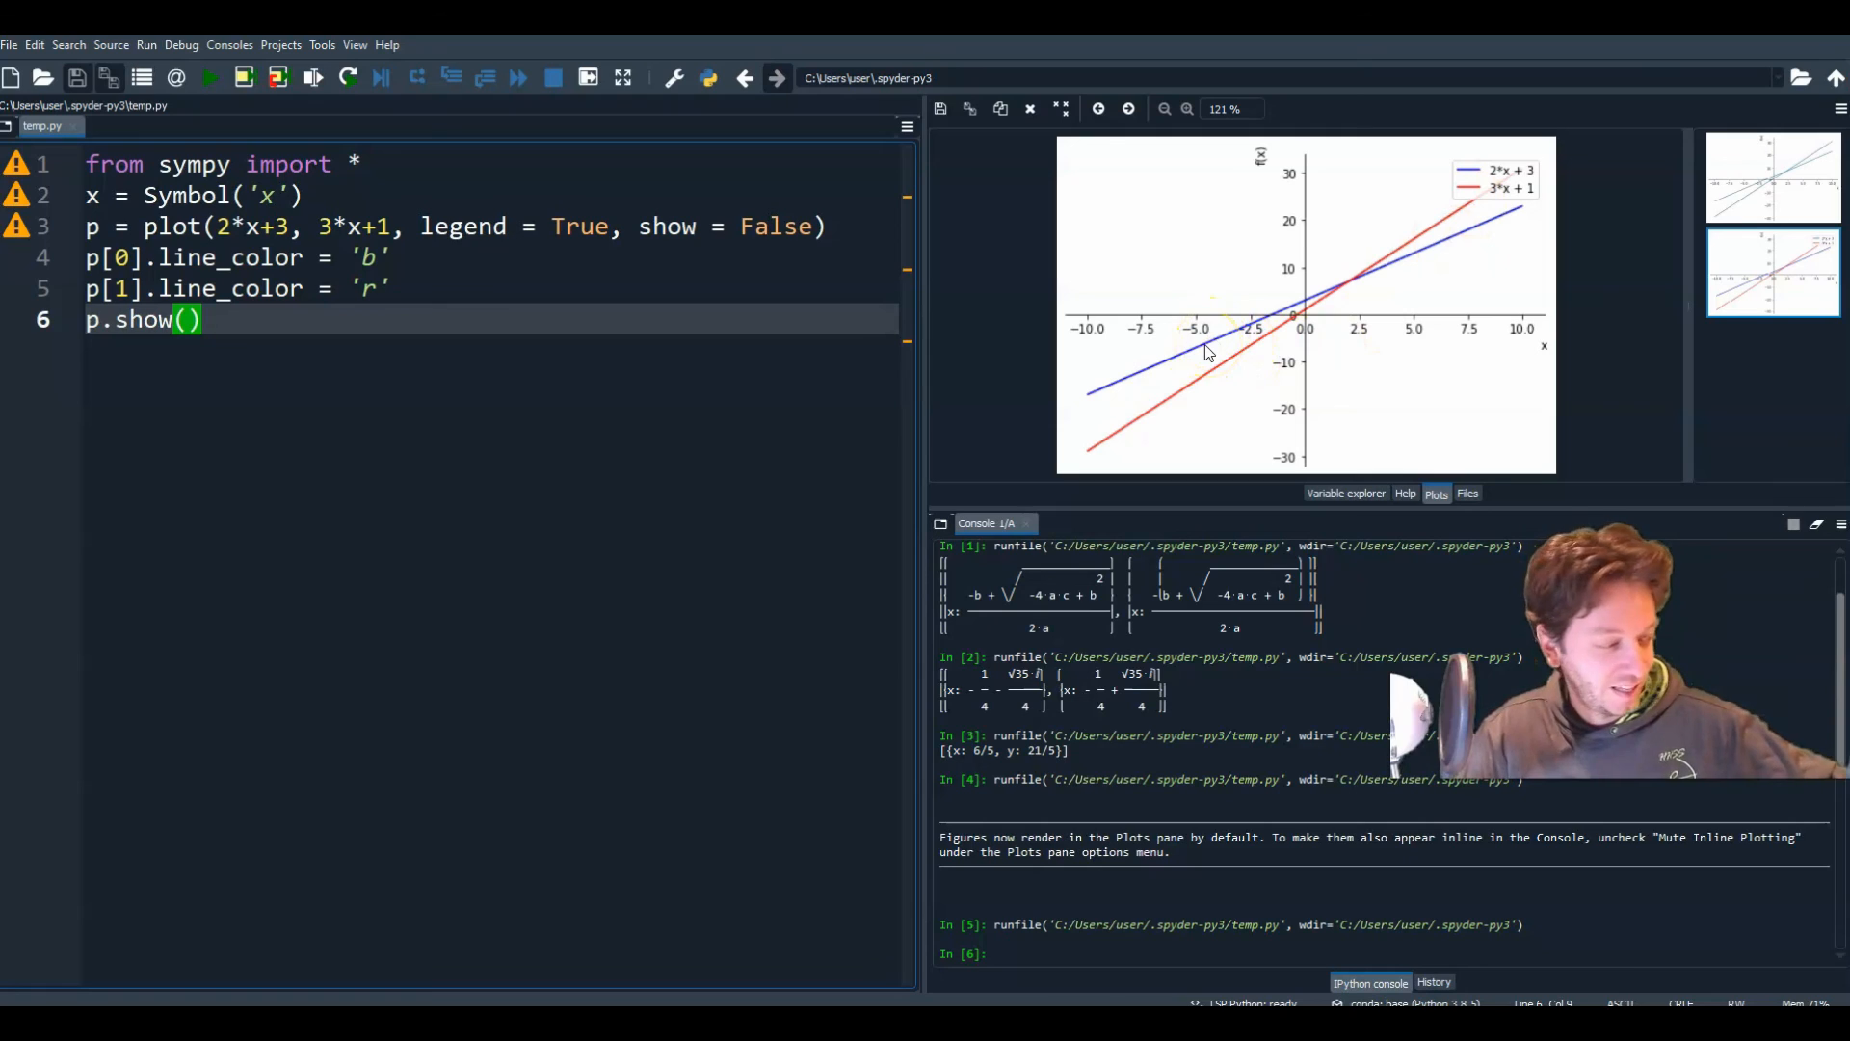
mouse_move(1072, 393)
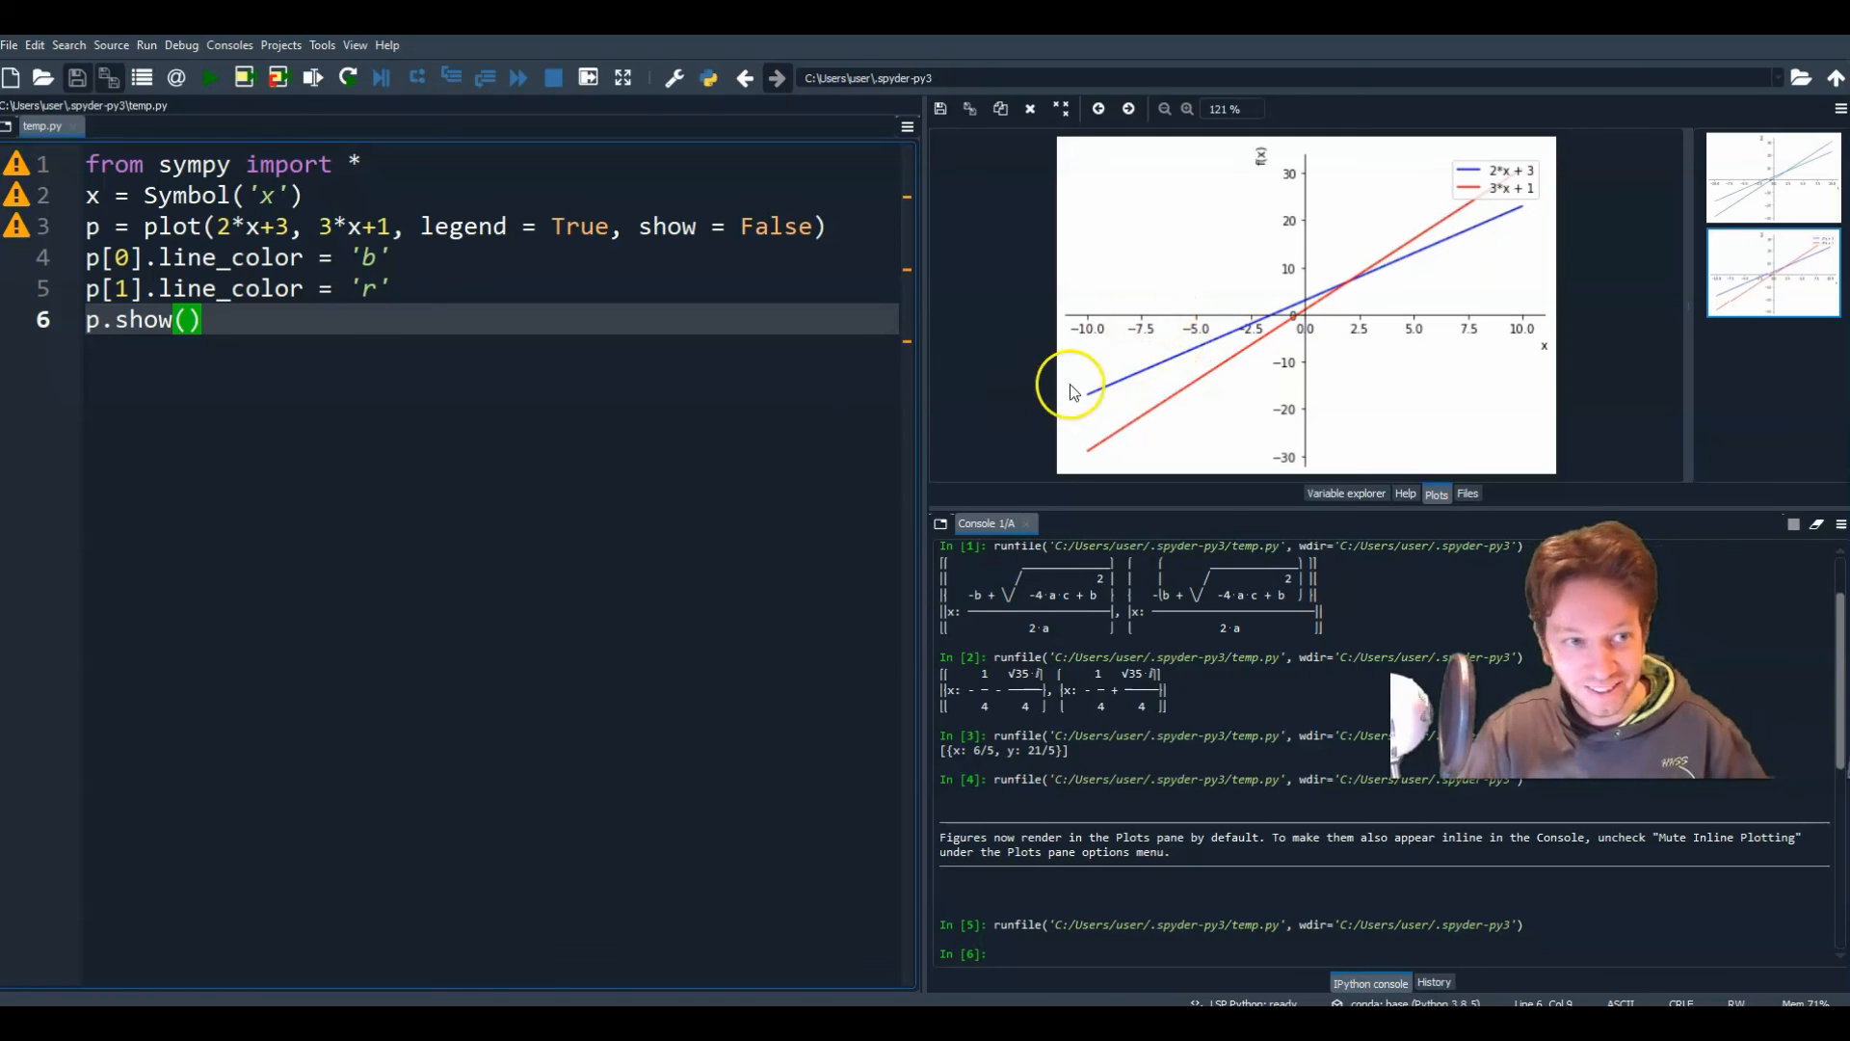